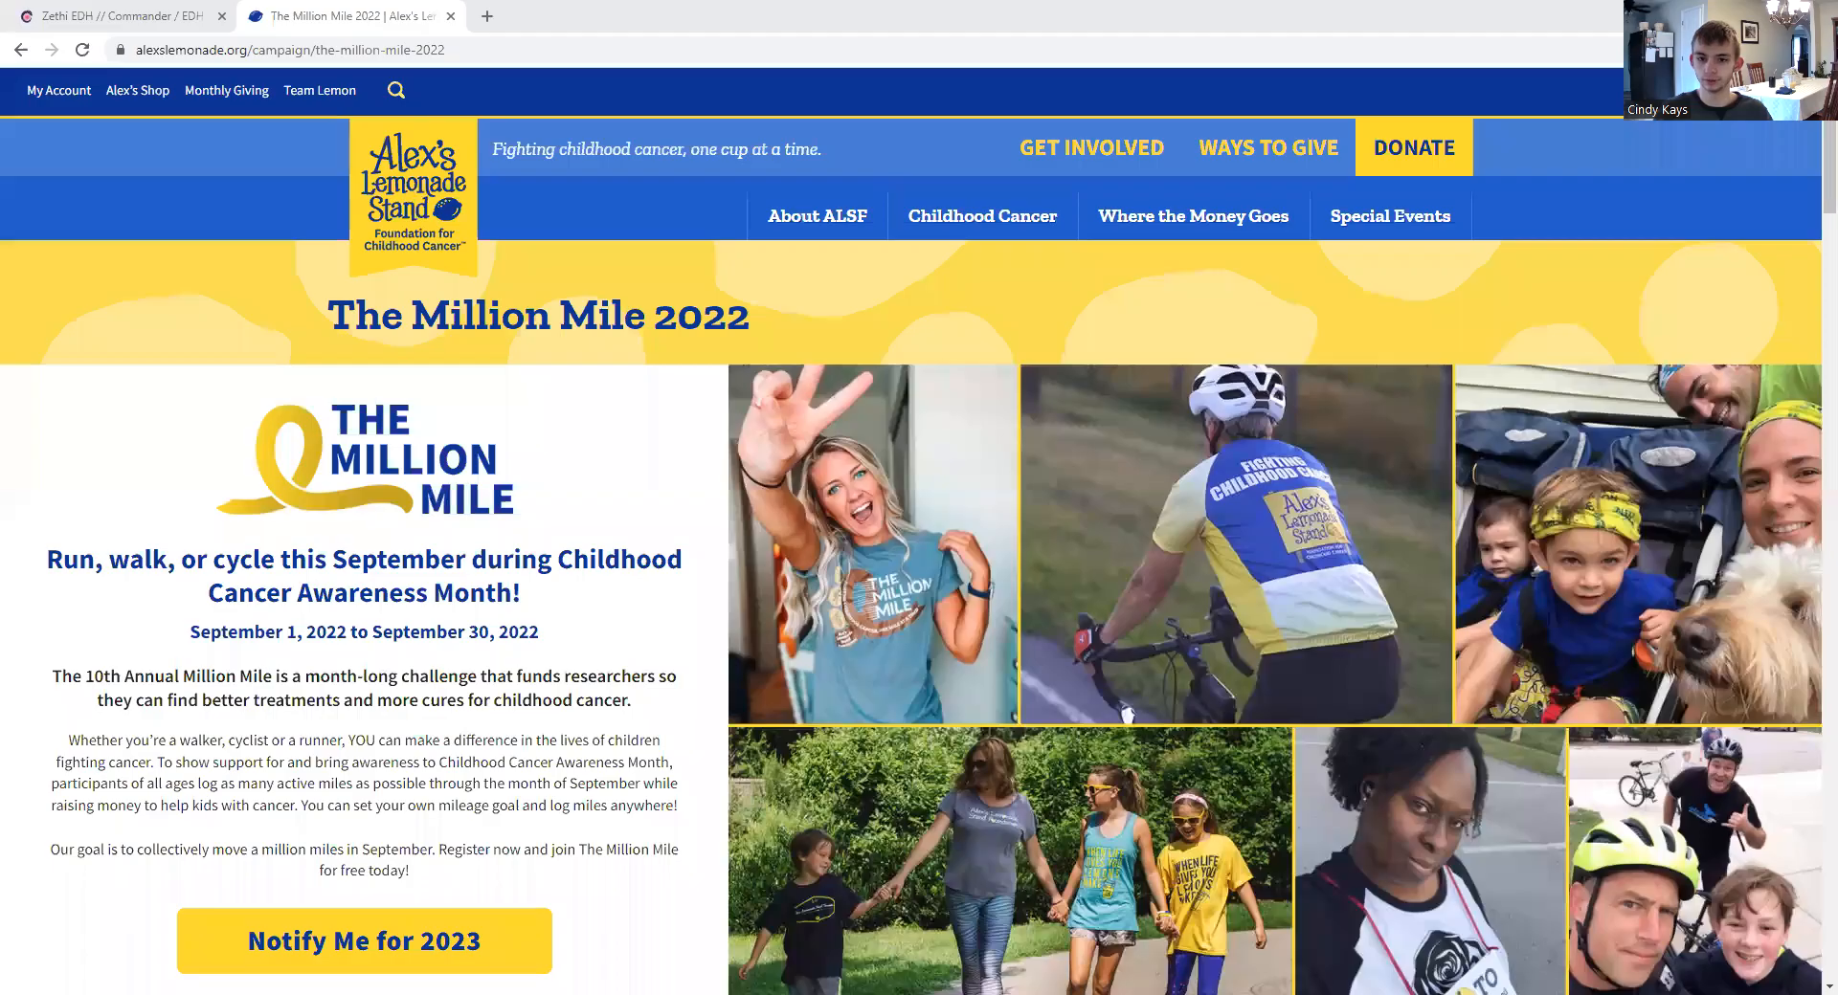
mouse_move(1811, 694)
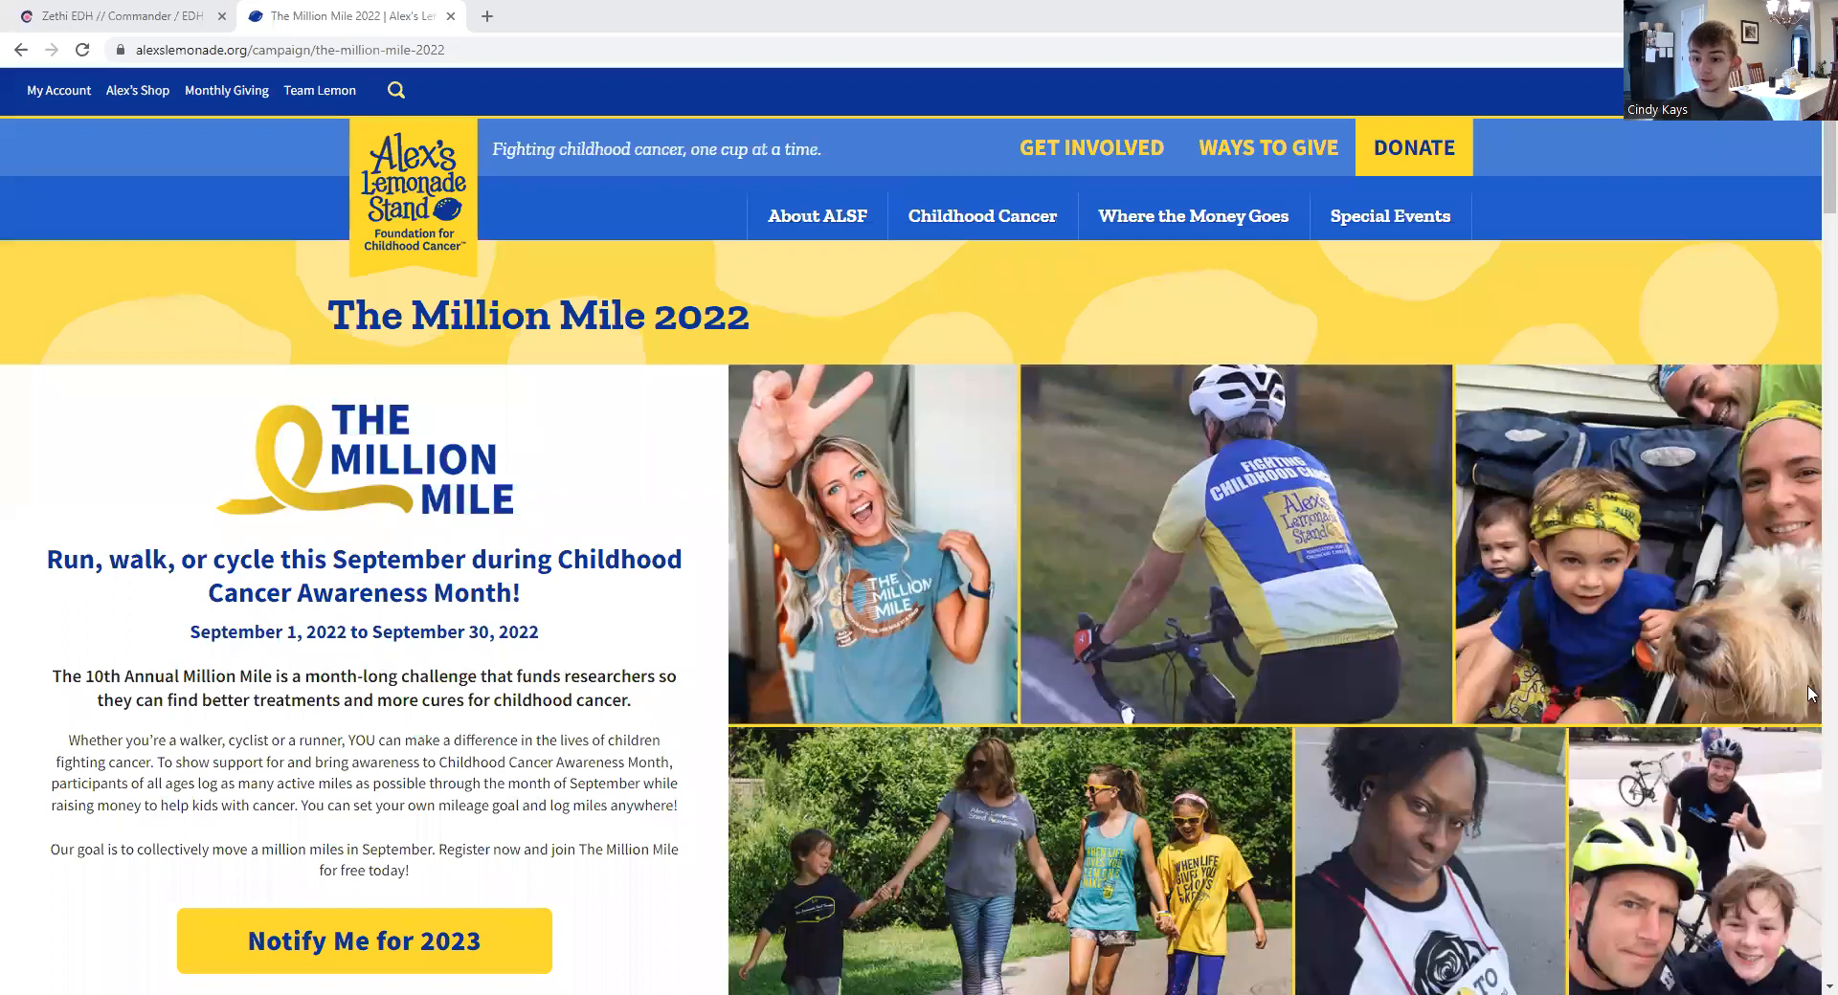
mouse_move(1367, 375)
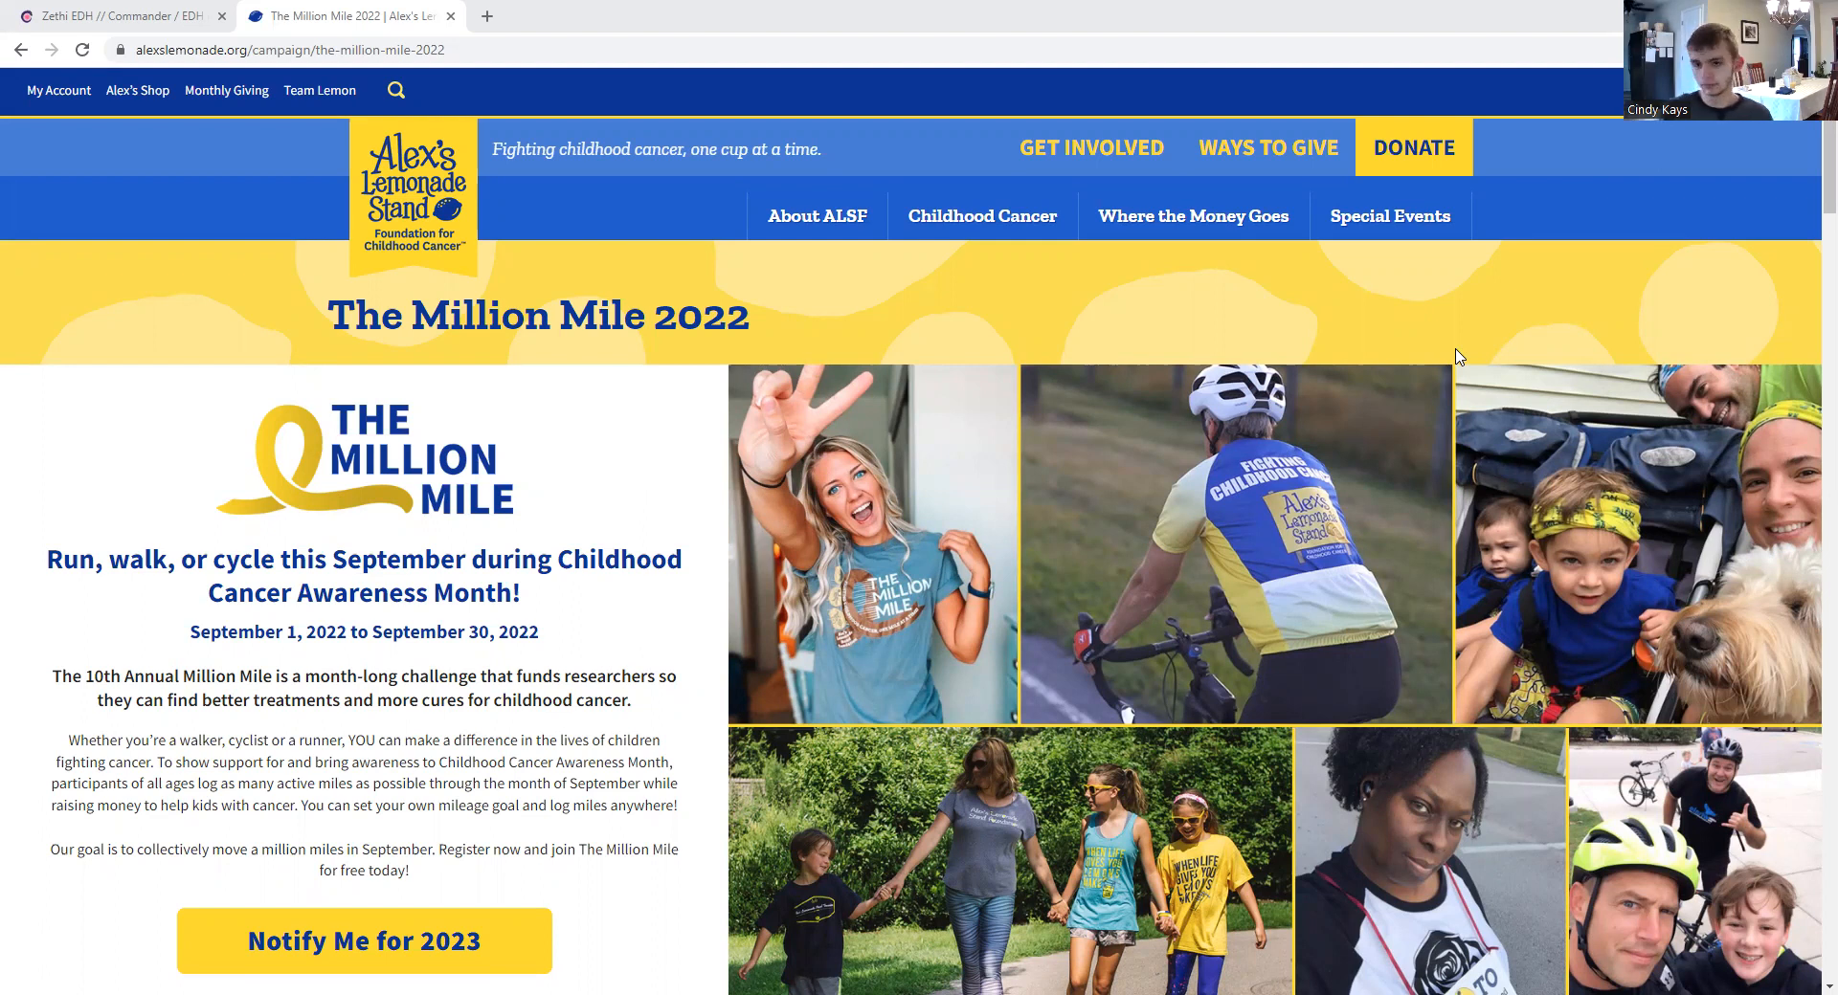
mouse_move(1449, 322)
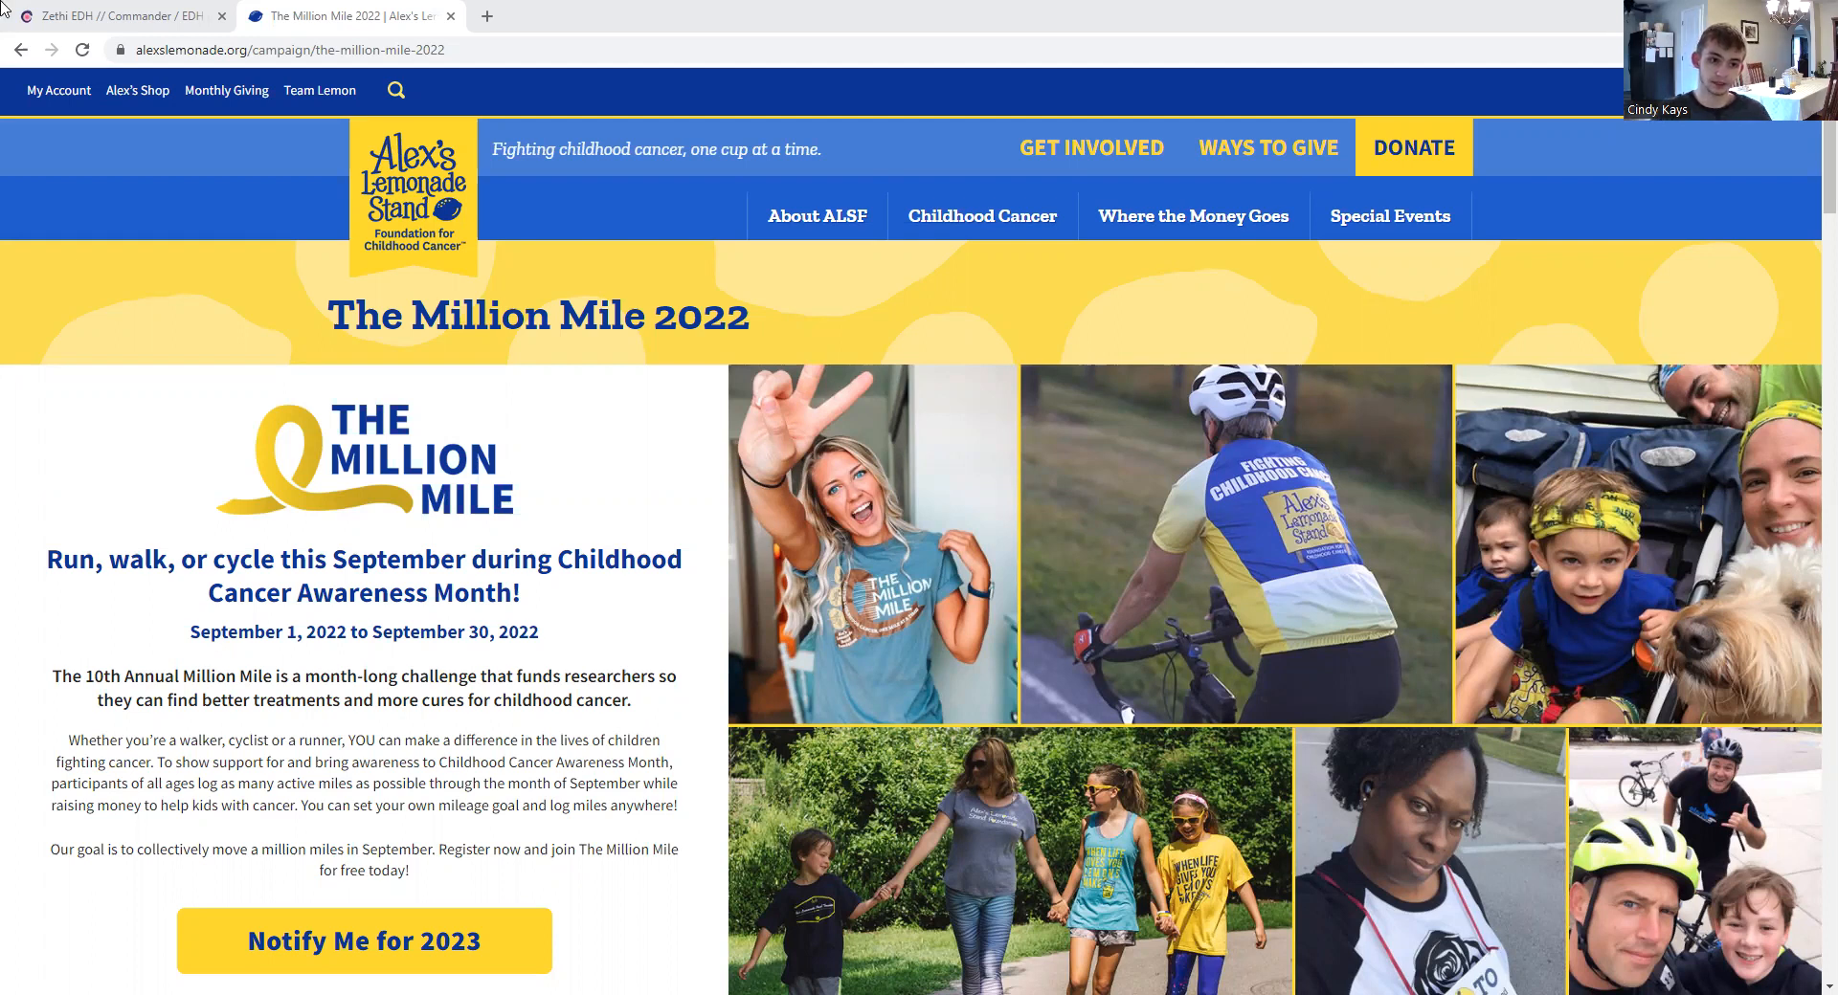
- Return to the Zethi EDH Commander deck page showing 100 mainboard cards grouped by type
click(117, 15)
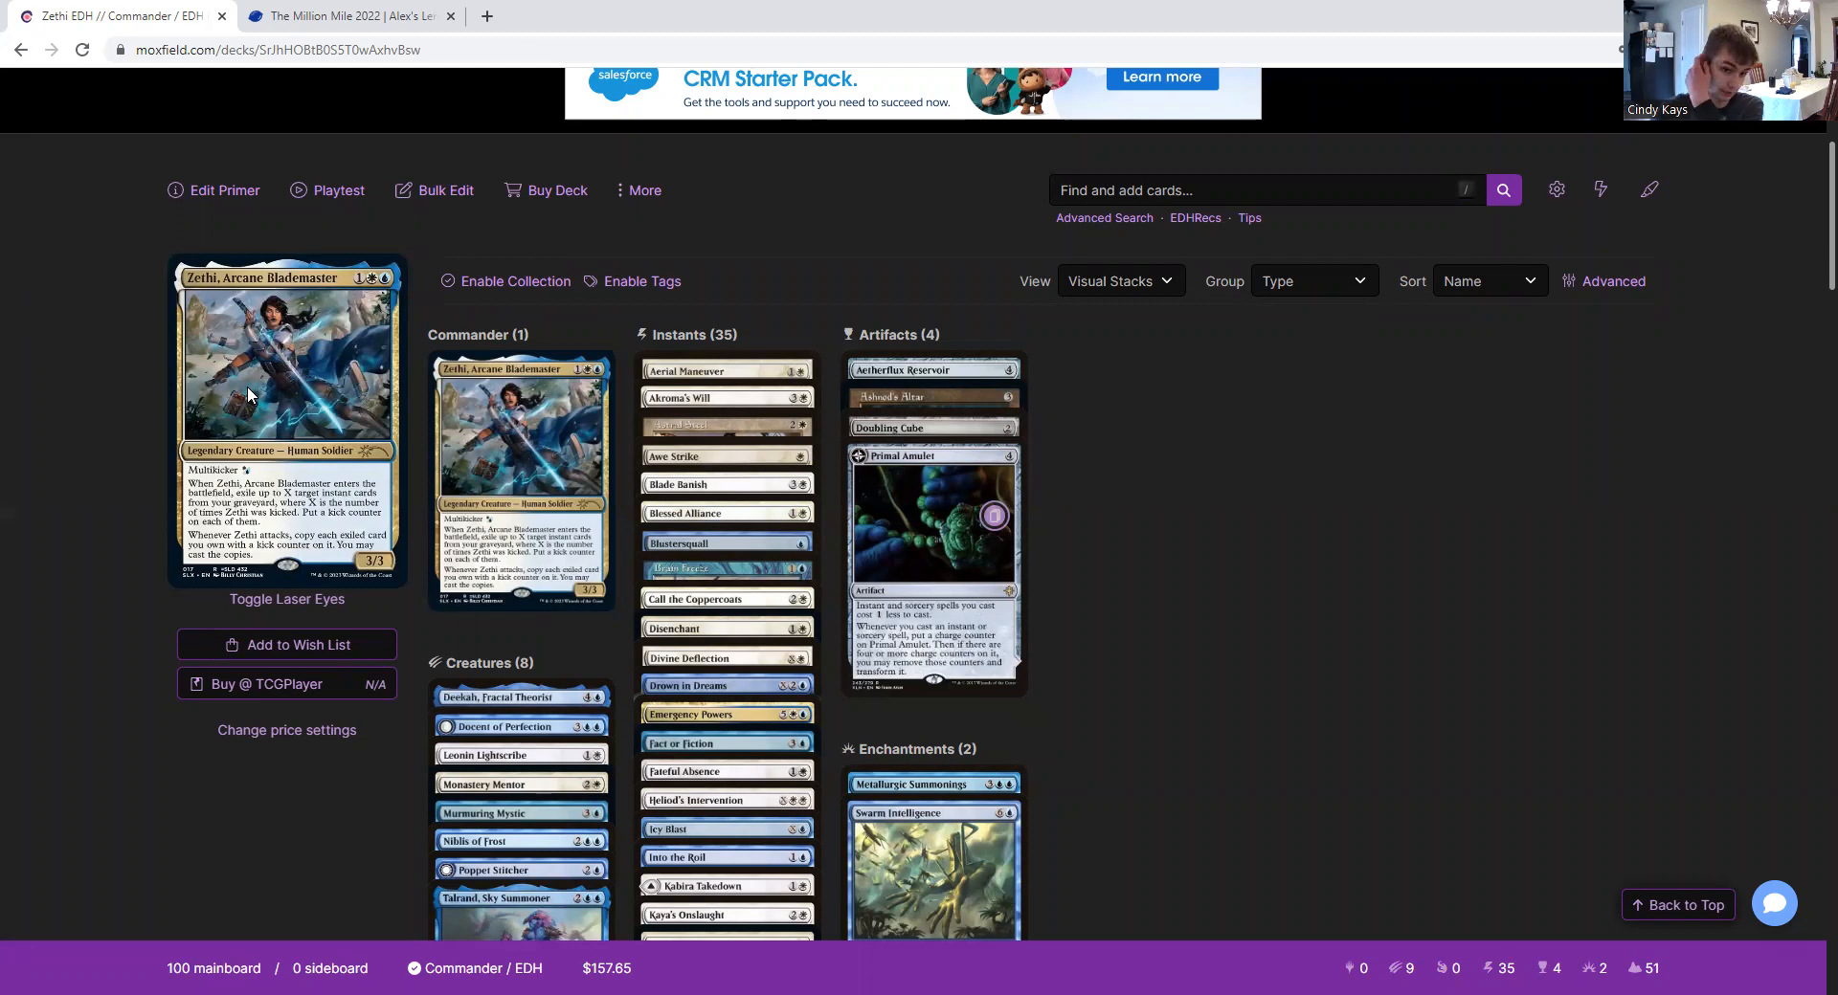
mouse_move(264, 371)
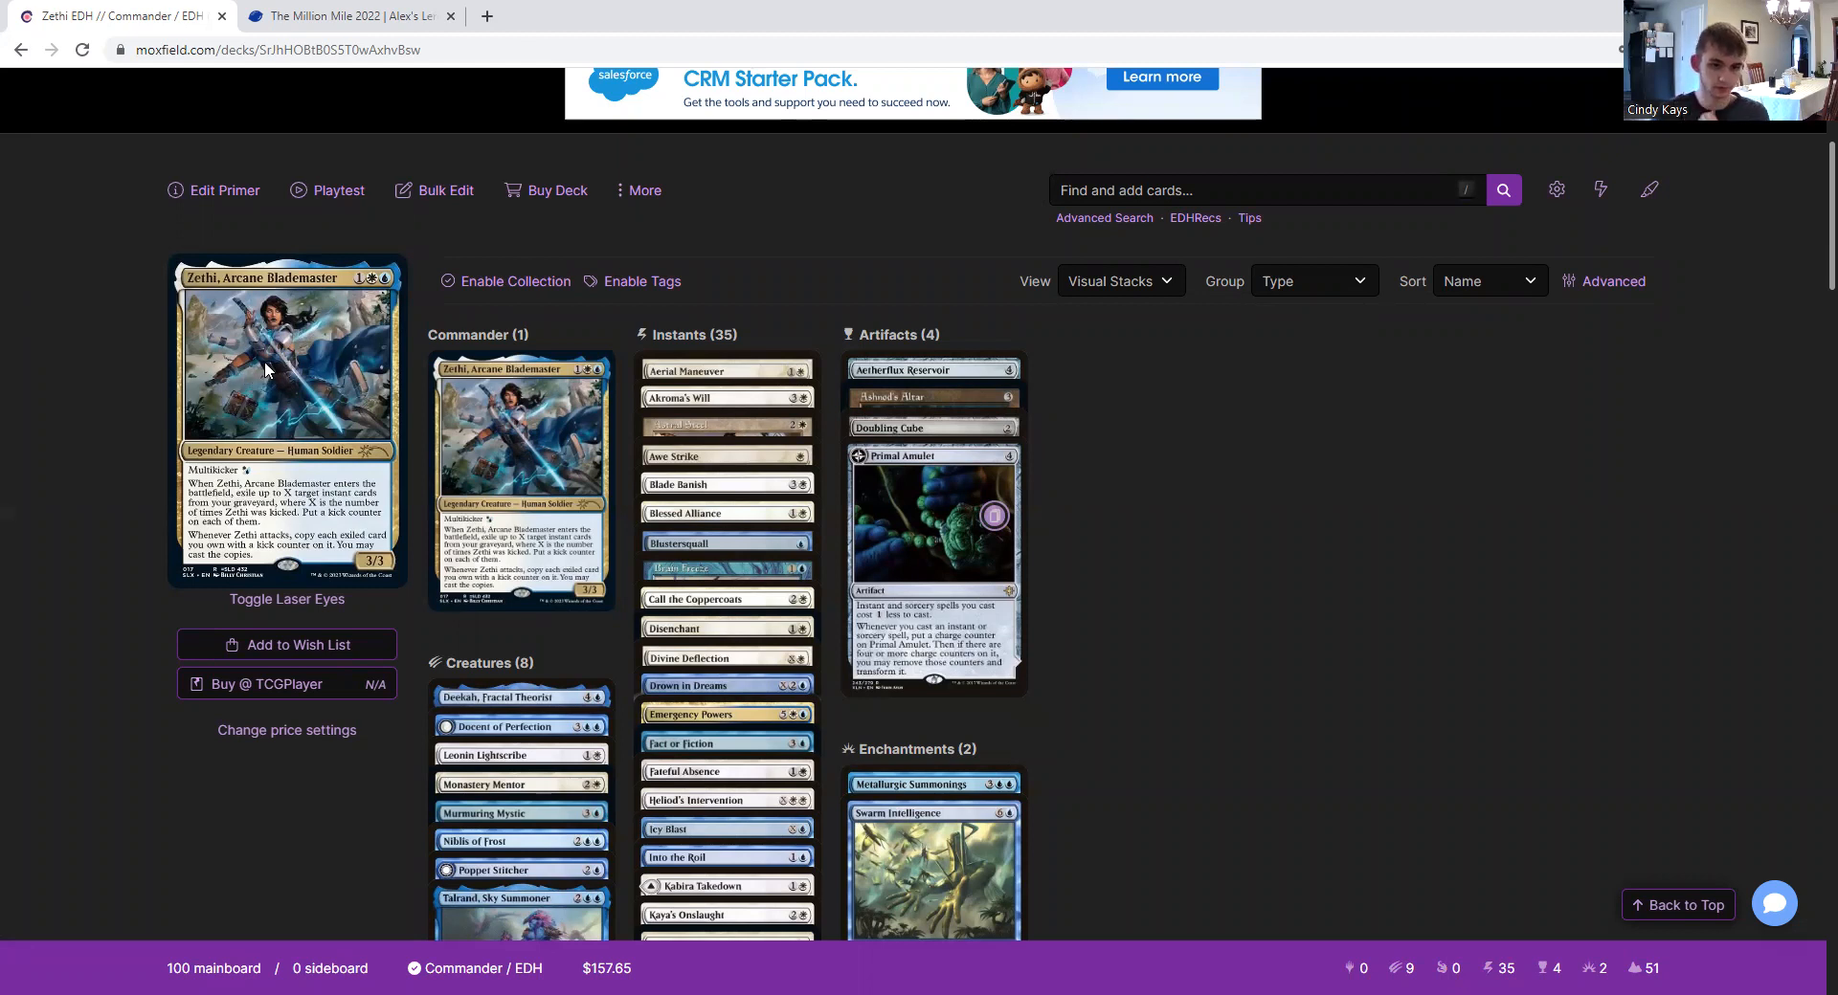
mouse_move(282, 362)
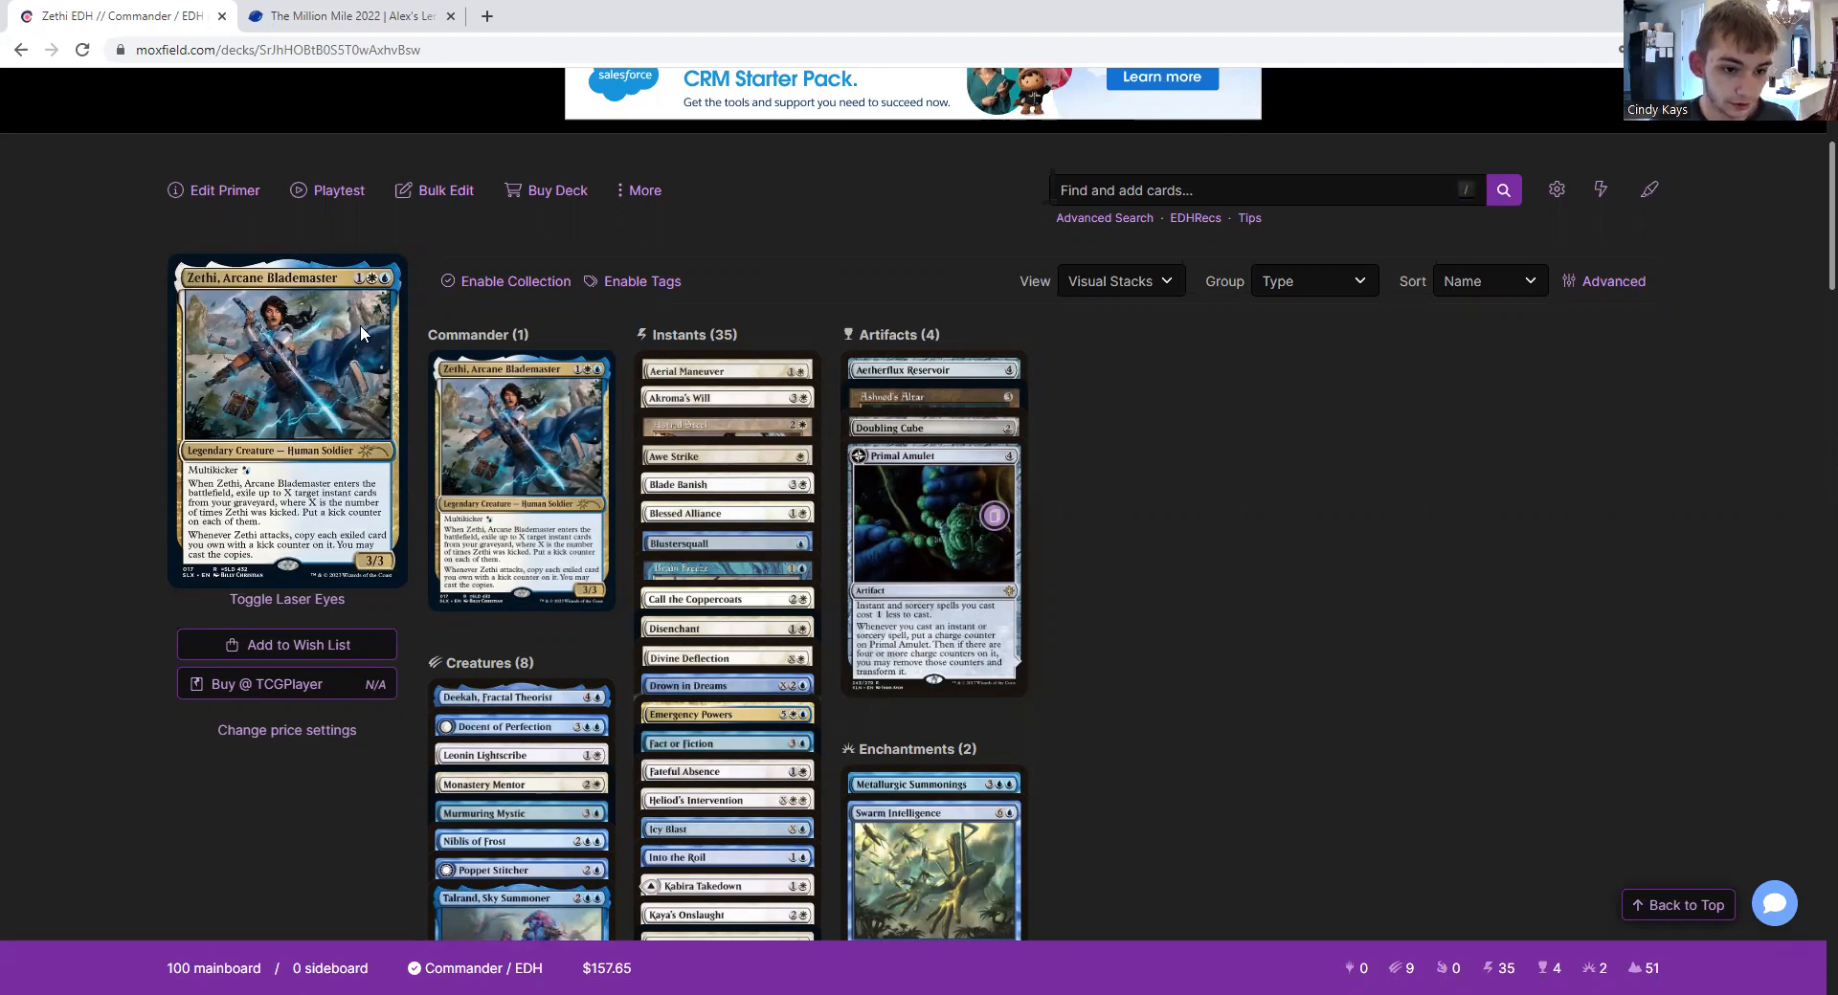
mouse_move(241, 474)
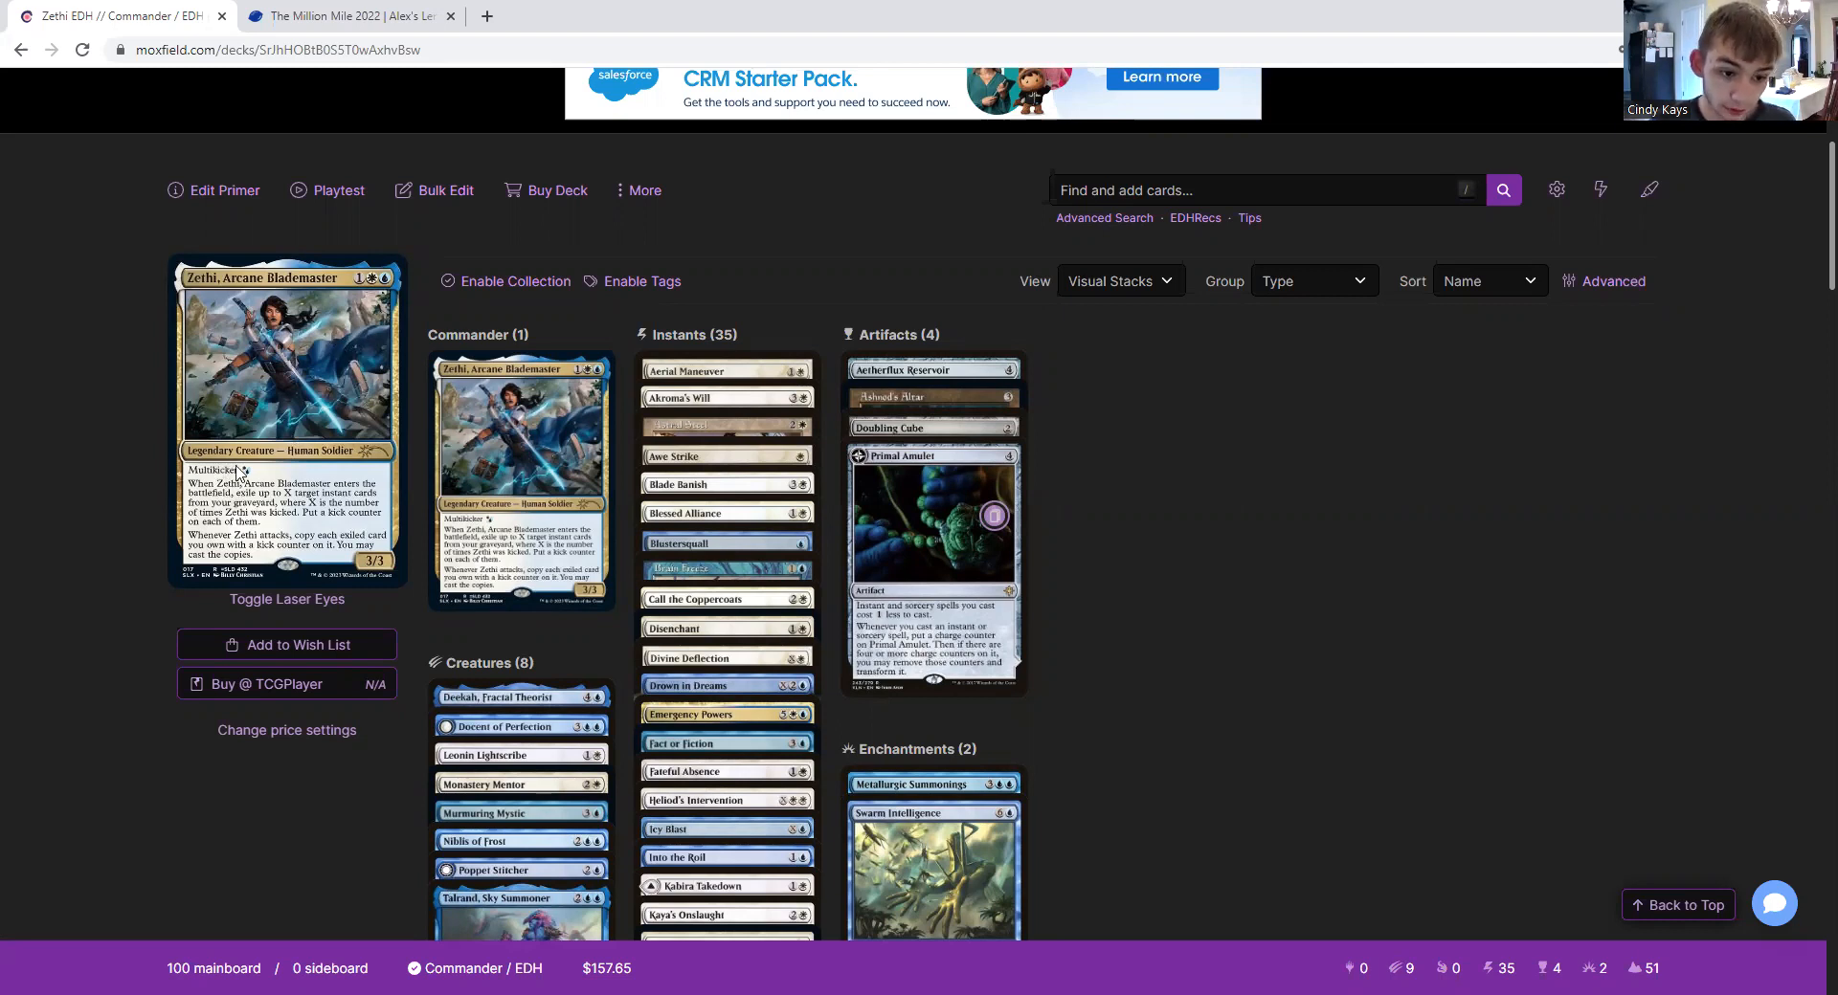
mouse_move(307, 504)
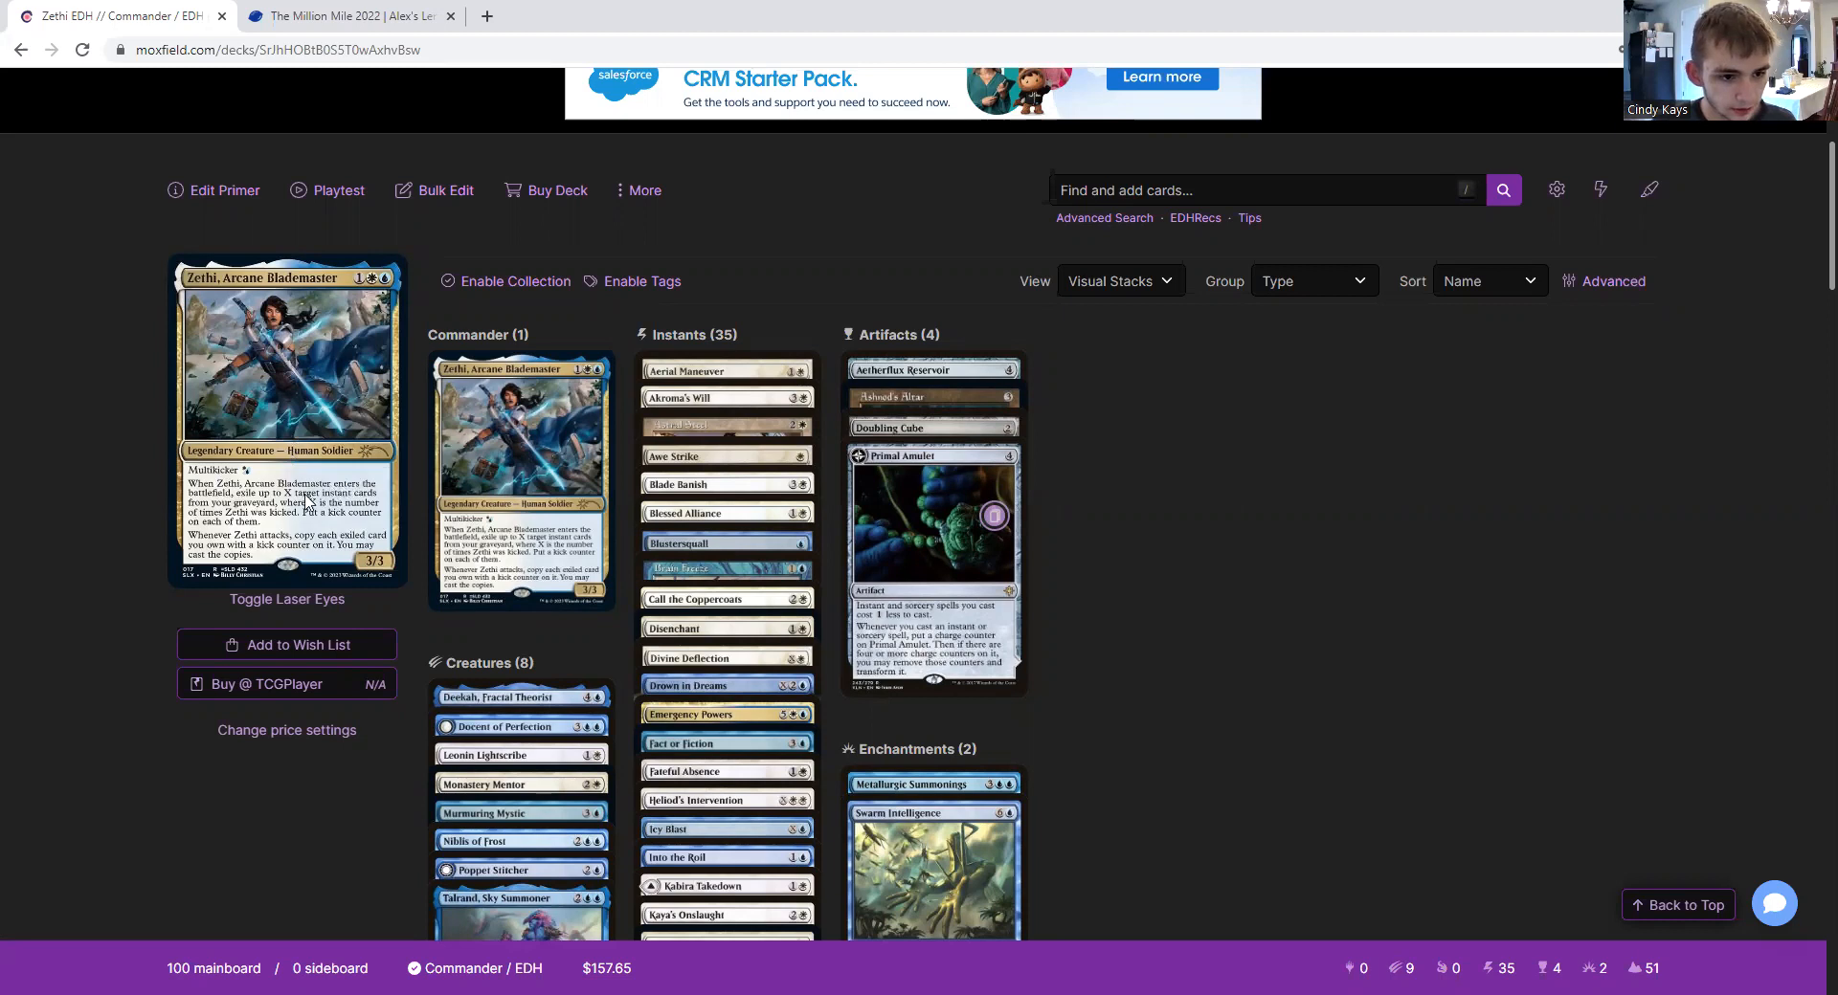
mouse_move(392, 375)
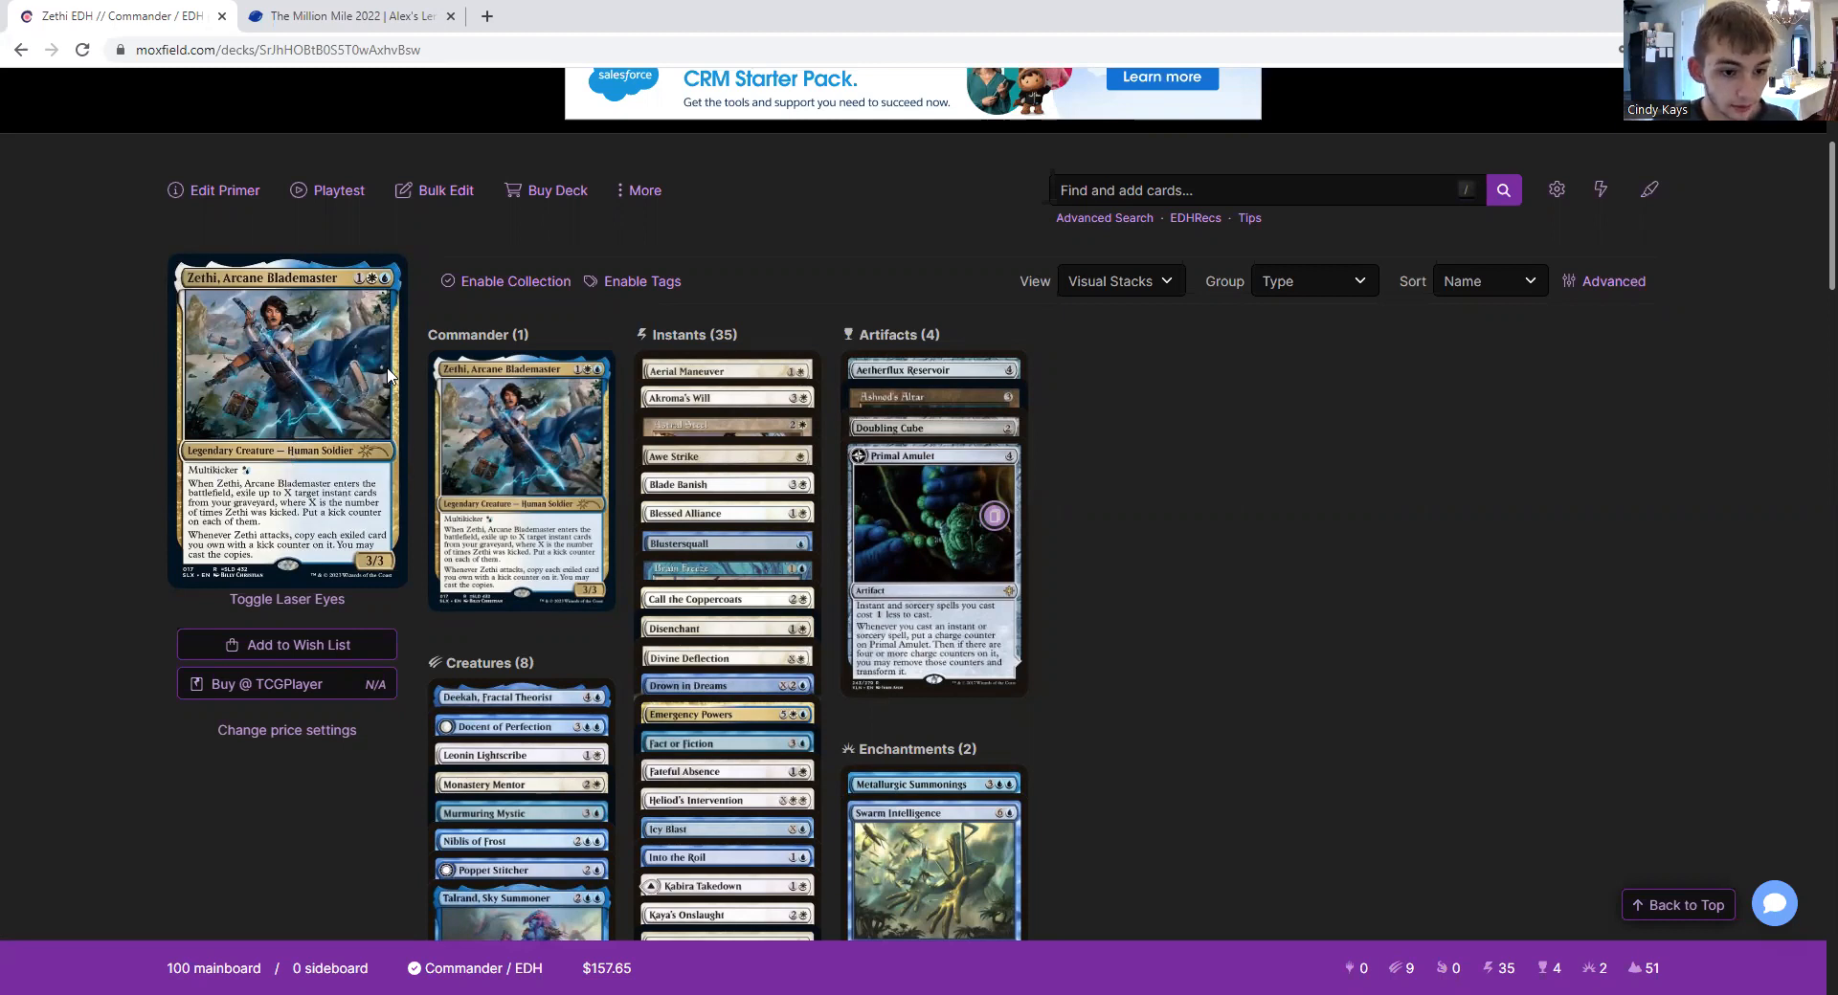
mouse_move(325, 386)
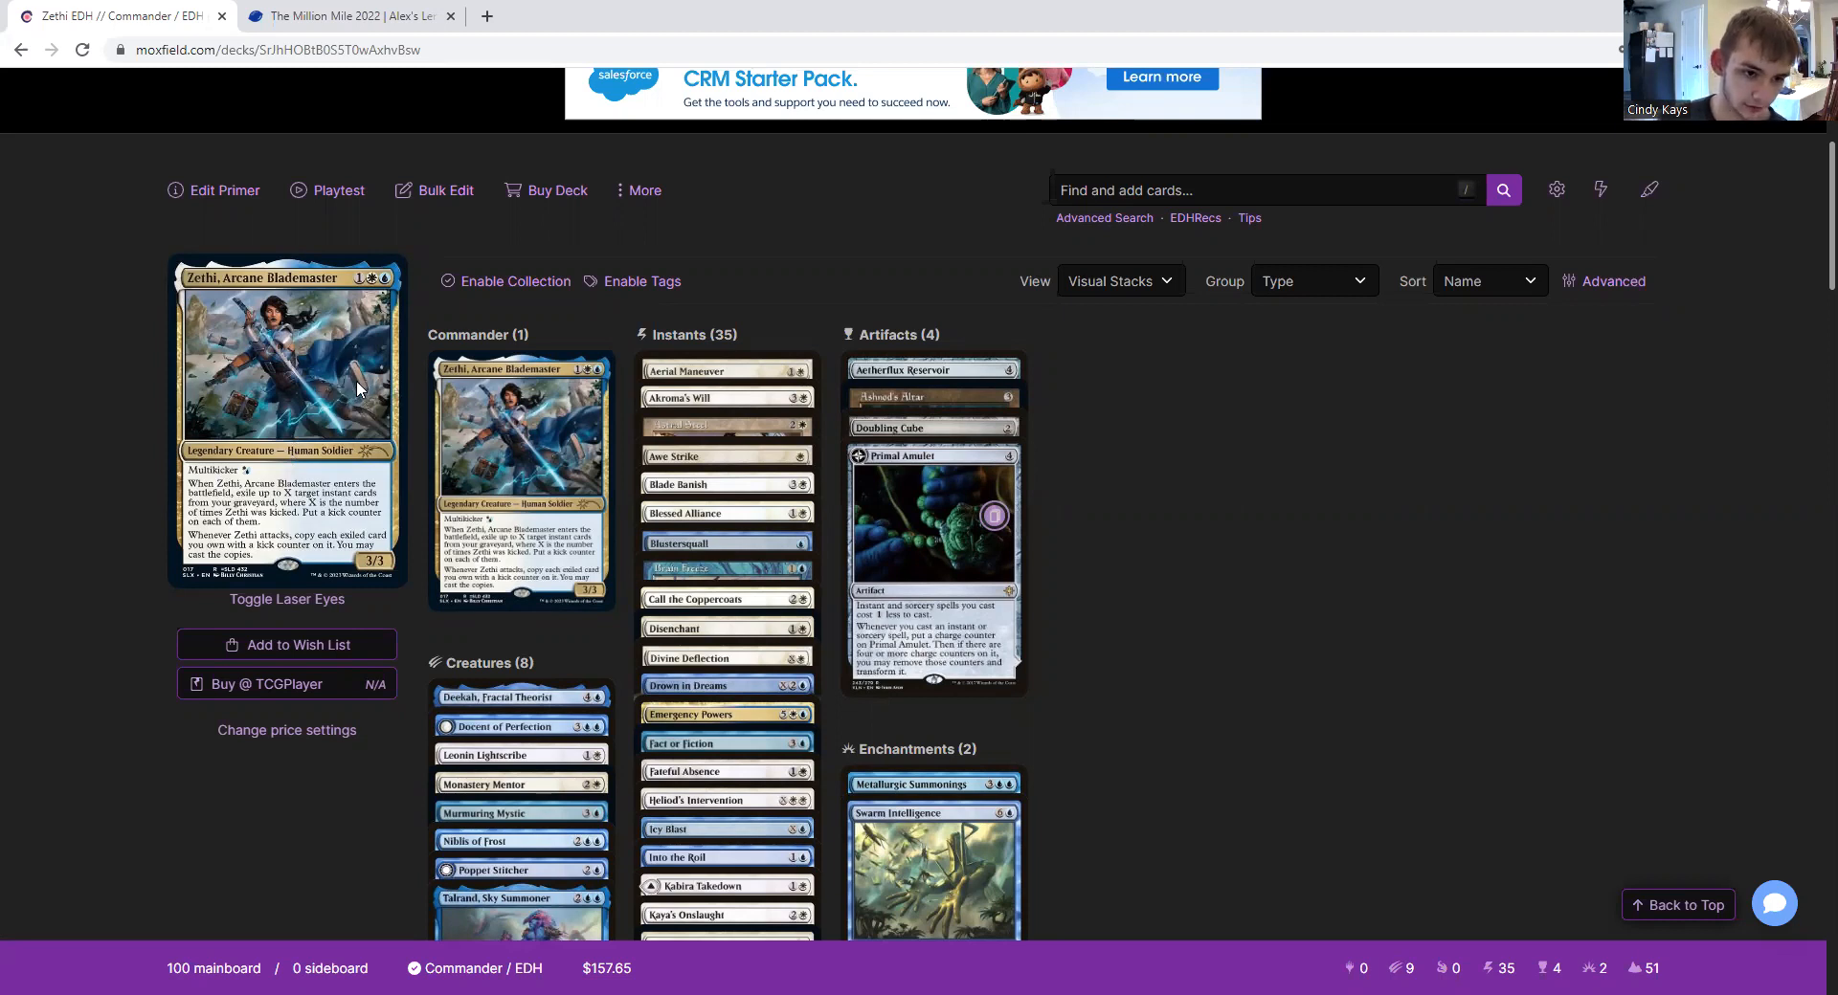
mouse_move(349, 387)
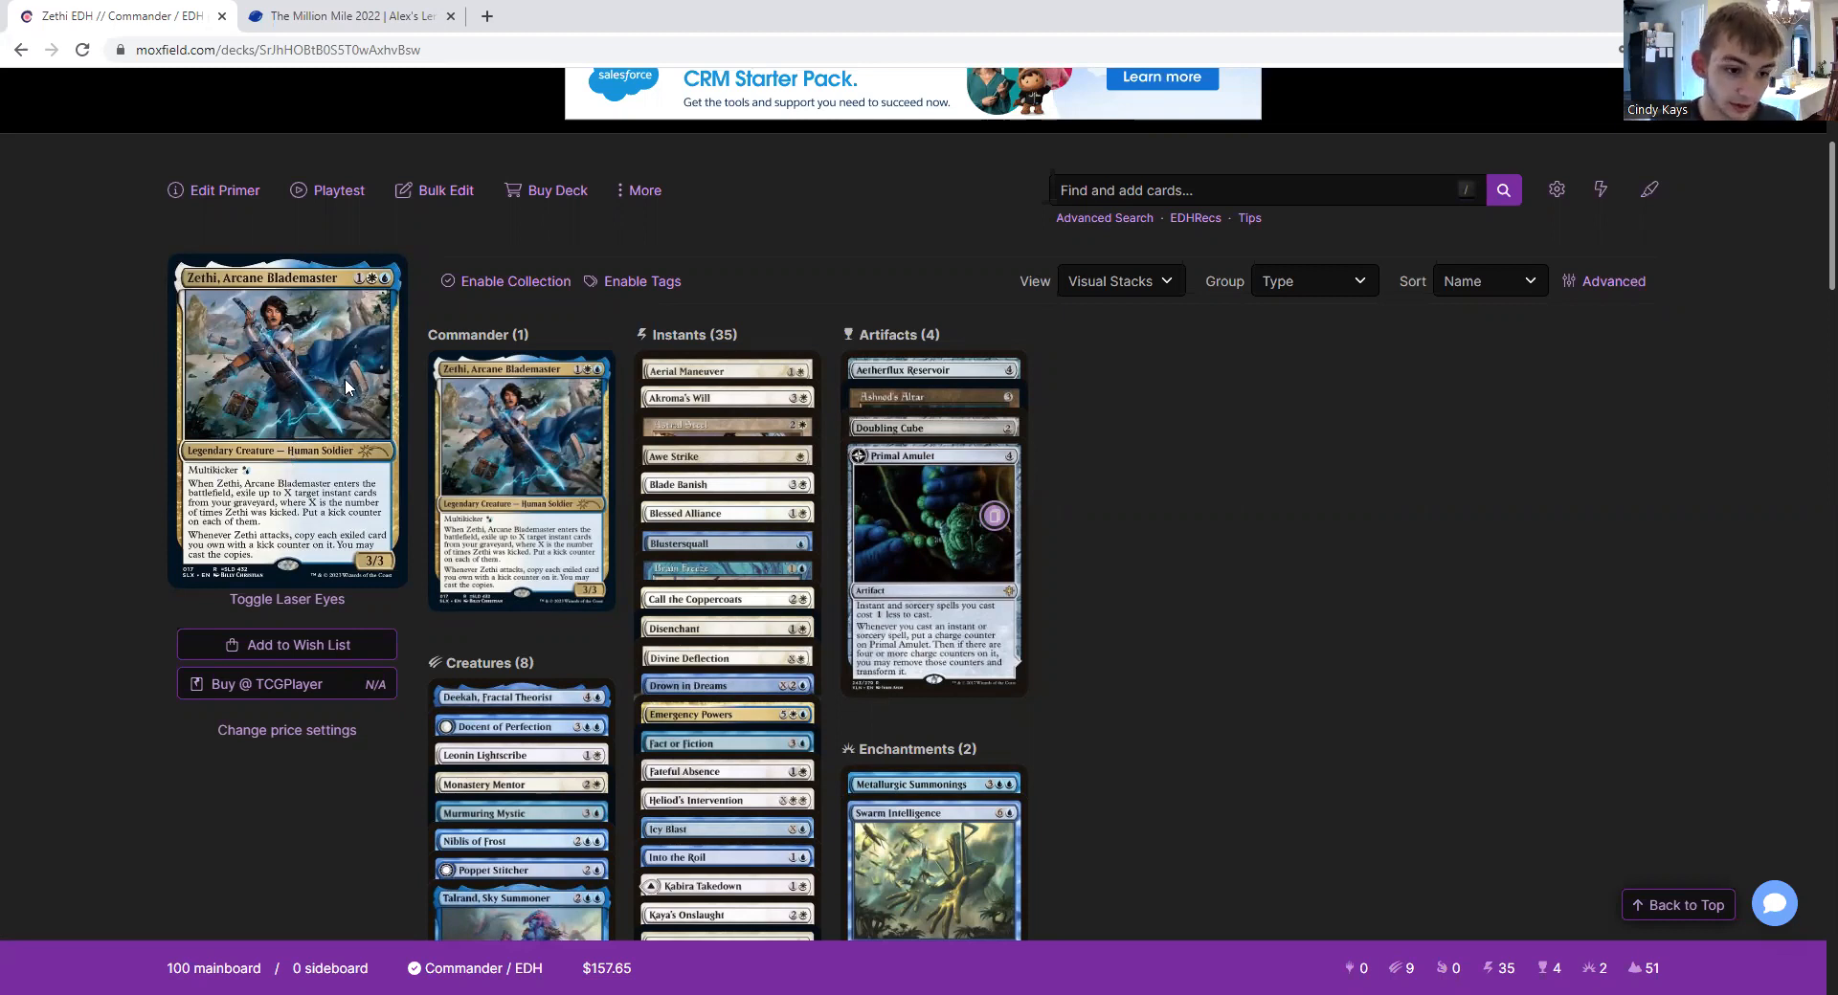
mouse_move(327, 410)
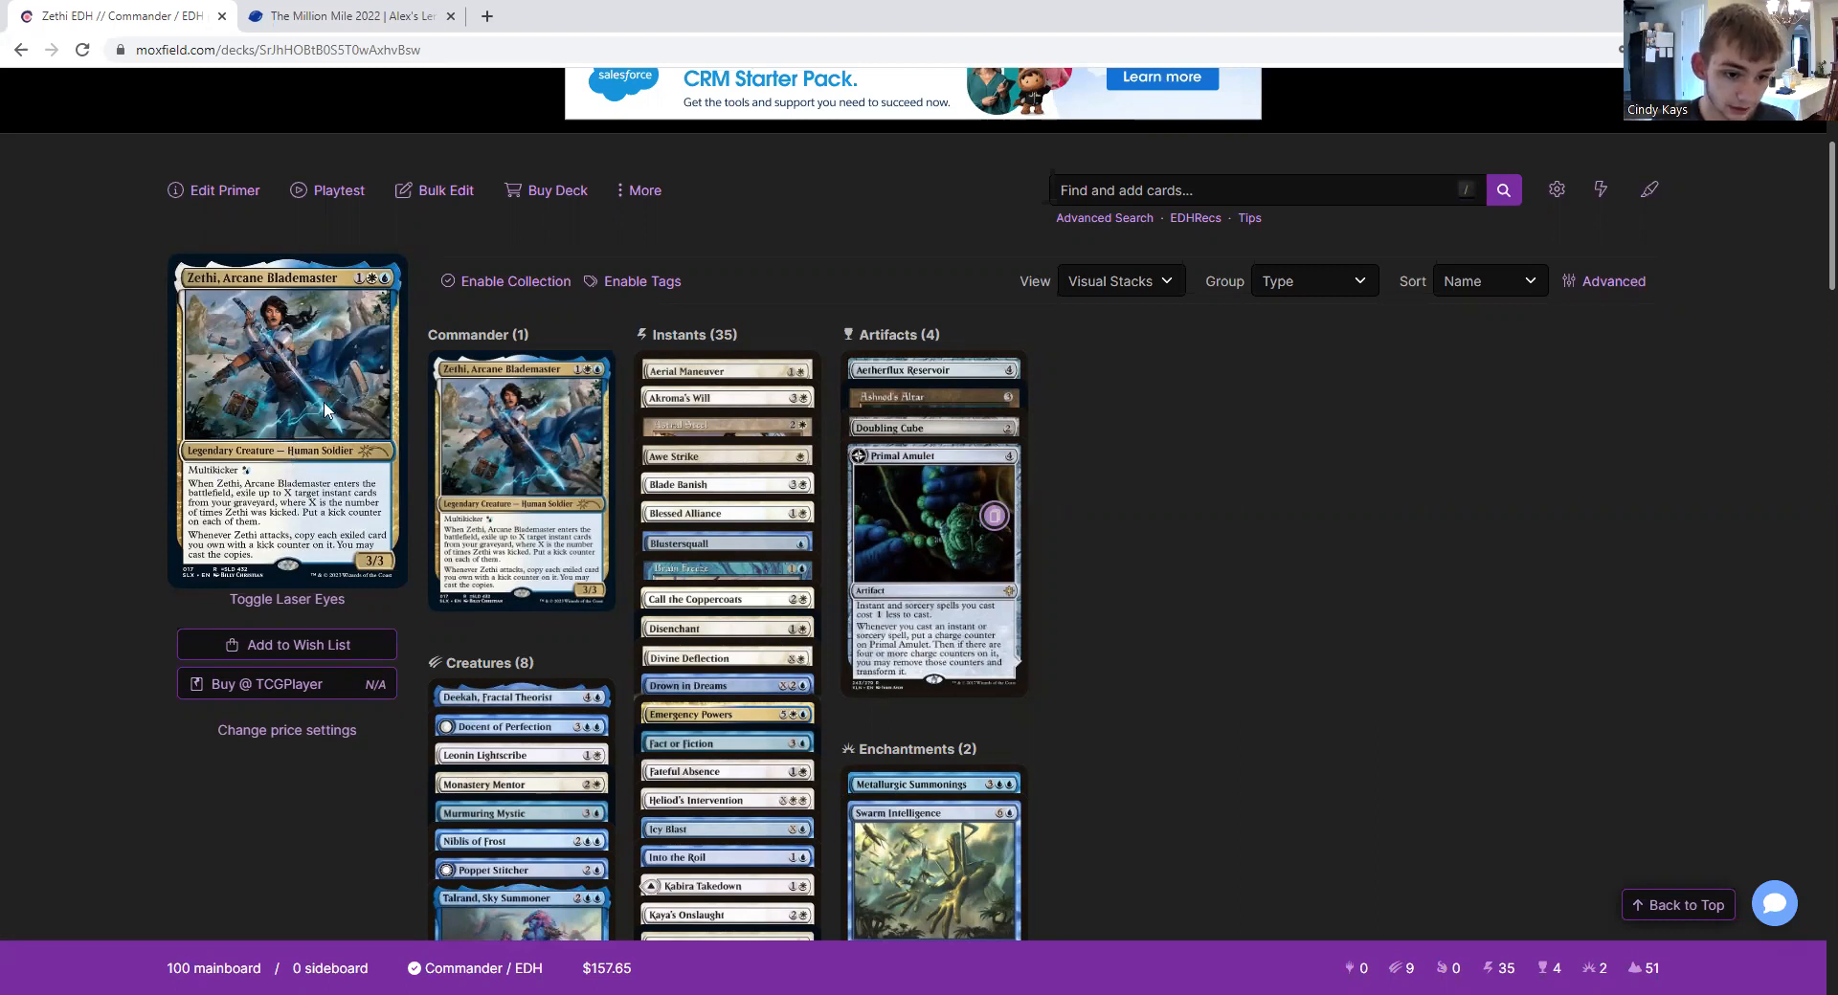
mouse_move(343, 396)
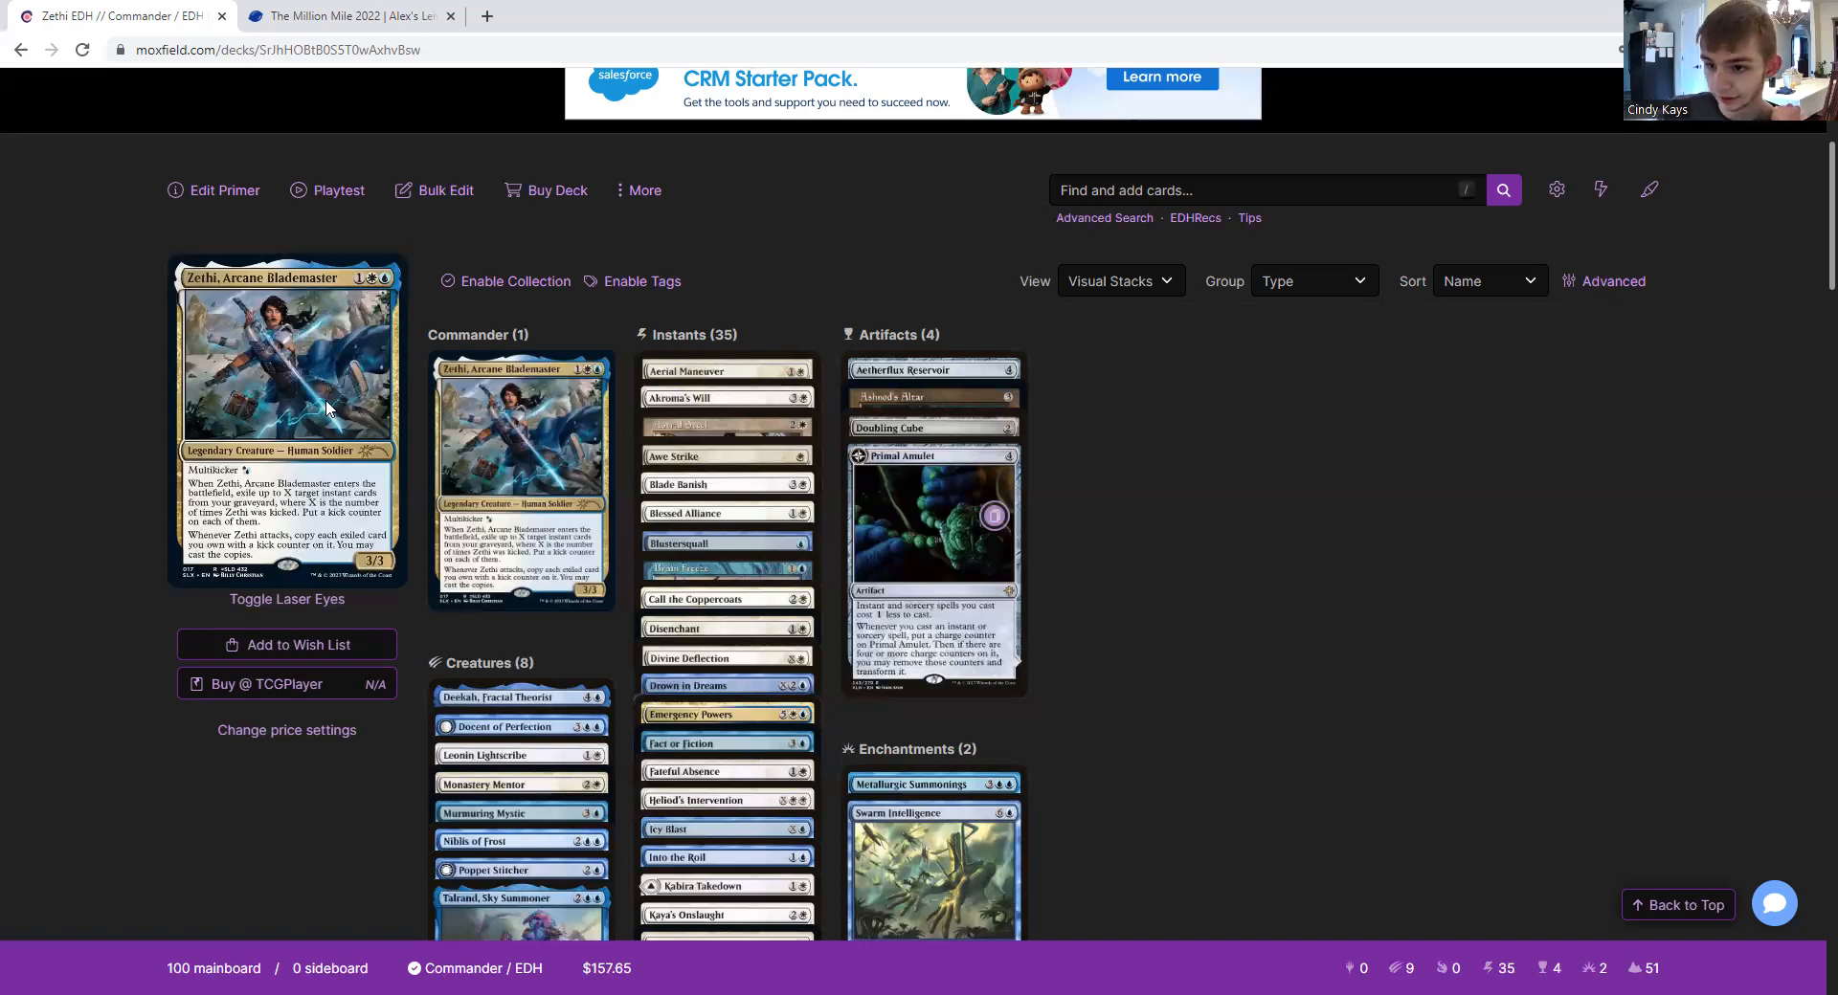
mouse_move(322, 410)
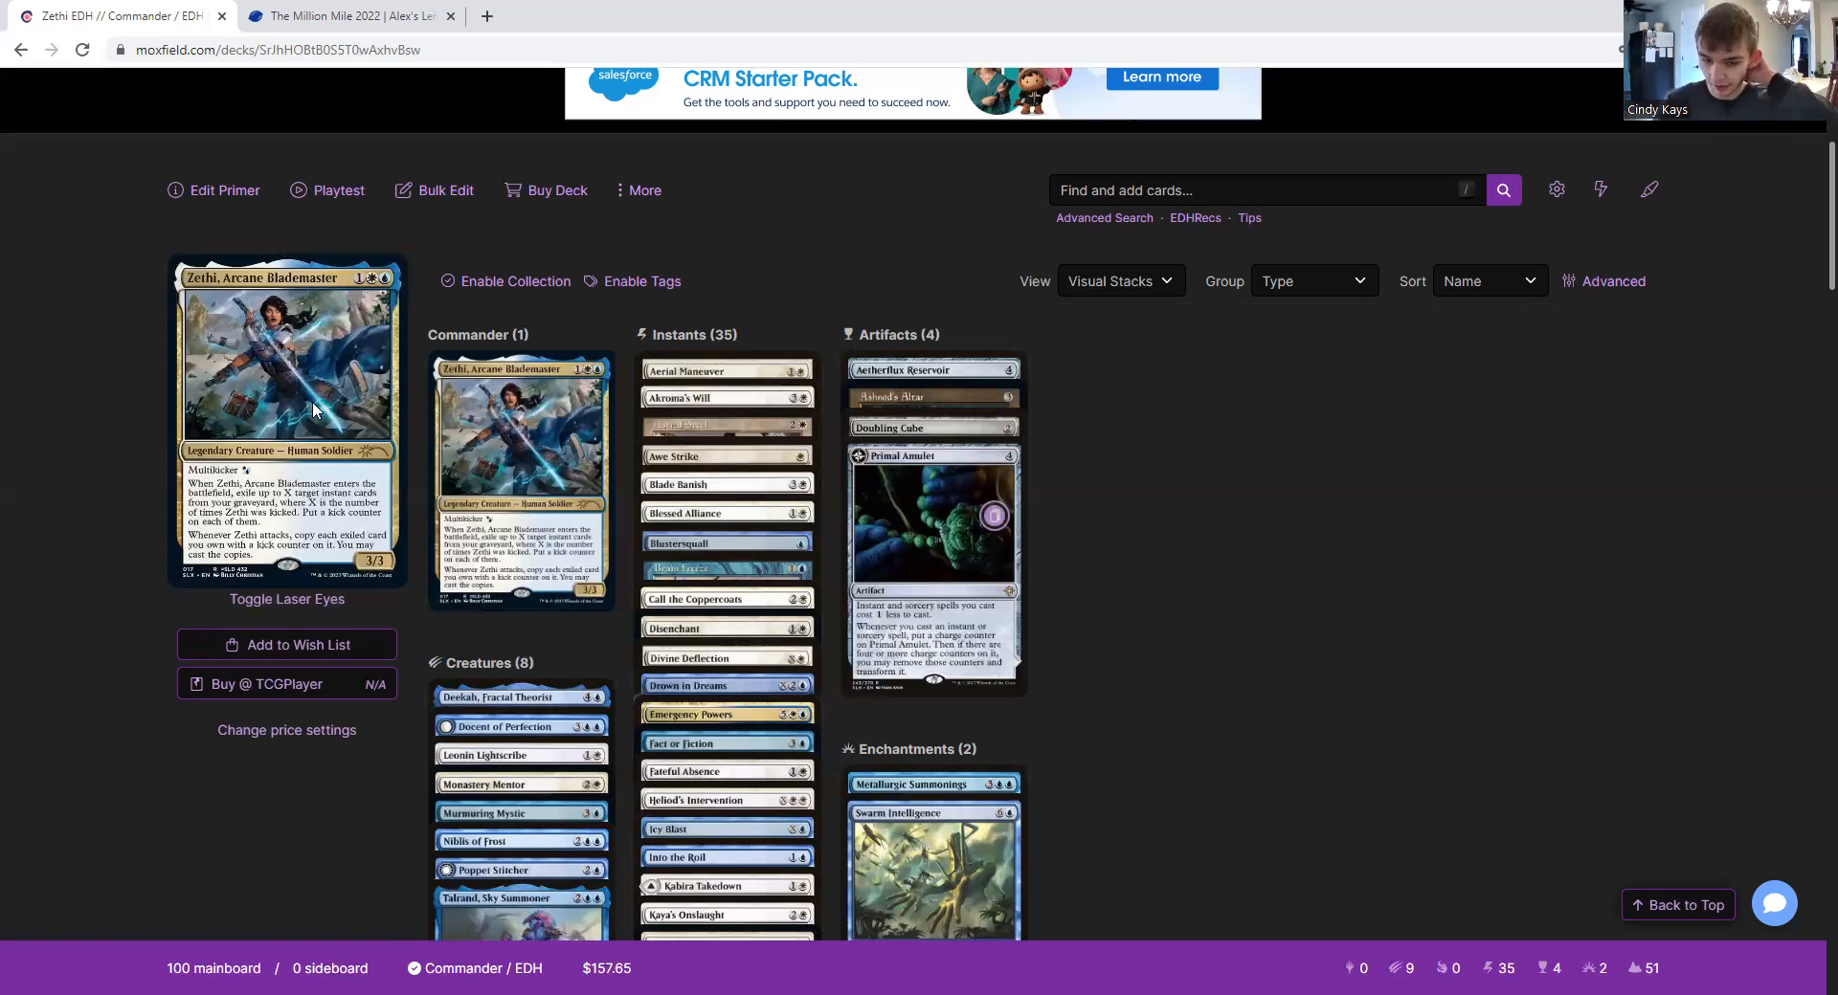
mouse_move(306, 425)
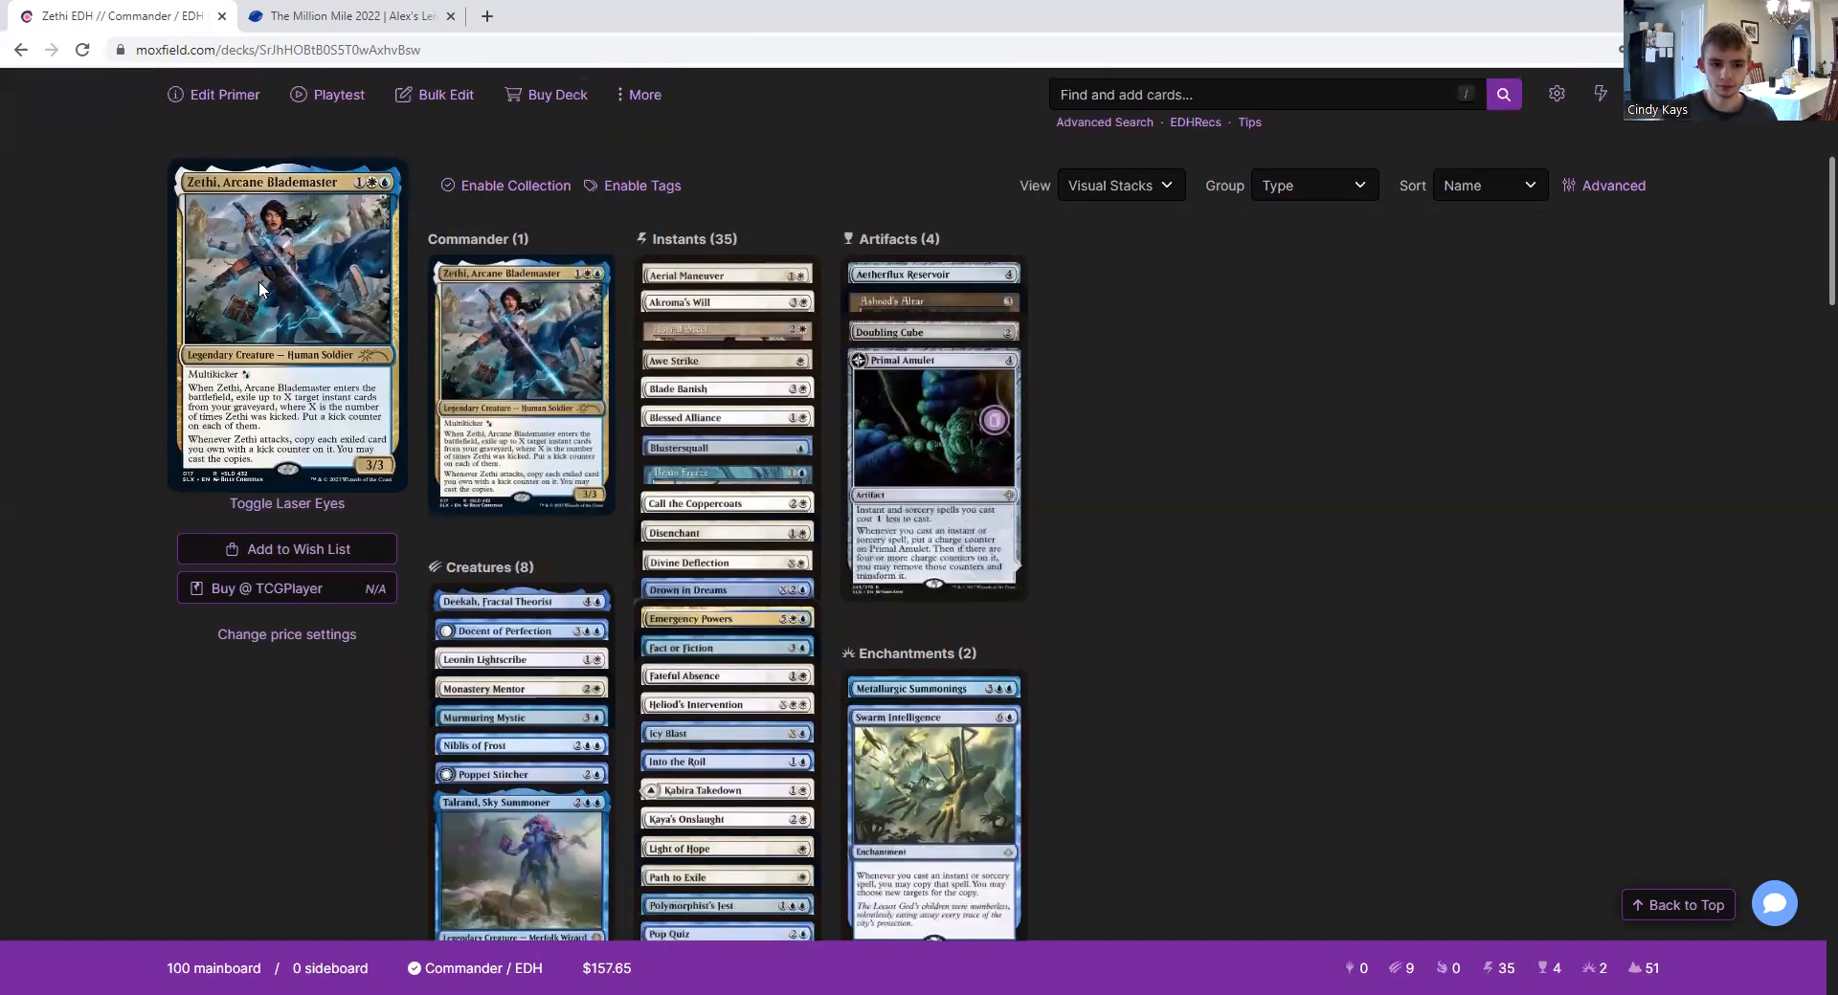
scroll(down, 3)
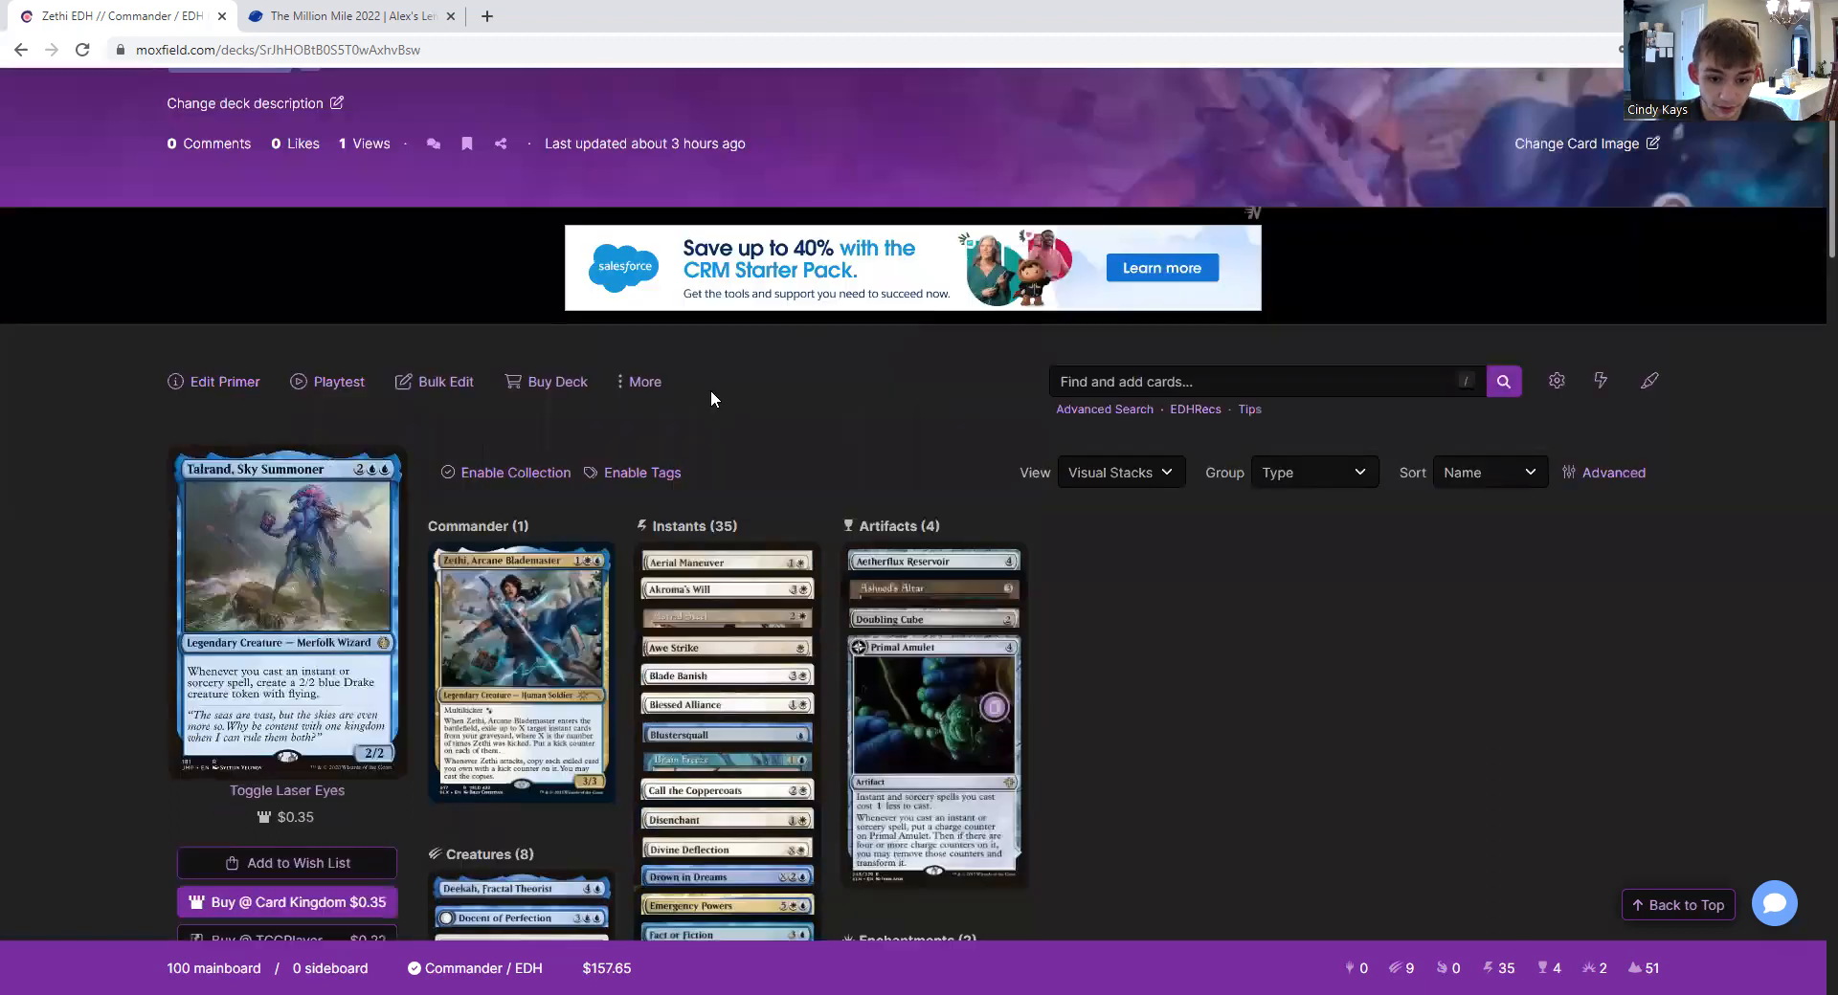
mouse_move(785, 404)
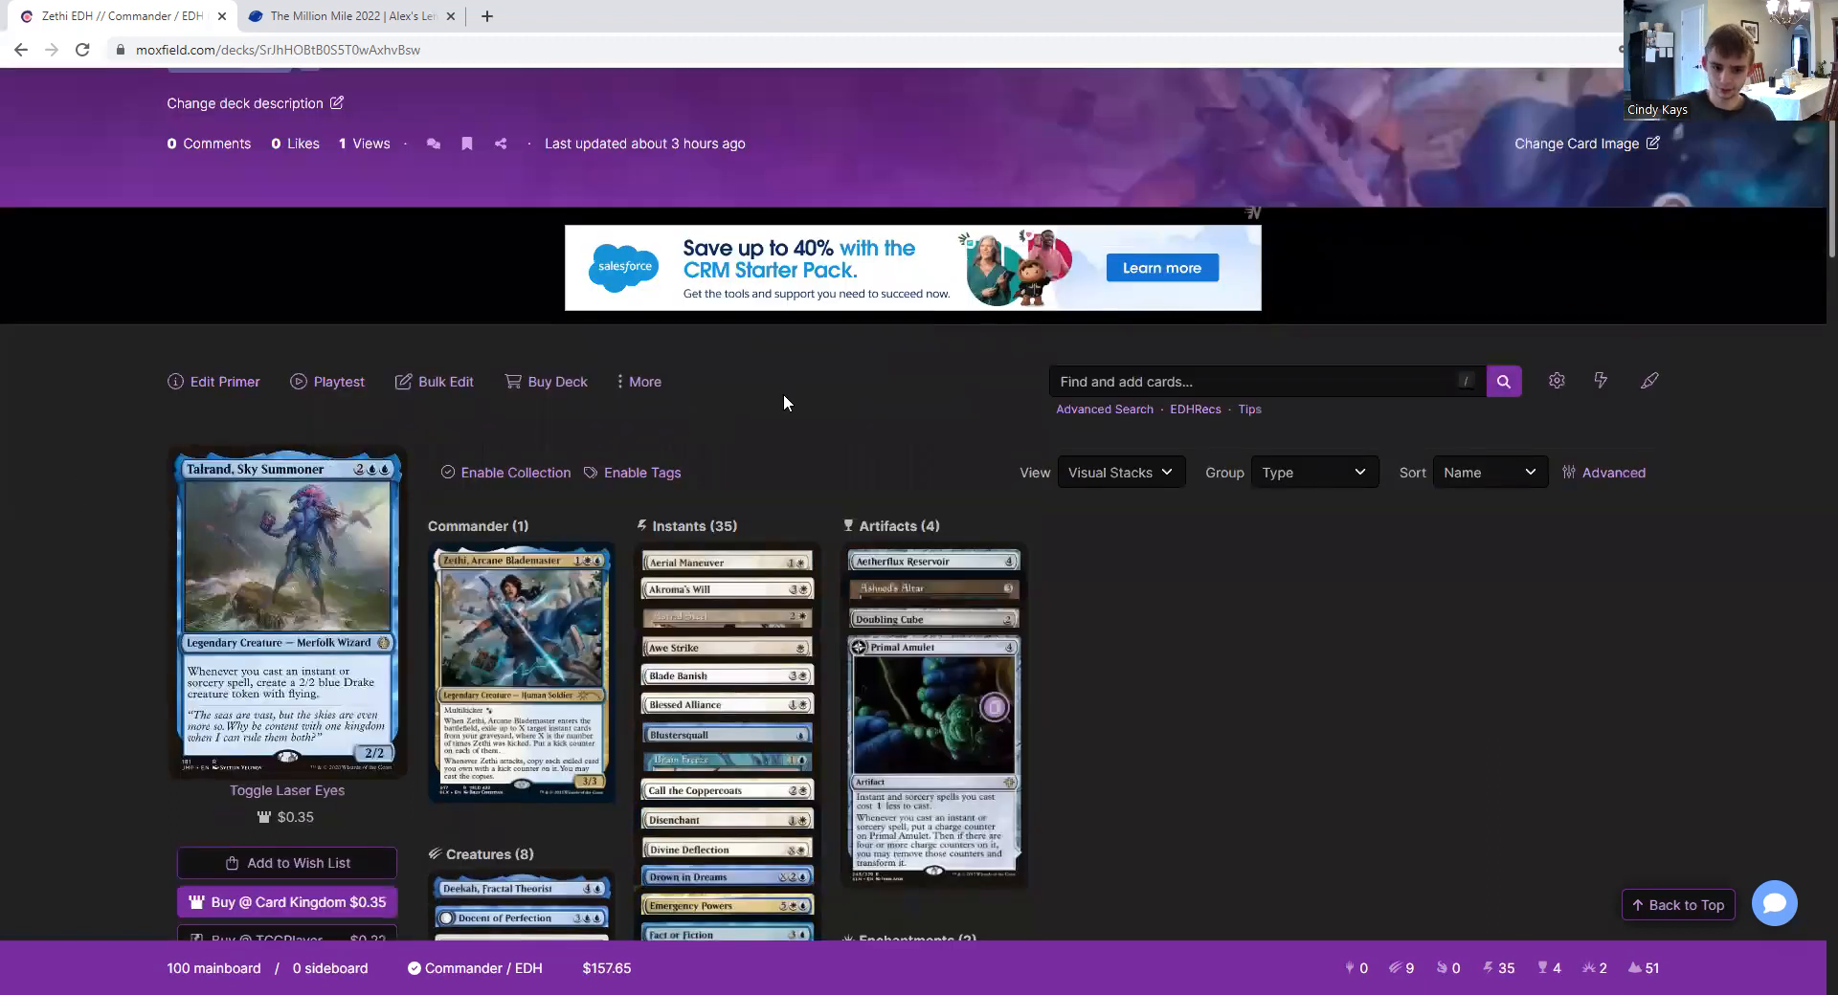
scroll(down, 3)
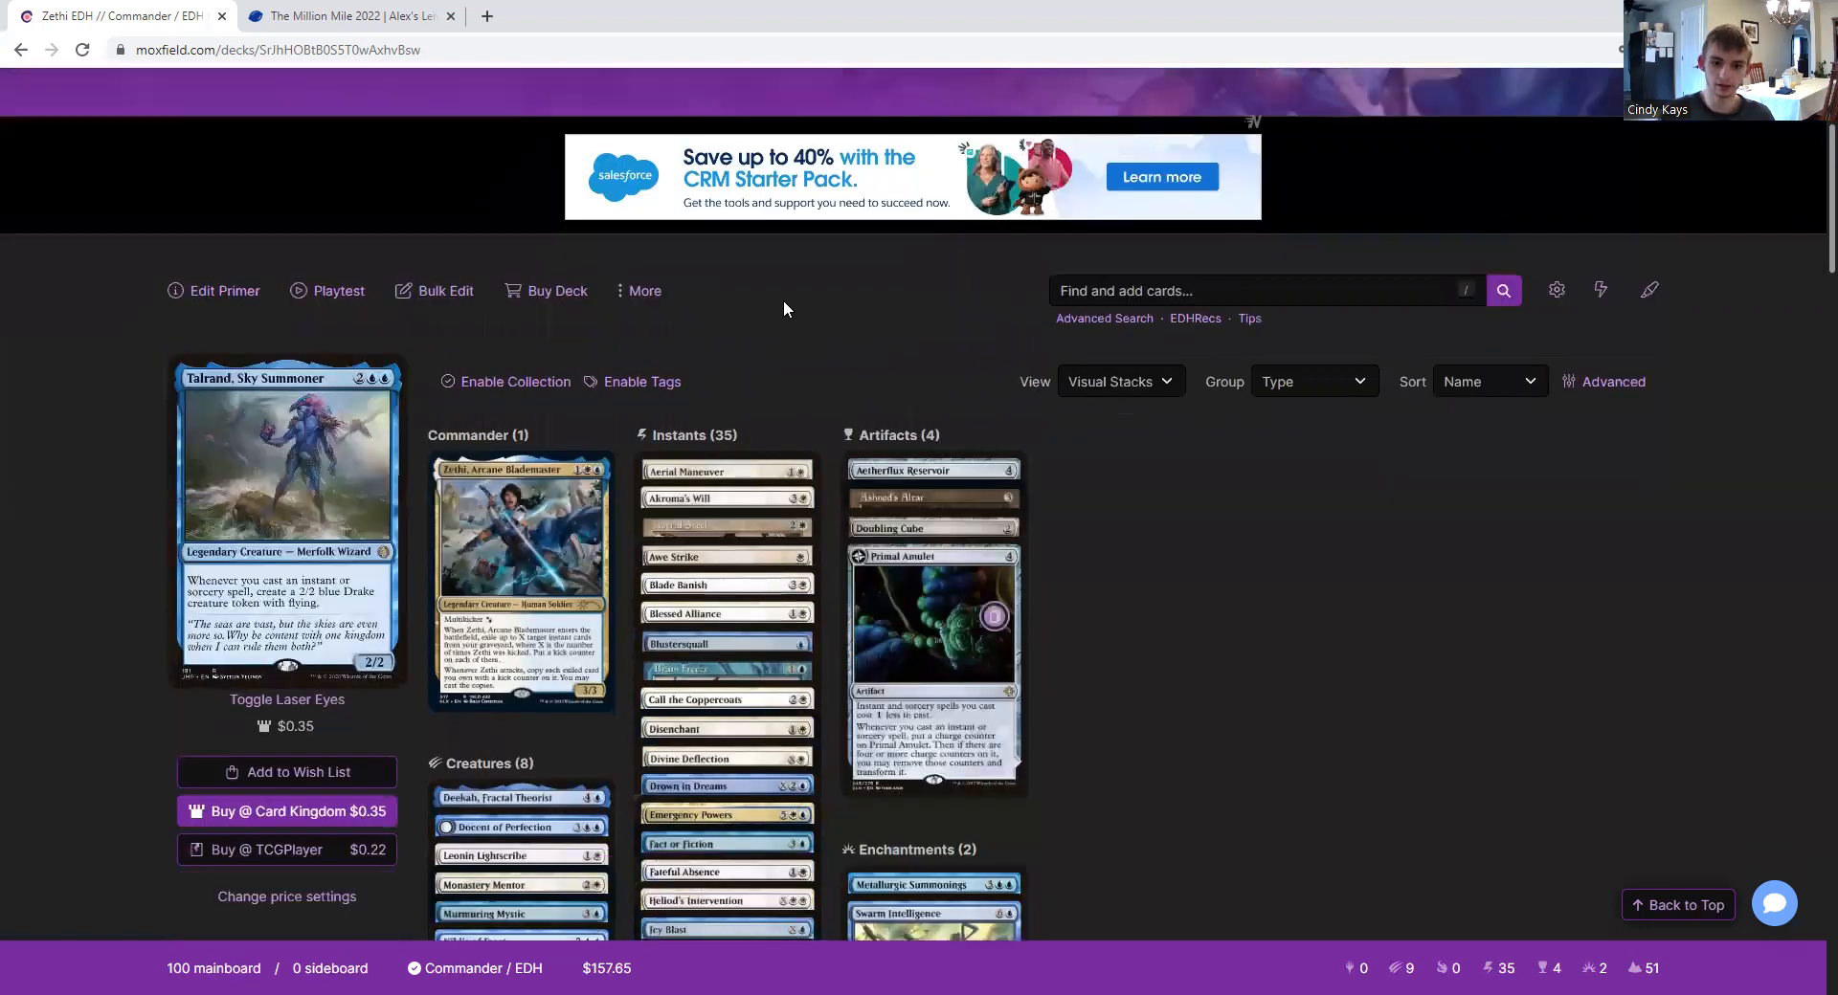
scroll(down, 3)
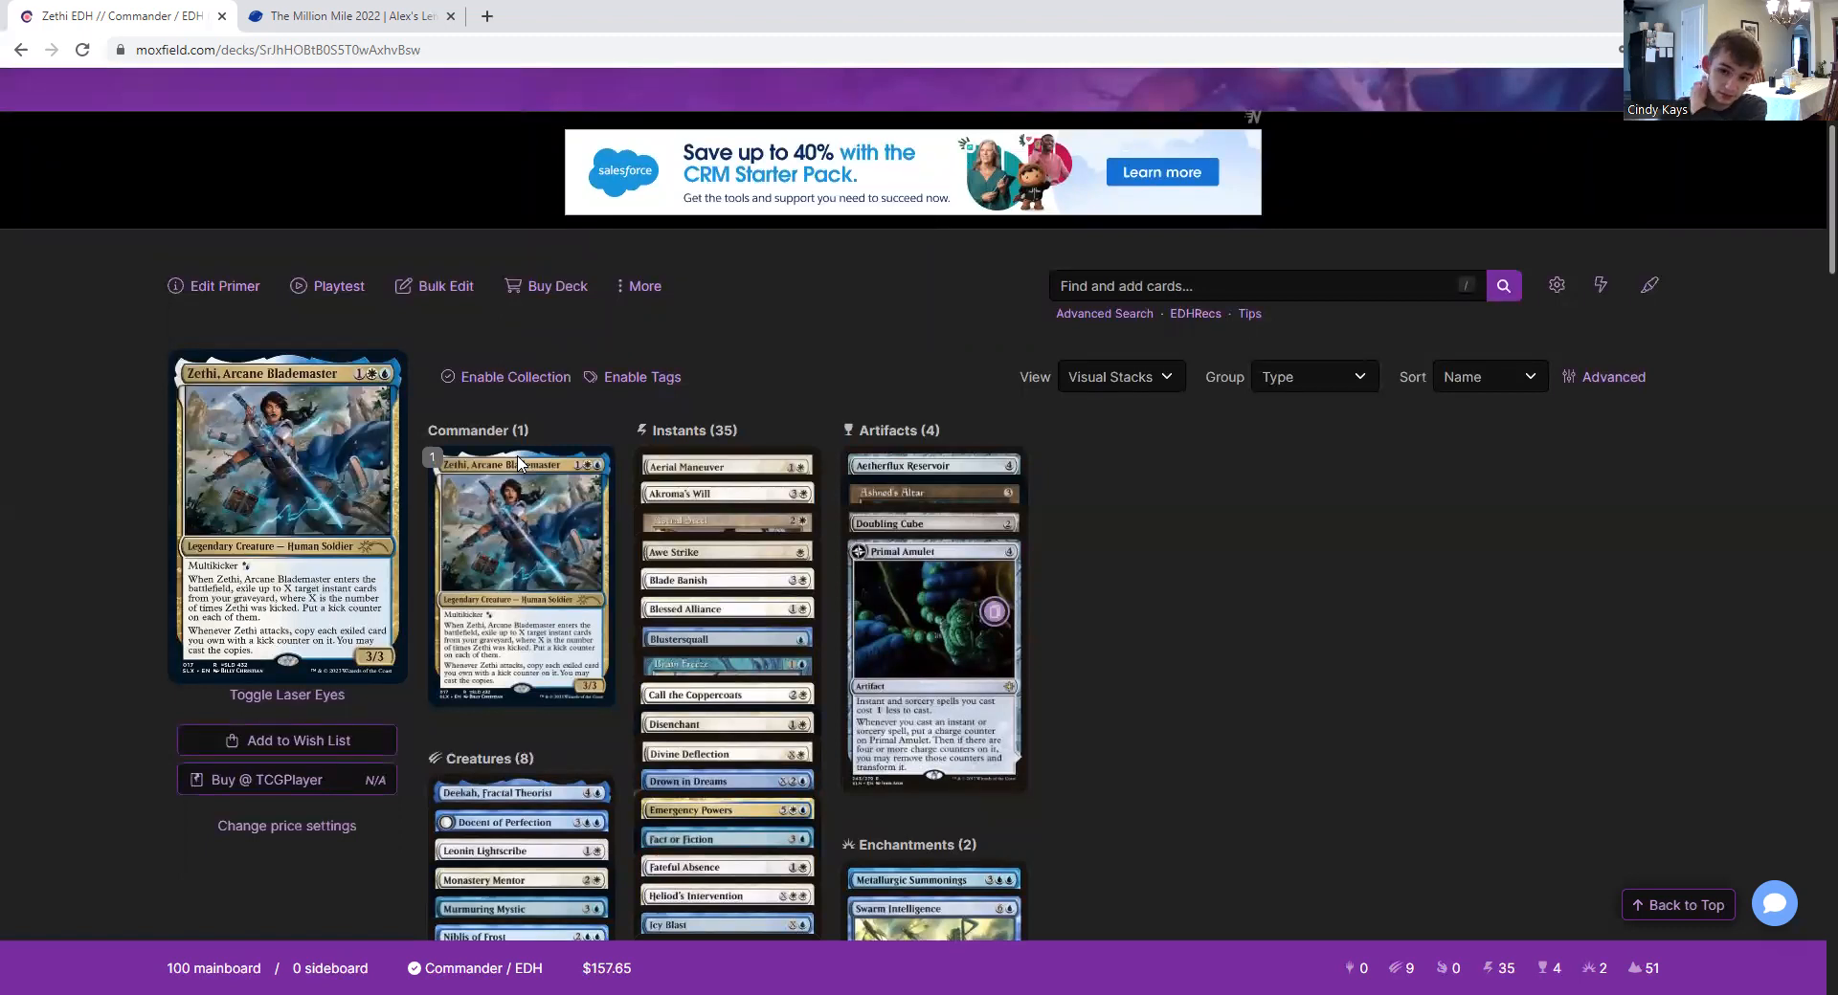
scroll(down, 3)
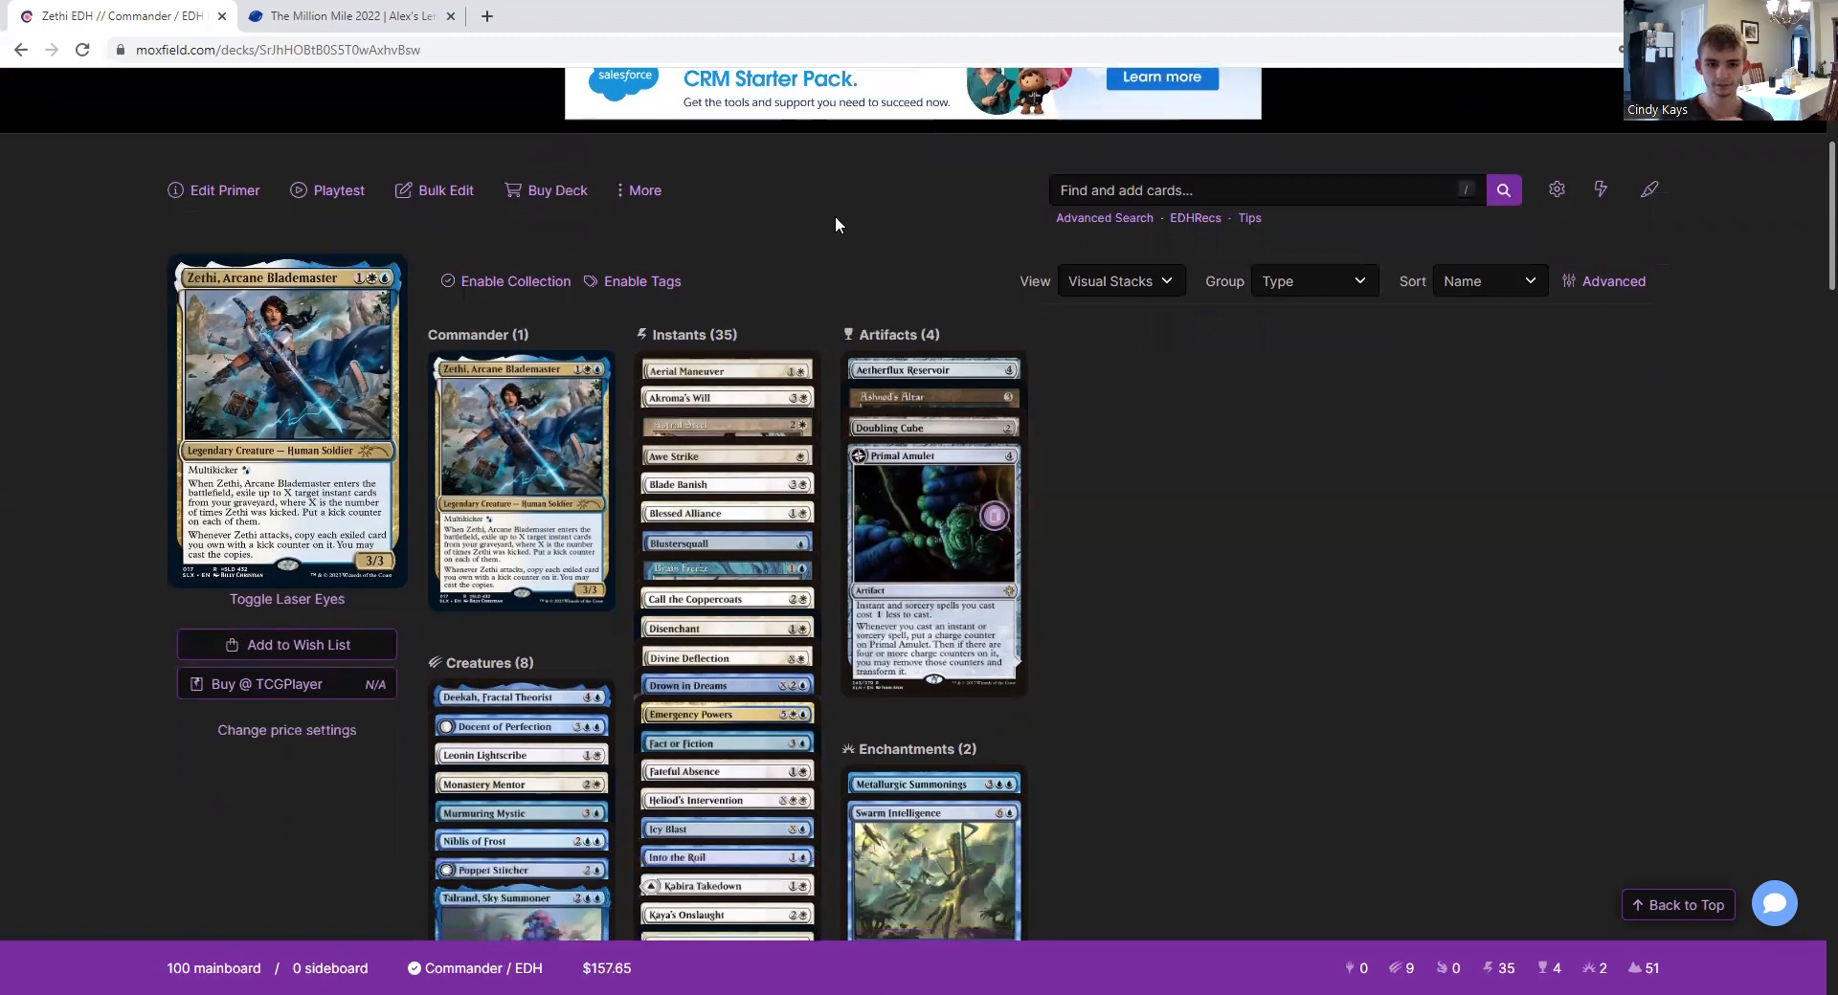
mouse_move(751, 352)
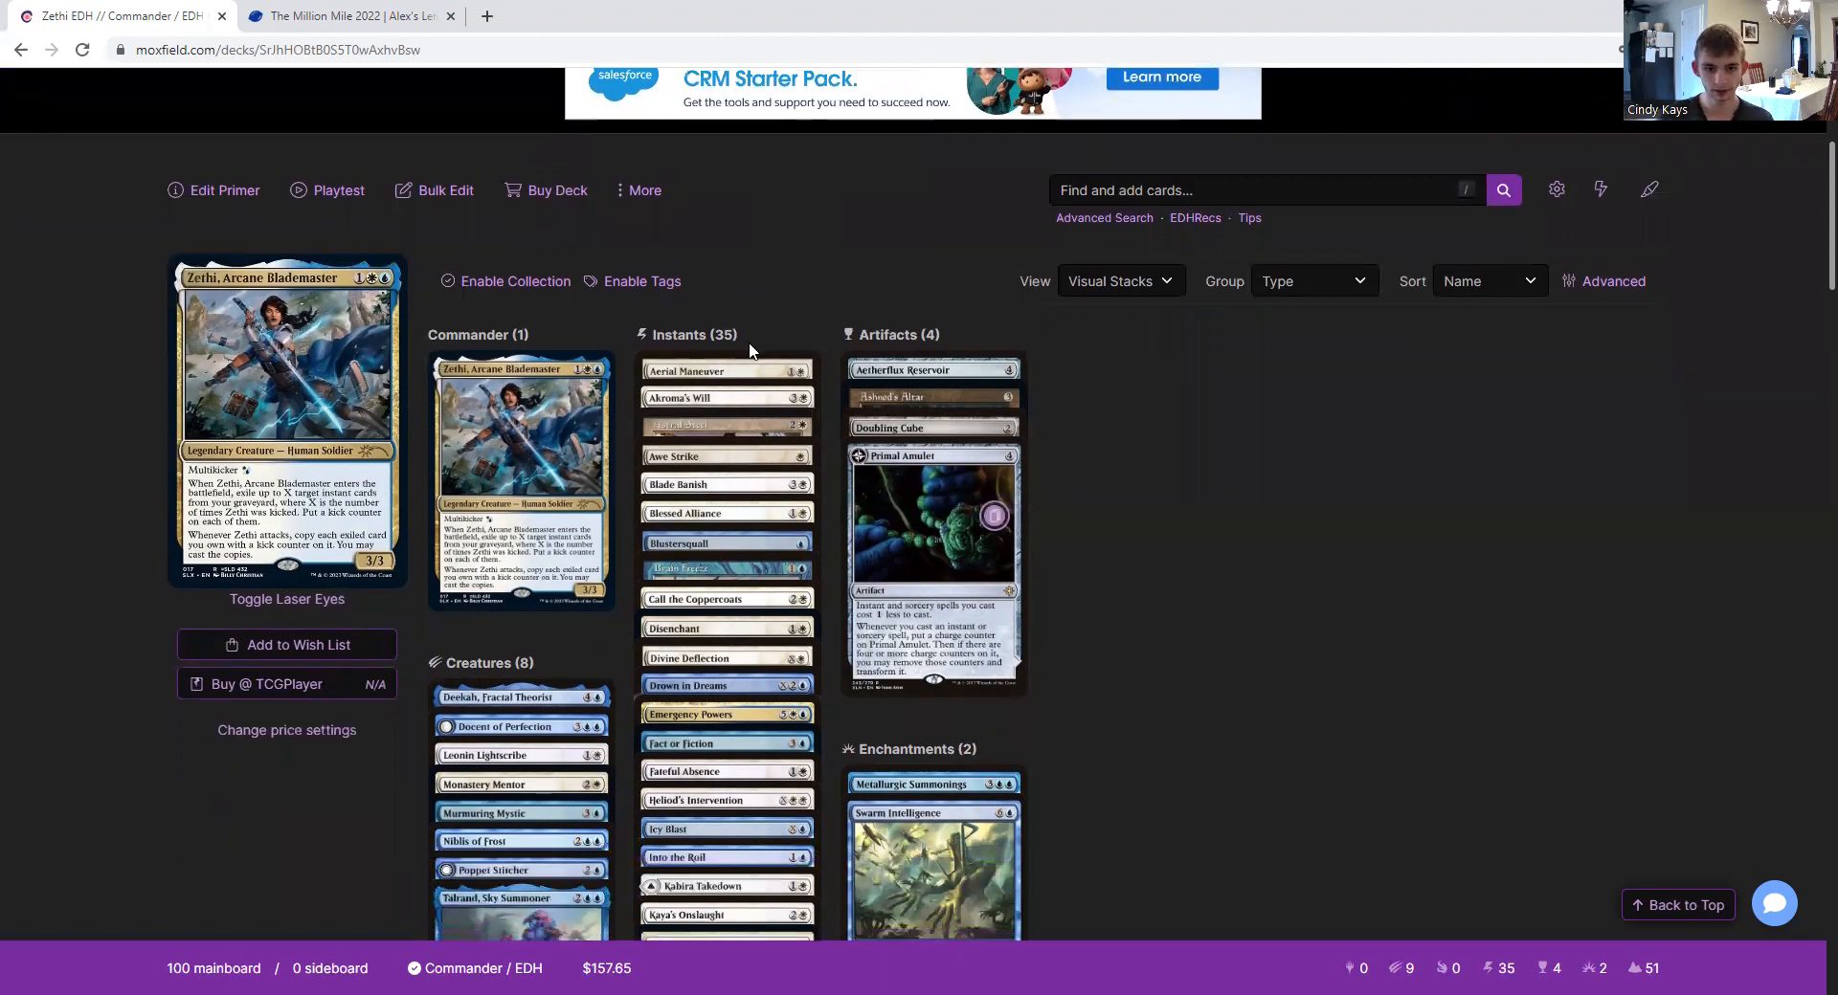
mouse_move(724, 372)
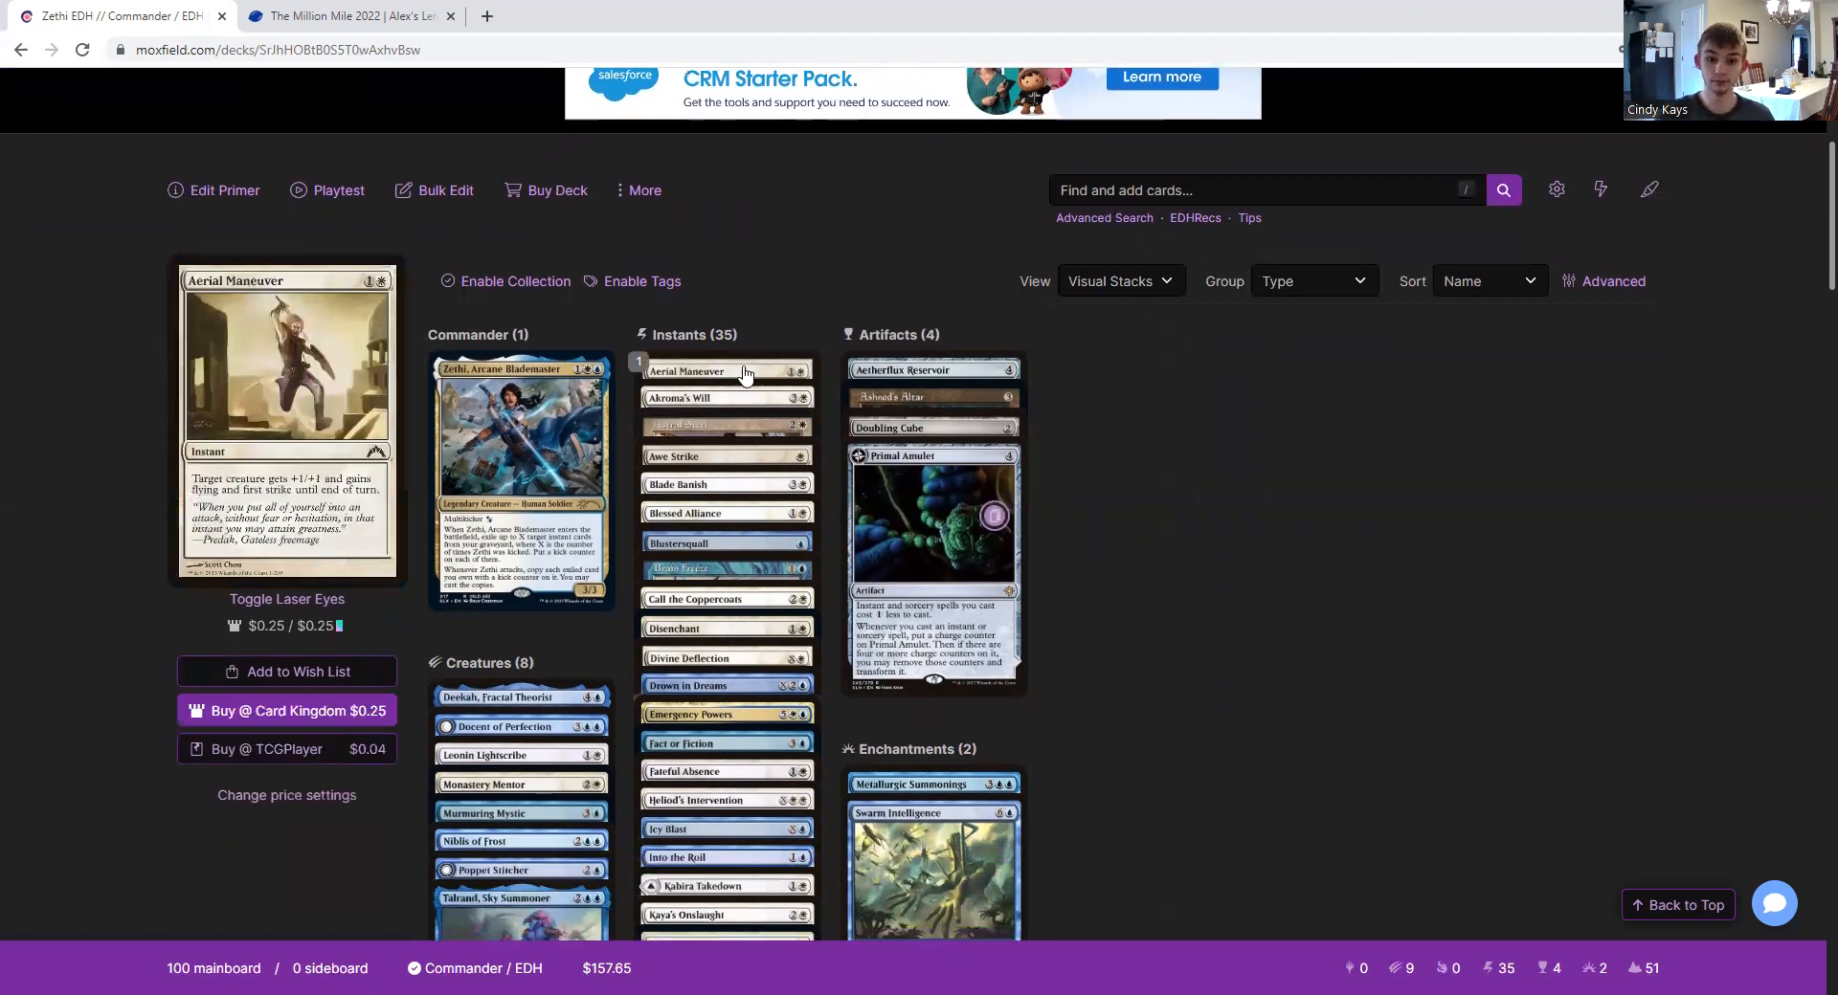
mouse_move(703, 399)
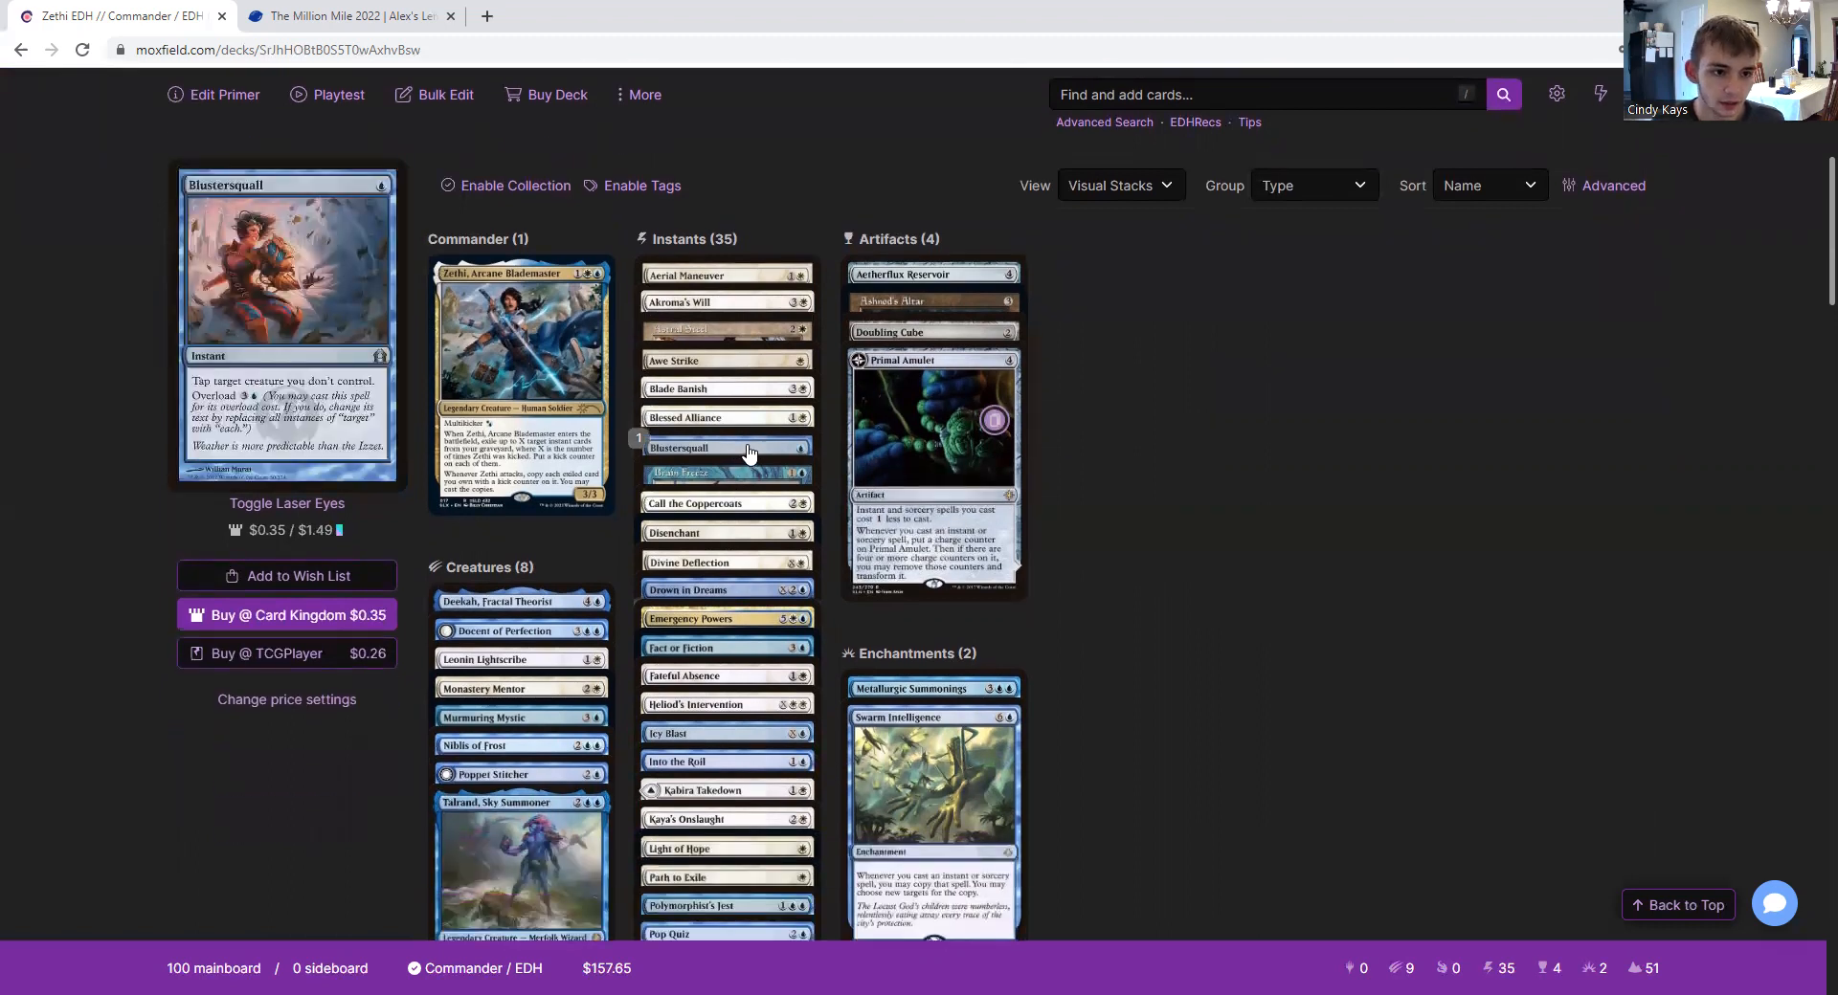
mouse_move(724, 472)
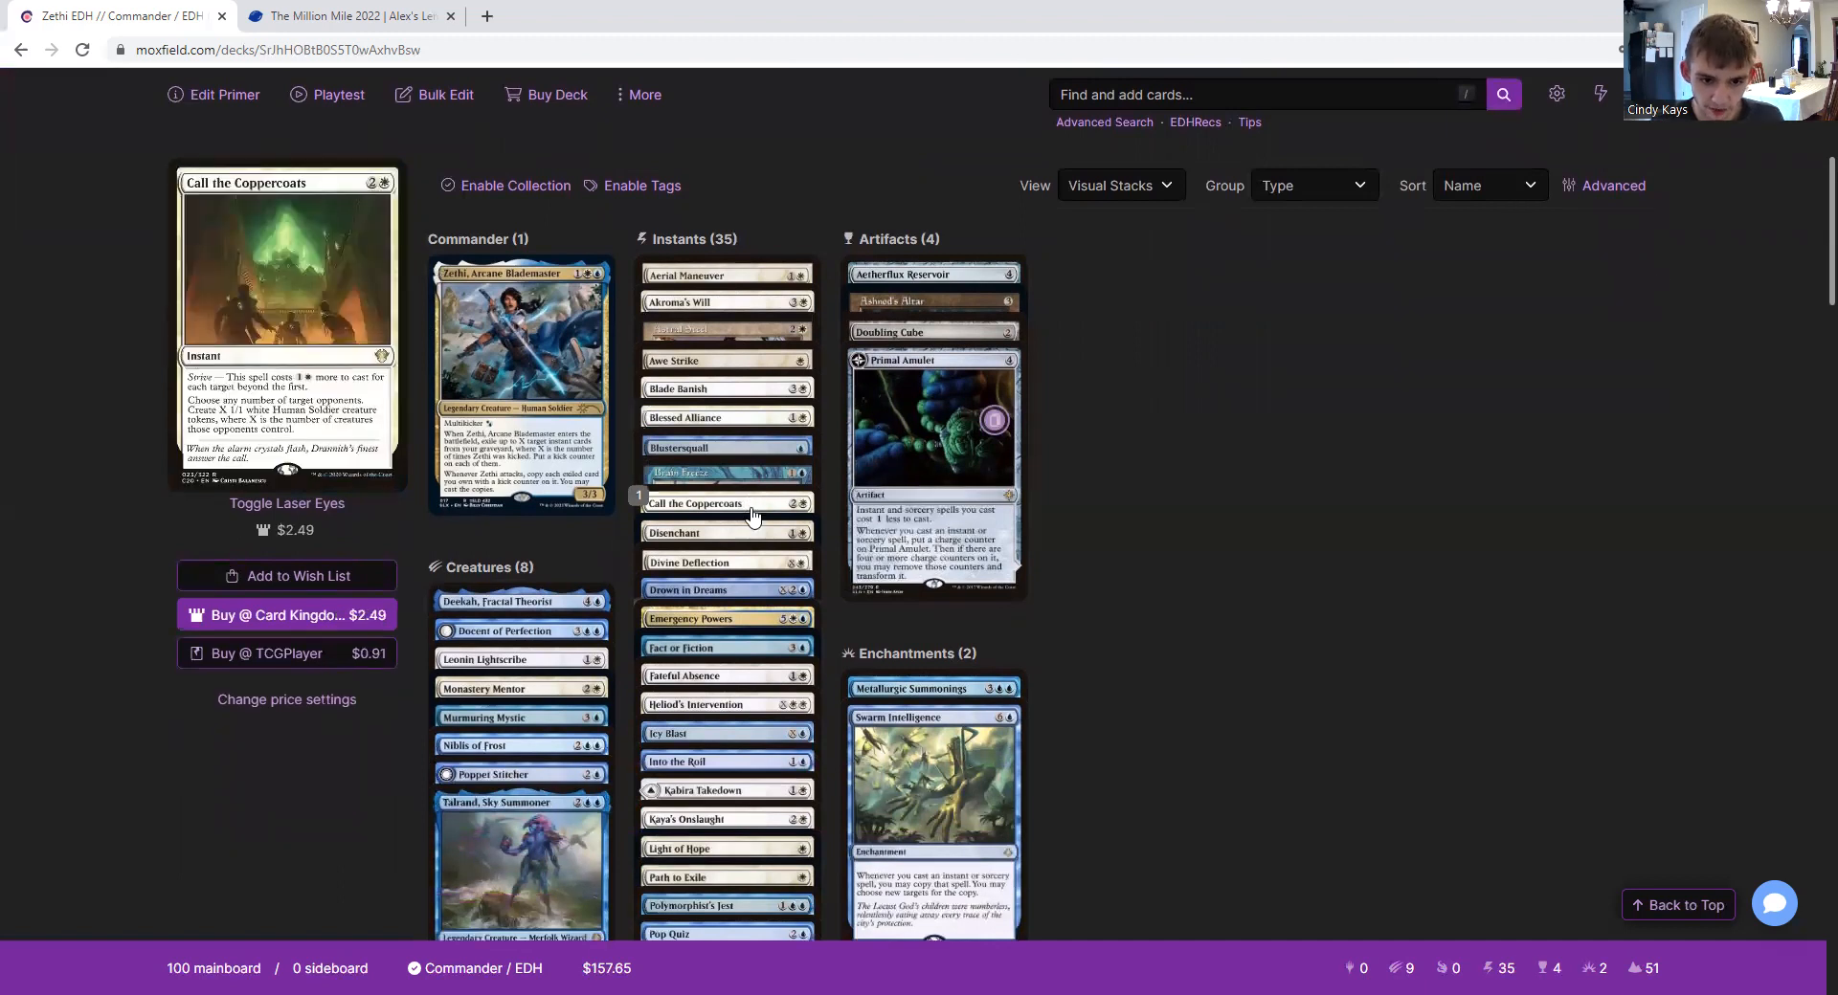
mouse_move(745, 562)
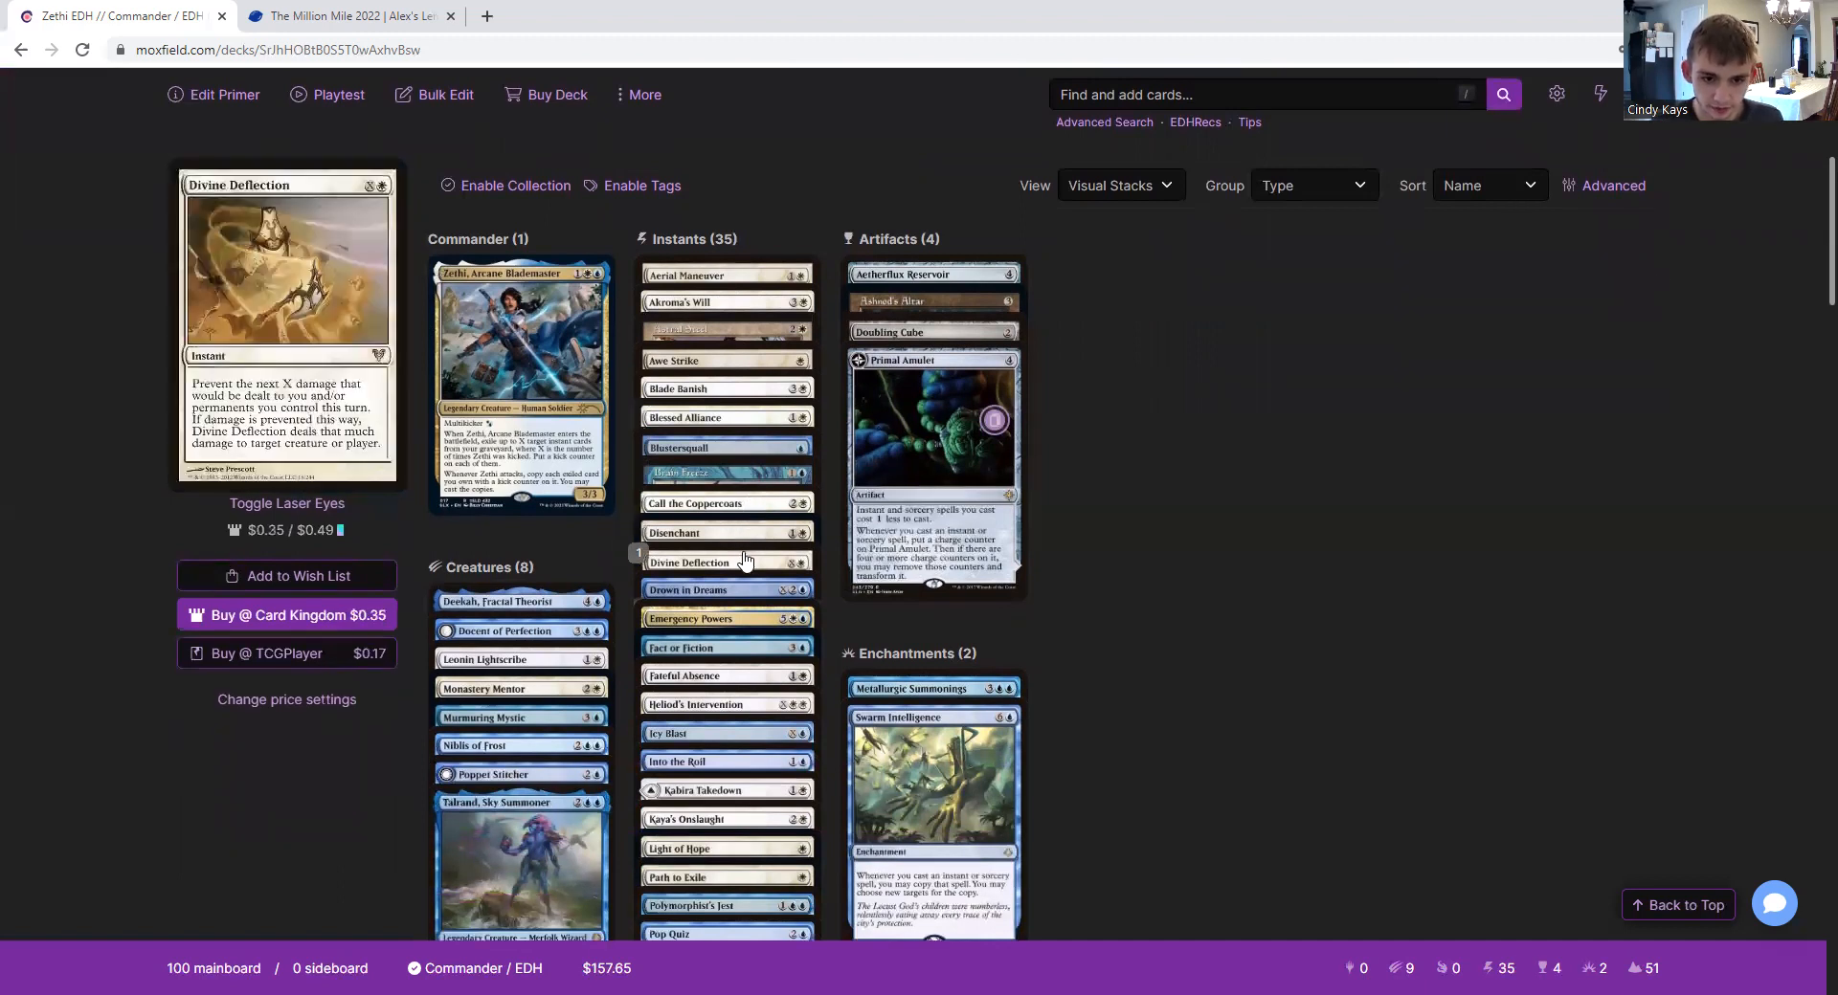
mouse_move(739, 586)
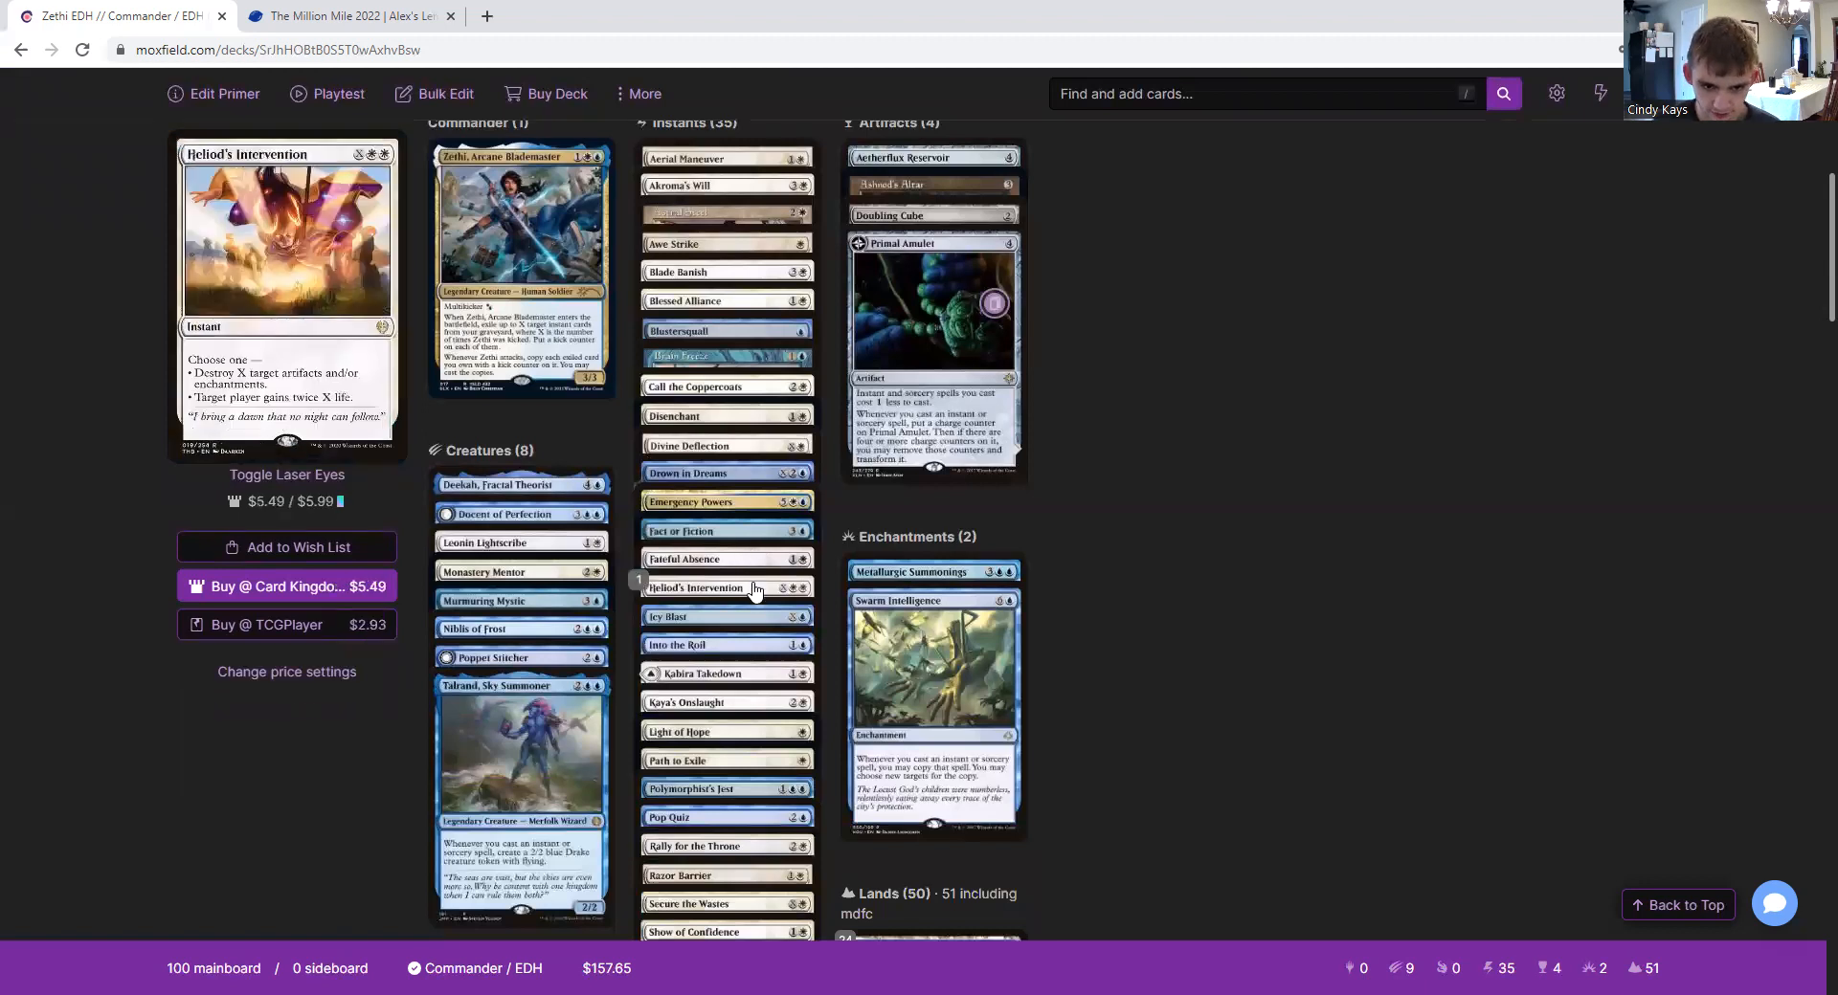
mouse_move(676, 645)
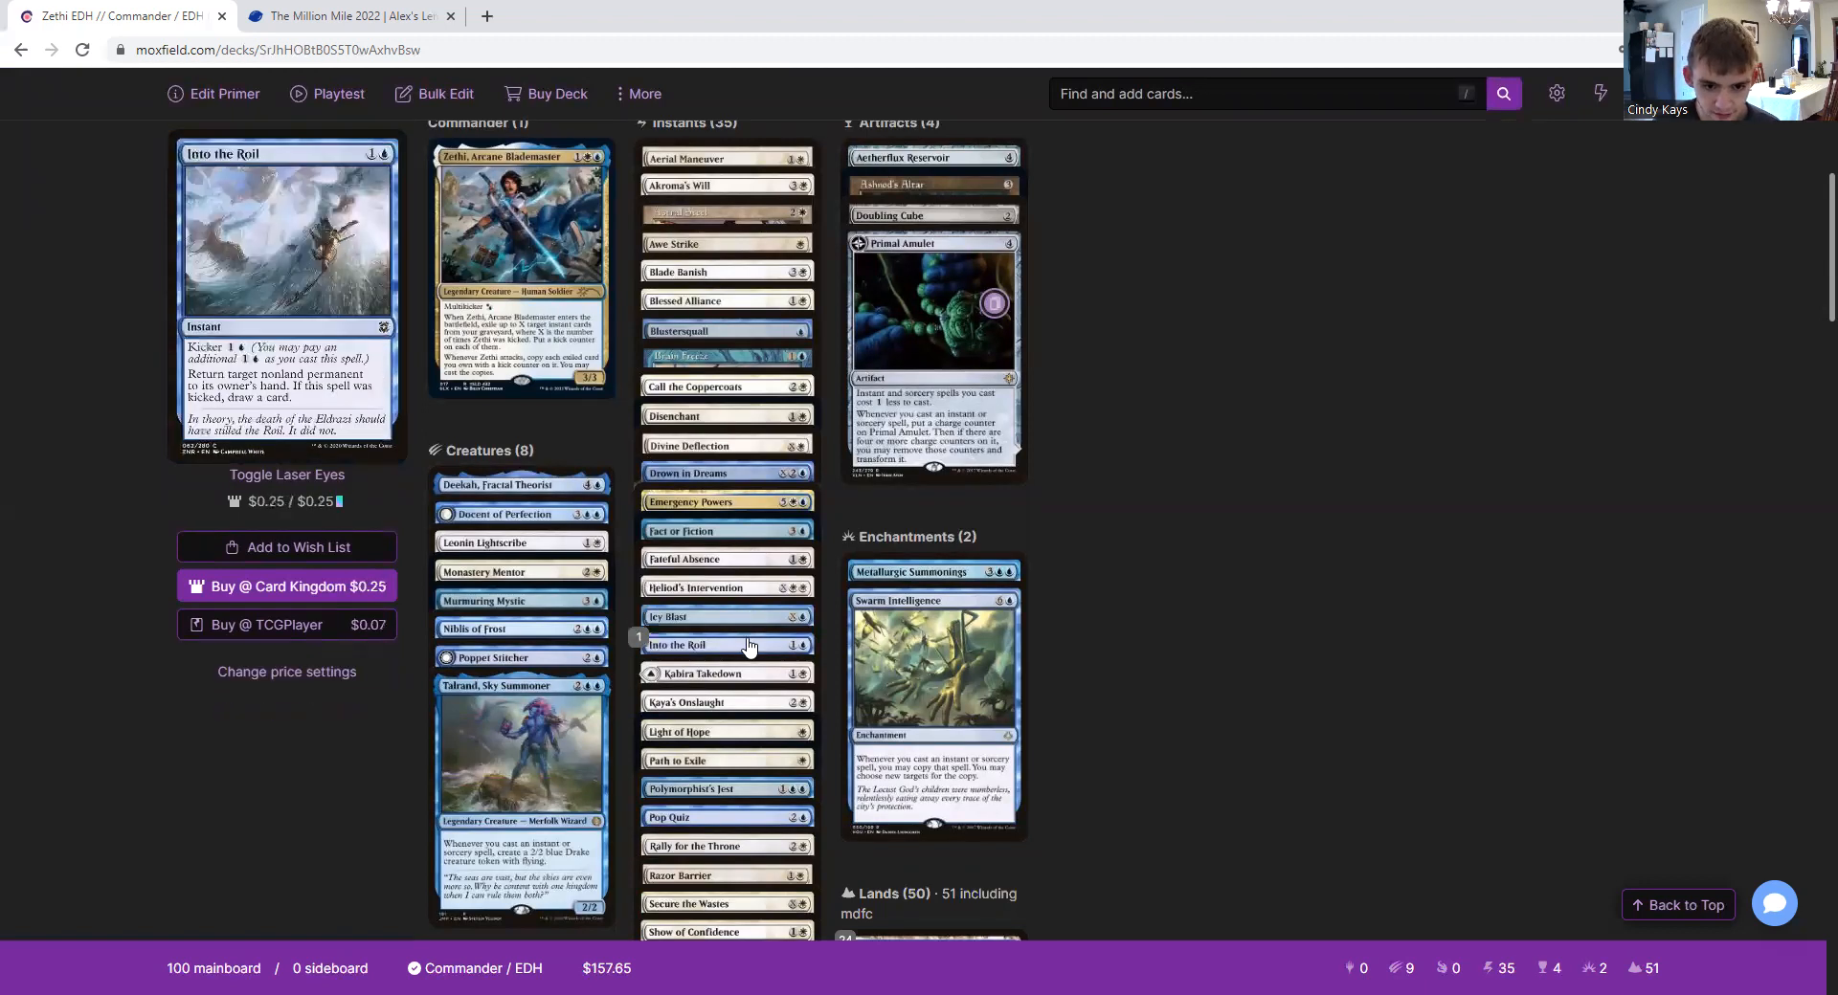
mouse_move(703, 673)
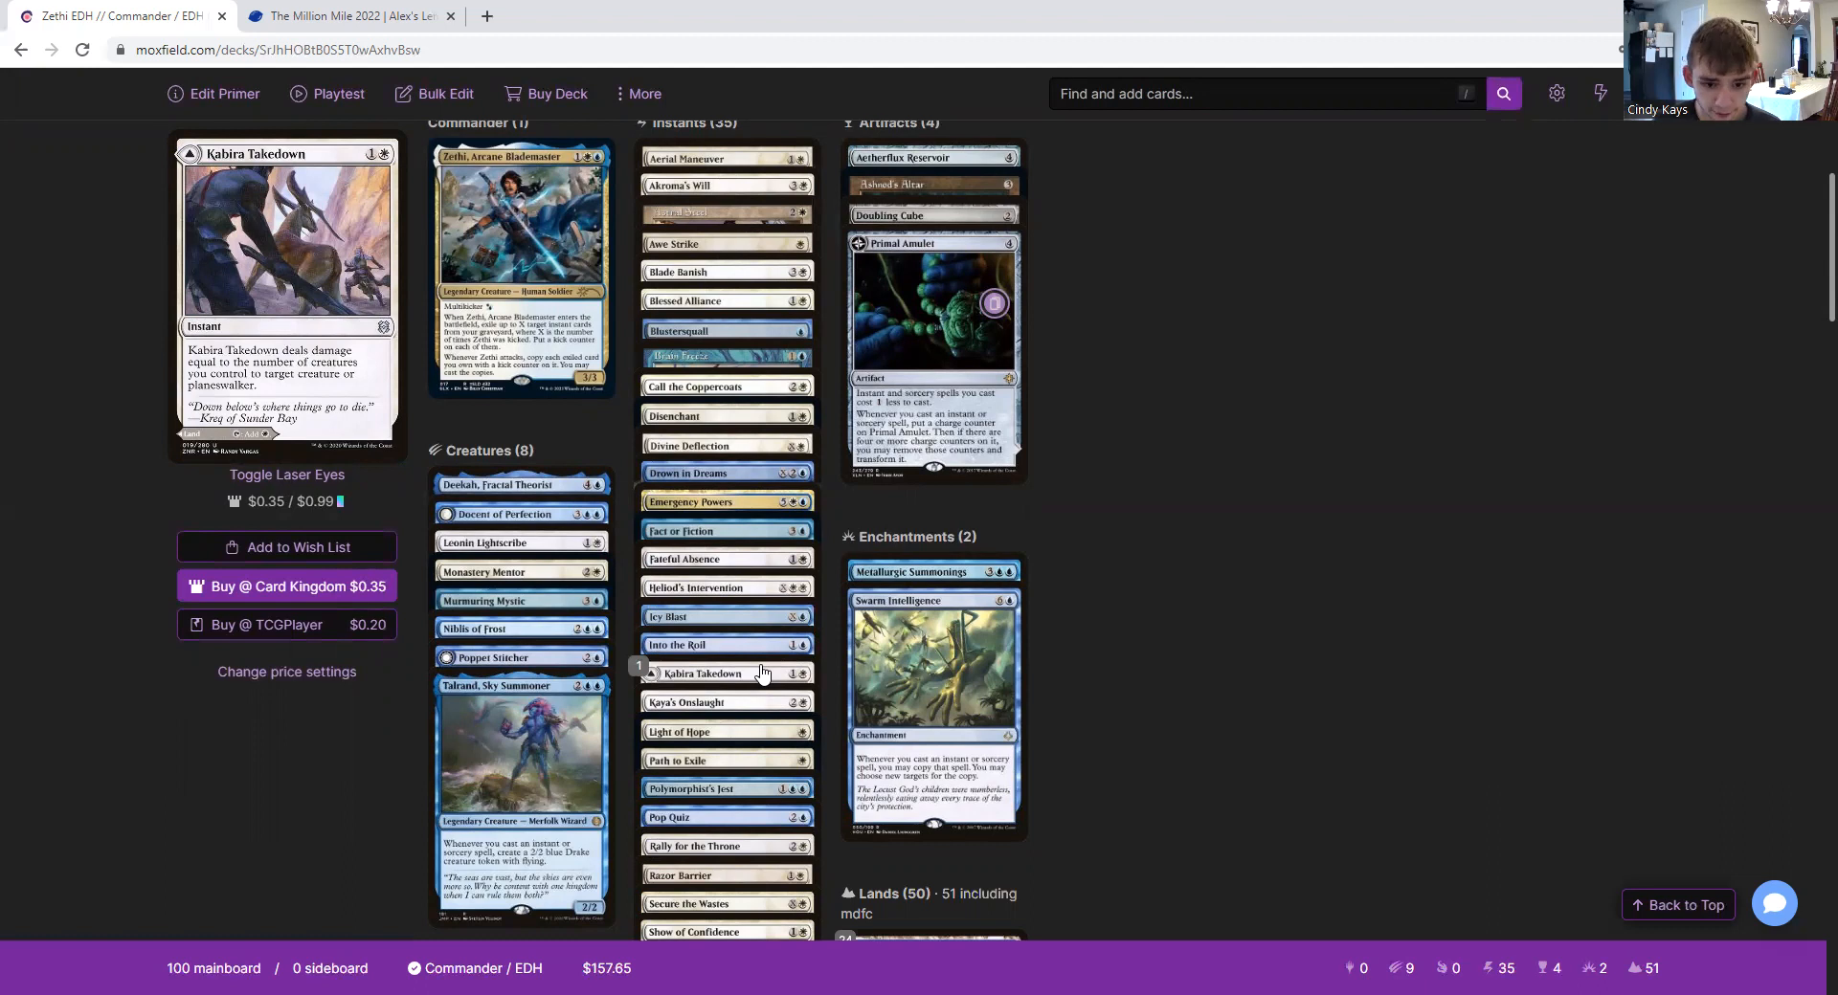
mouse_move(728, 703)
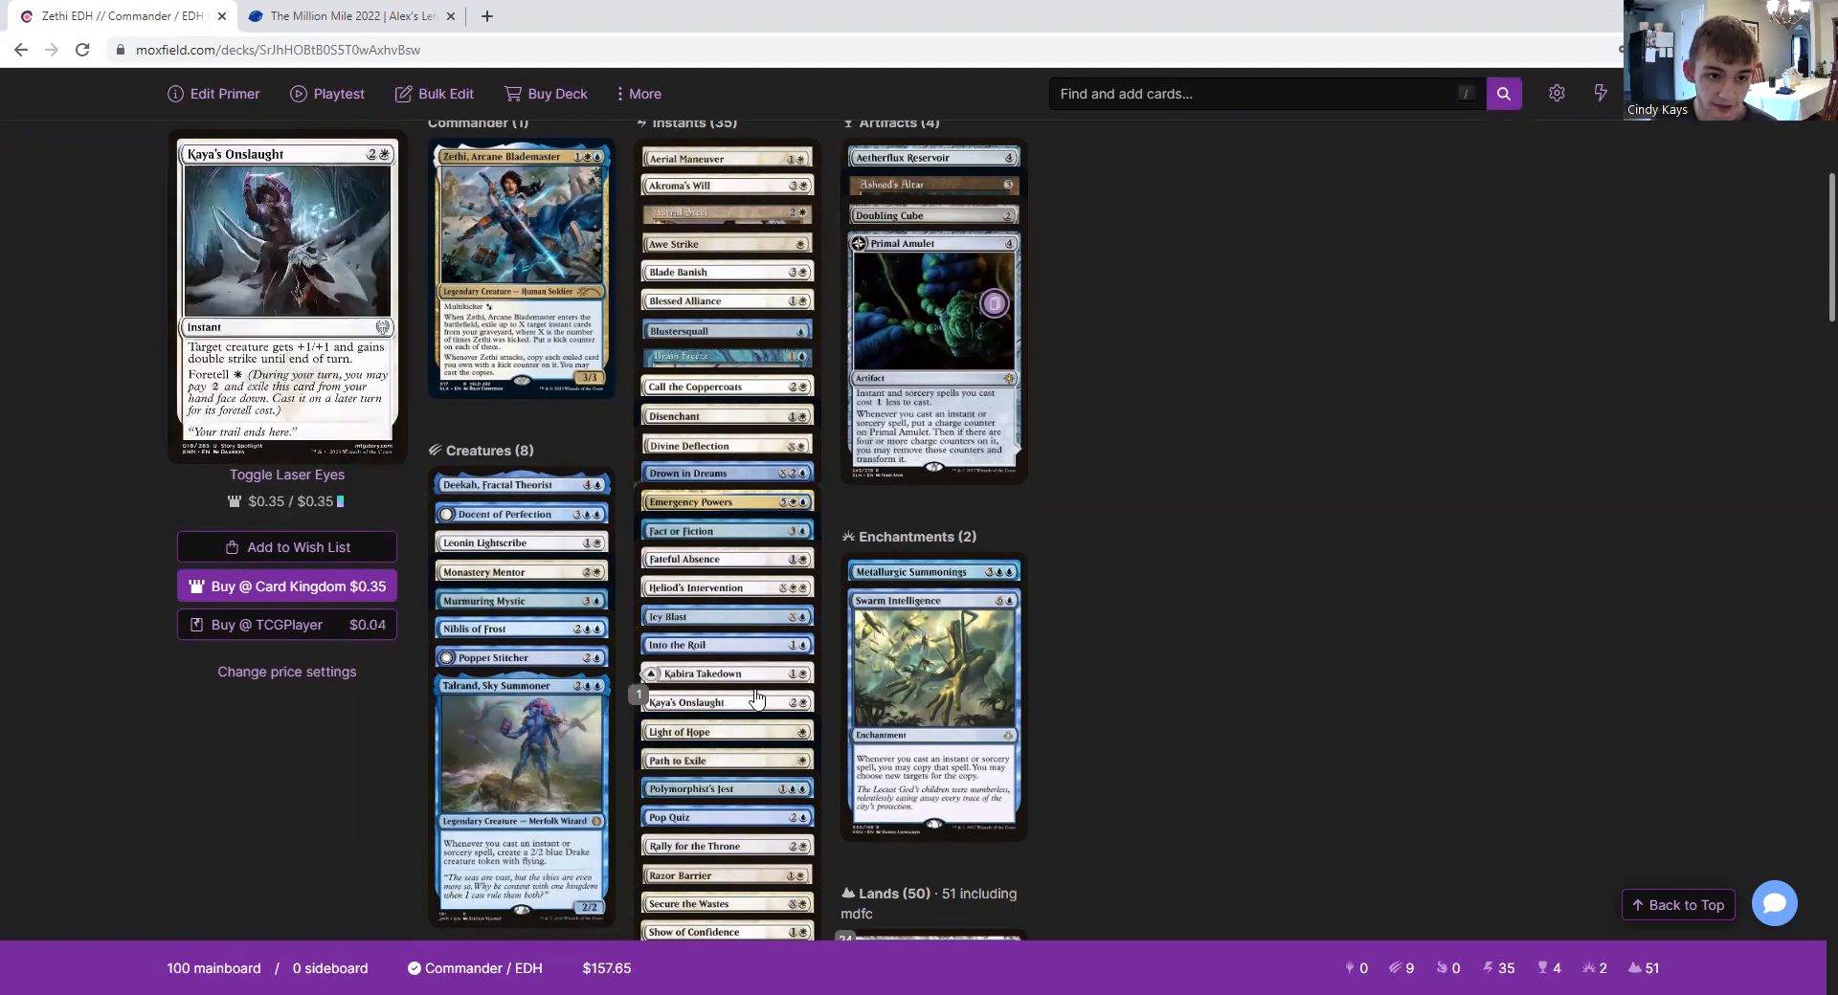
scroll(down, 3)
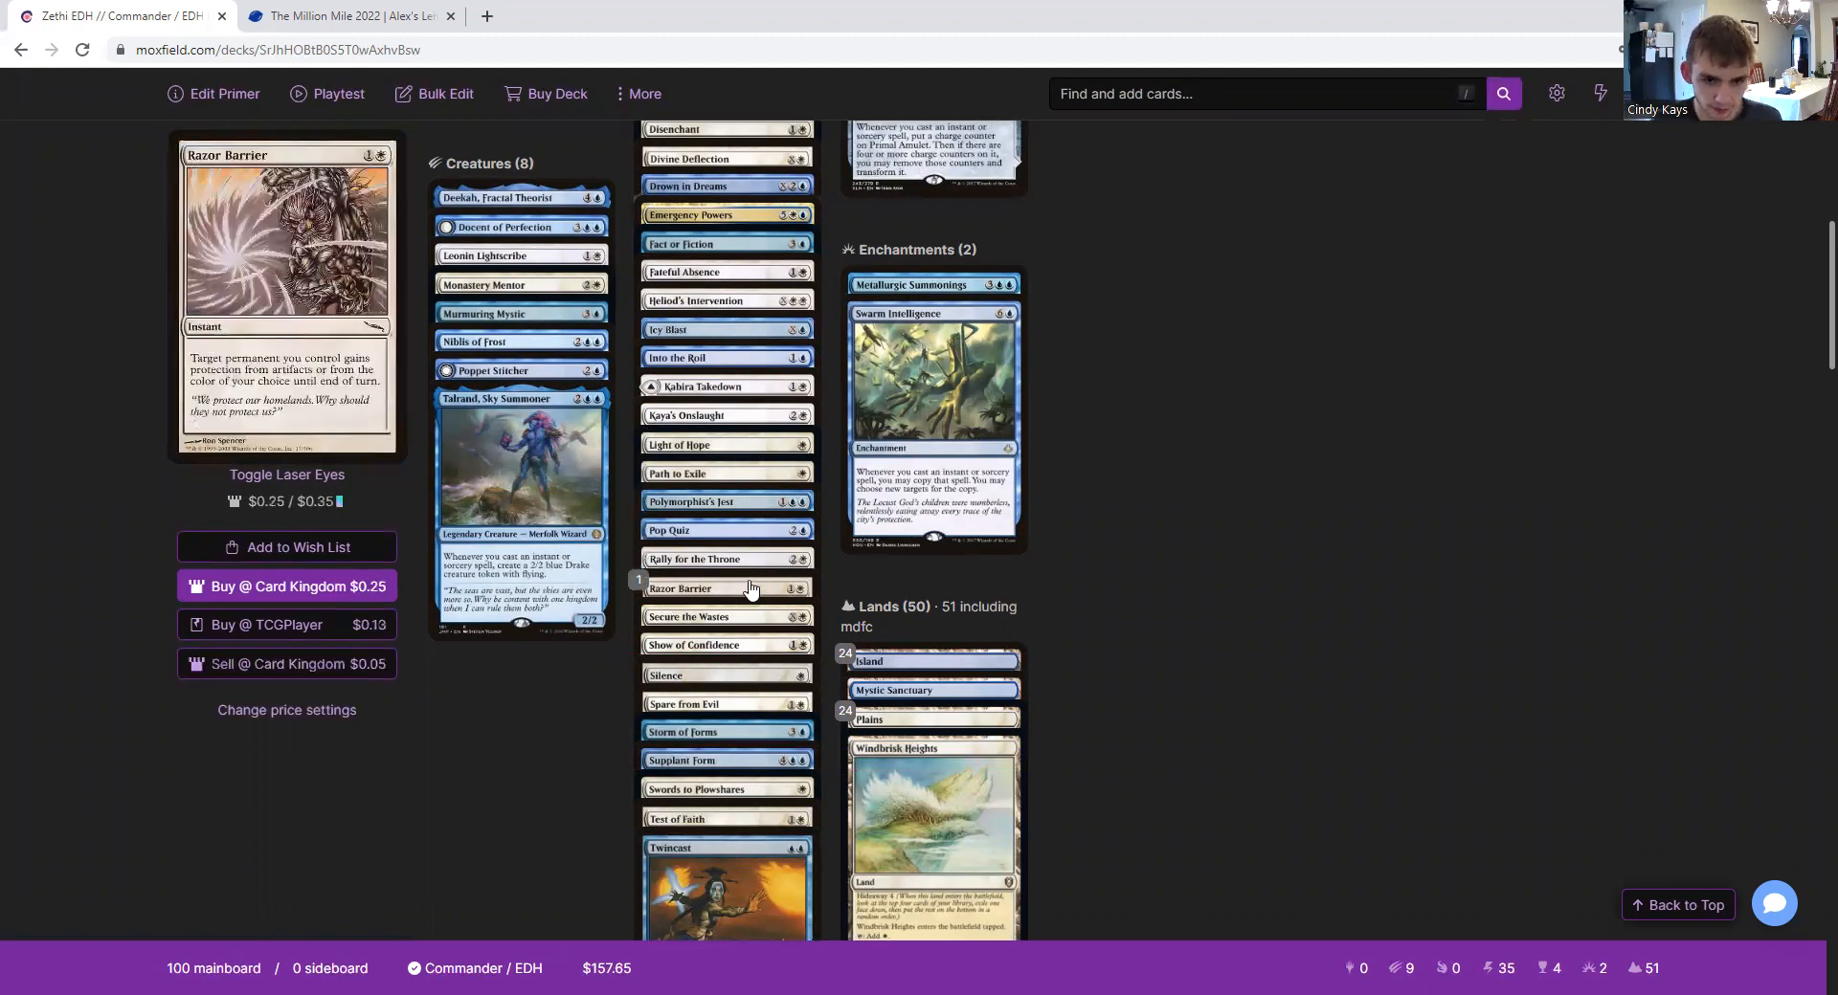
mouse_move(689, 616)
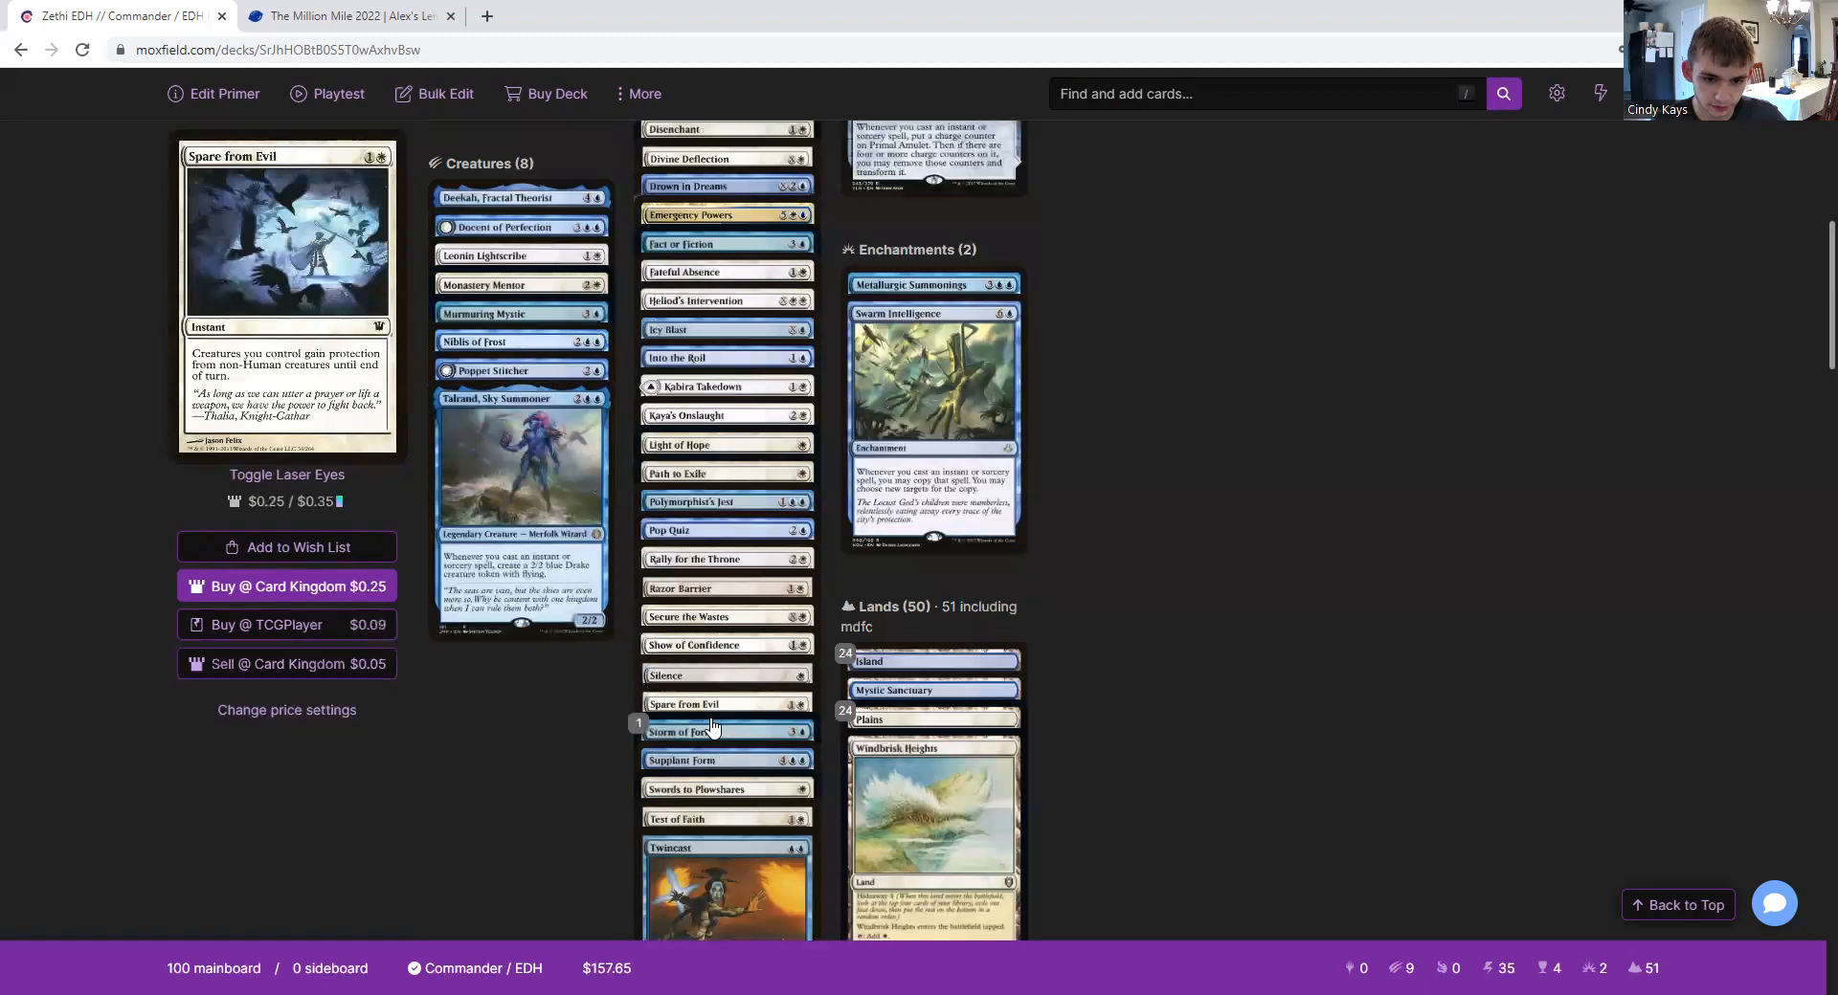
mouse_move(681, 760)
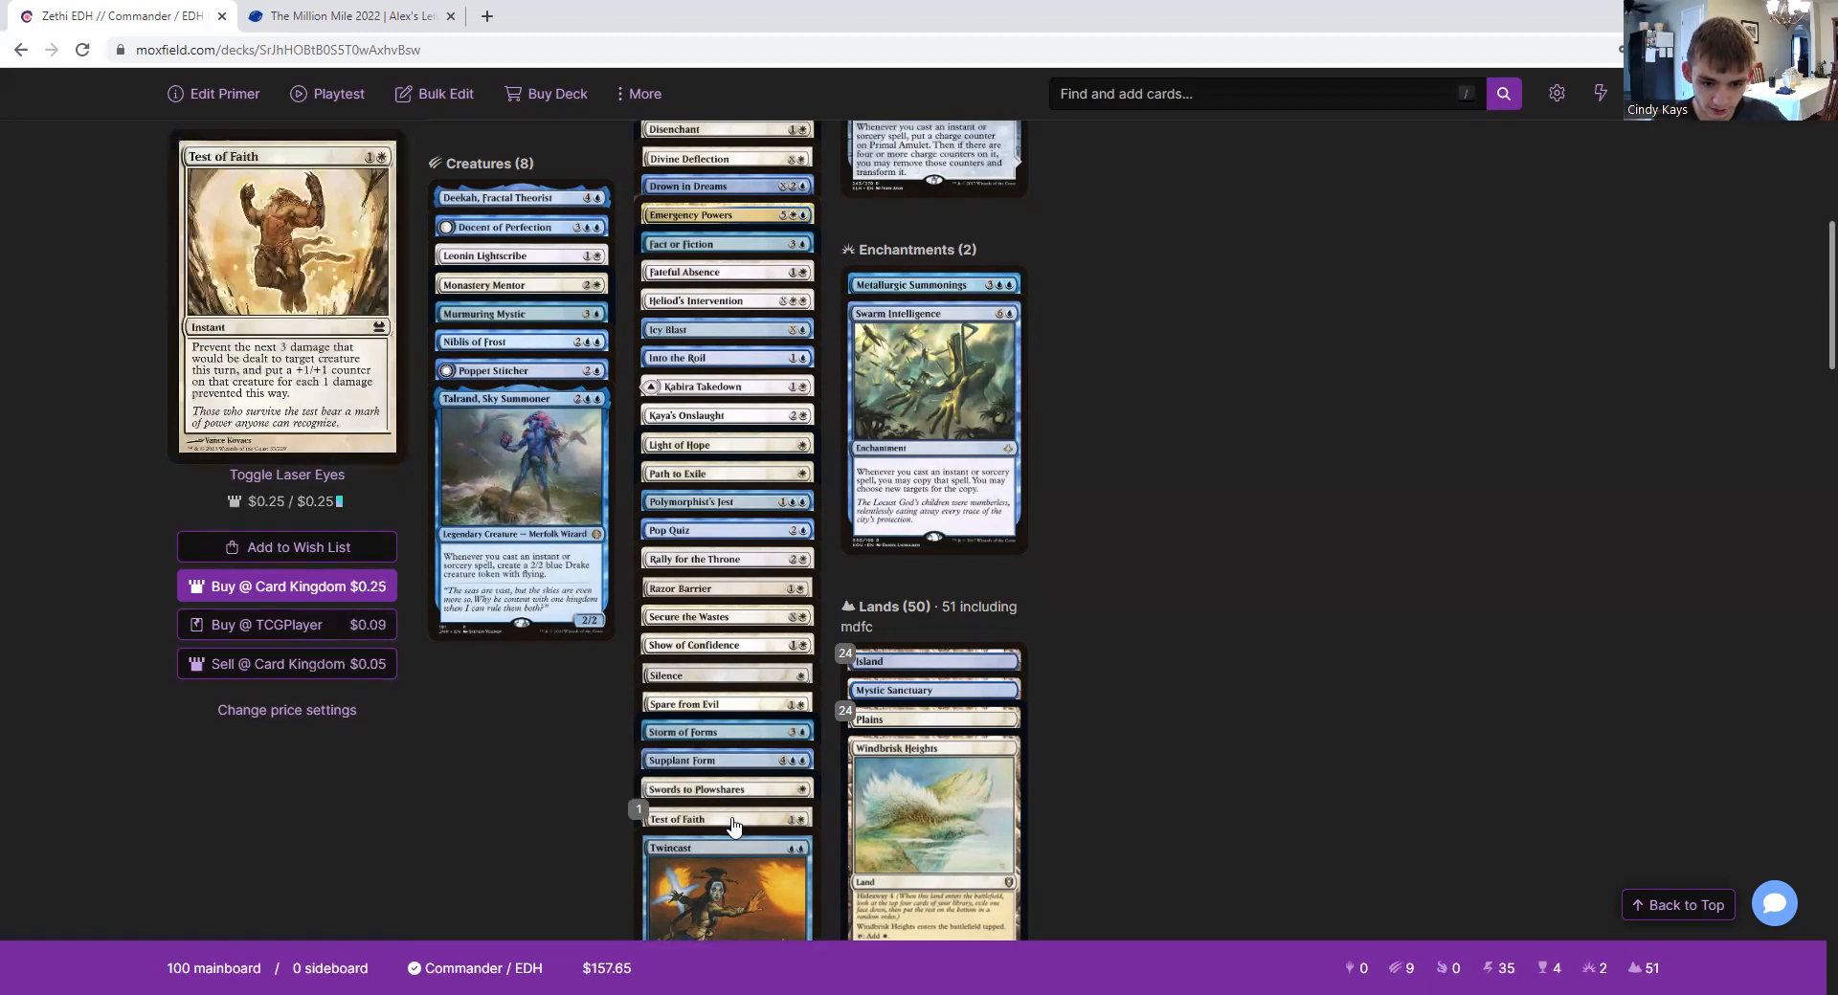
scroll(down, 3)
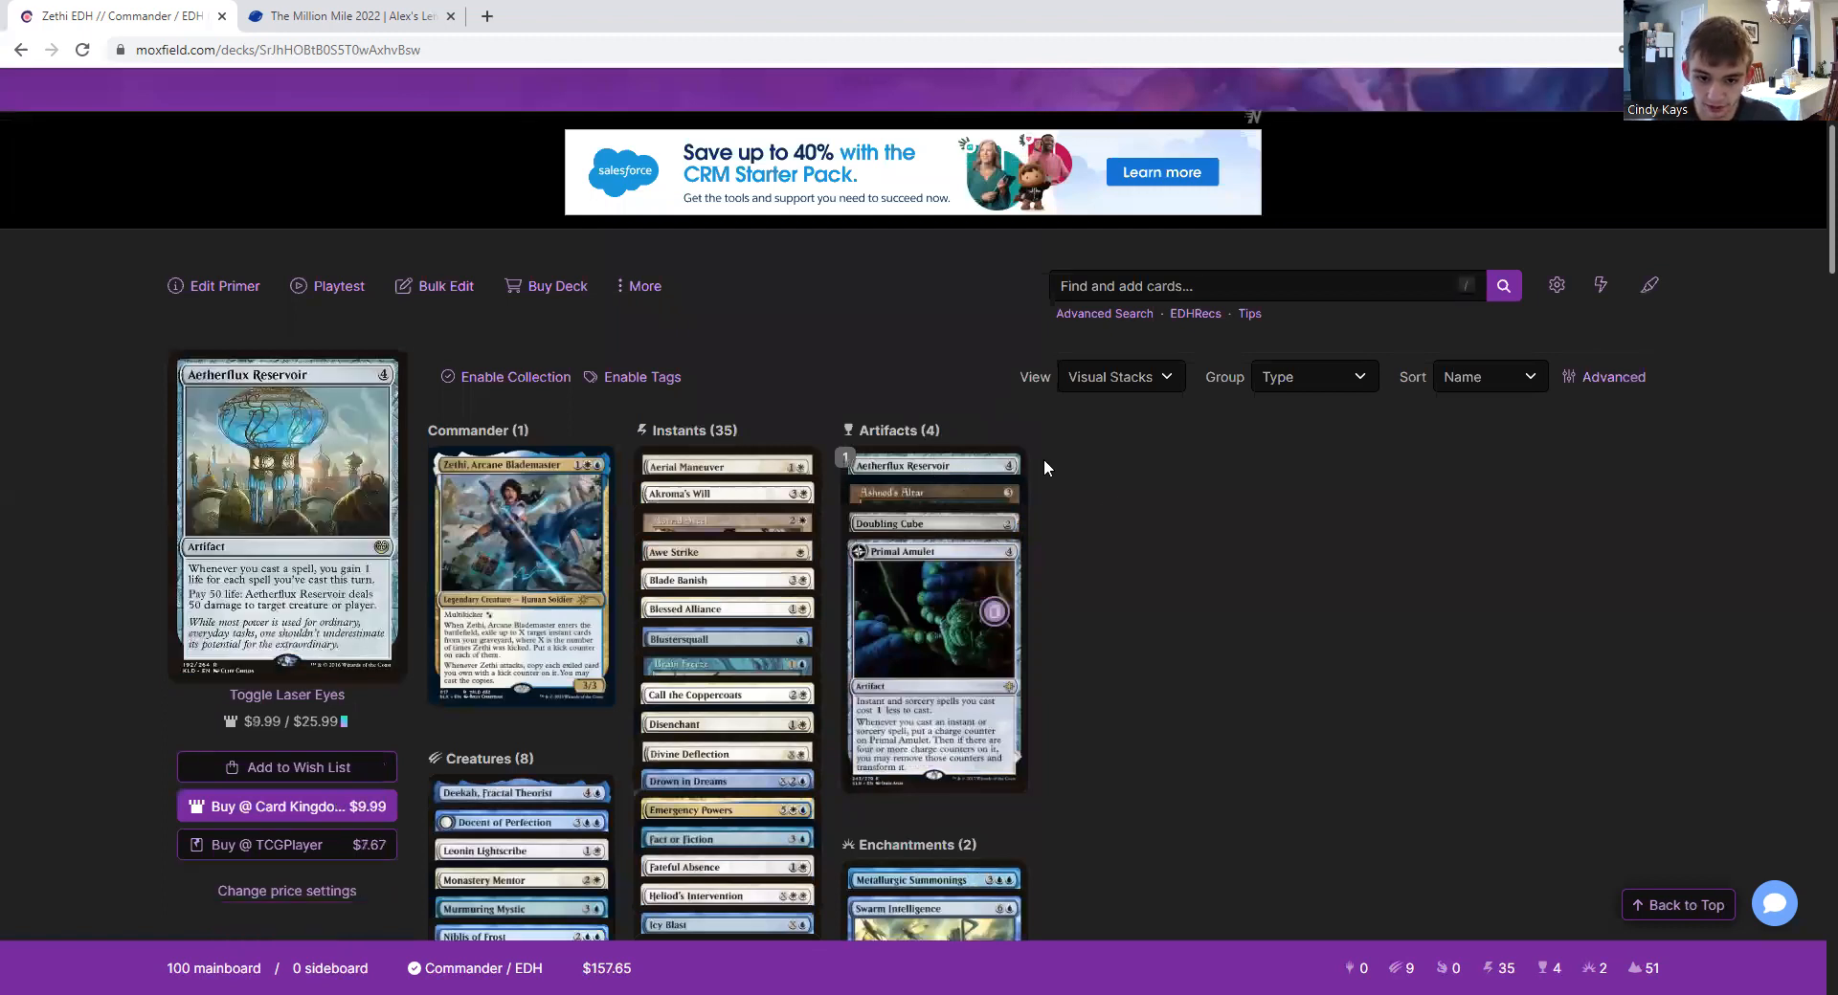
mouse_move(932, 492)
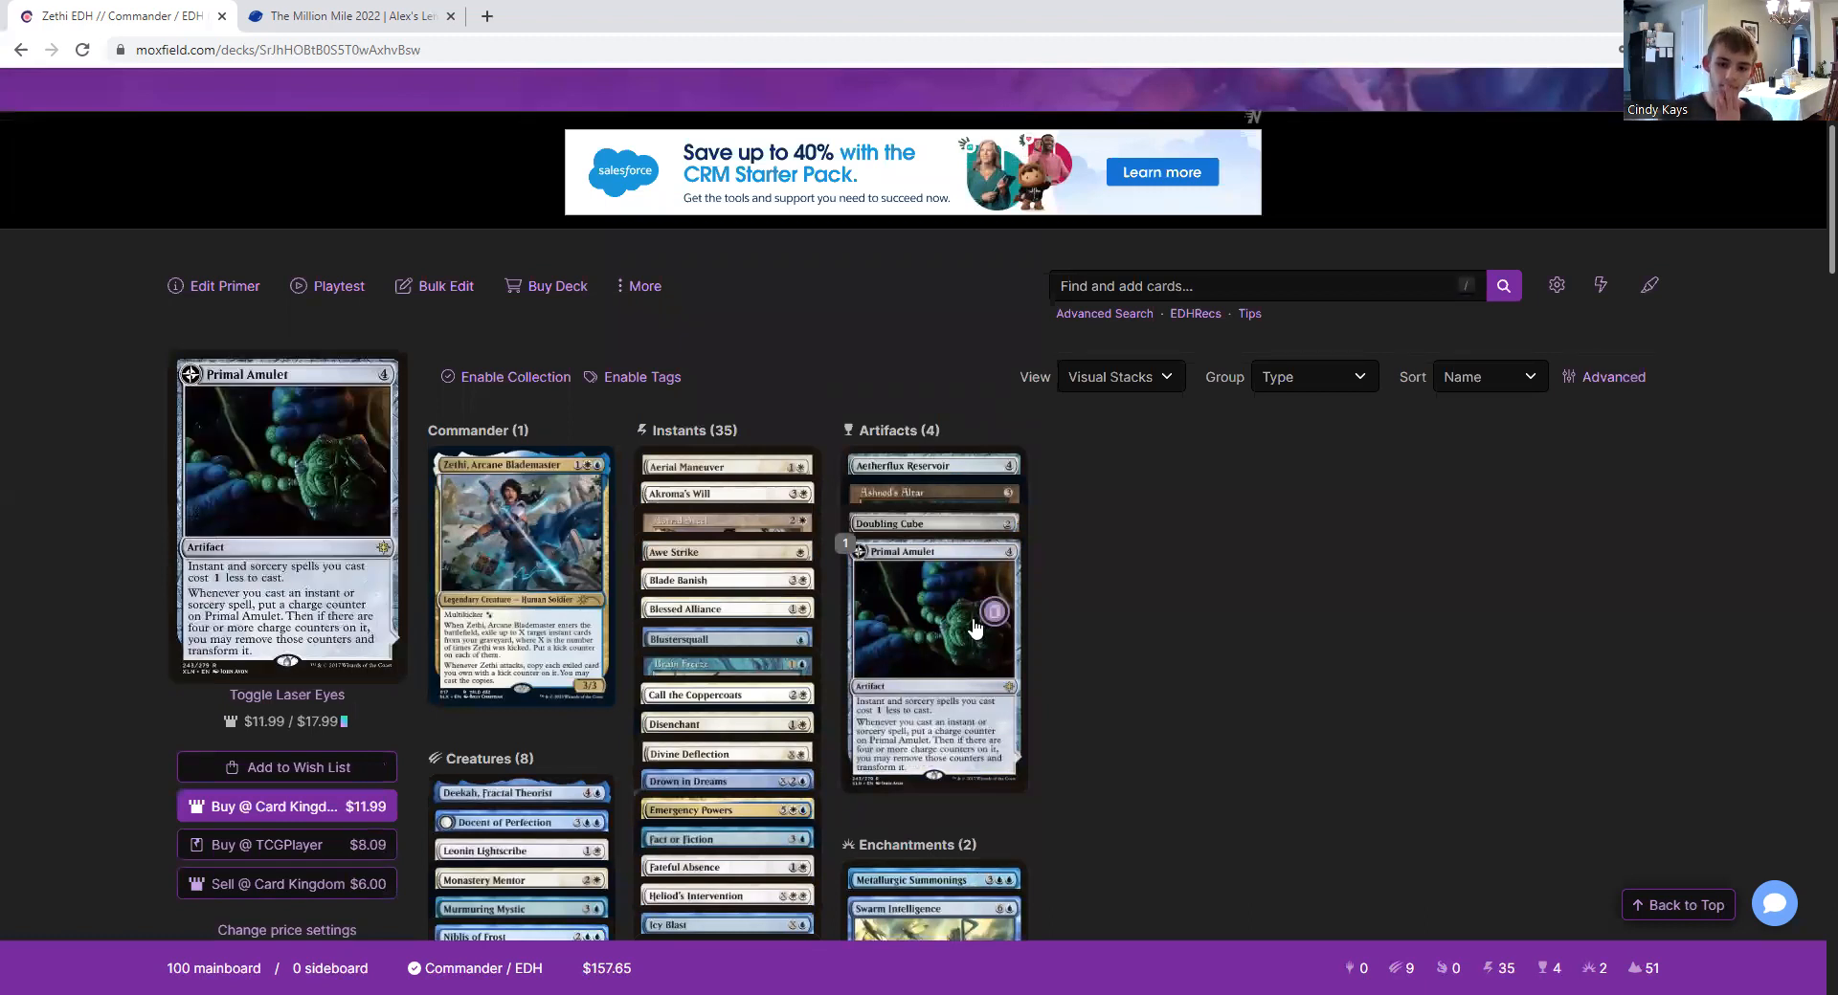
mouse_move(963, 622)
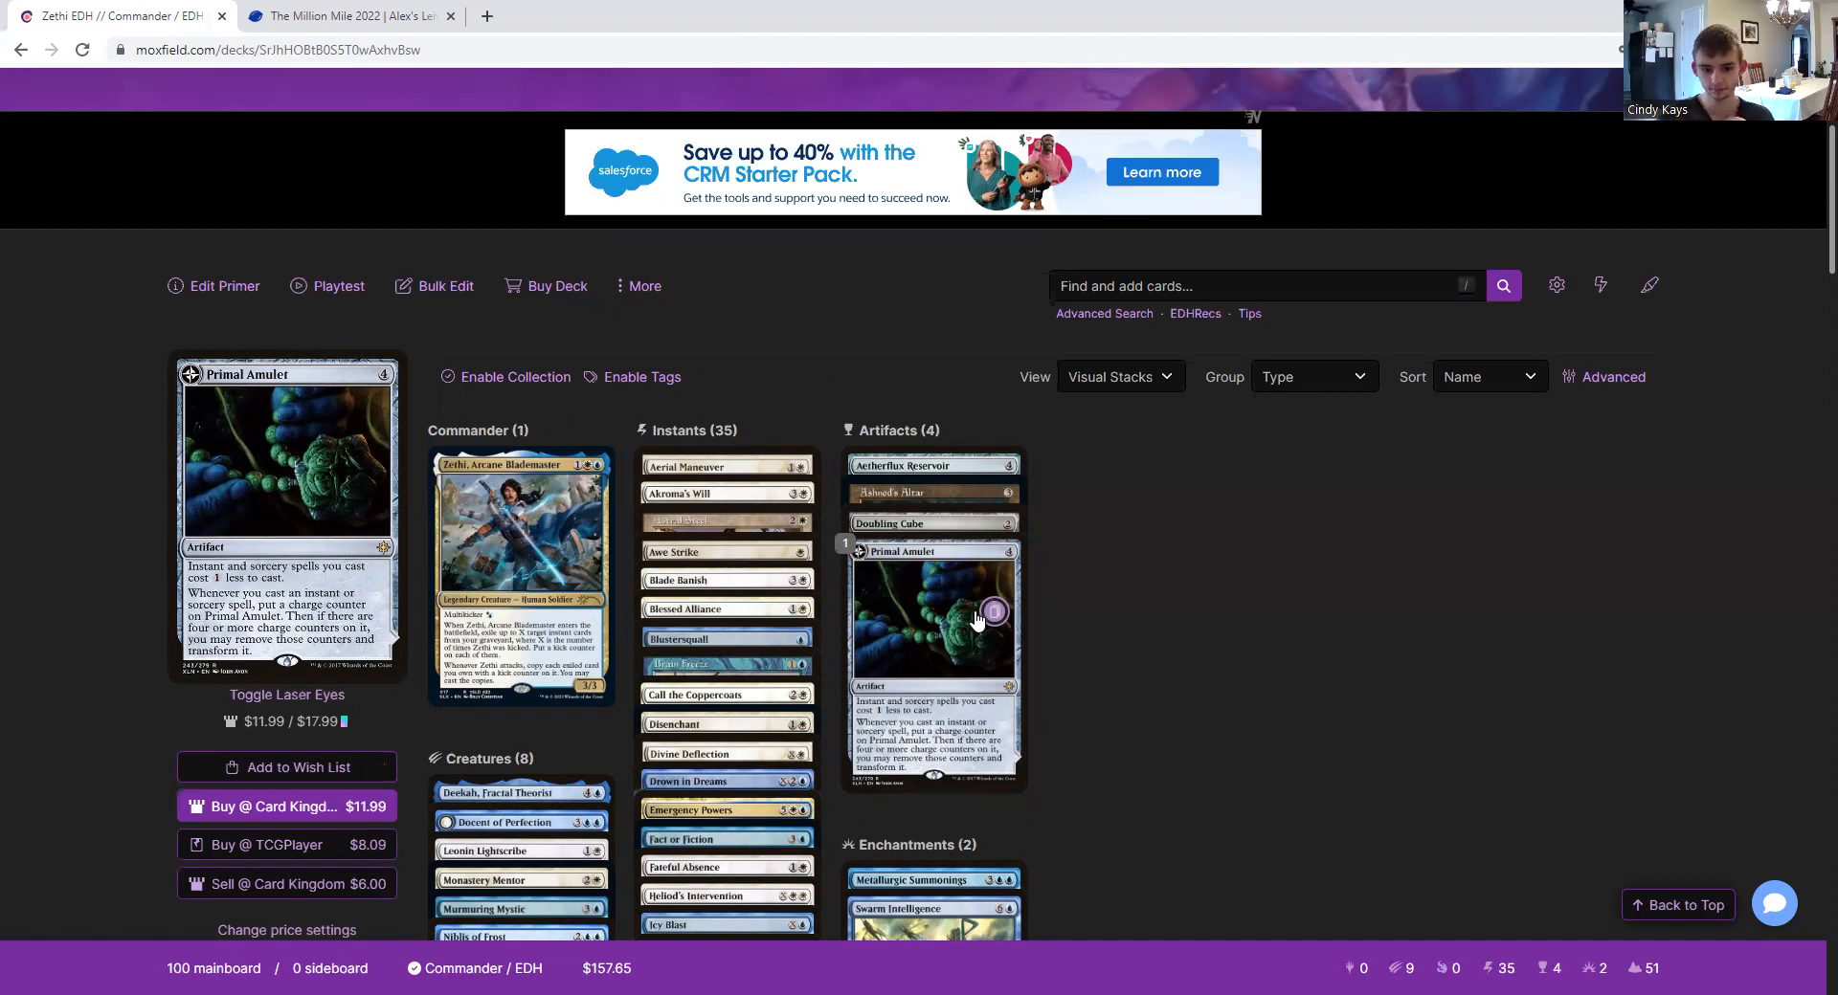
mouse_move(938, 628)
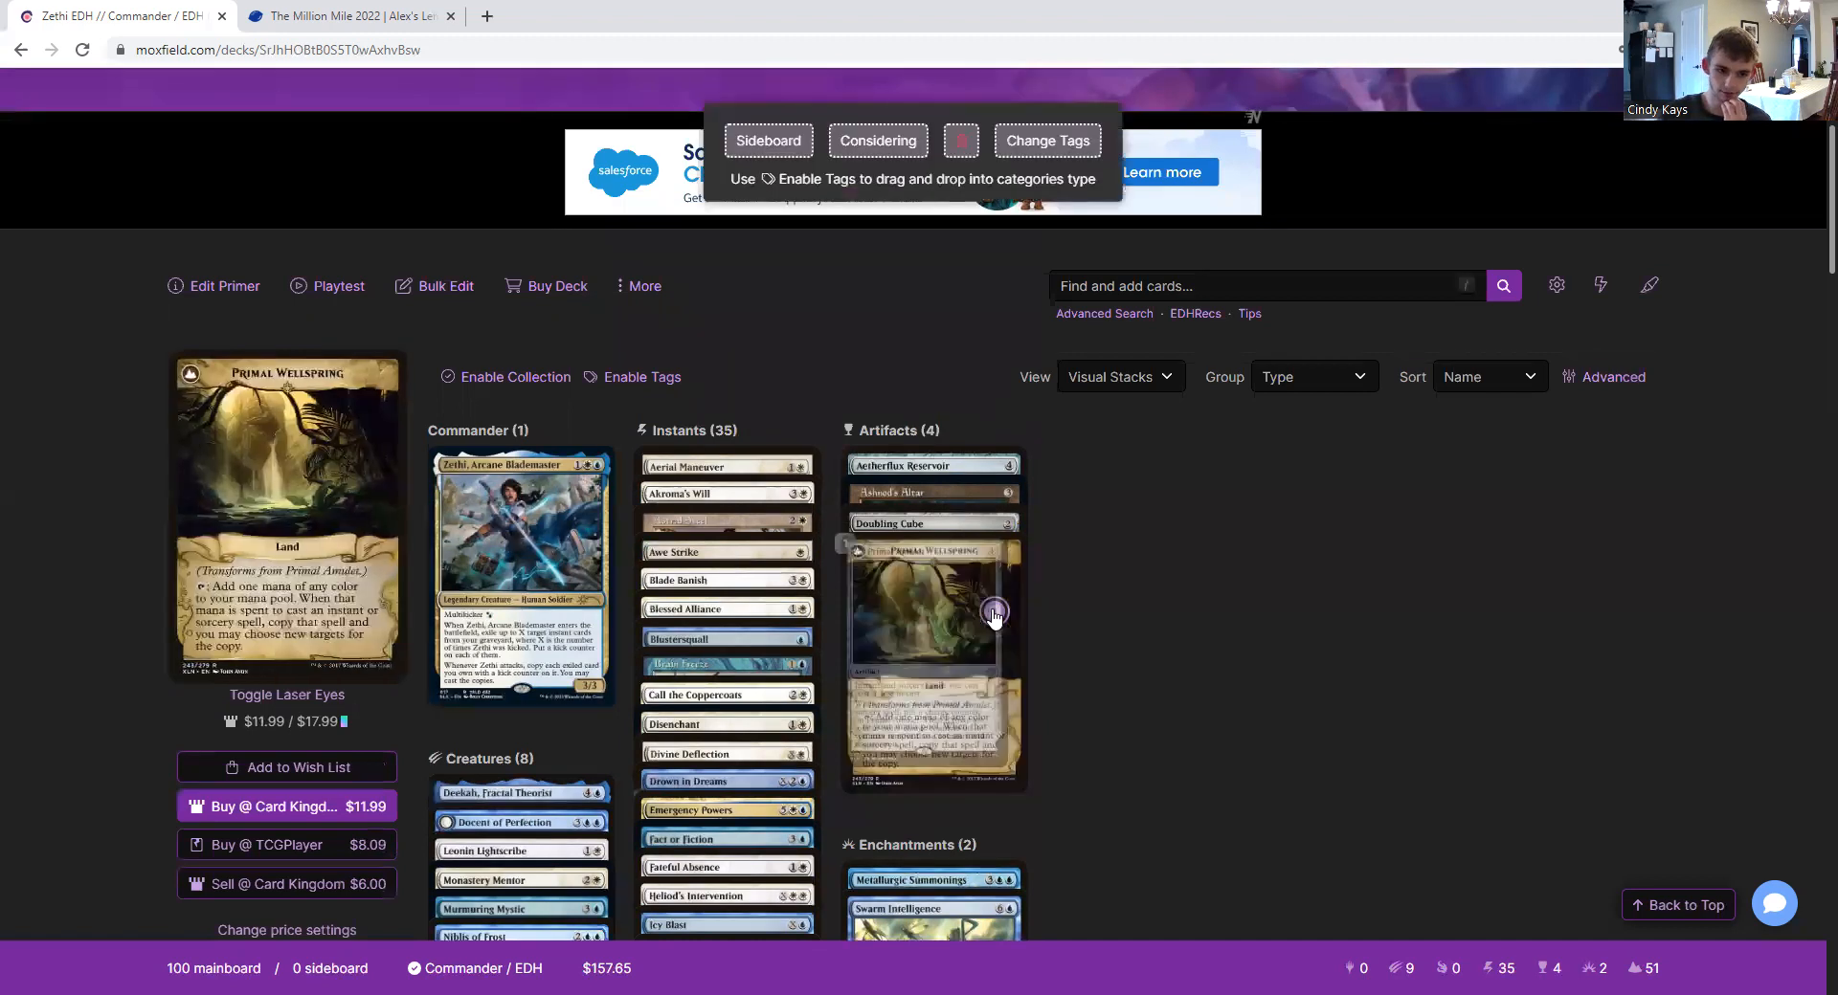
mouse_move(993, 612)
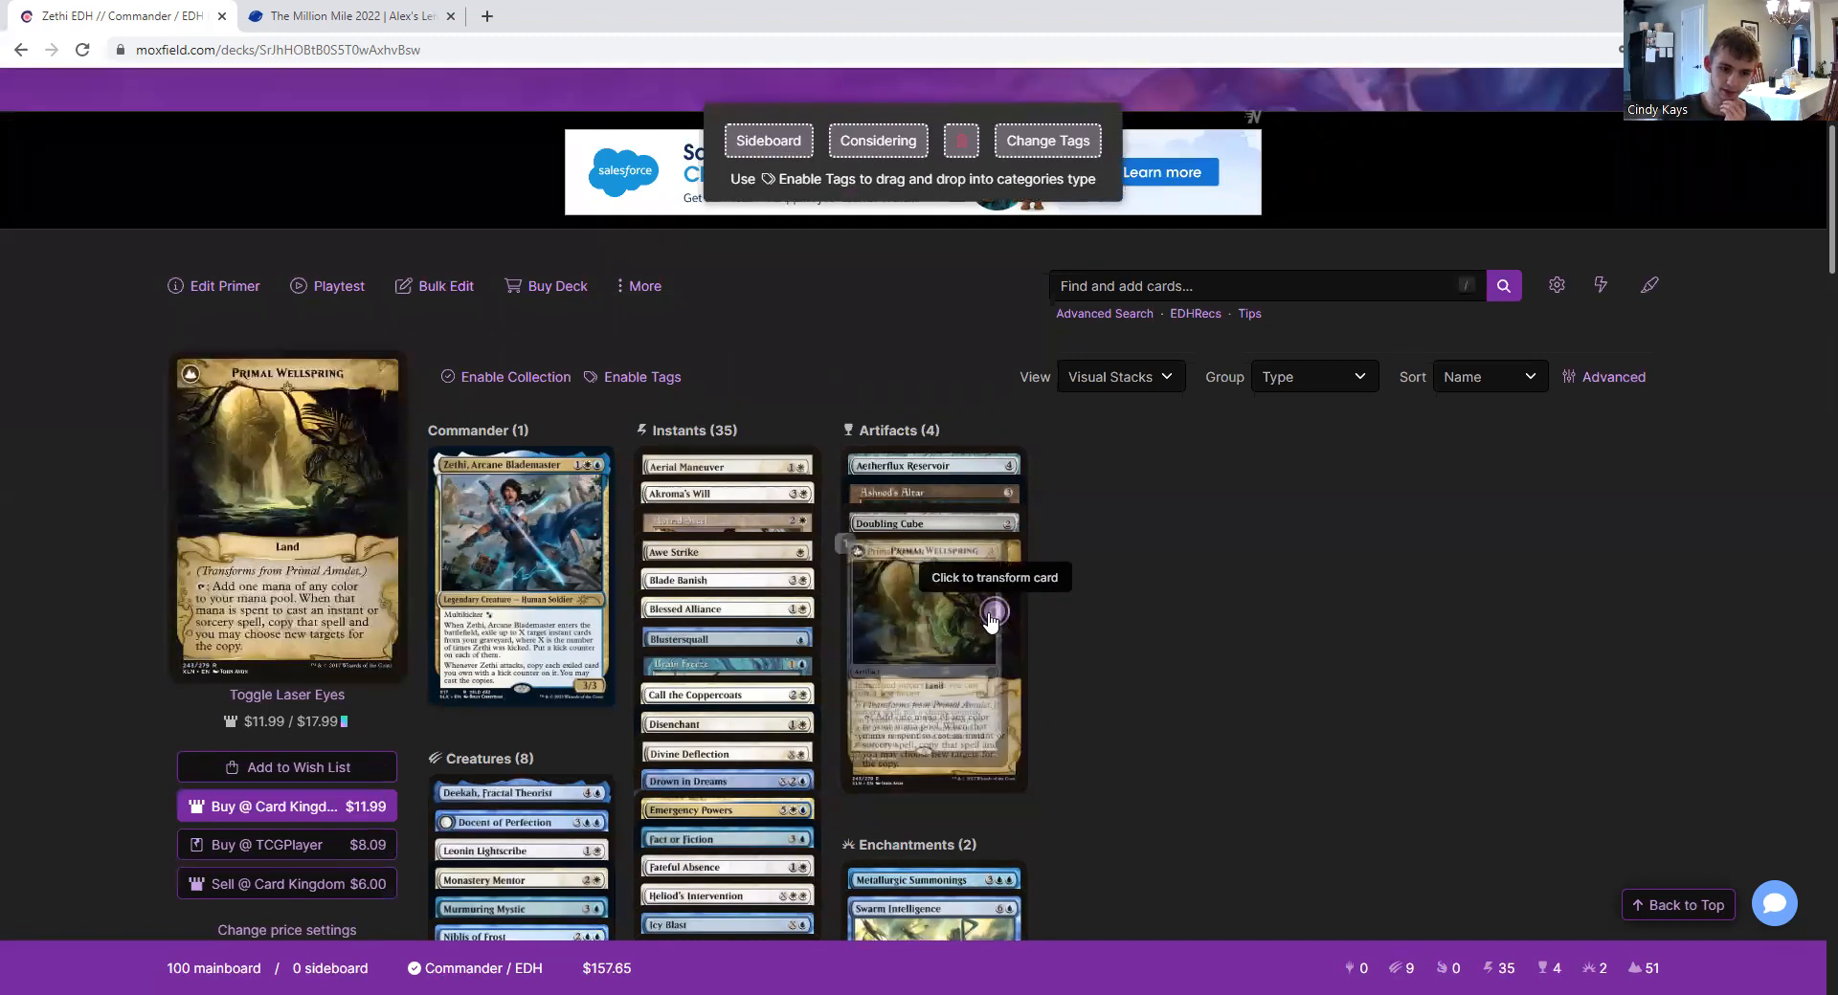
mouse_move(1698, 575)
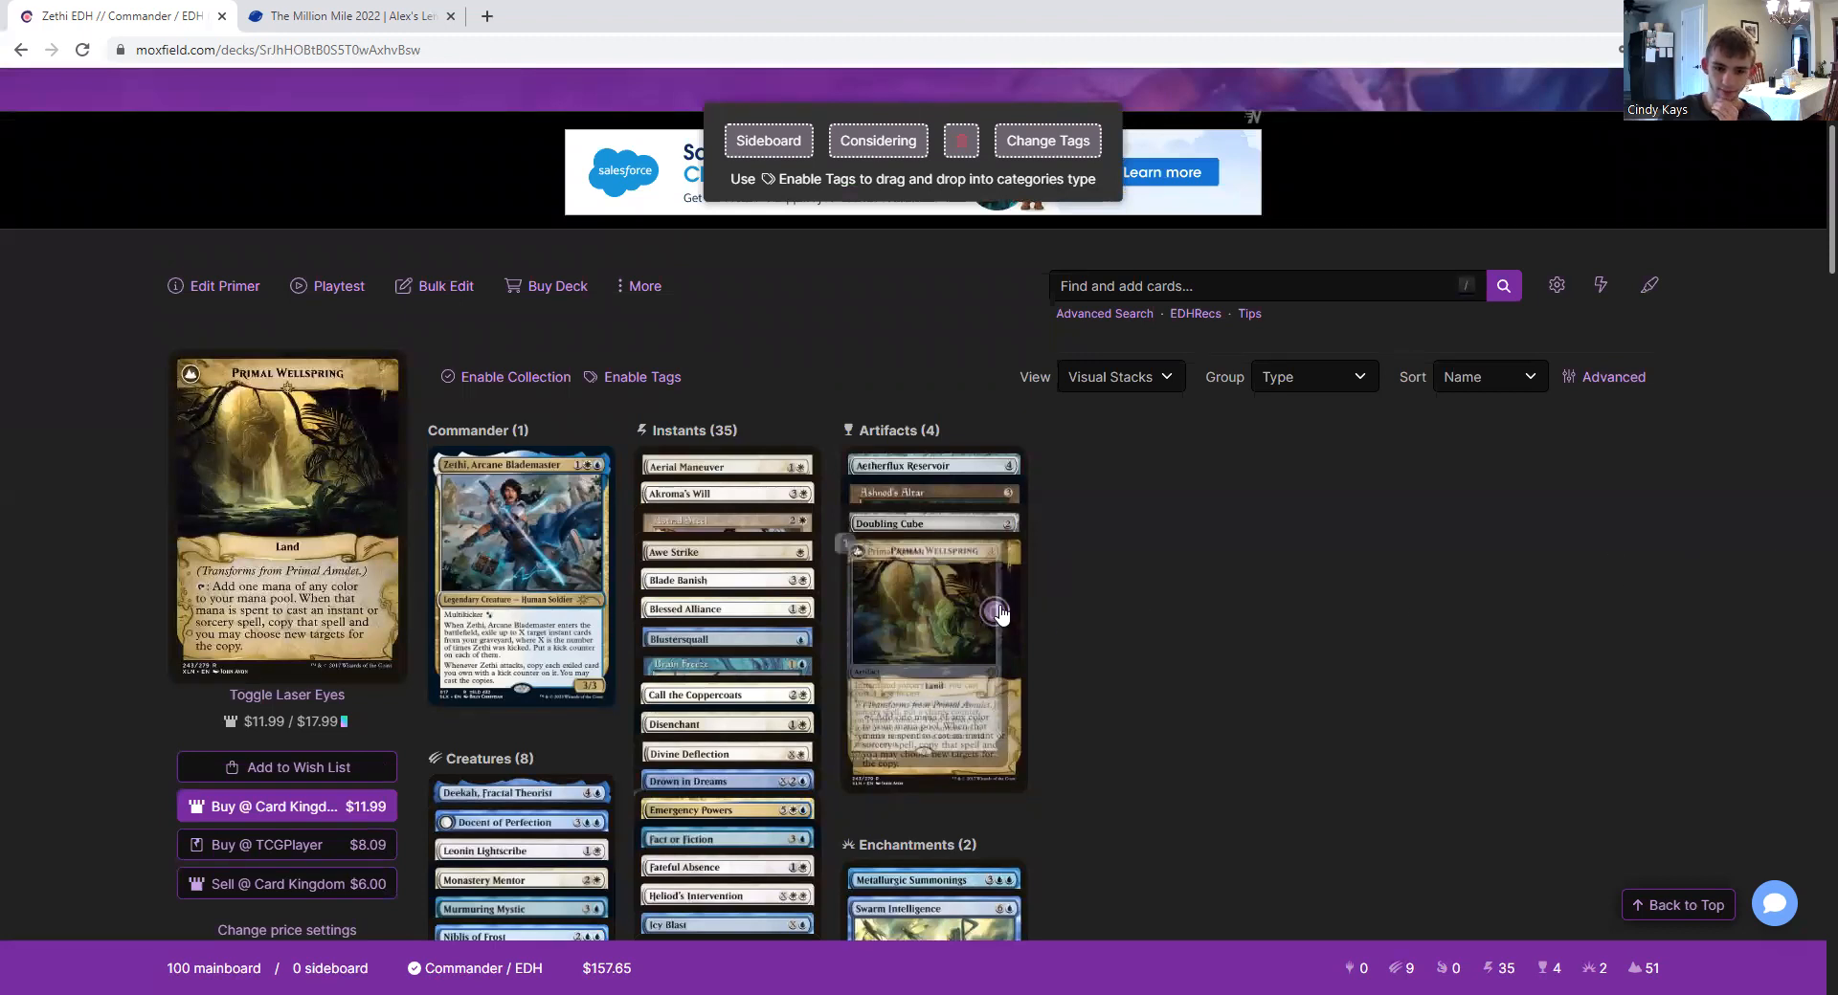
mouse_move(997, 612)
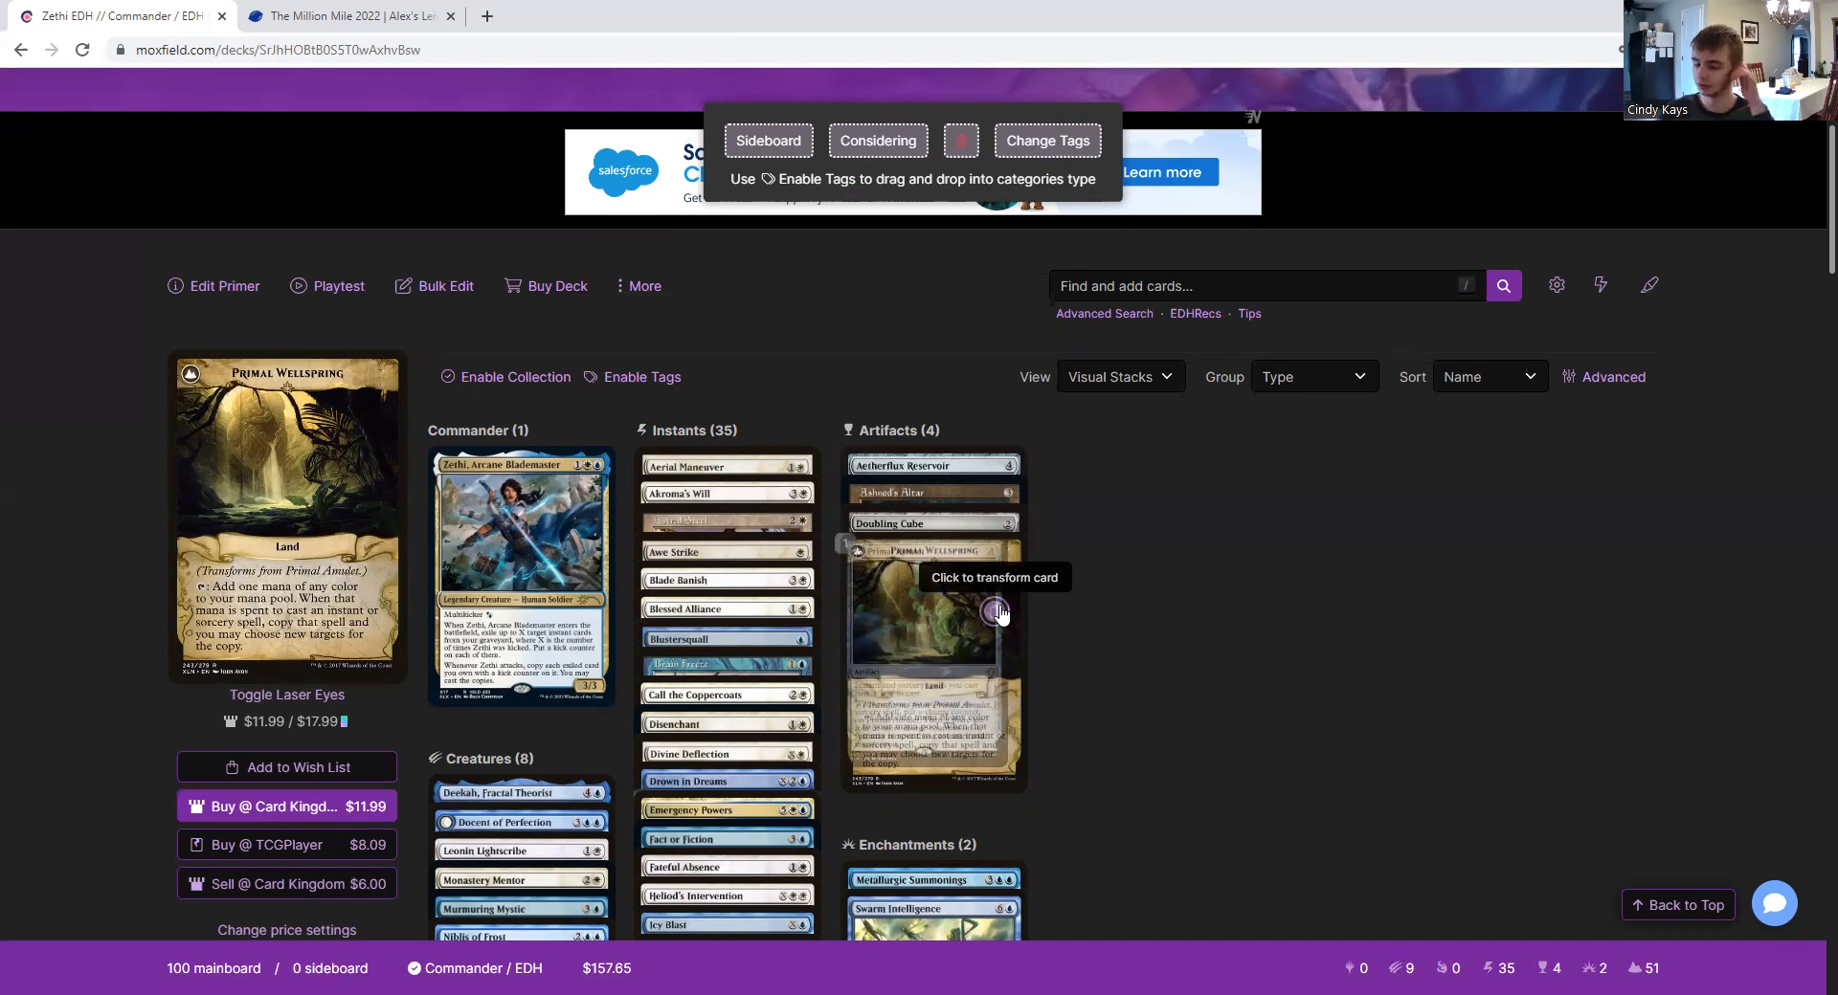
click(993, 611)
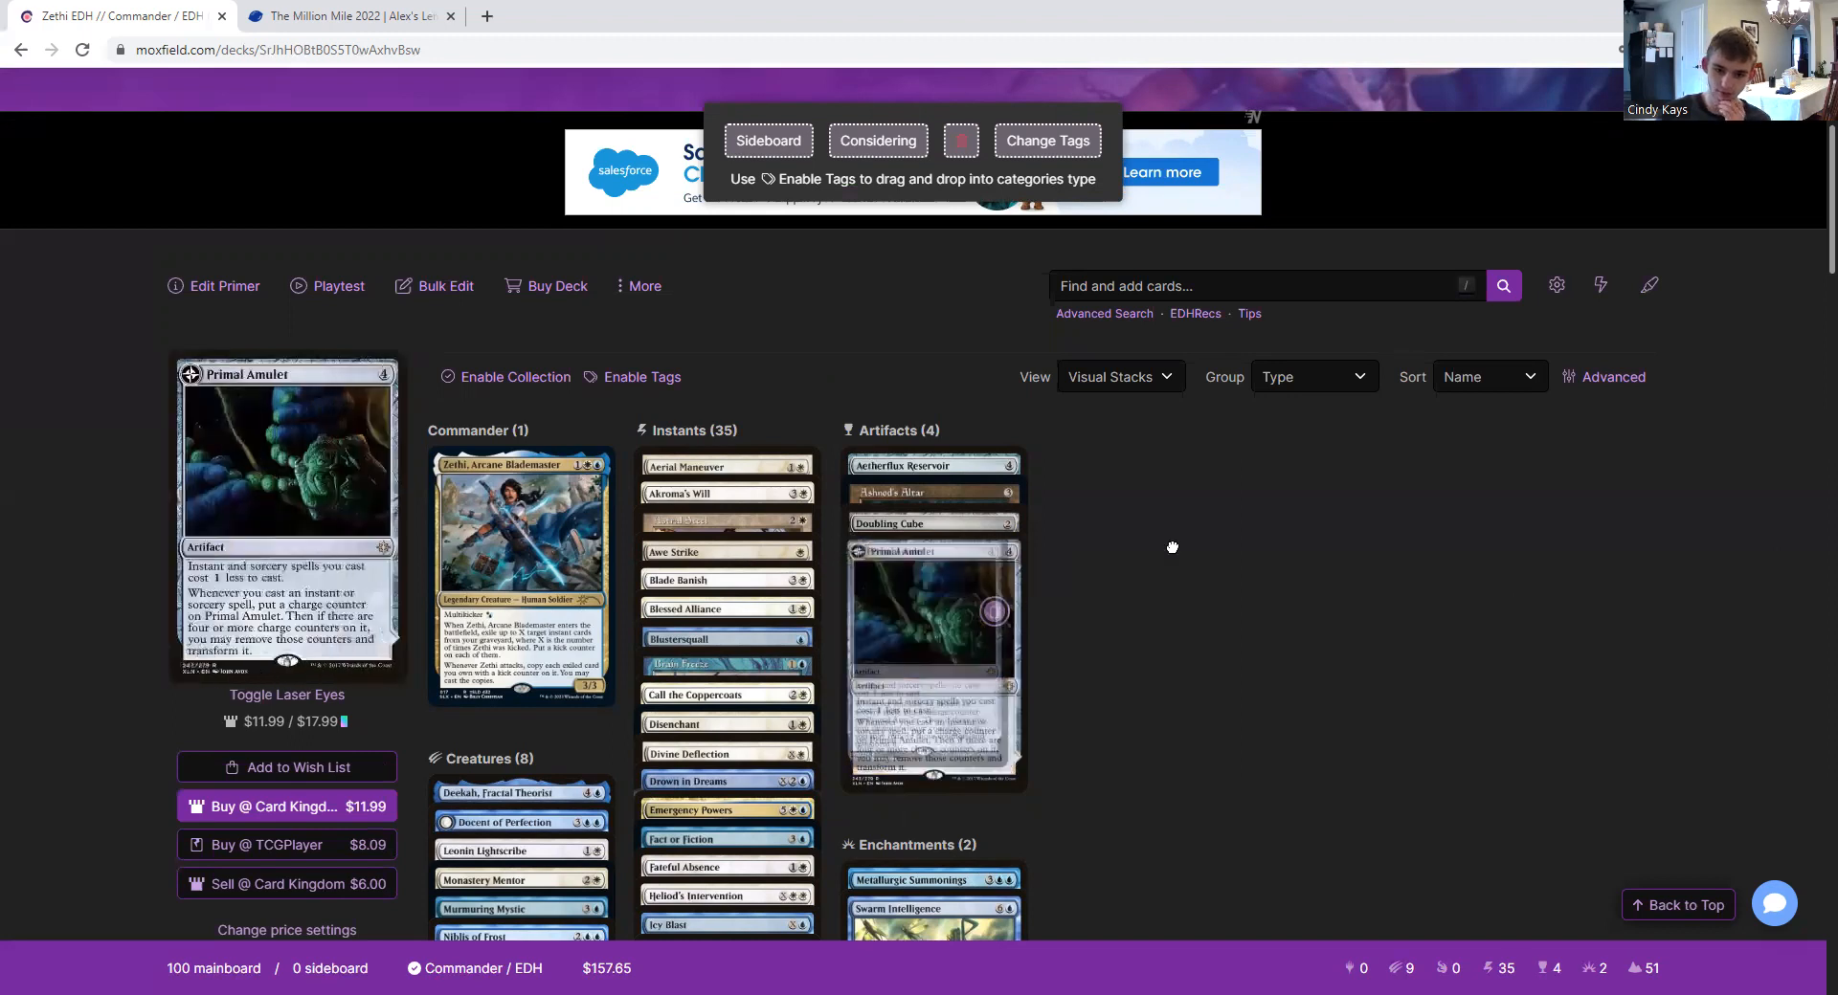
scroll(down, 3)
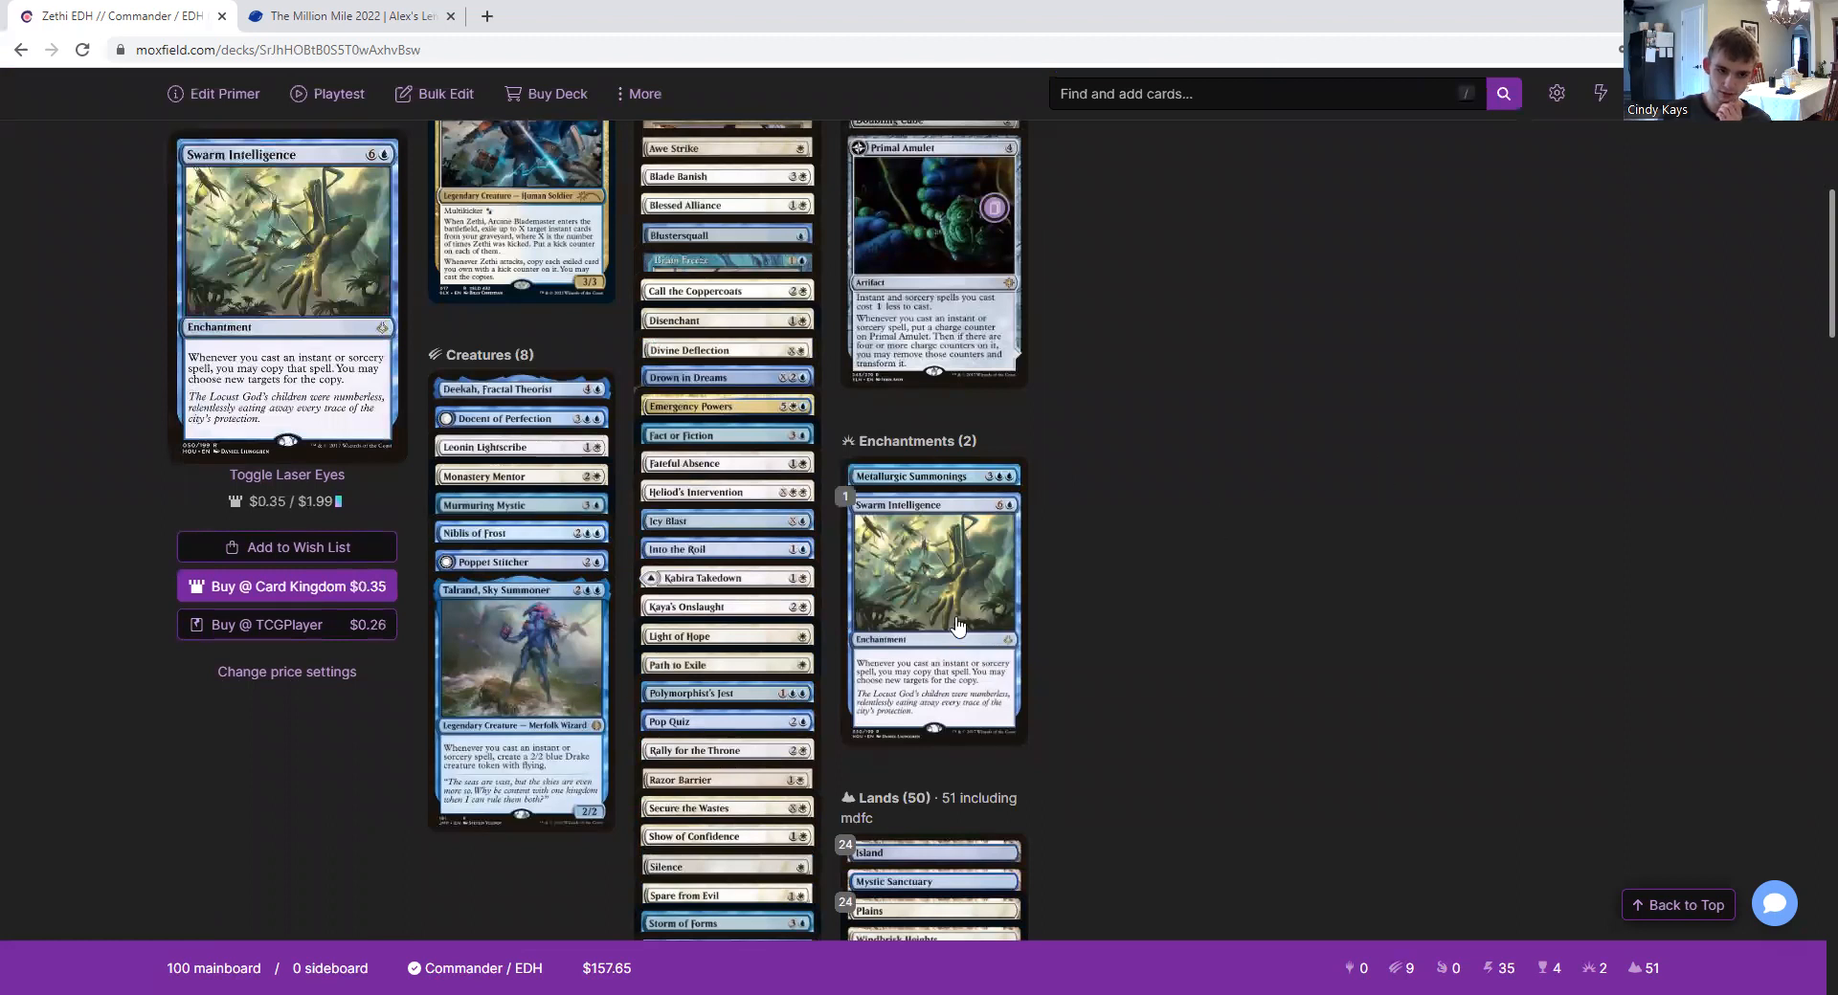
scroll(down, 3)
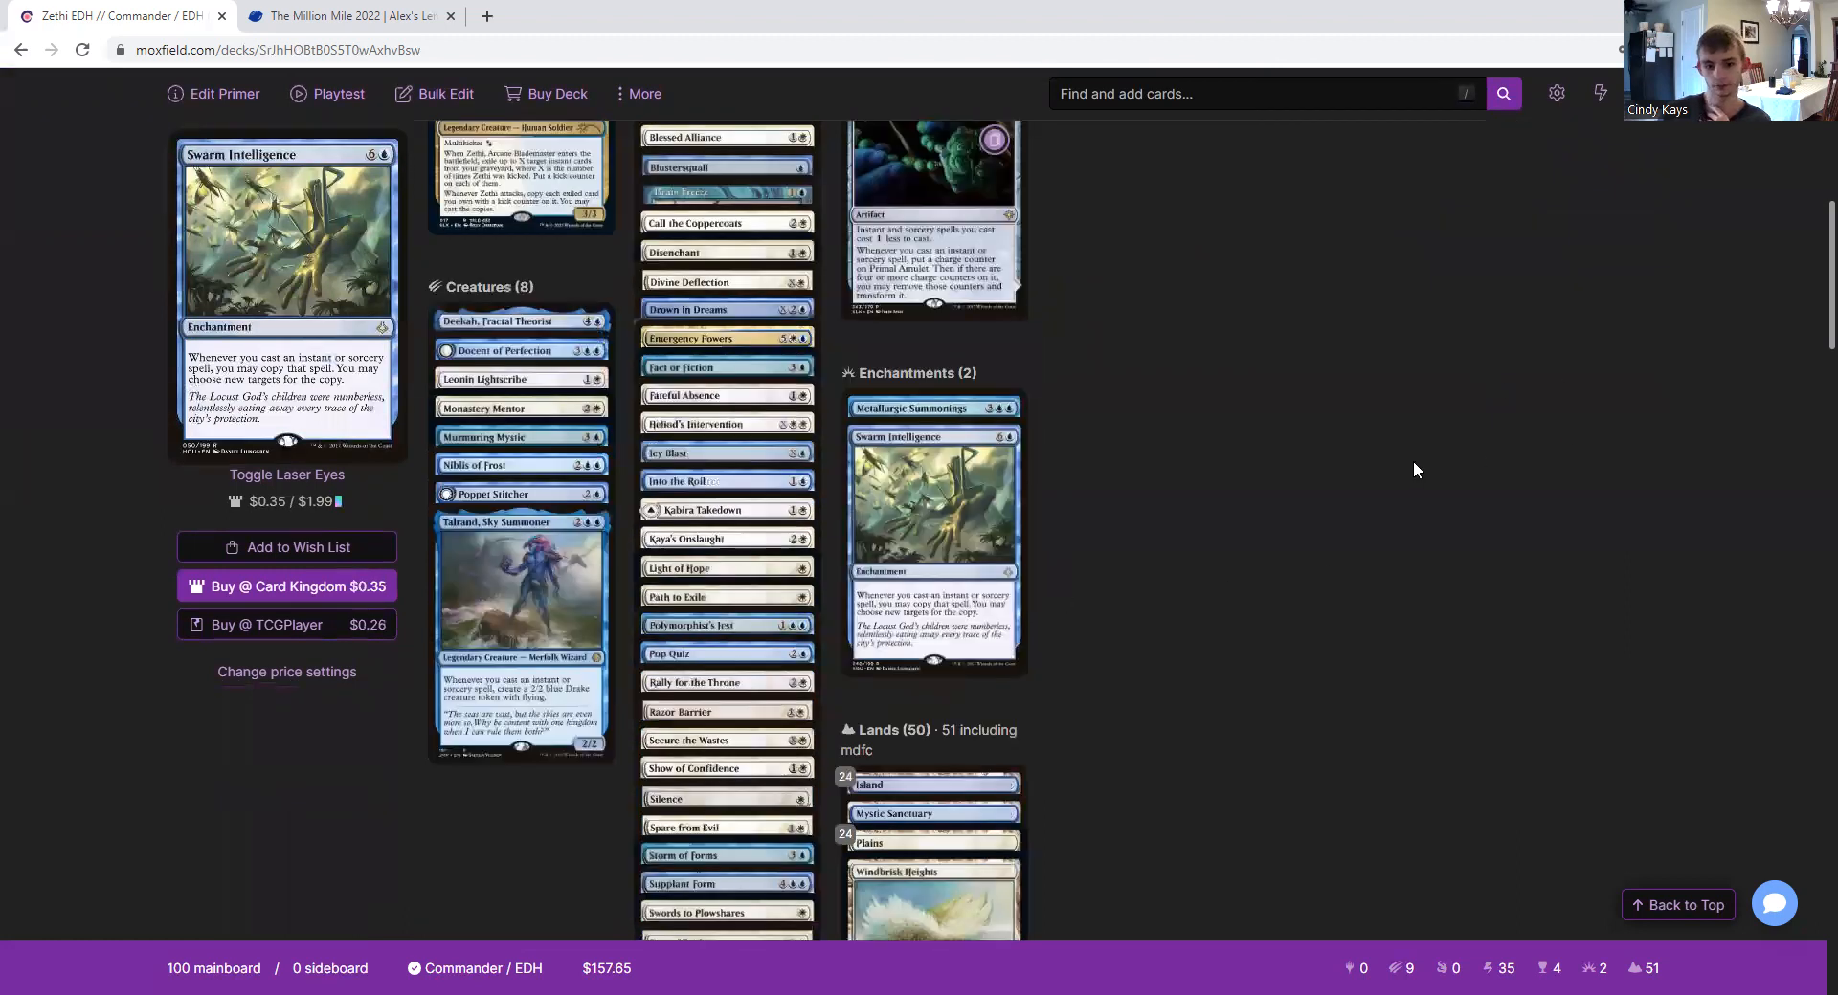
scroll(down, 3)
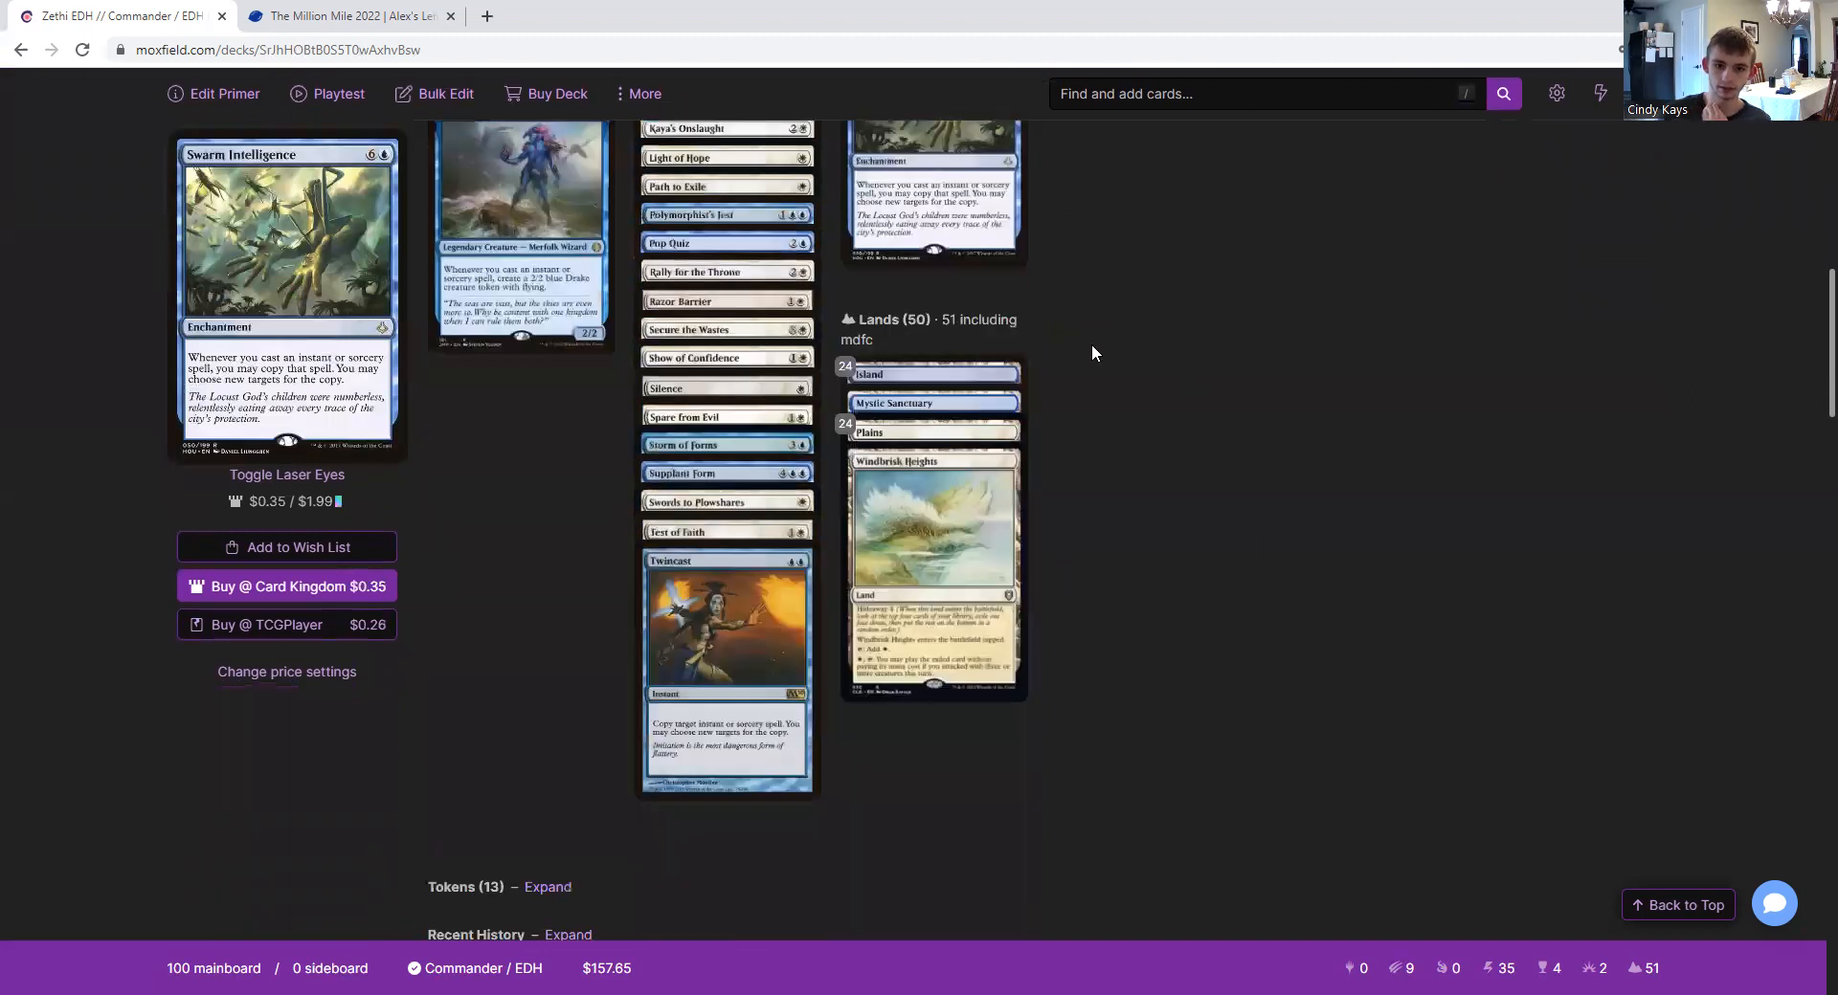
mouse_move(1099, 331)
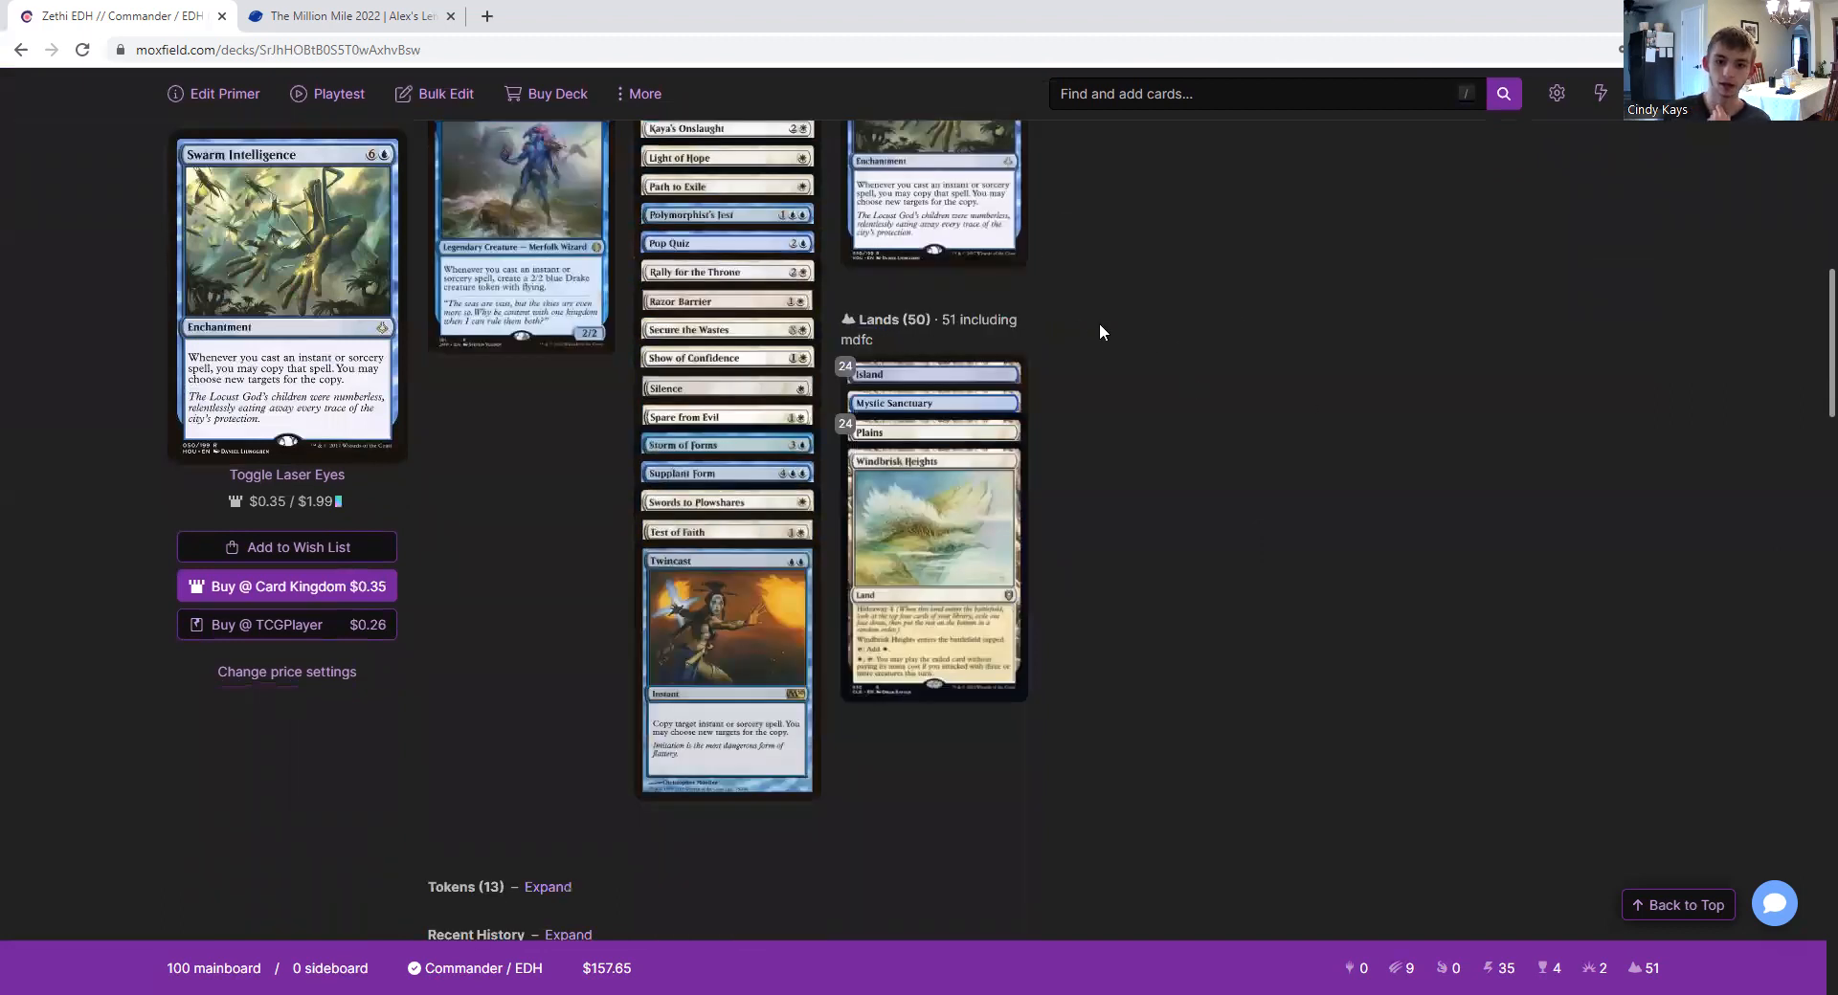
mouse_move(1271, 392)
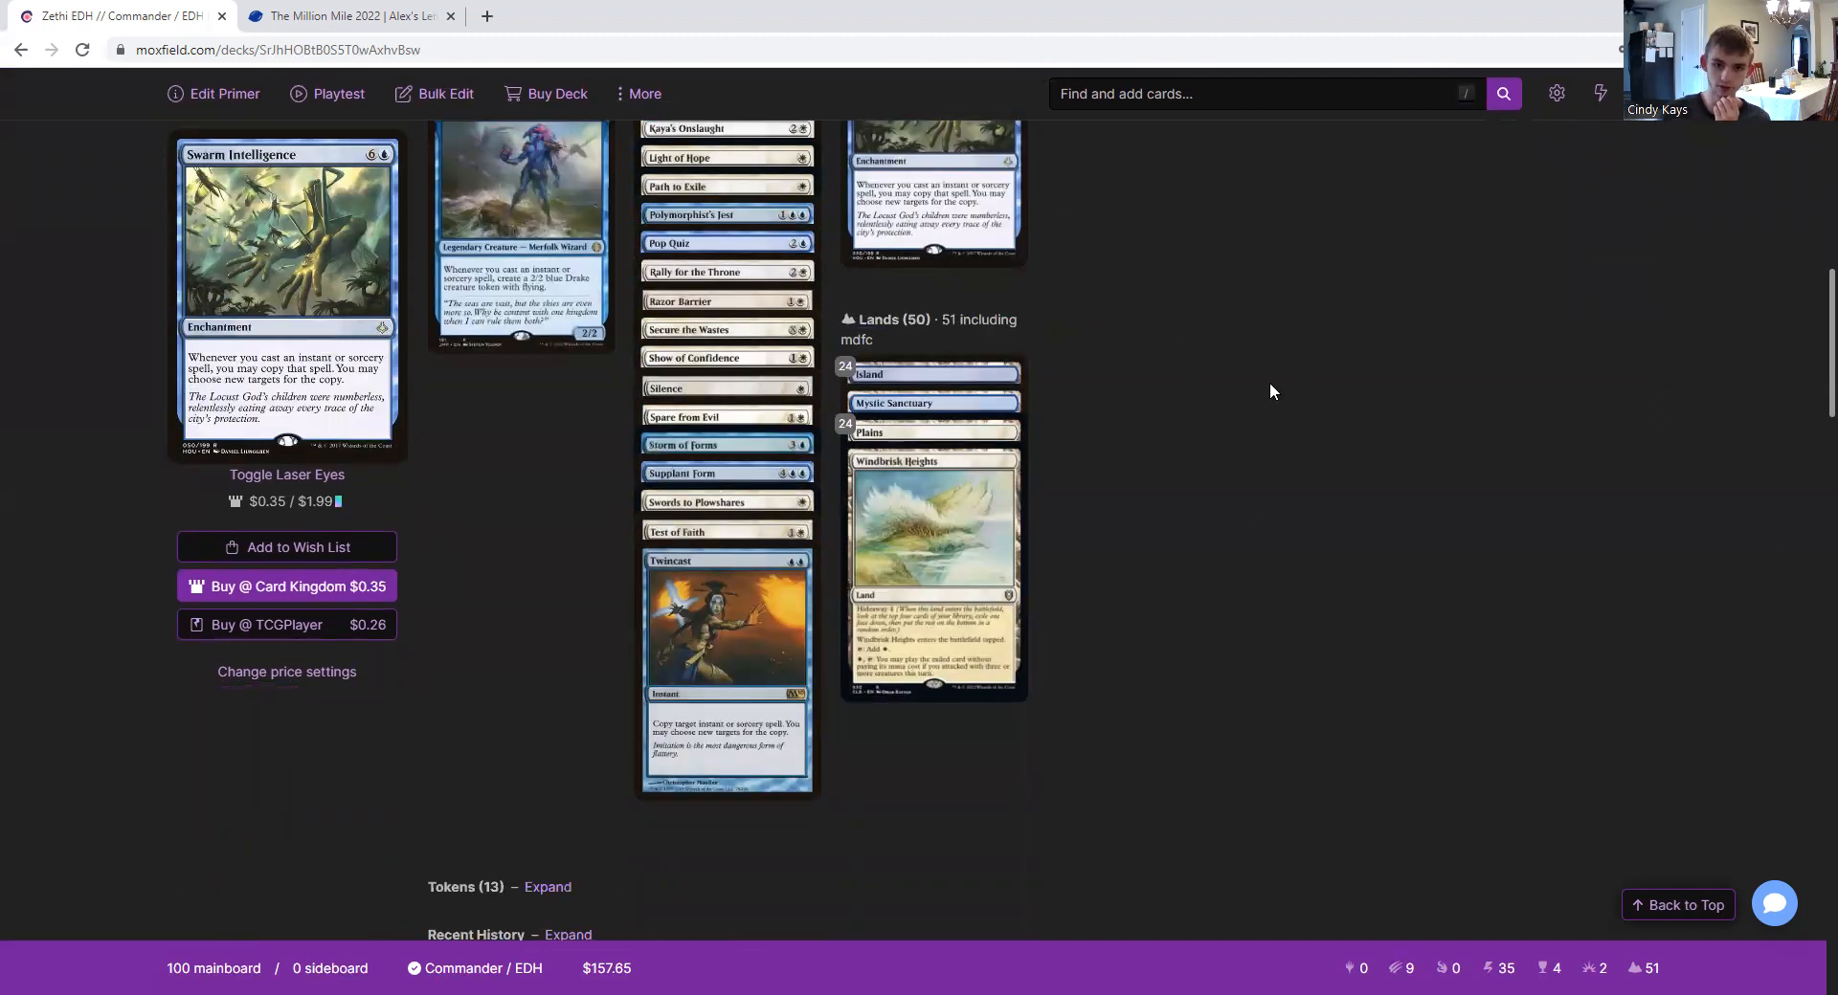
mouse_move(1451, 467)
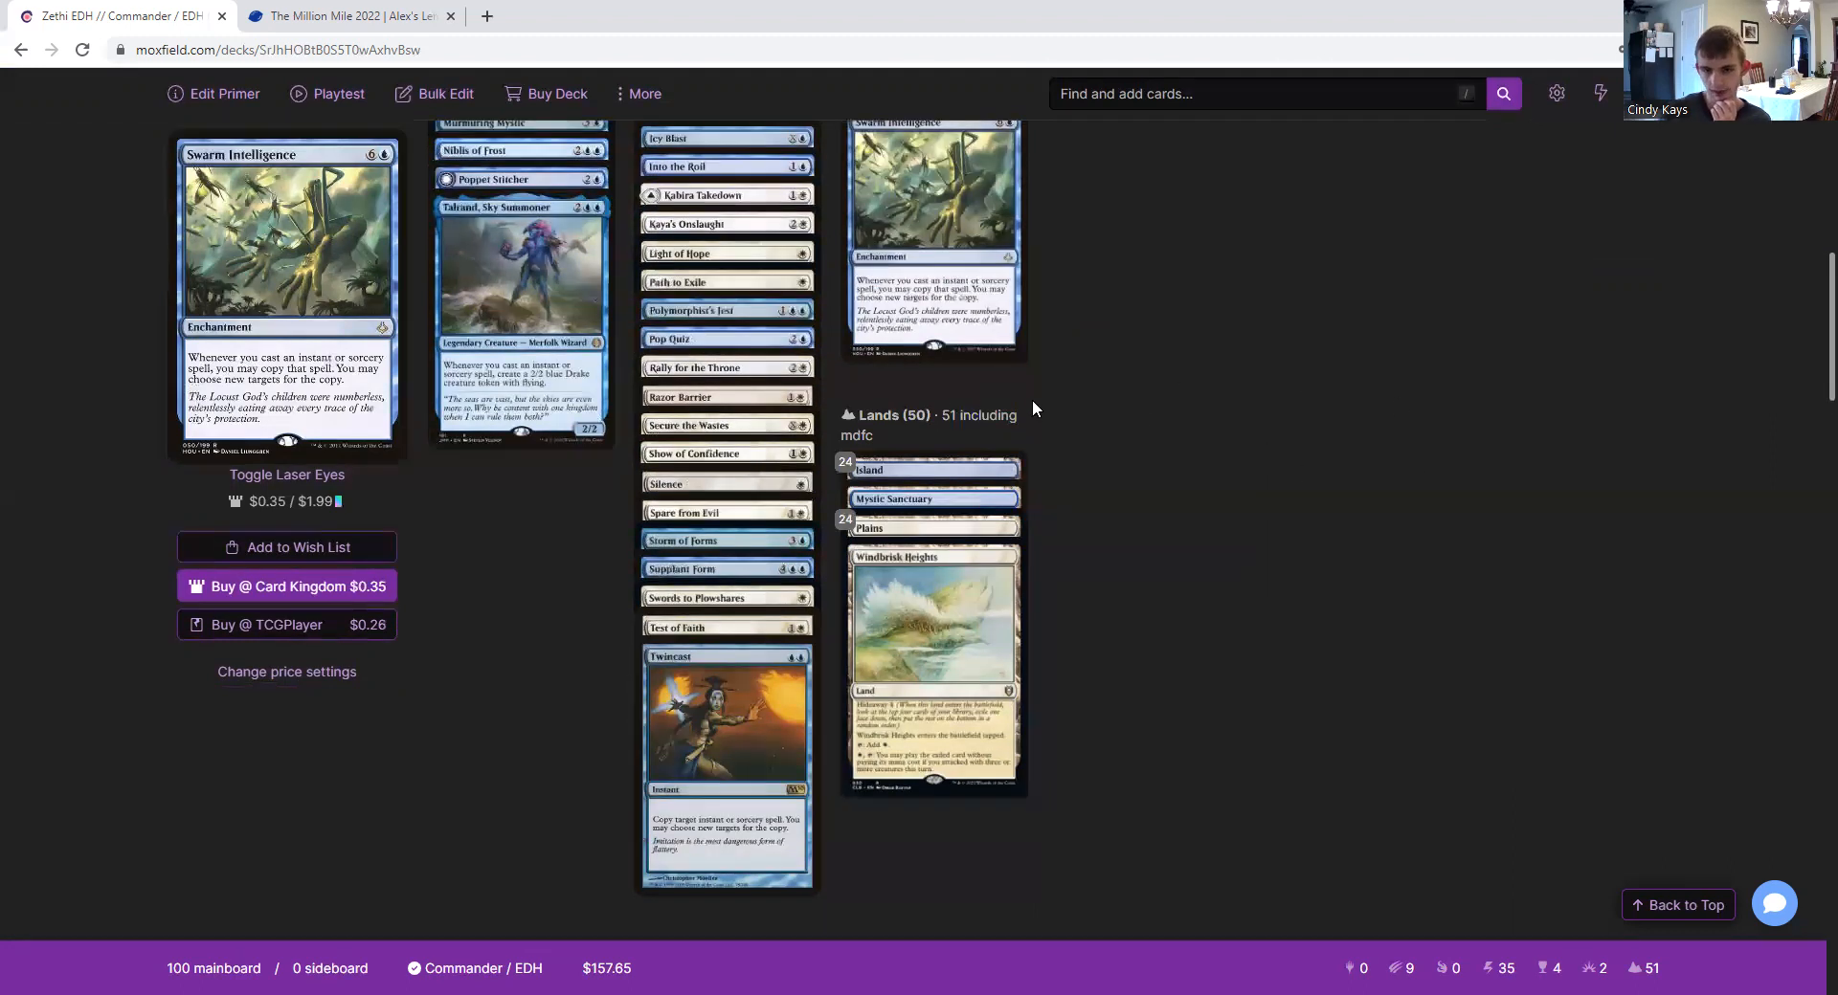
mouse_move(1089, 454)
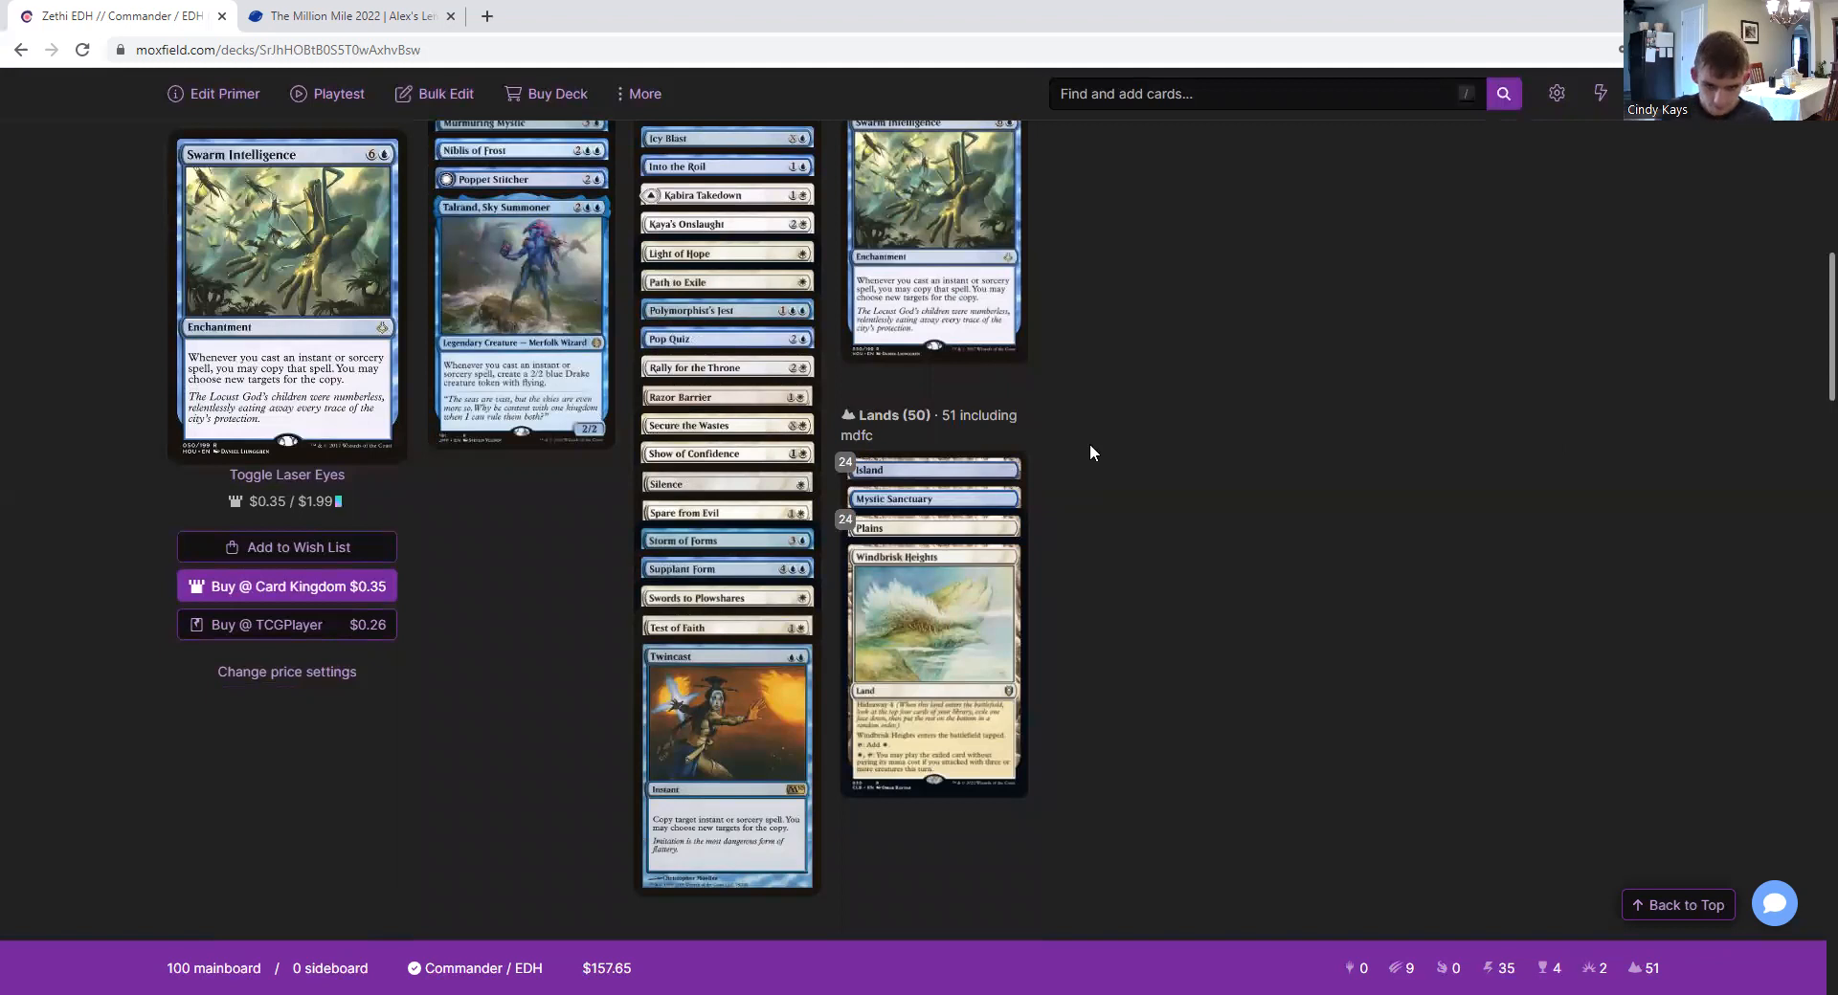
mouse_move(894, 498)
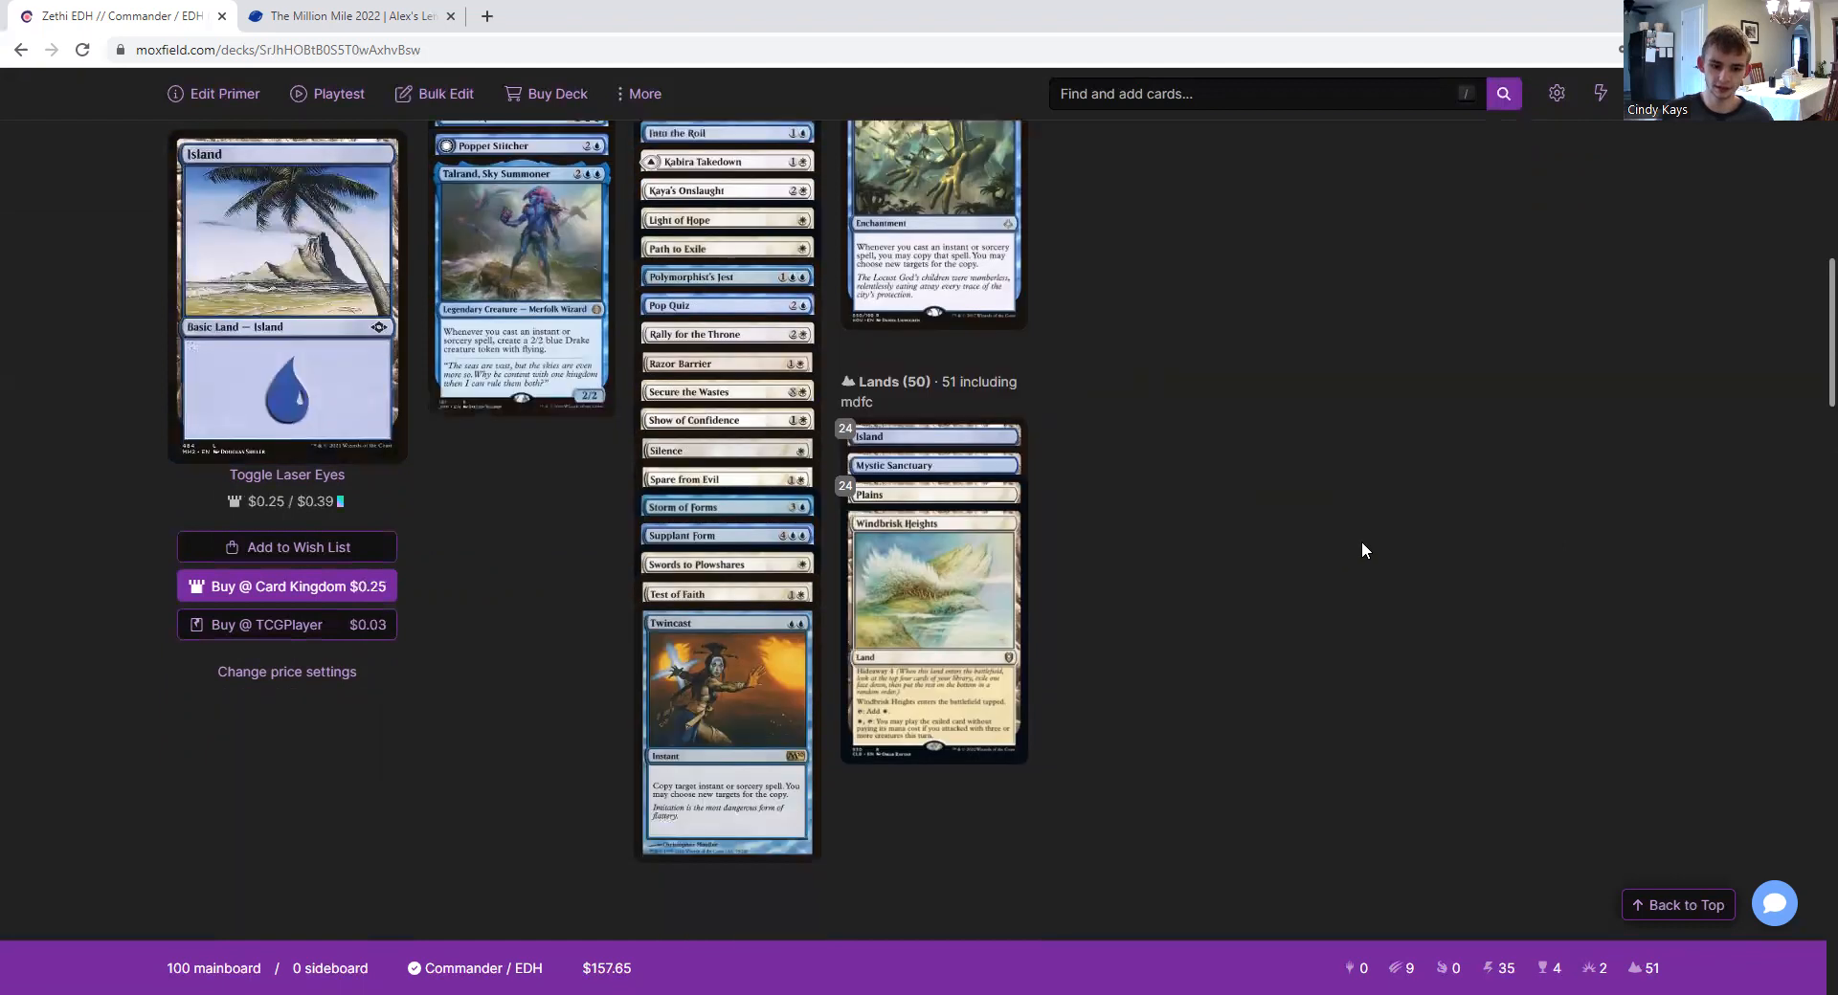
scroll(down, 3)
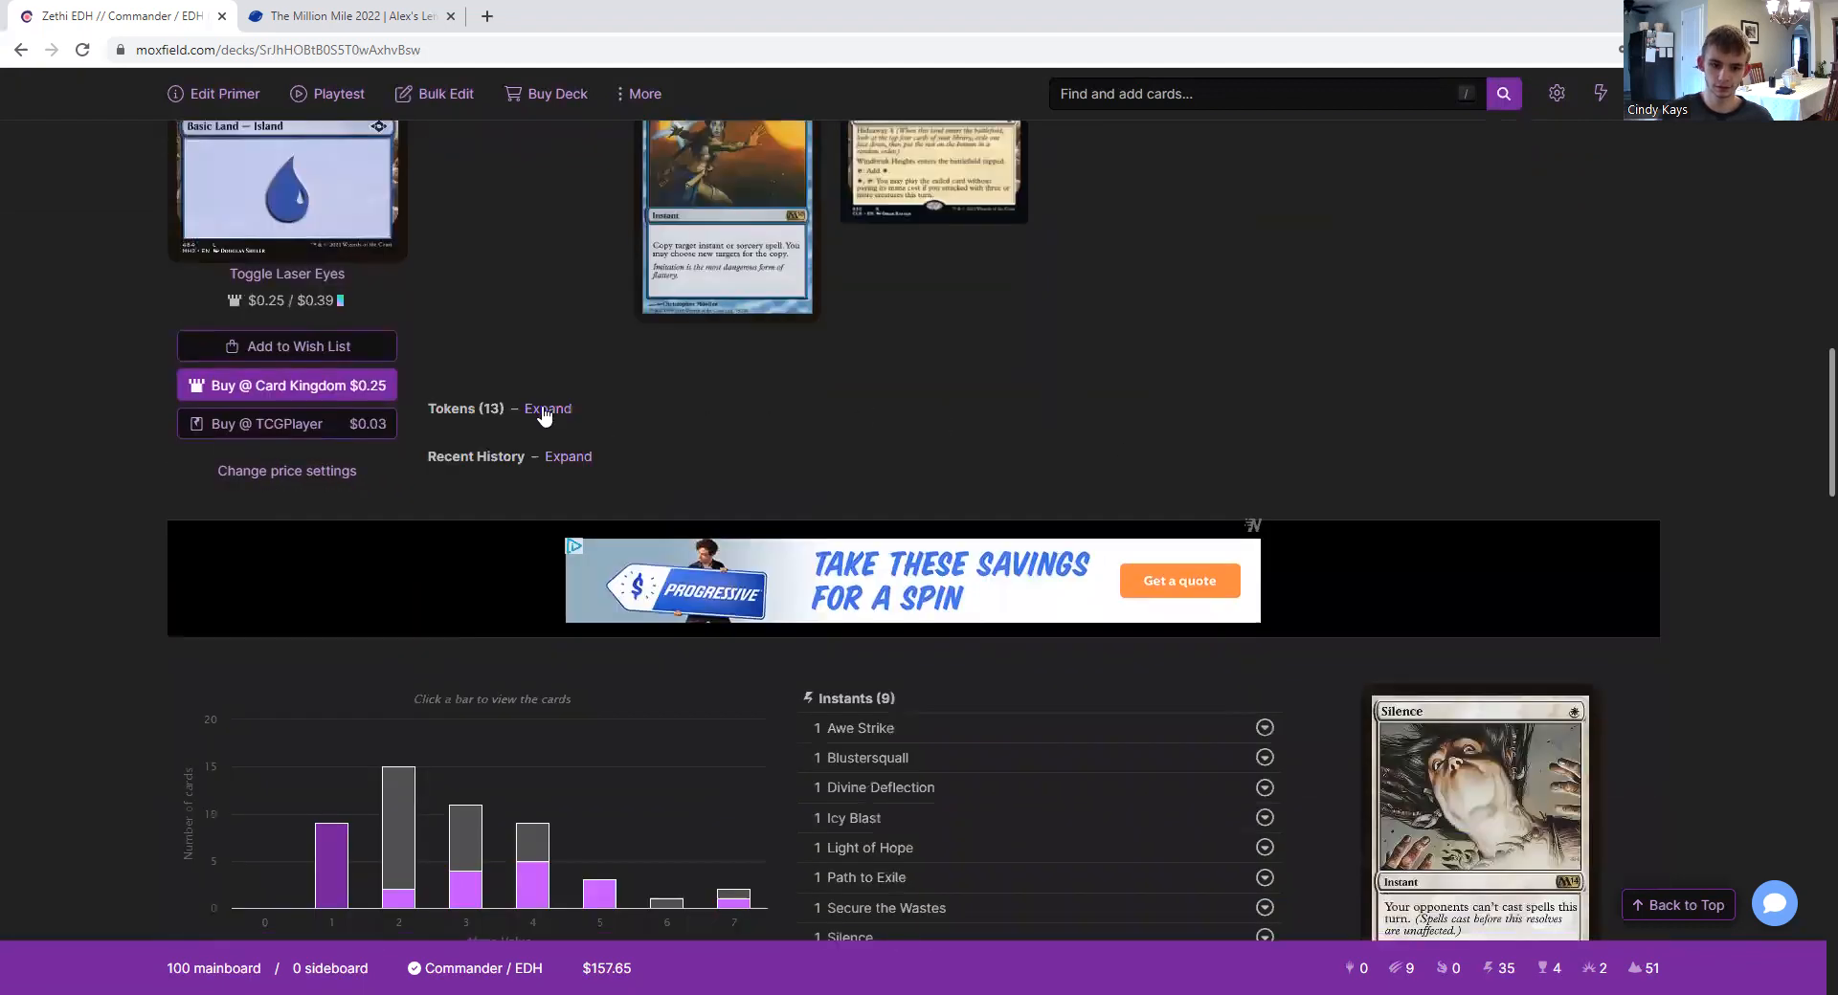
- Scroll to the mana curve's one-mana bar listing nine instants at 99.78% on-curve
scroll(down, 3)
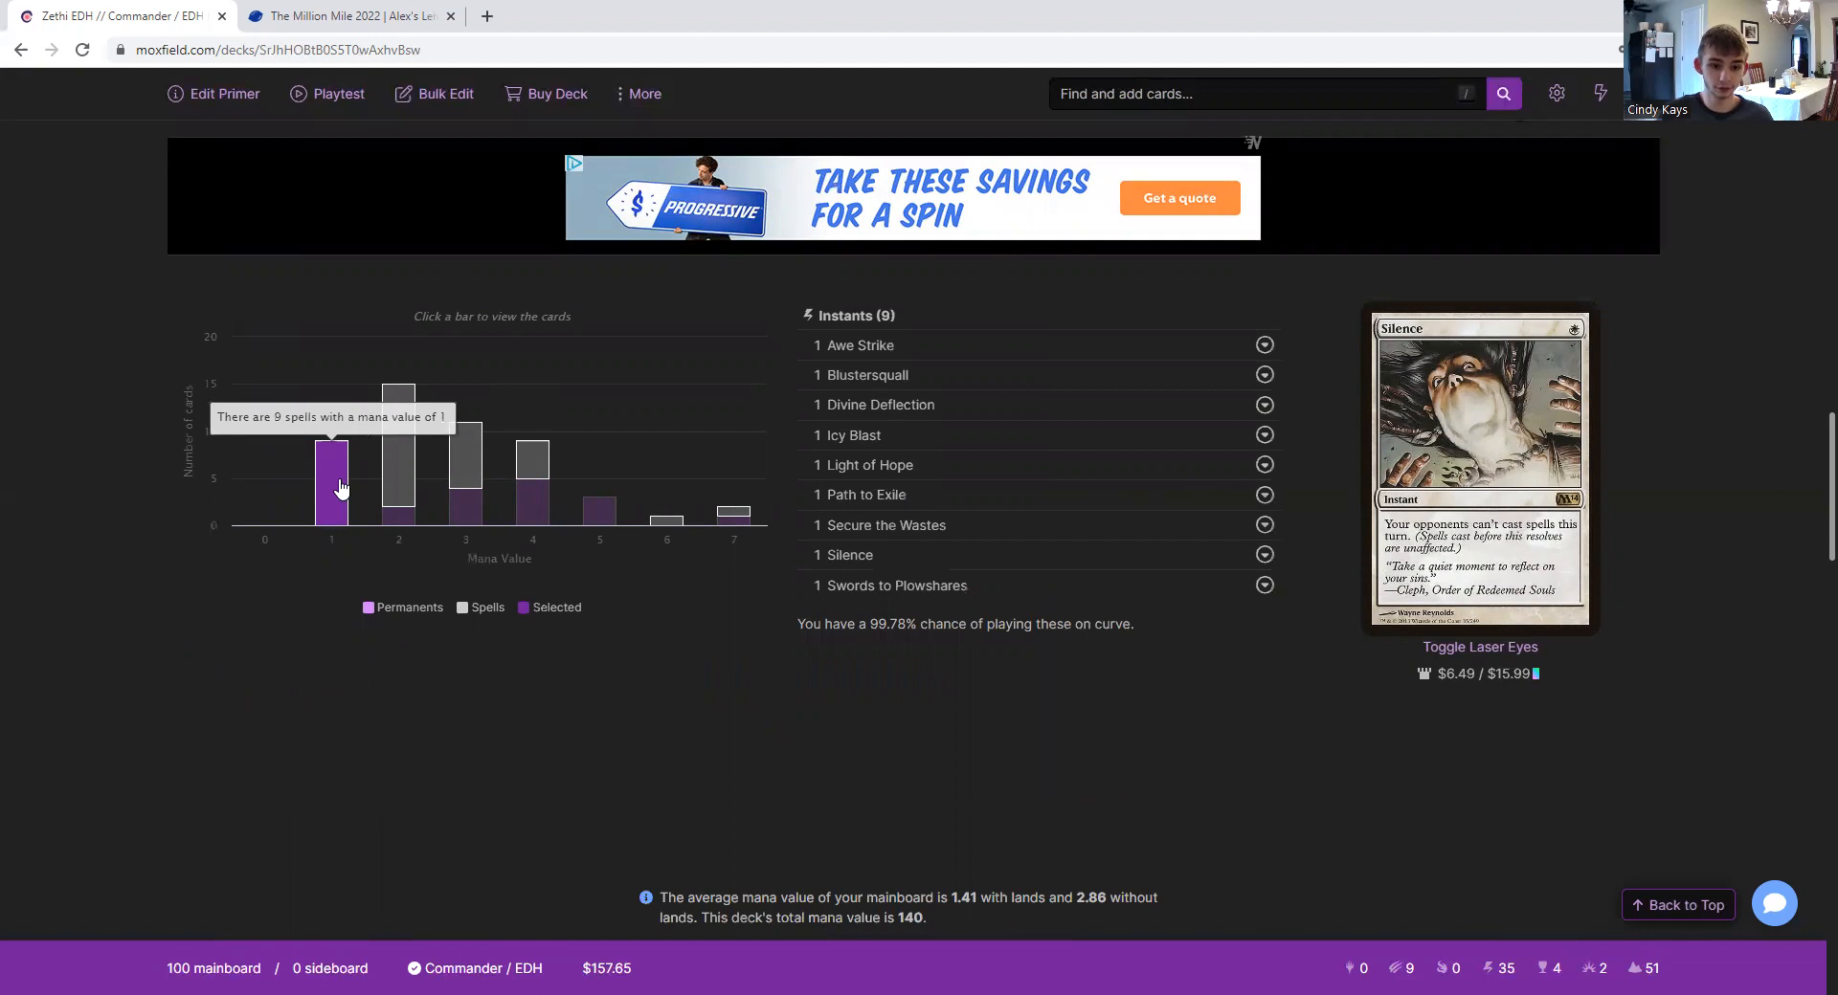
mouse_move(398, 534)
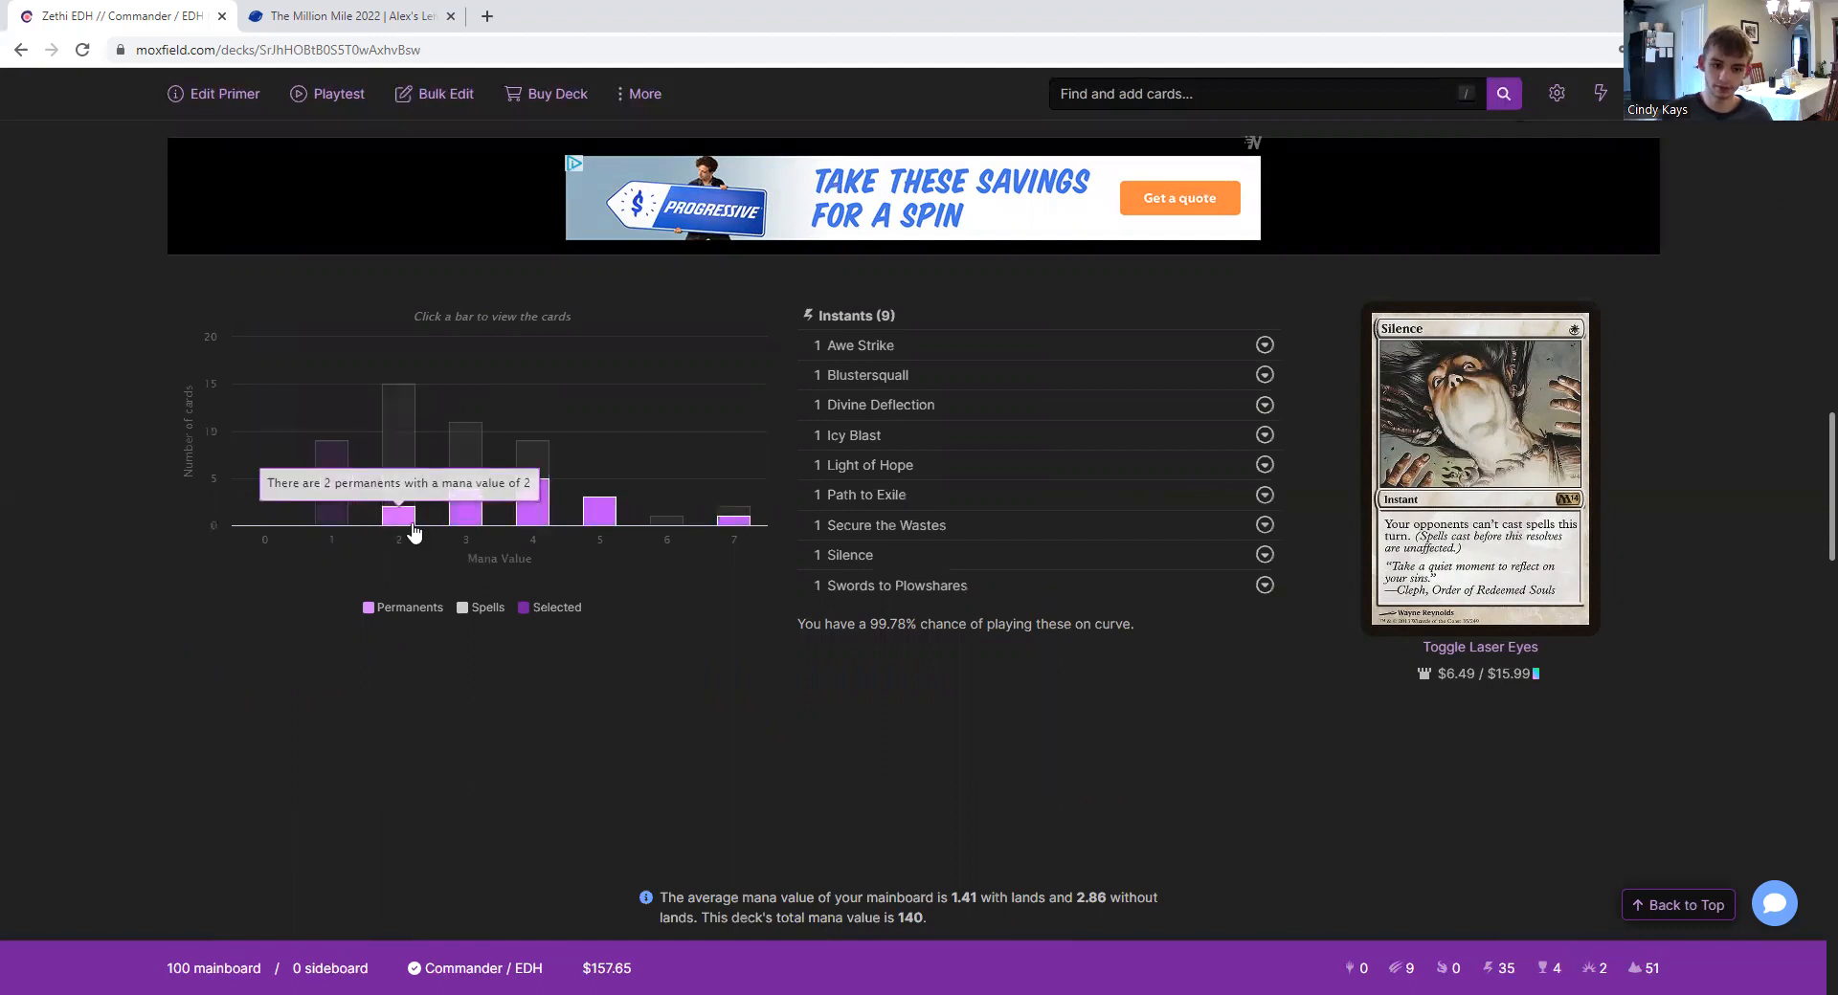
mouse_move(404, 425)
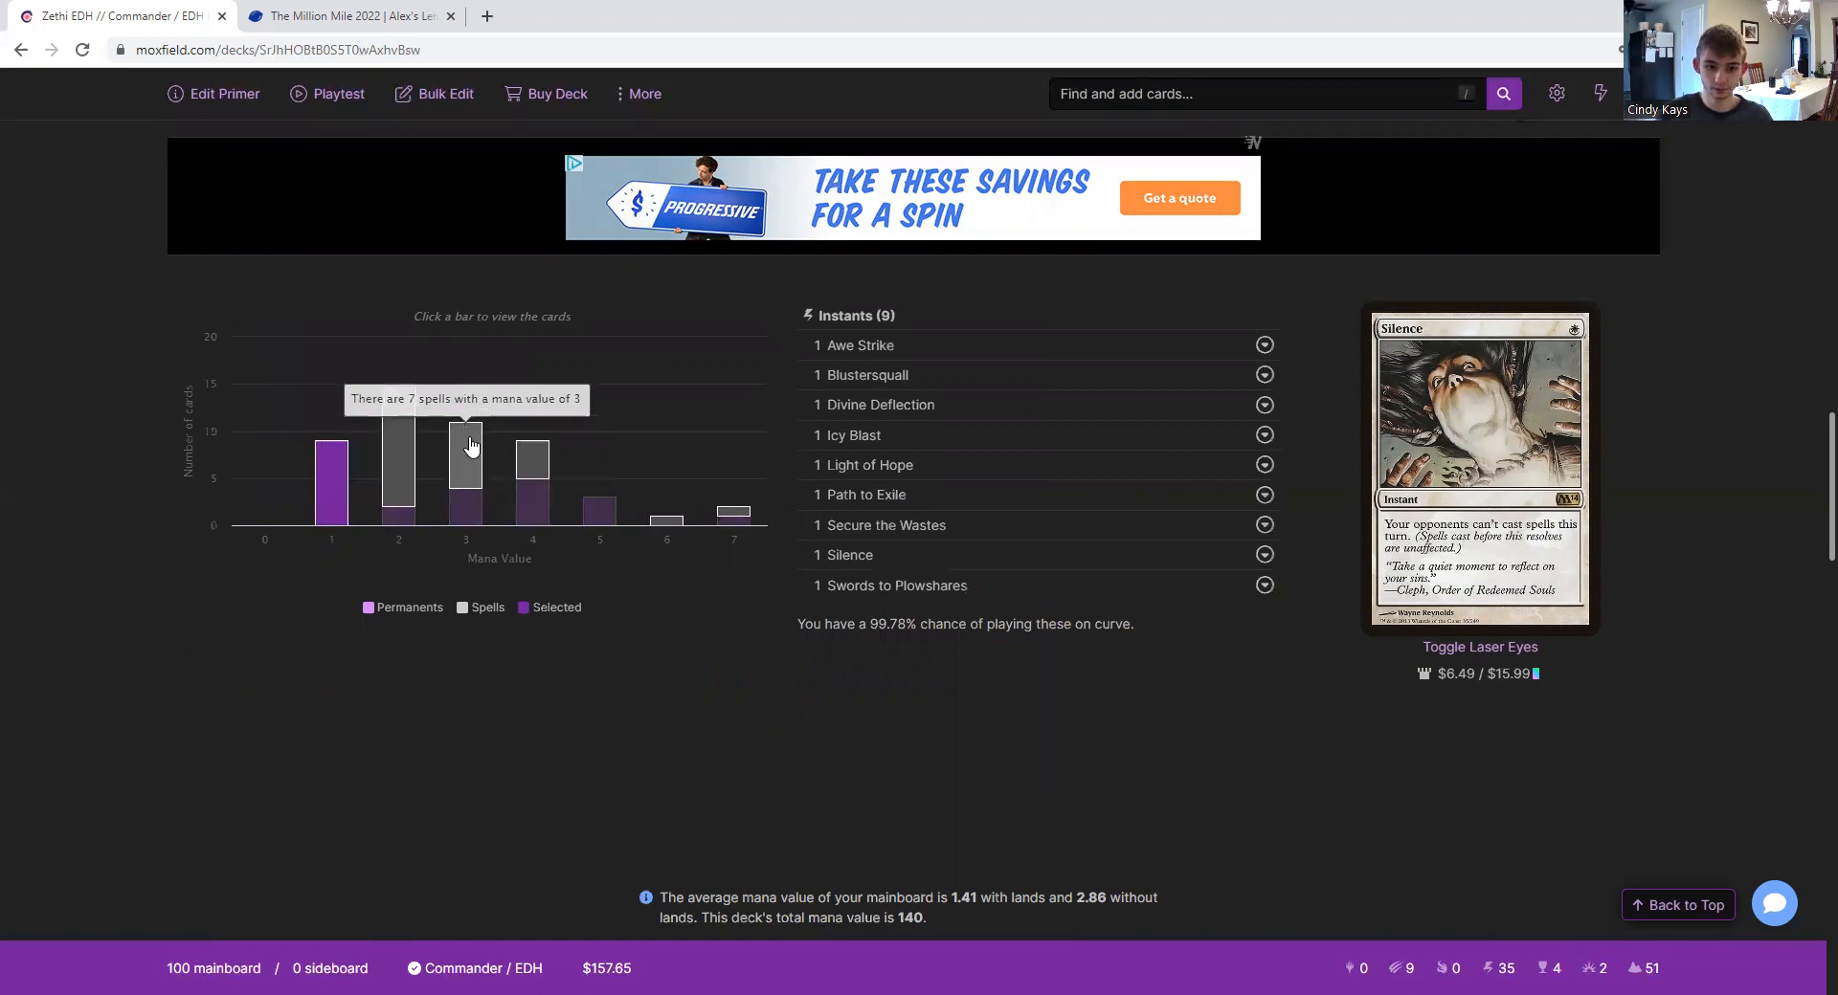
mouse_move(468, 454)
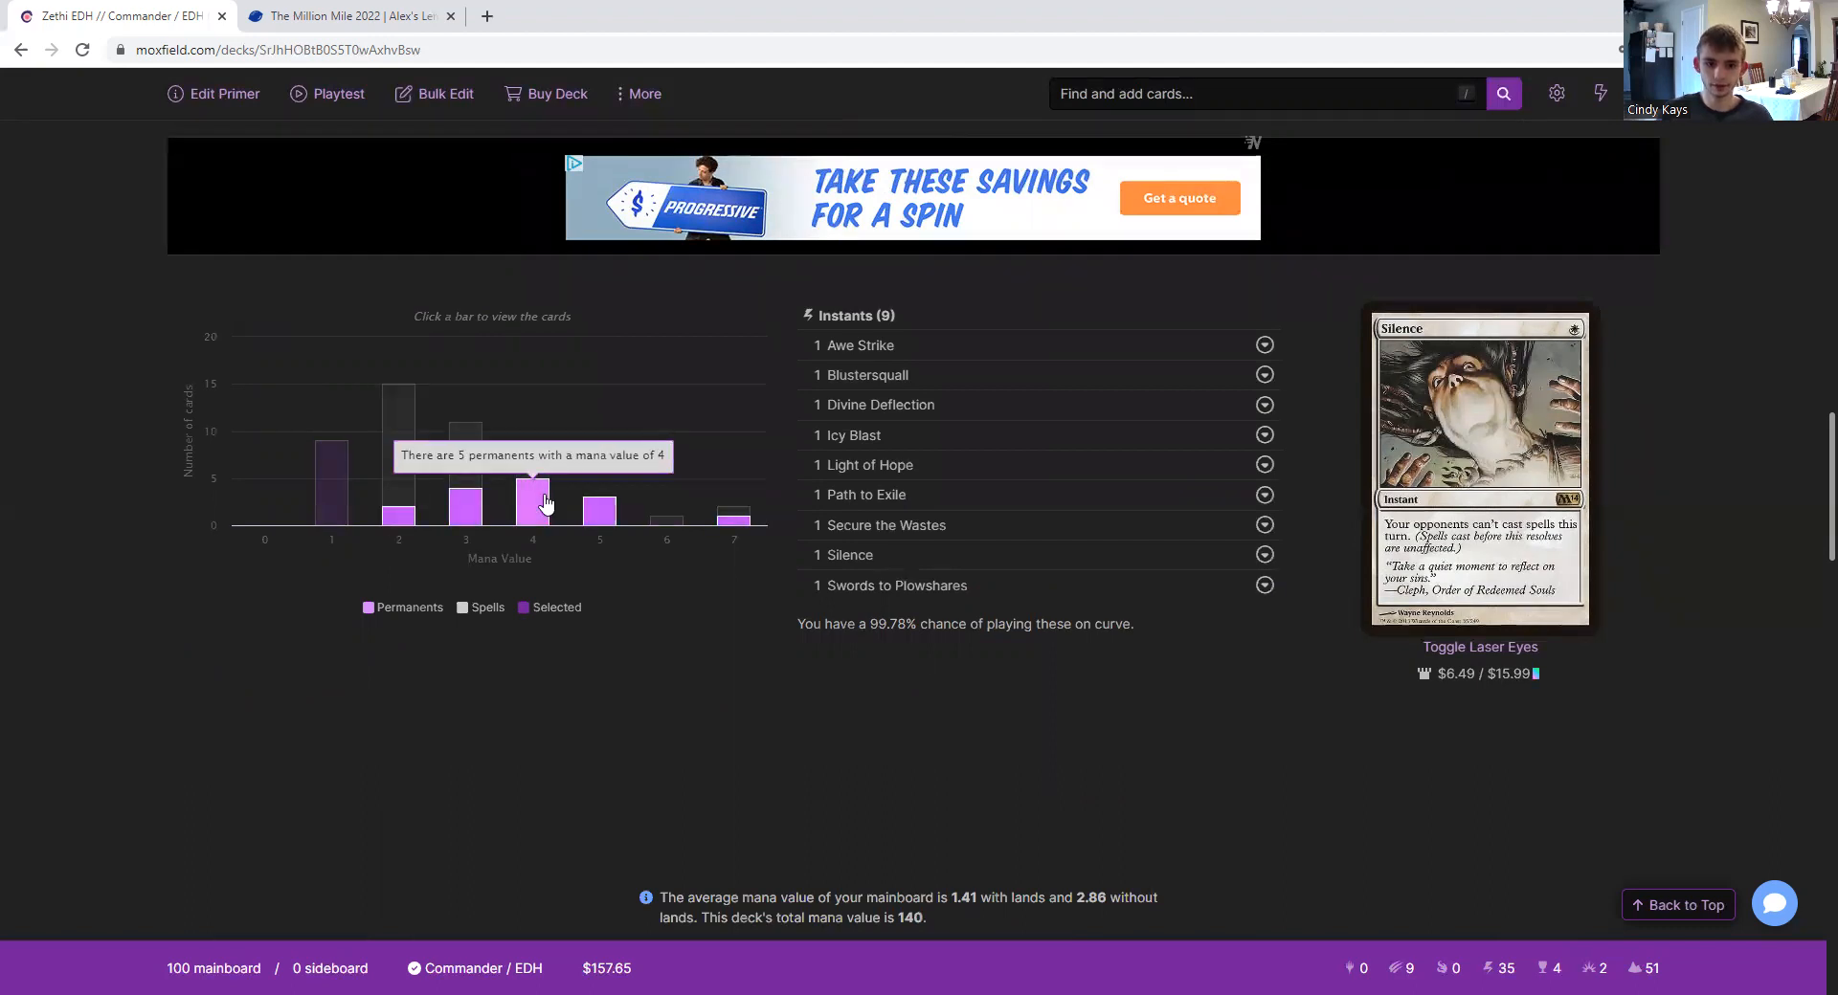
mouse_move(533, 455)
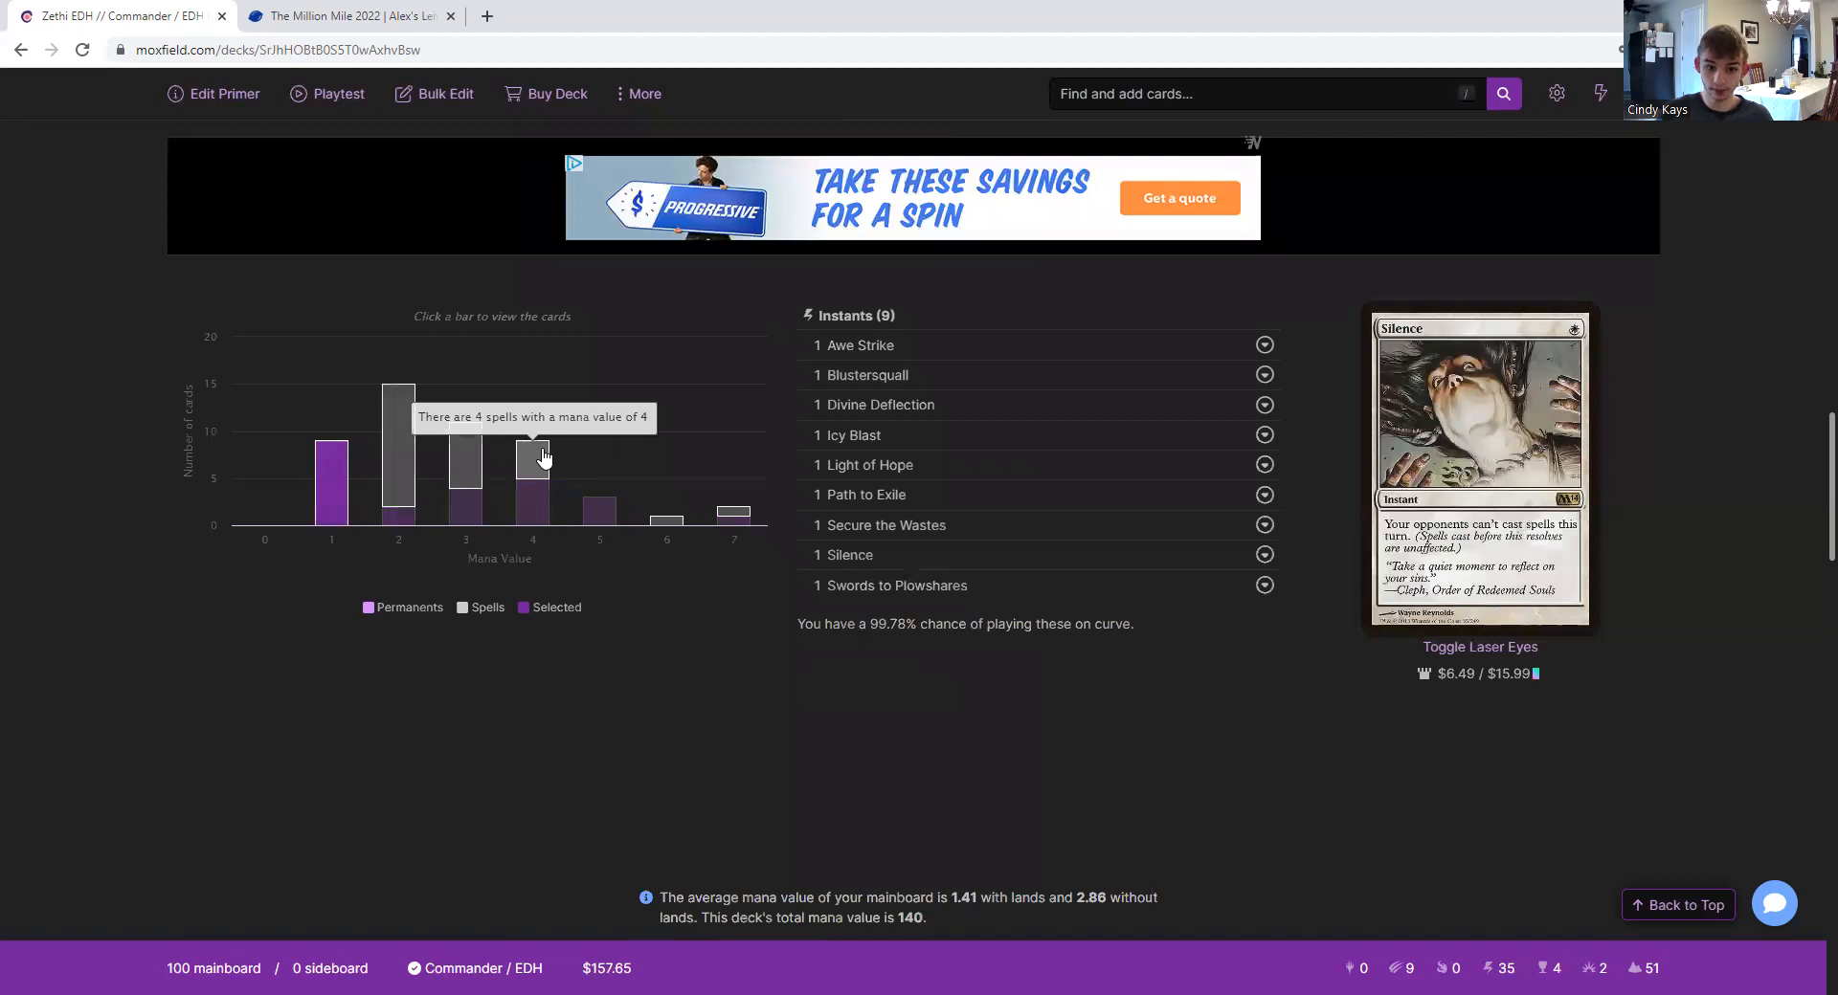
mouse_move(599, 509)
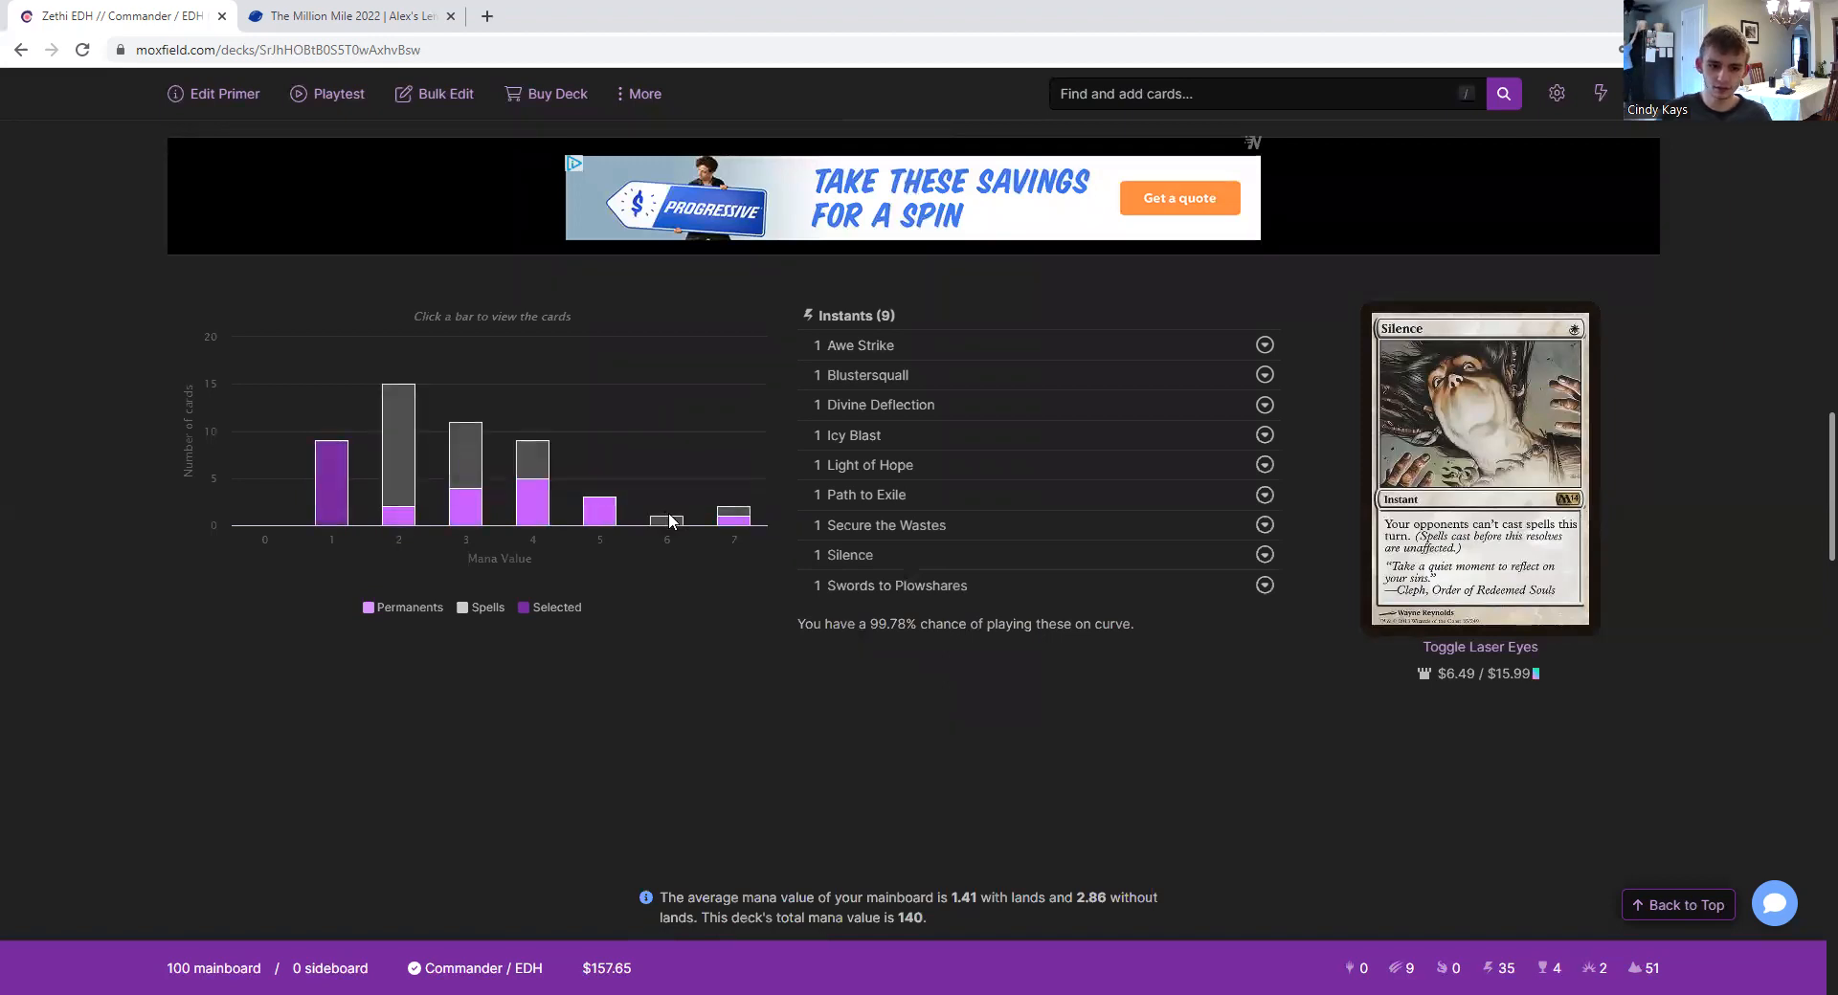
mouse_move(666, 523)
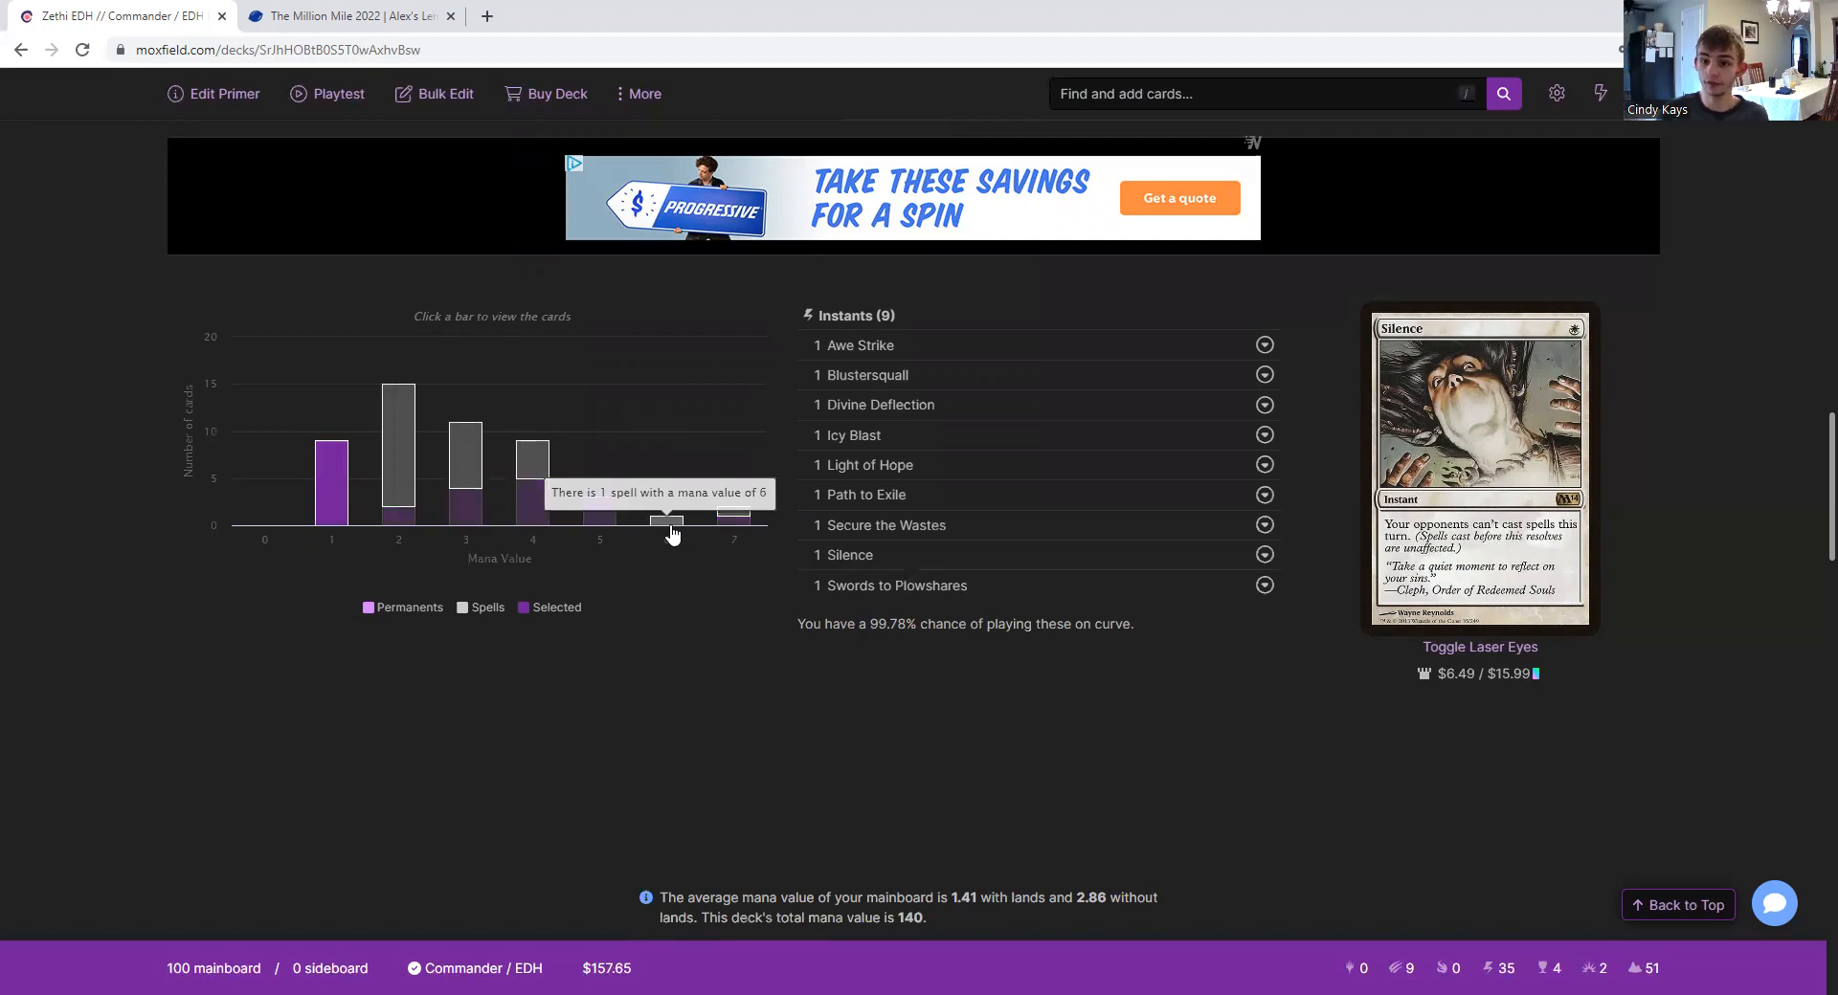
mouse_move(735, 517)
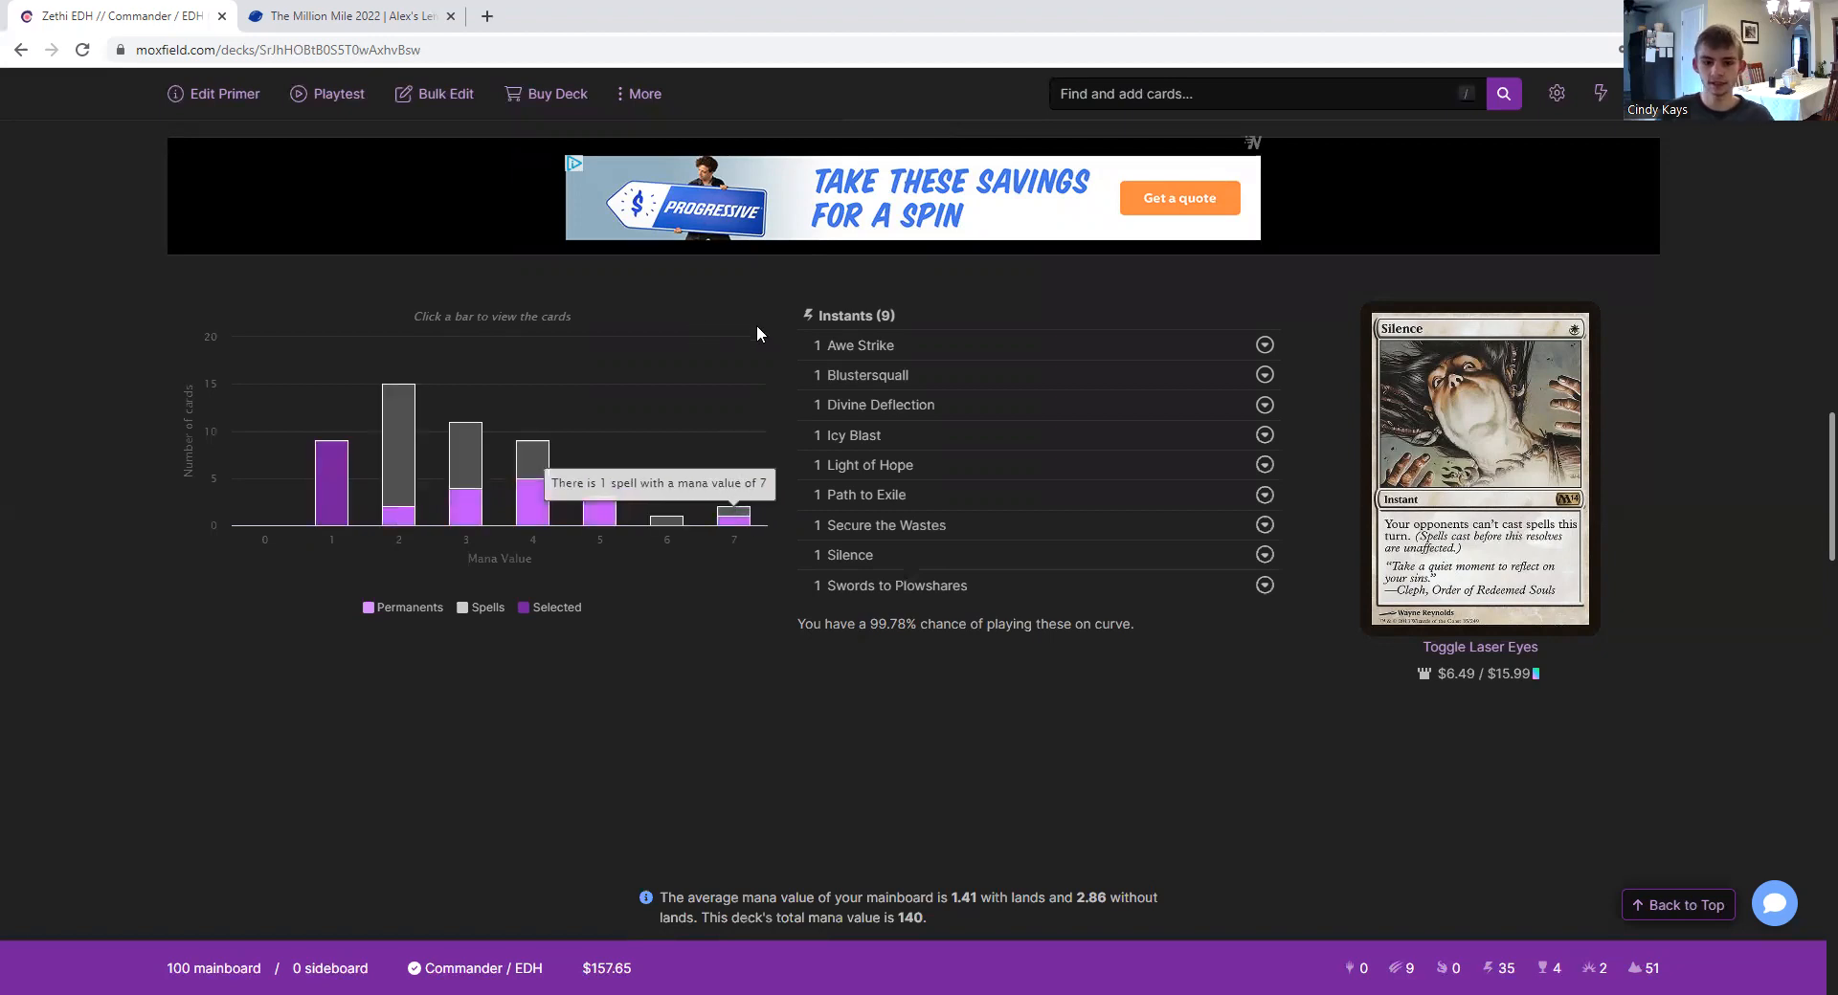
mouse_move(866, 654)
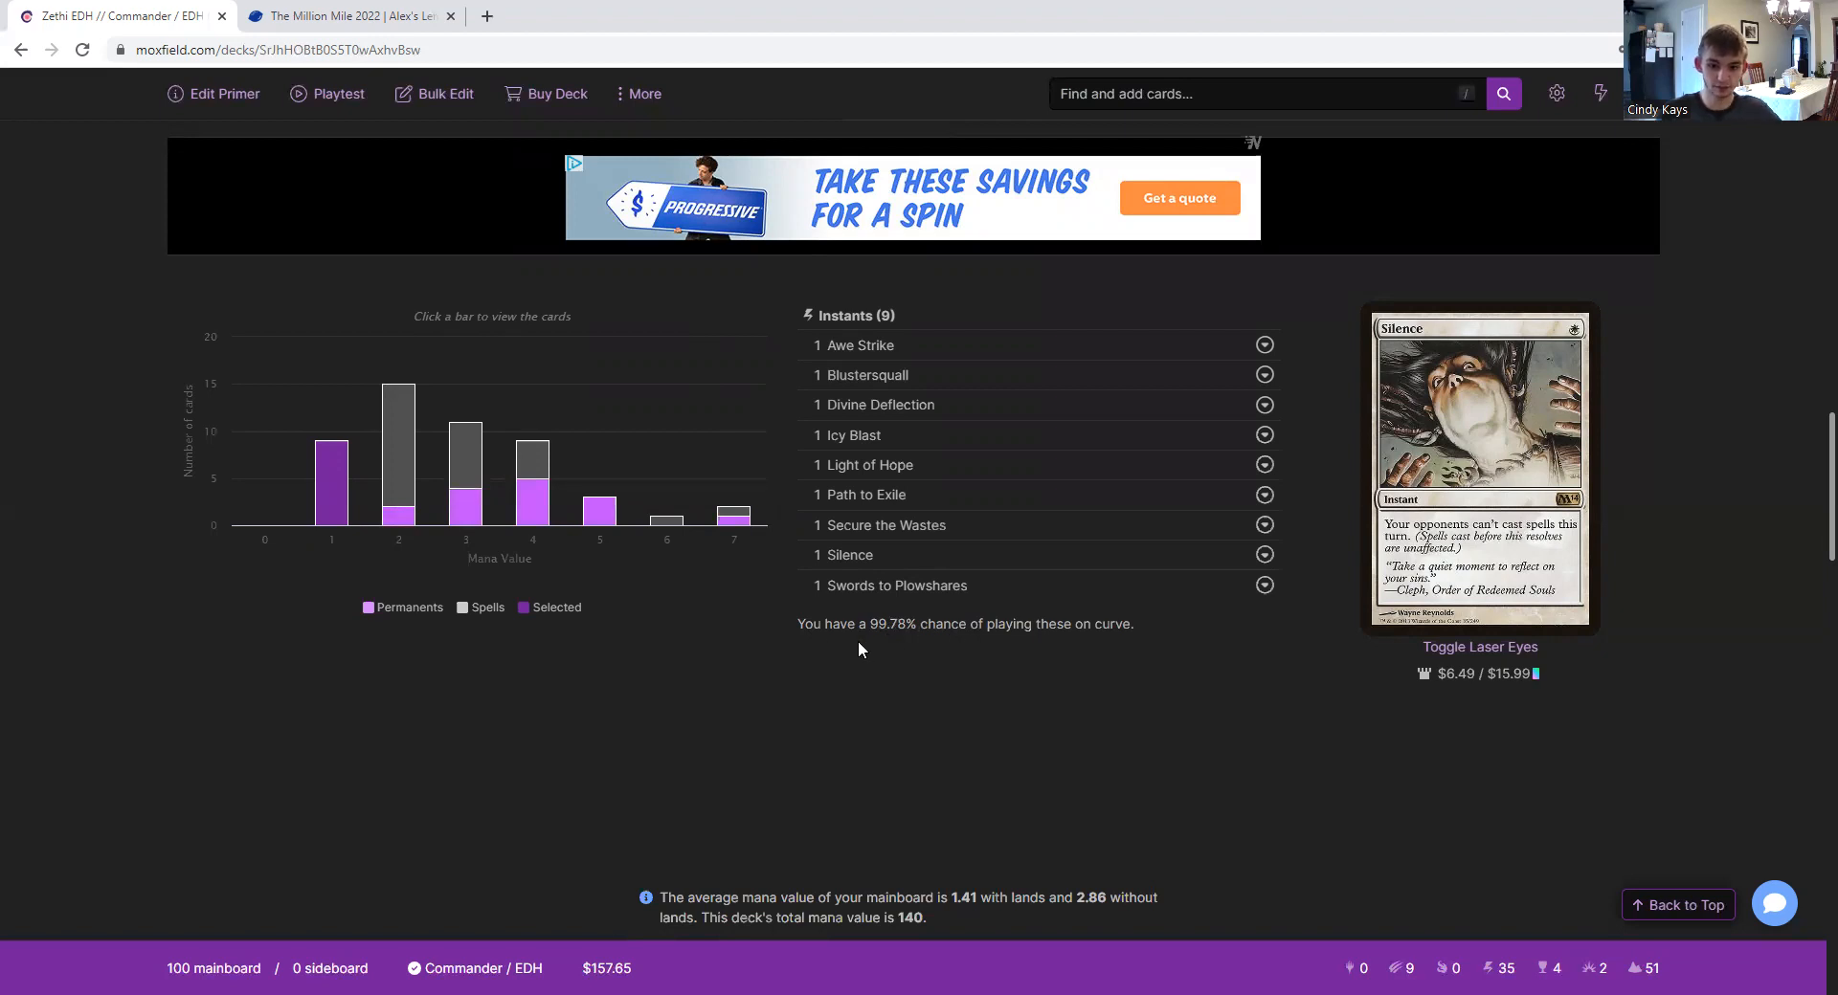
mouse_move(857, 345)
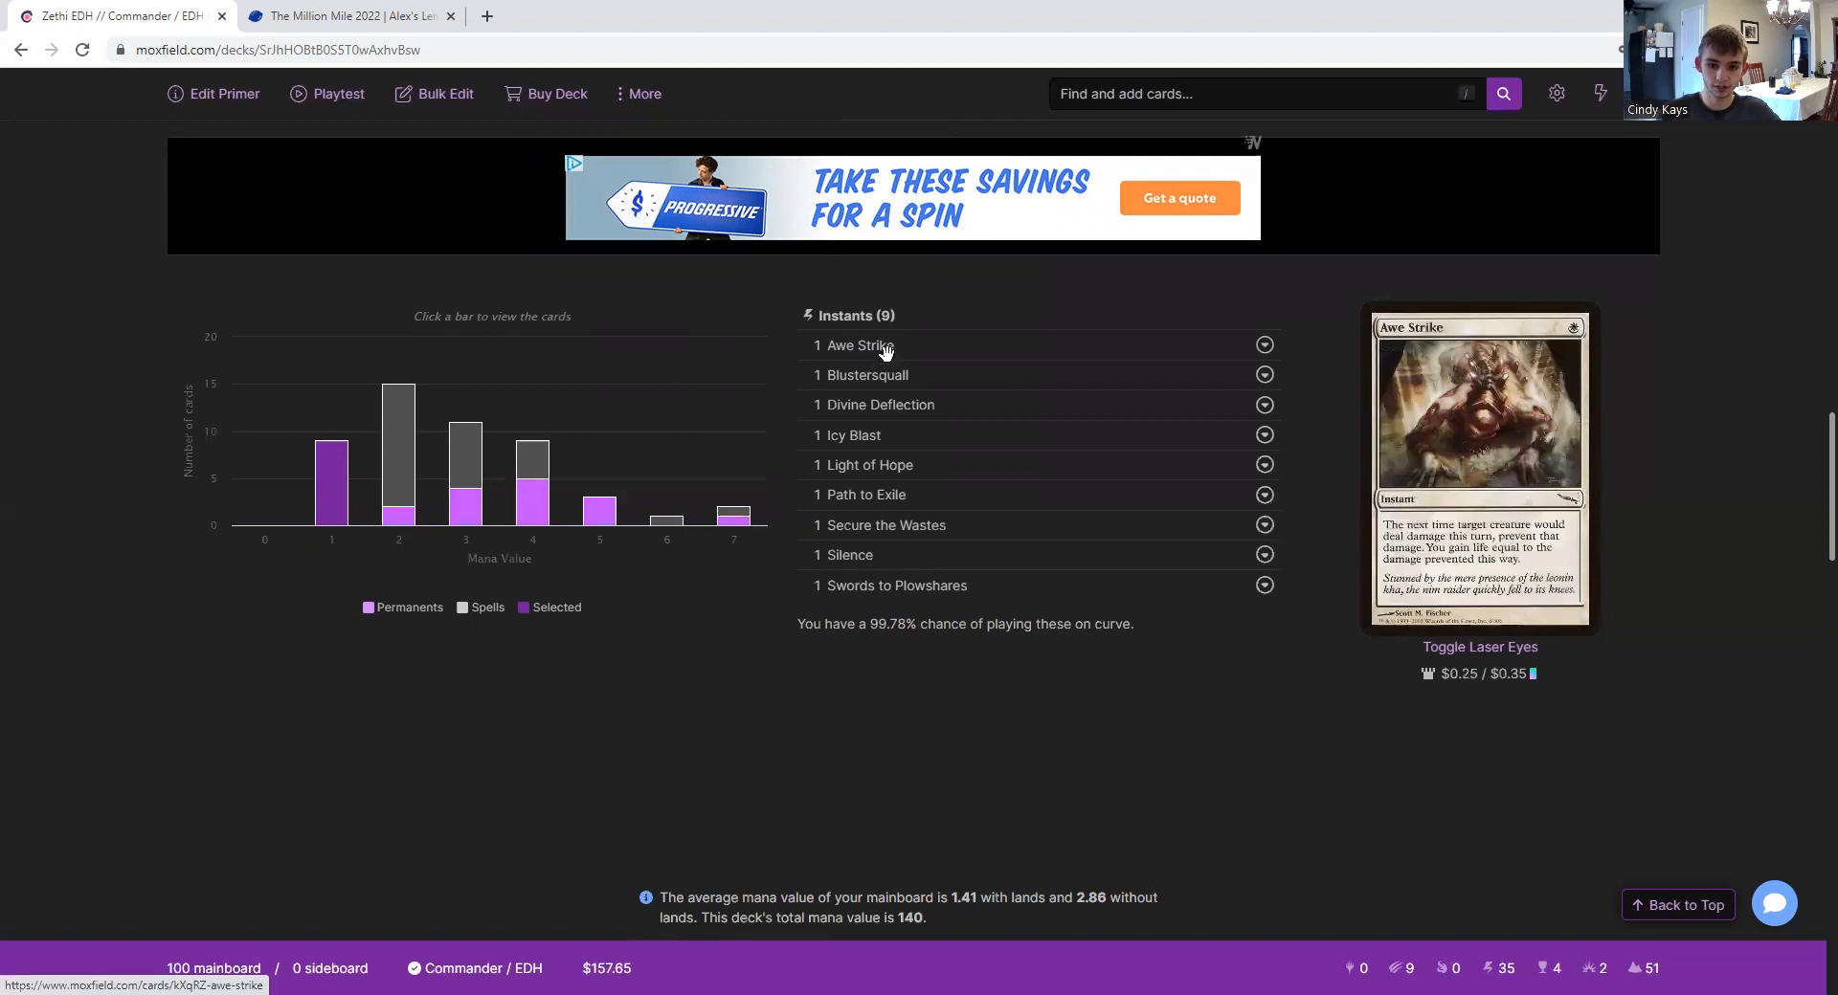
mouse_move(879, 404)
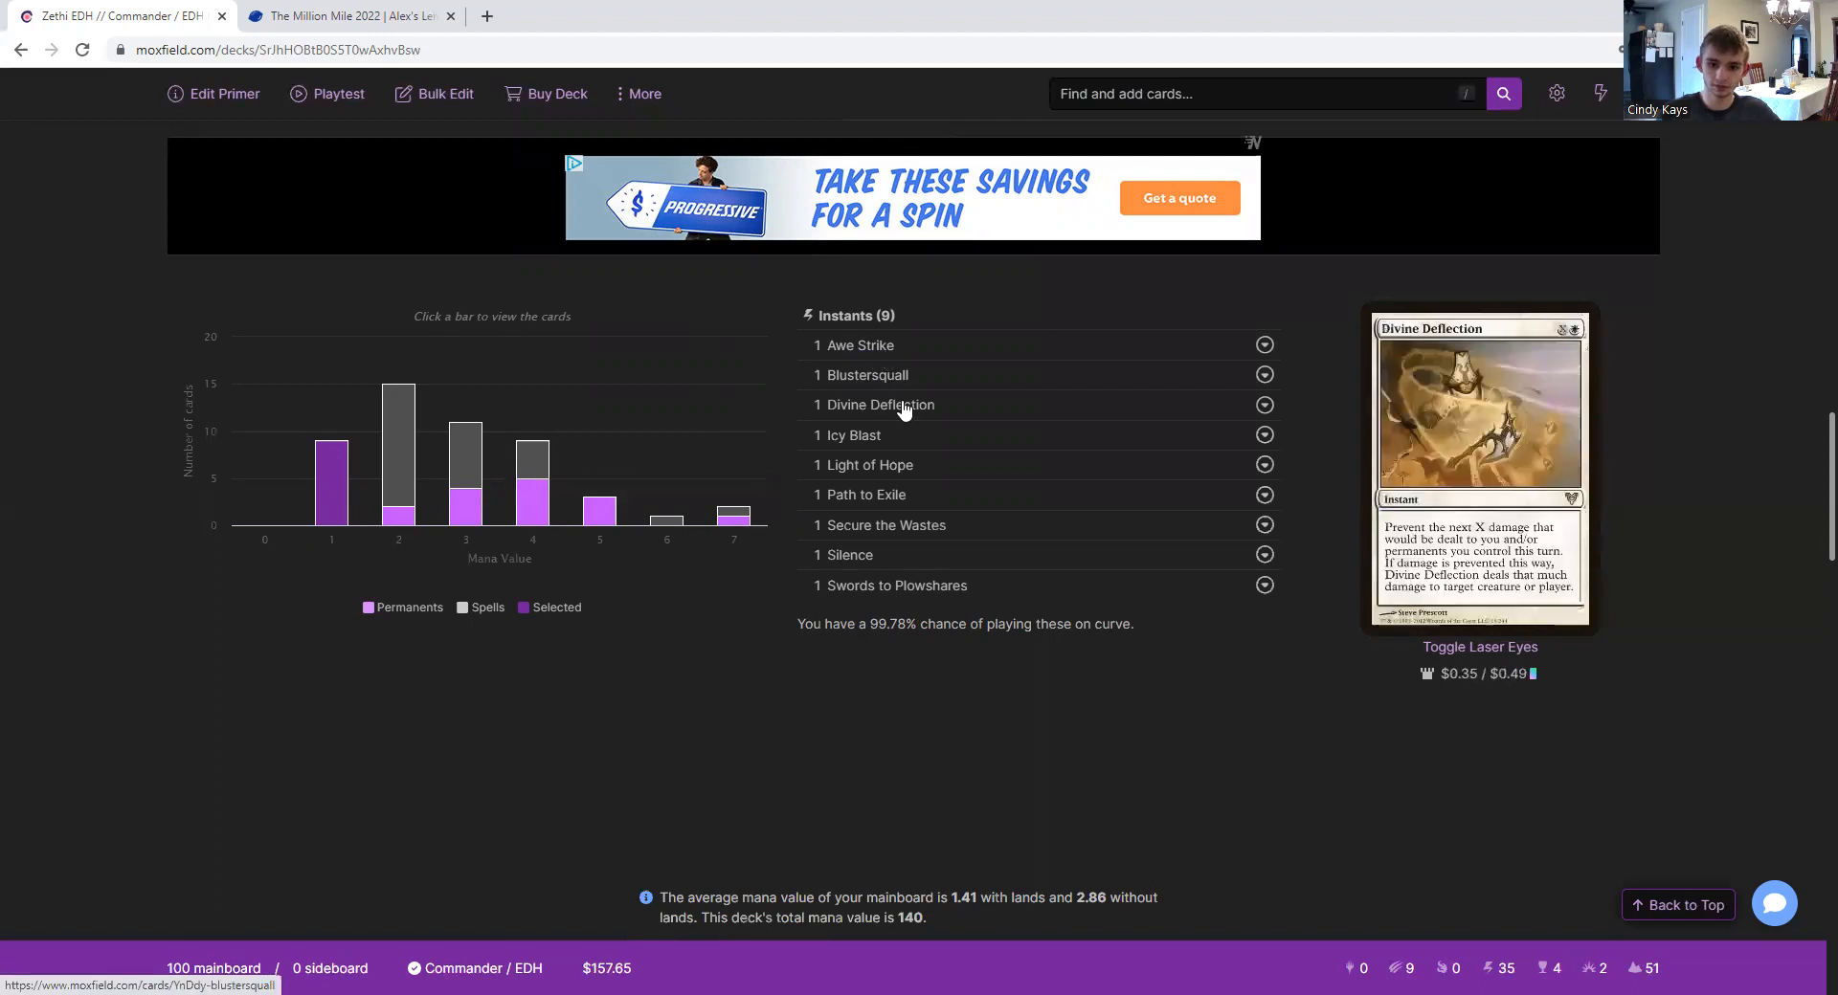
mouse_move(853, 435)
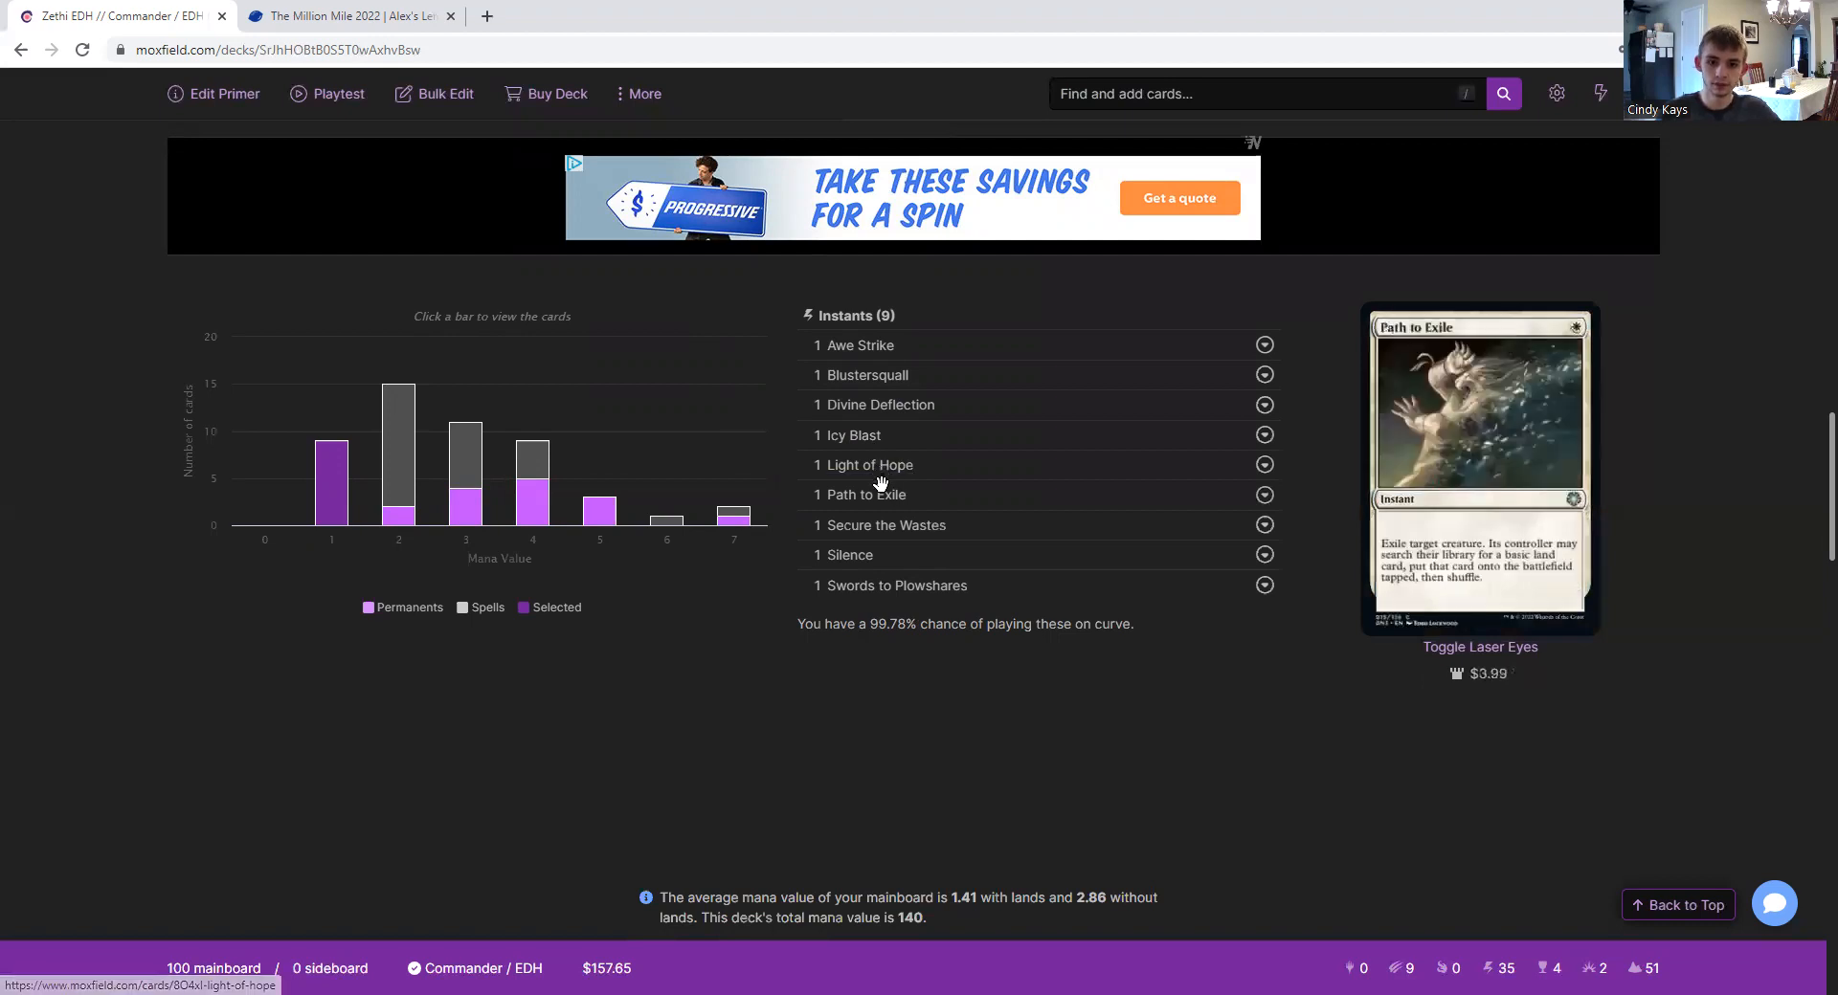
mouse_move(883, 525)
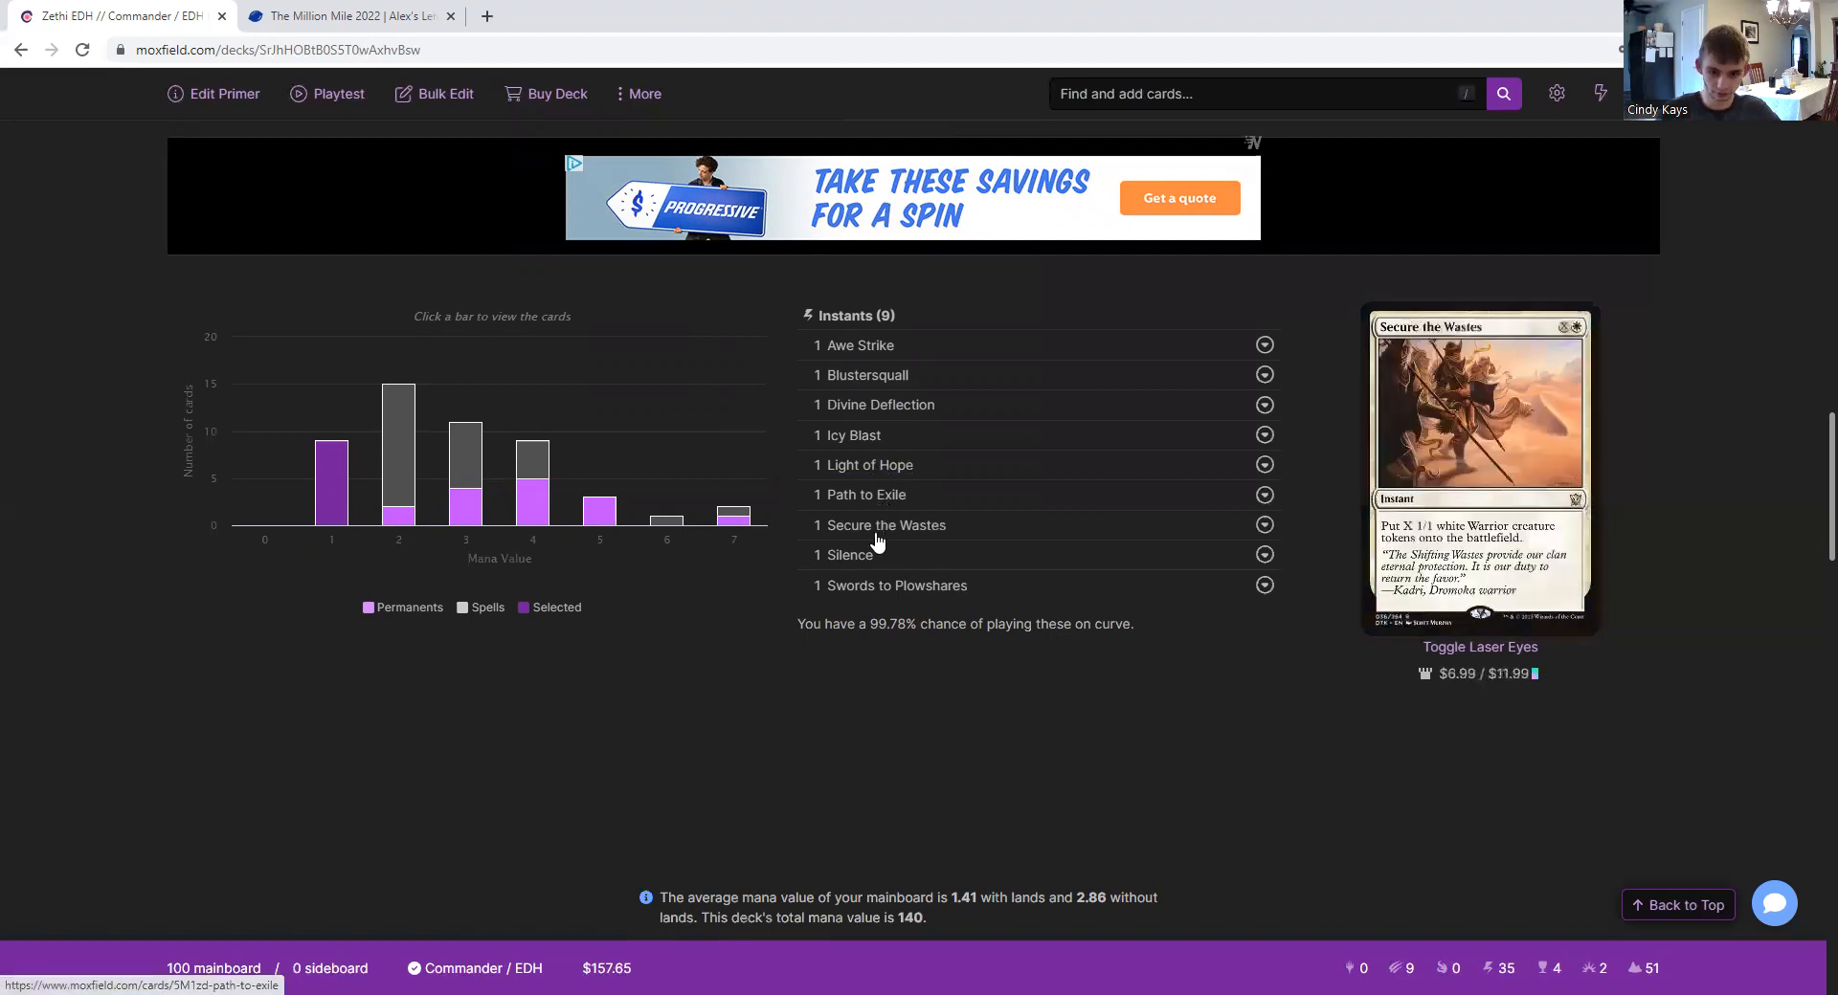
mouse_move(852, 555)
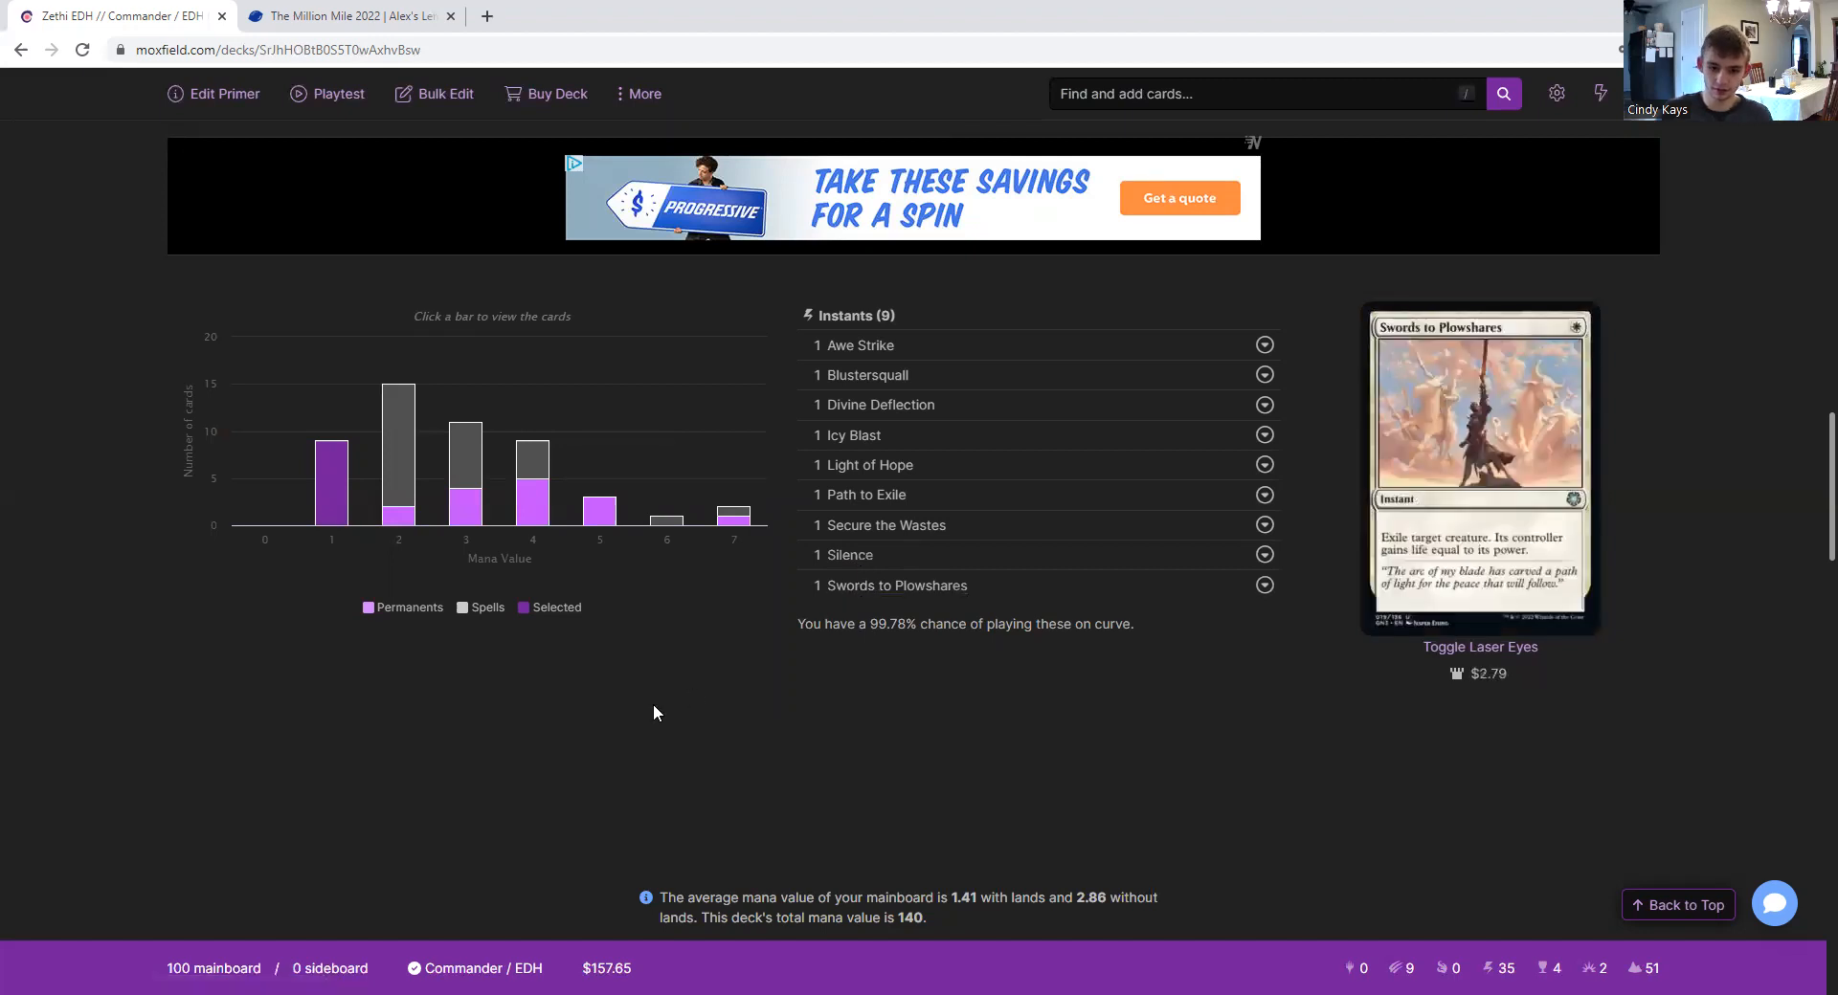
- Scroll past the mana curve to the 54% white, 42% blue, 8% colourless breakdown
scroll(down, 3)
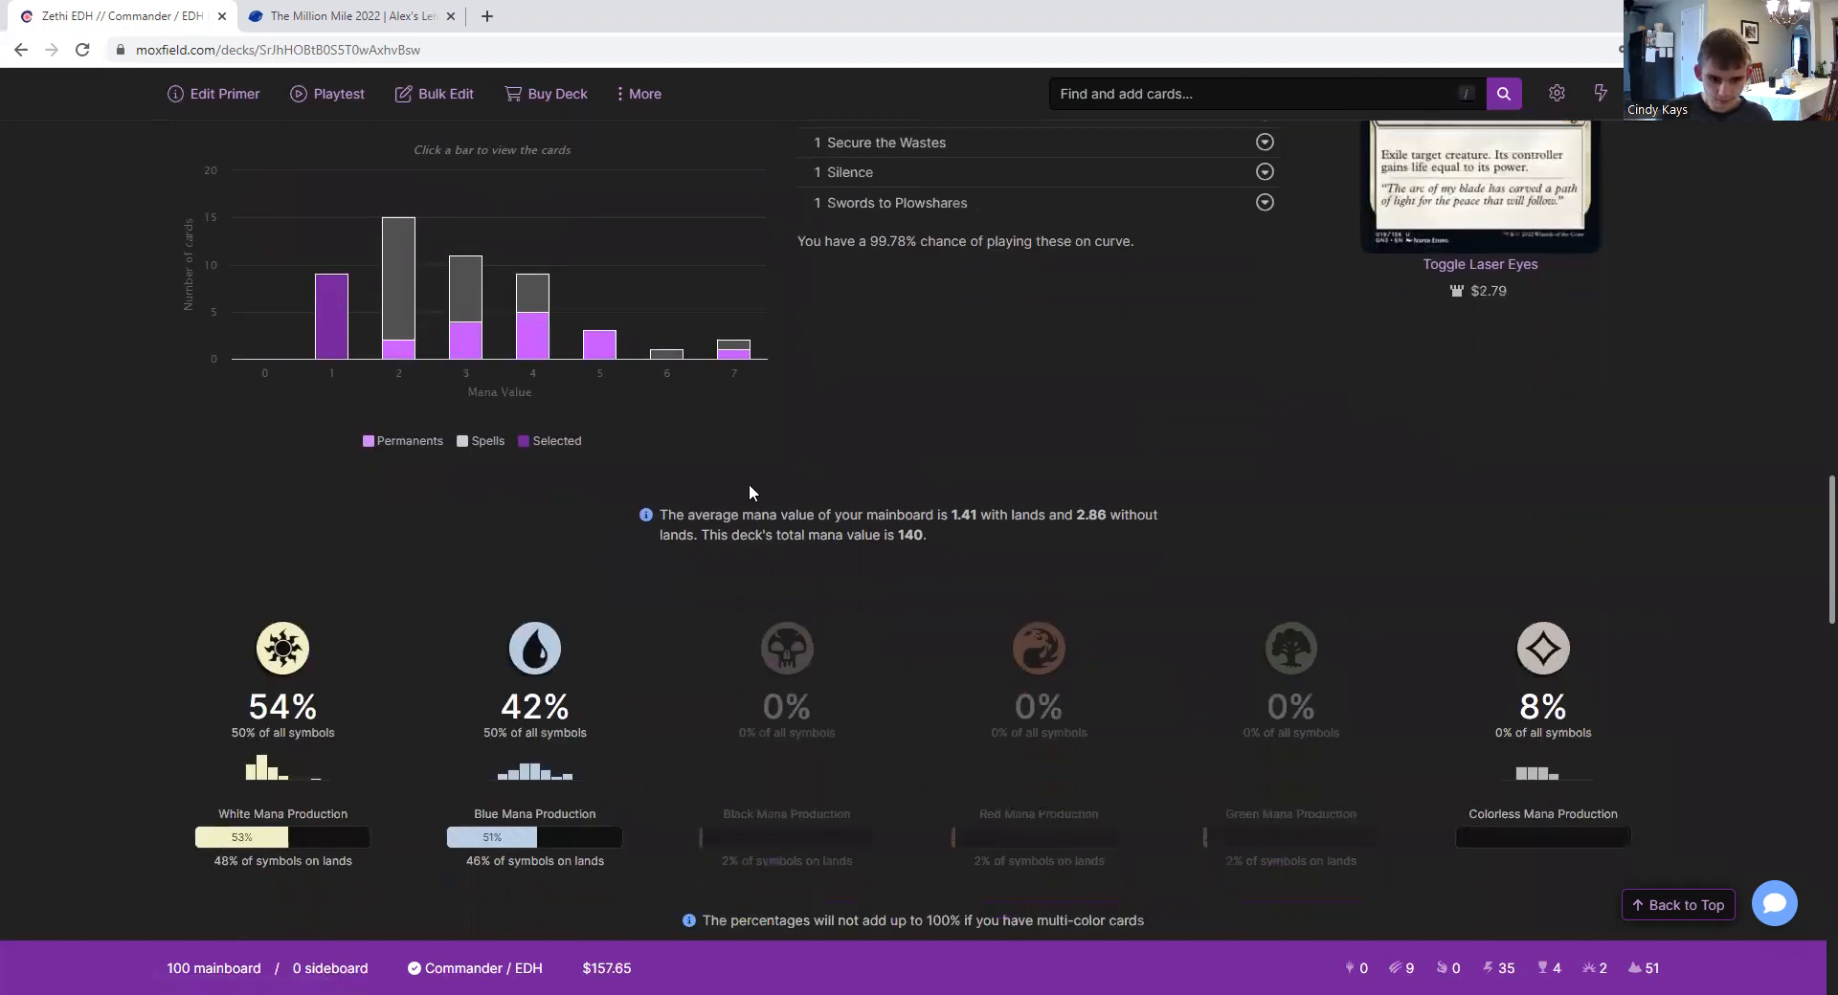
mouse_move(1041, 446)
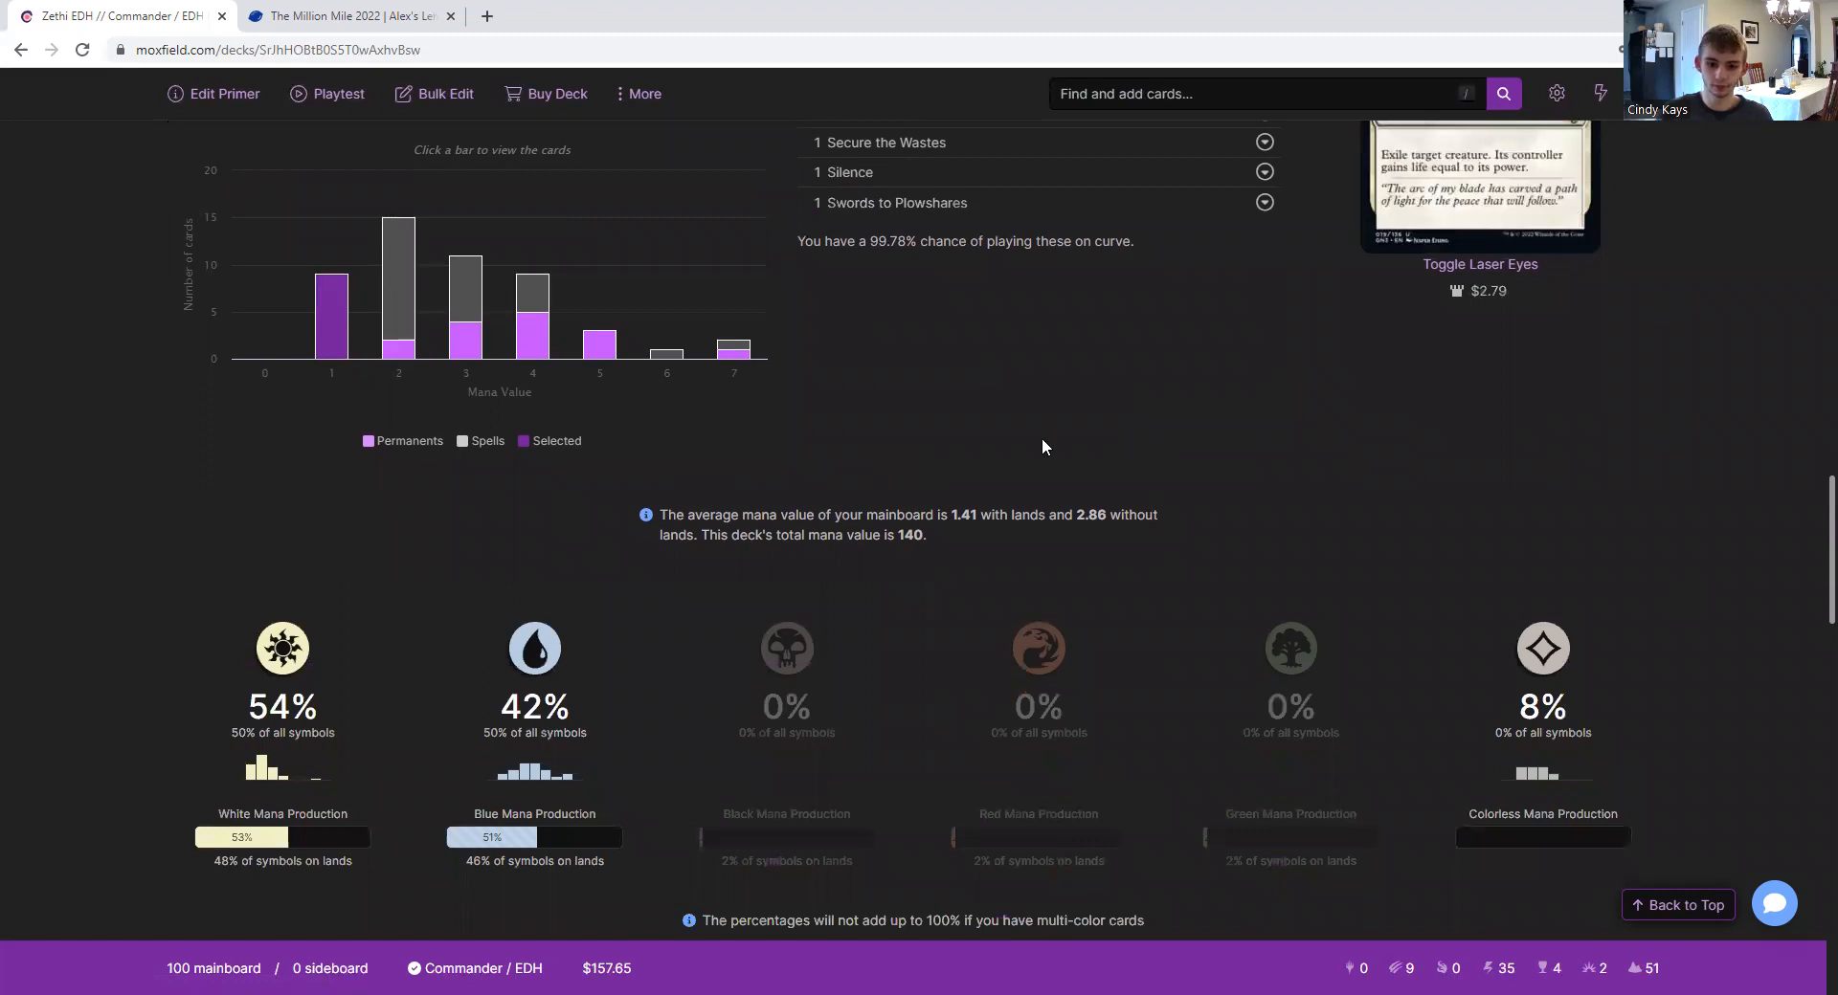
mouse_move(1156, 379)
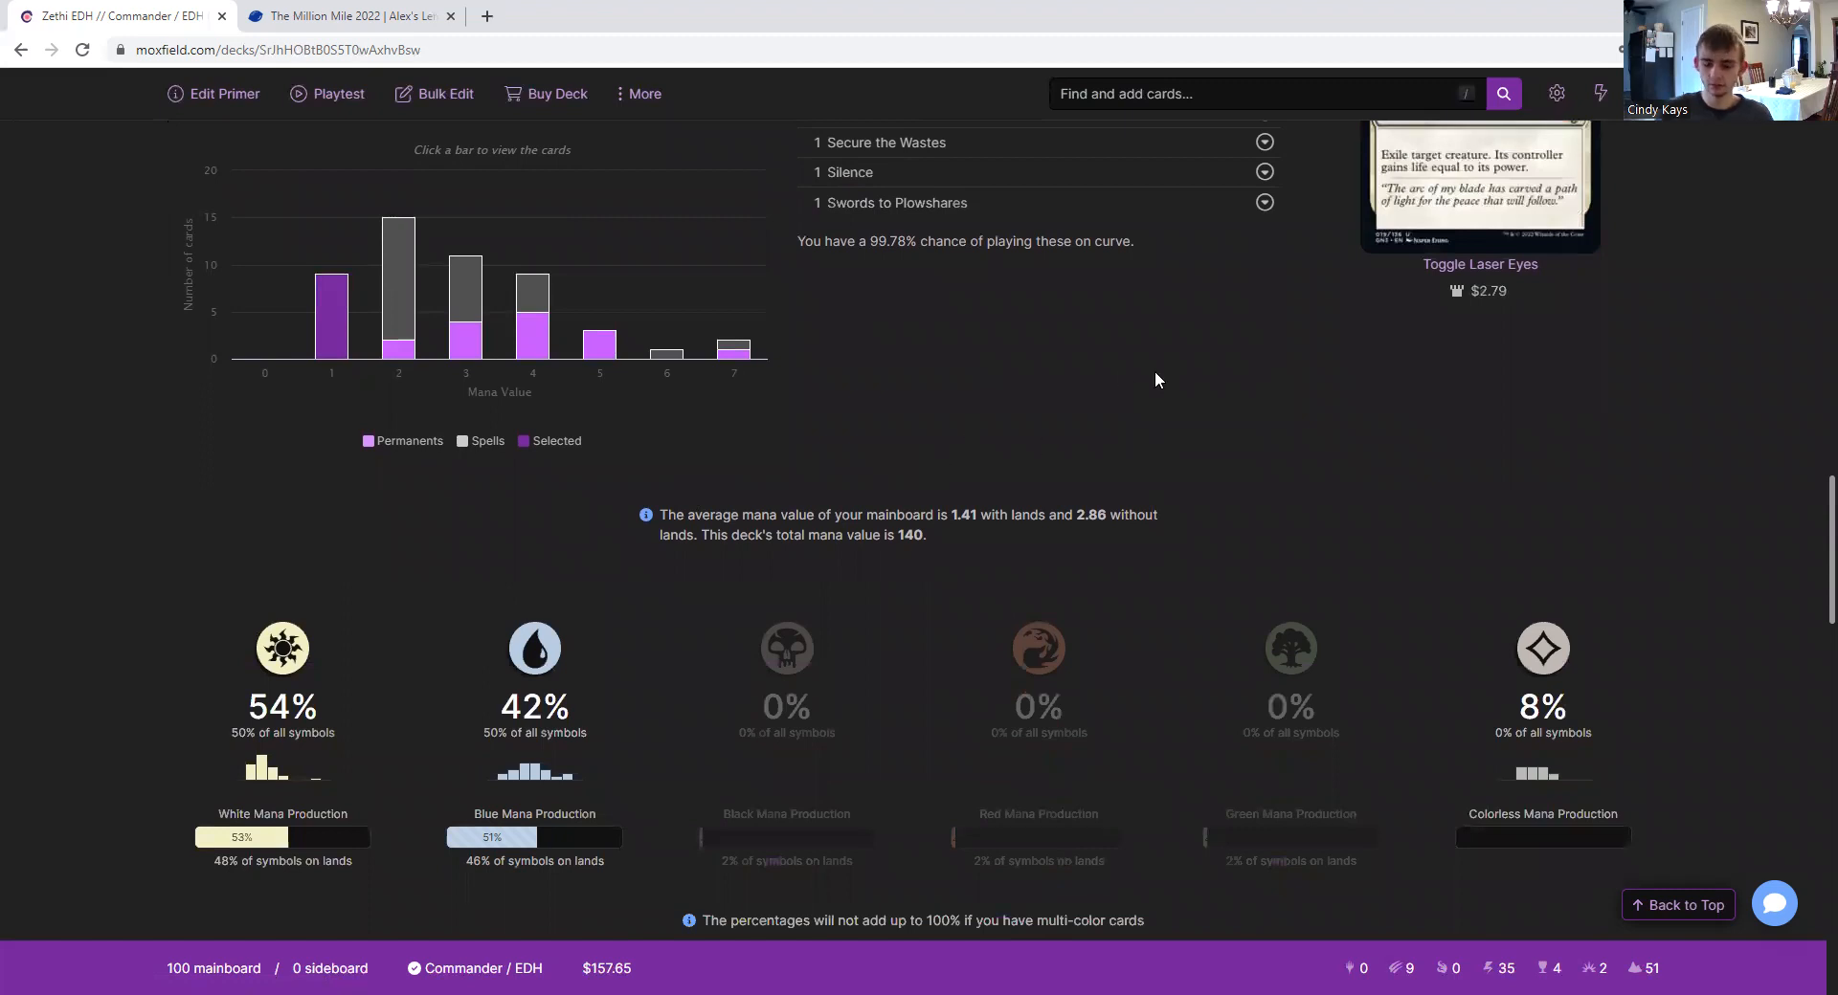
mouse_move(982, 422)
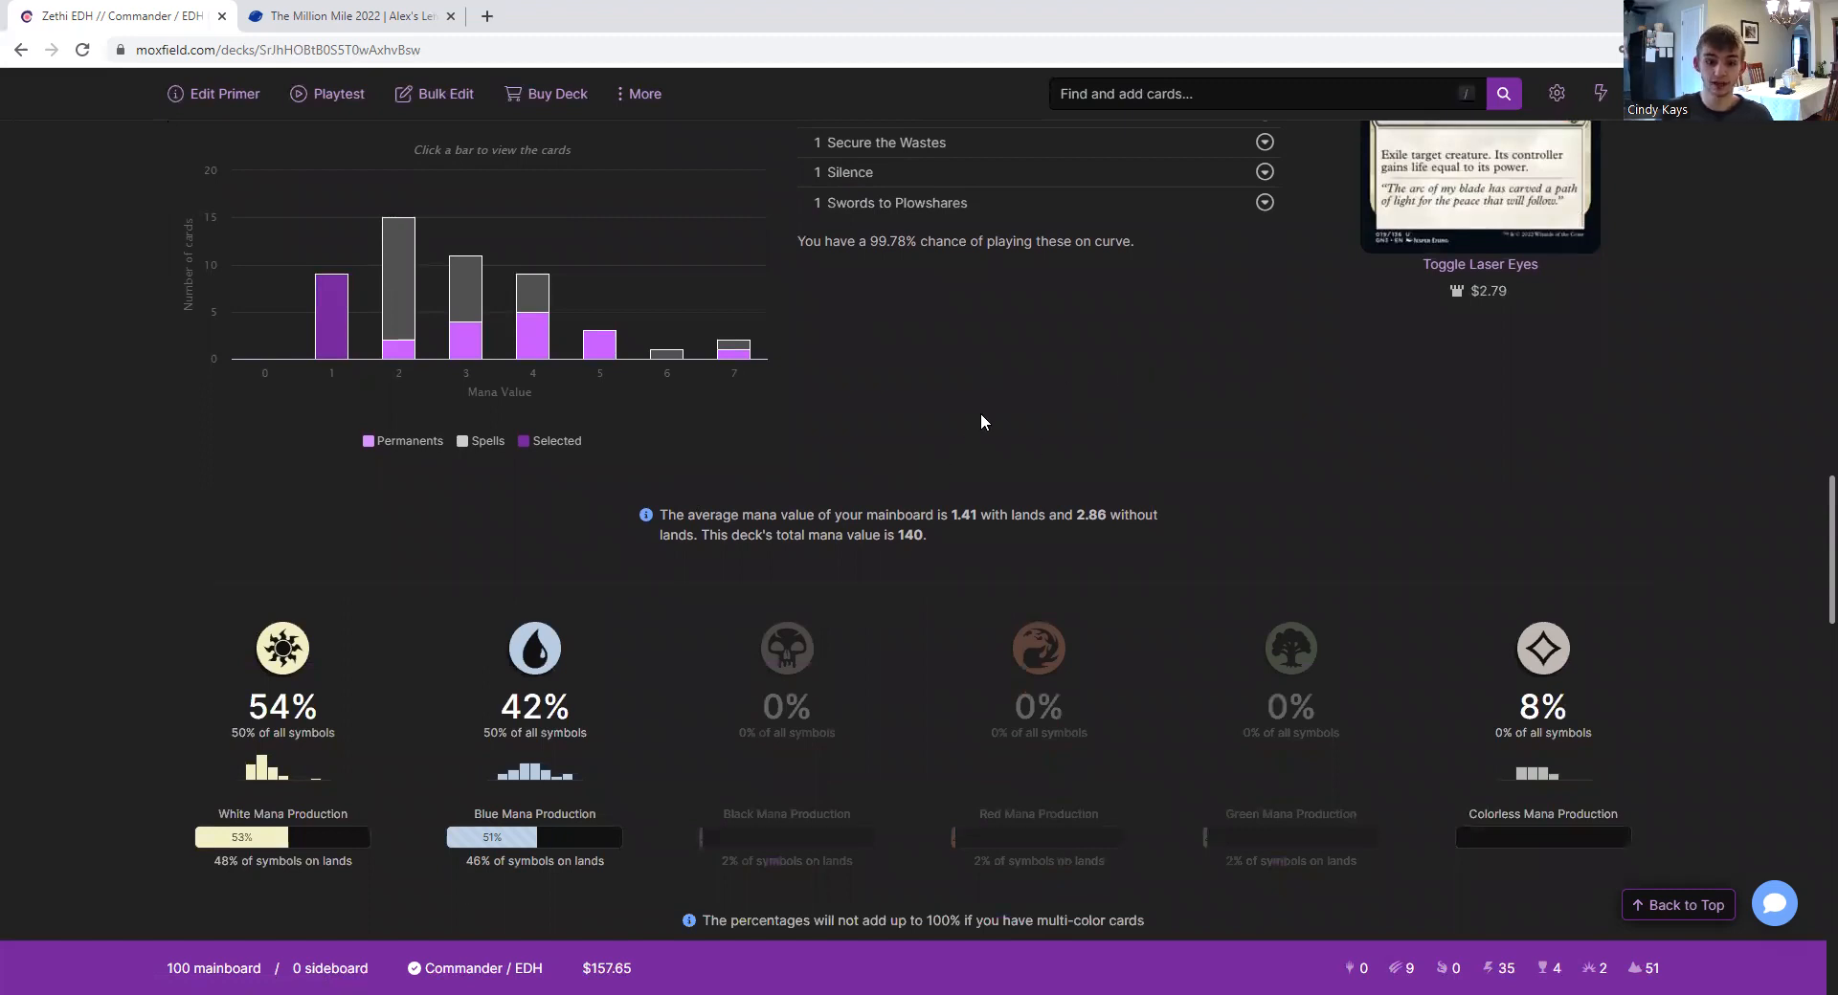
mouse_move(1375, 345)
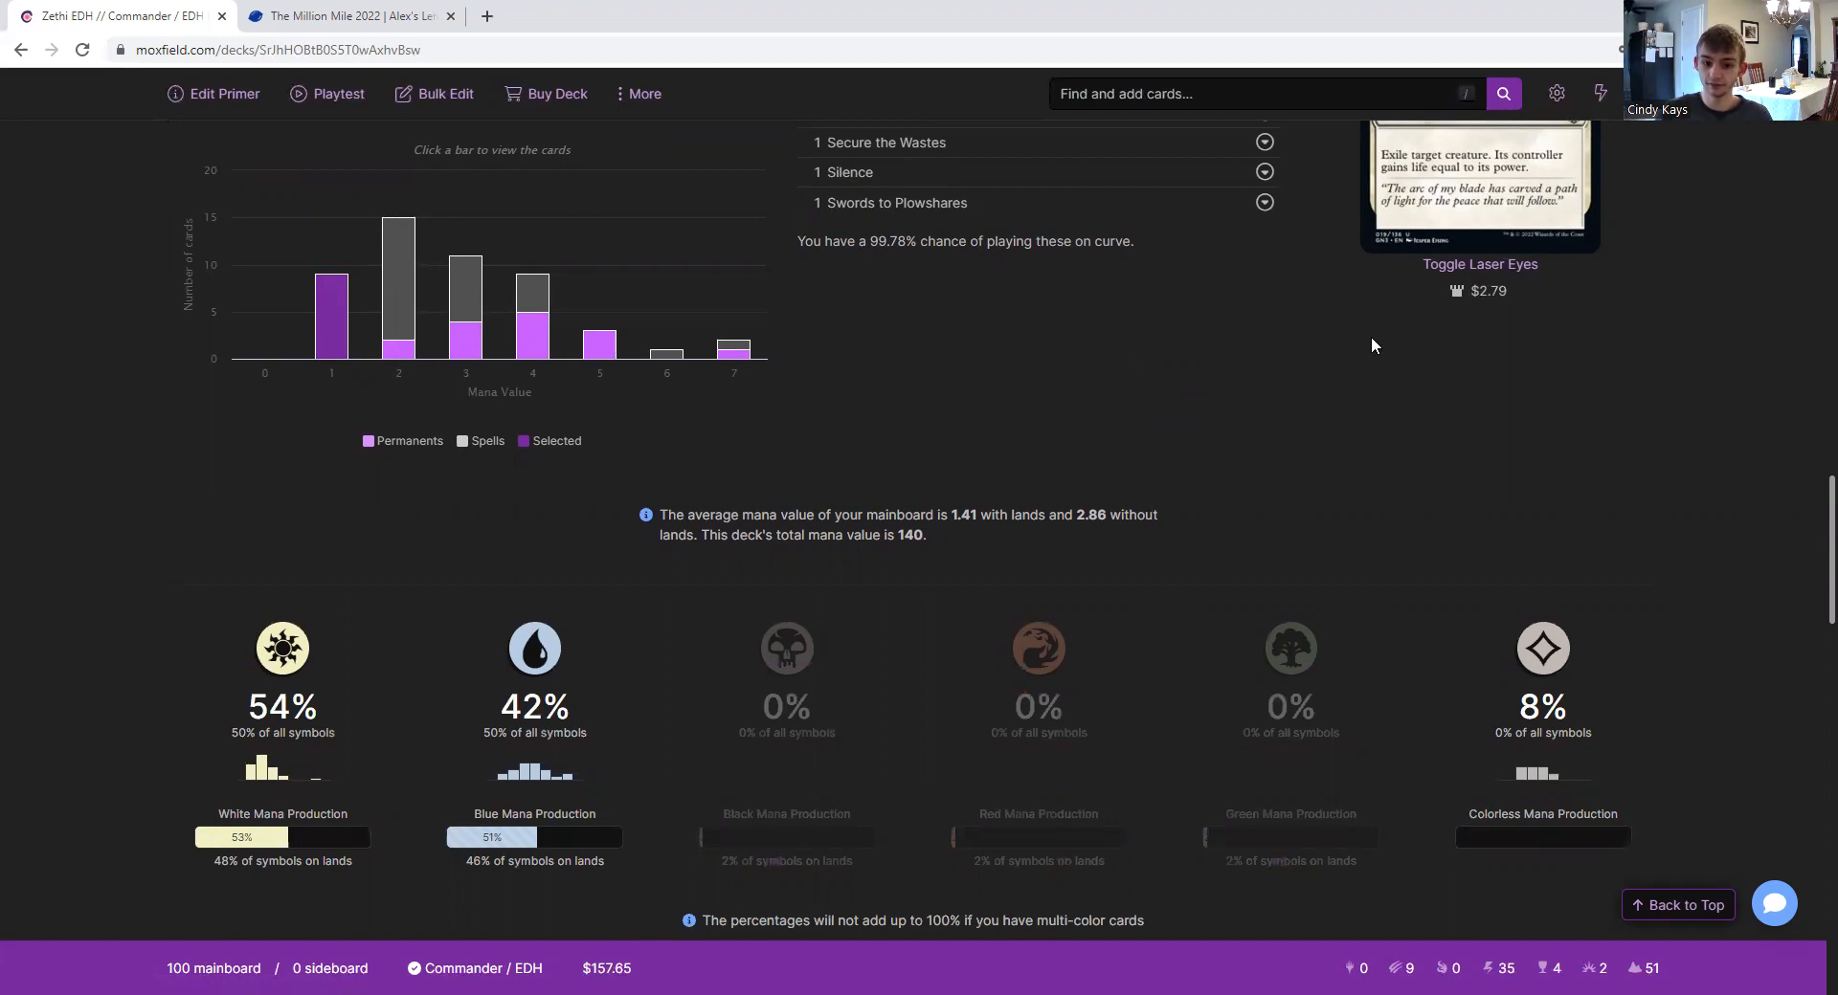
scroll(down, 3)
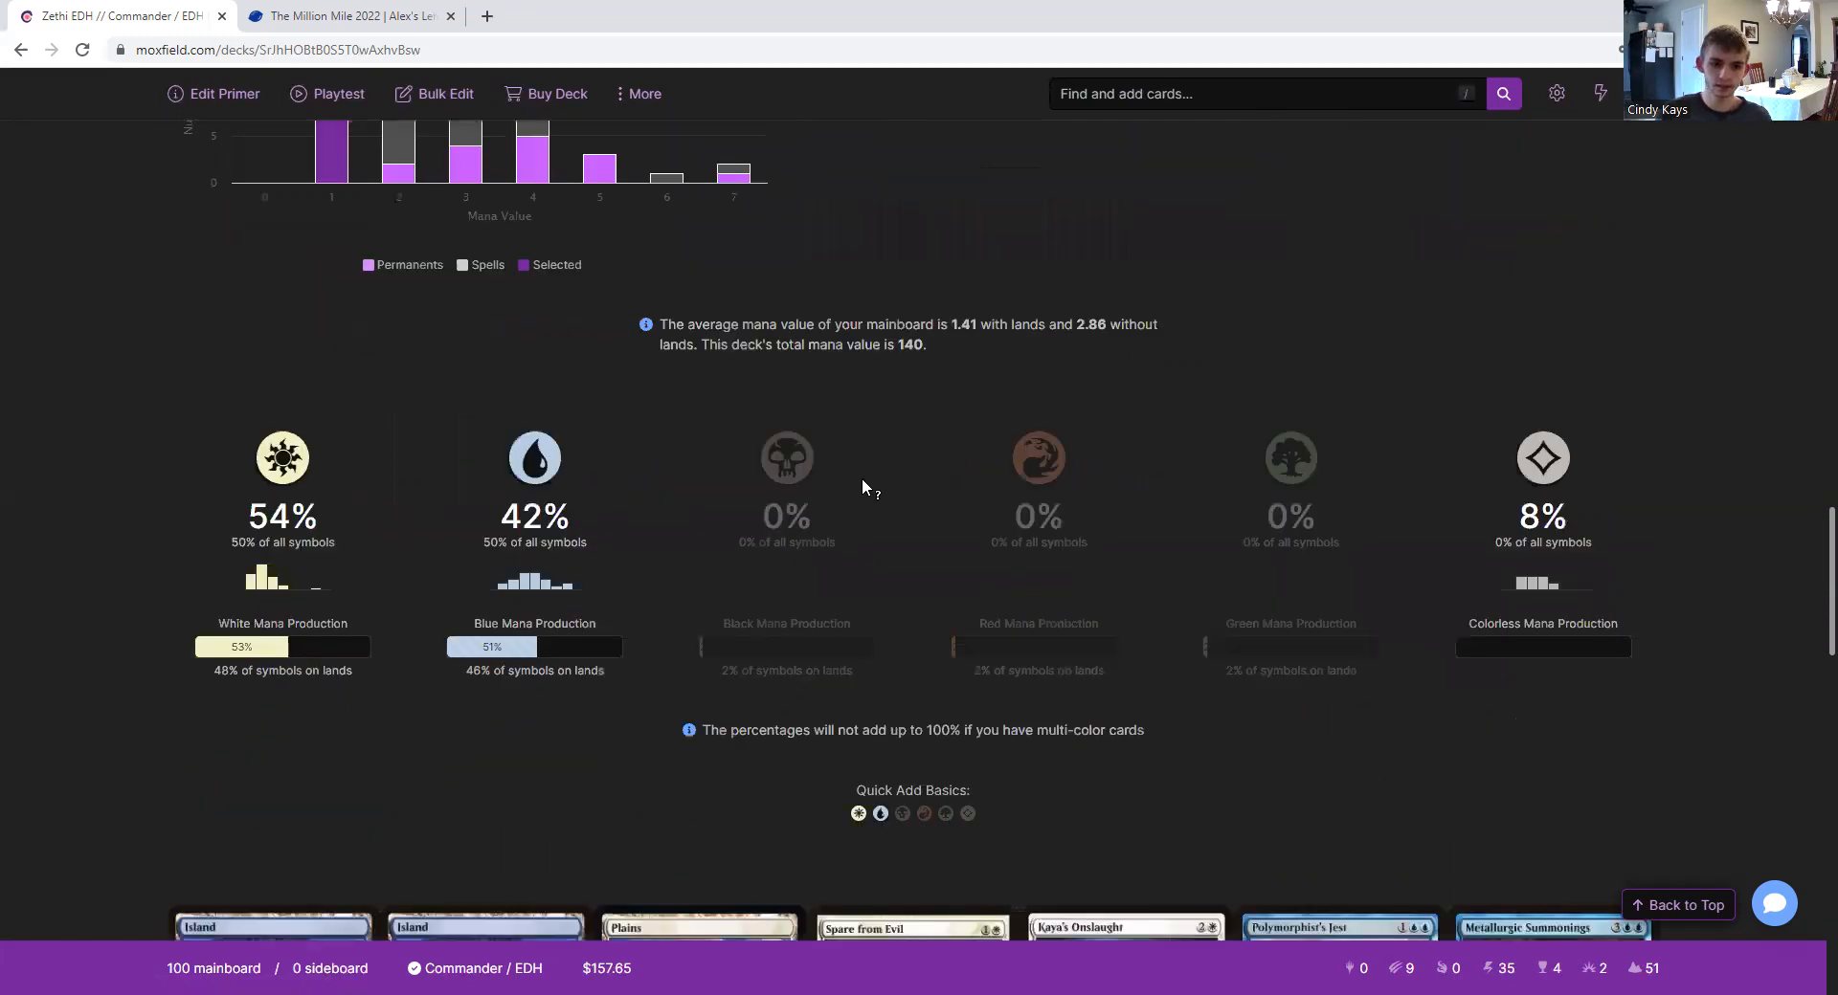
scroll(down, 3)
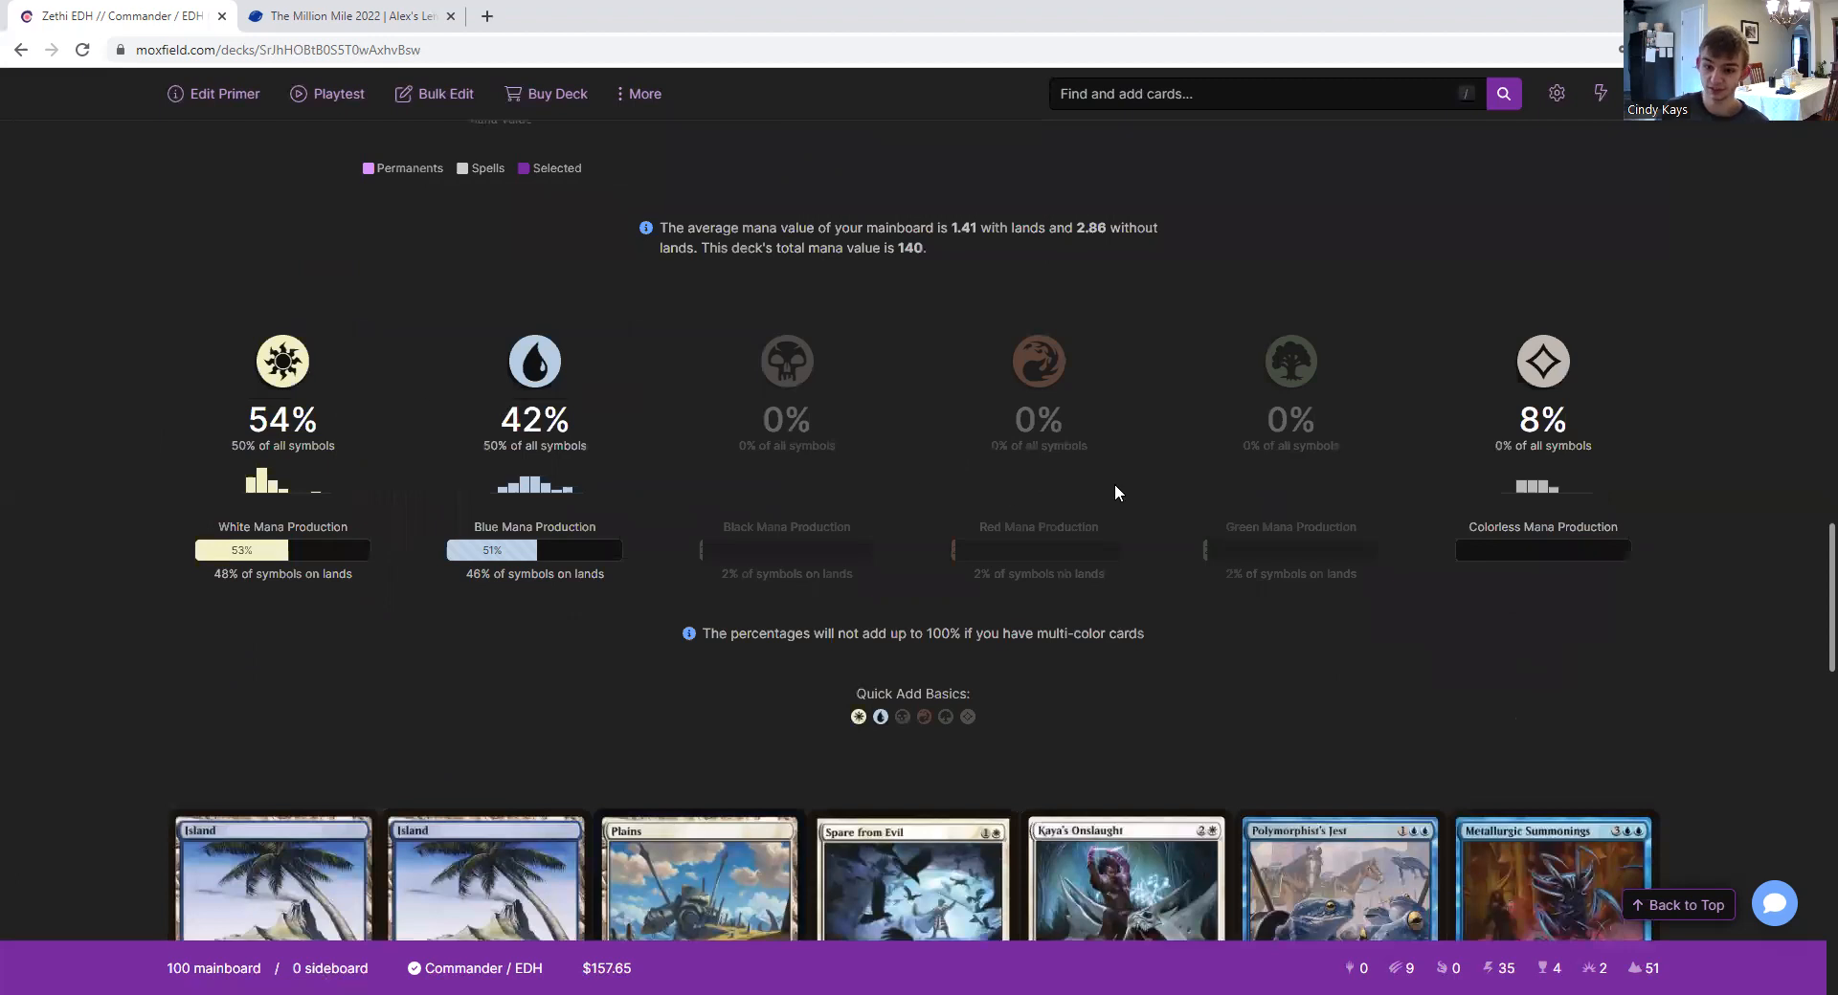
- Scroll down to the seven-card sample opening hand averaging 3.61 lands
scroll(down, 3)
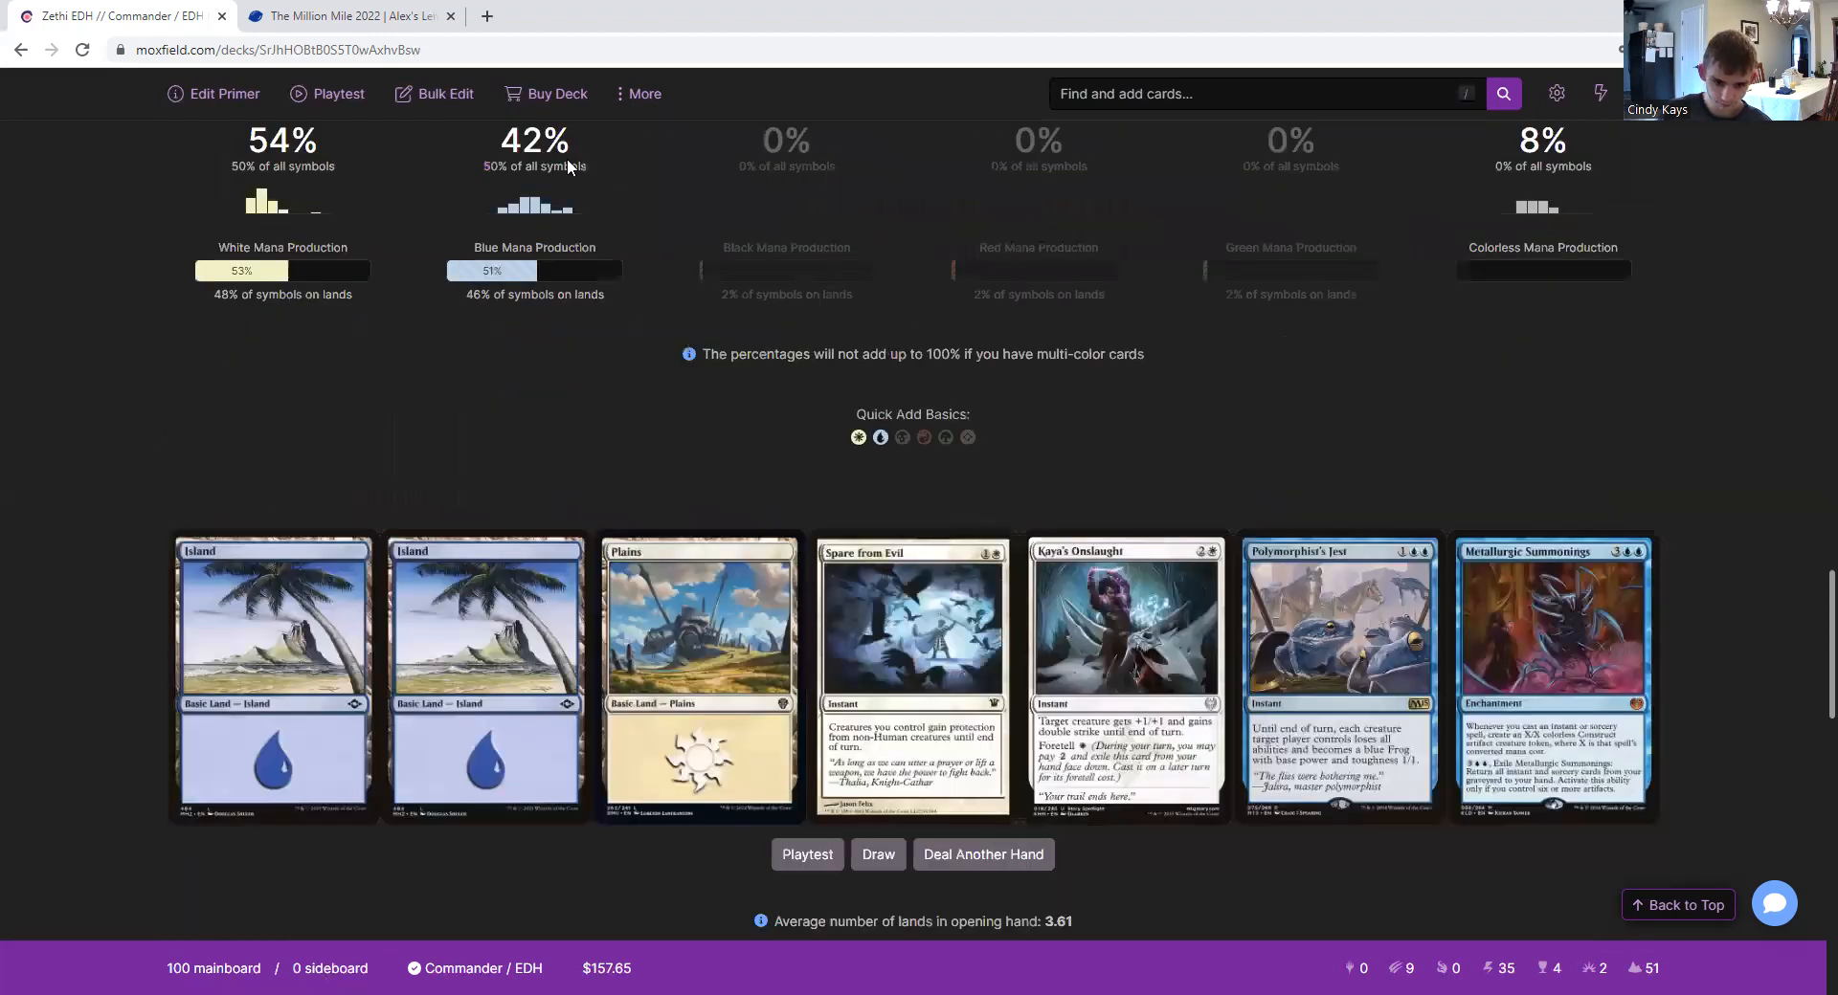
scroll(down, 3)
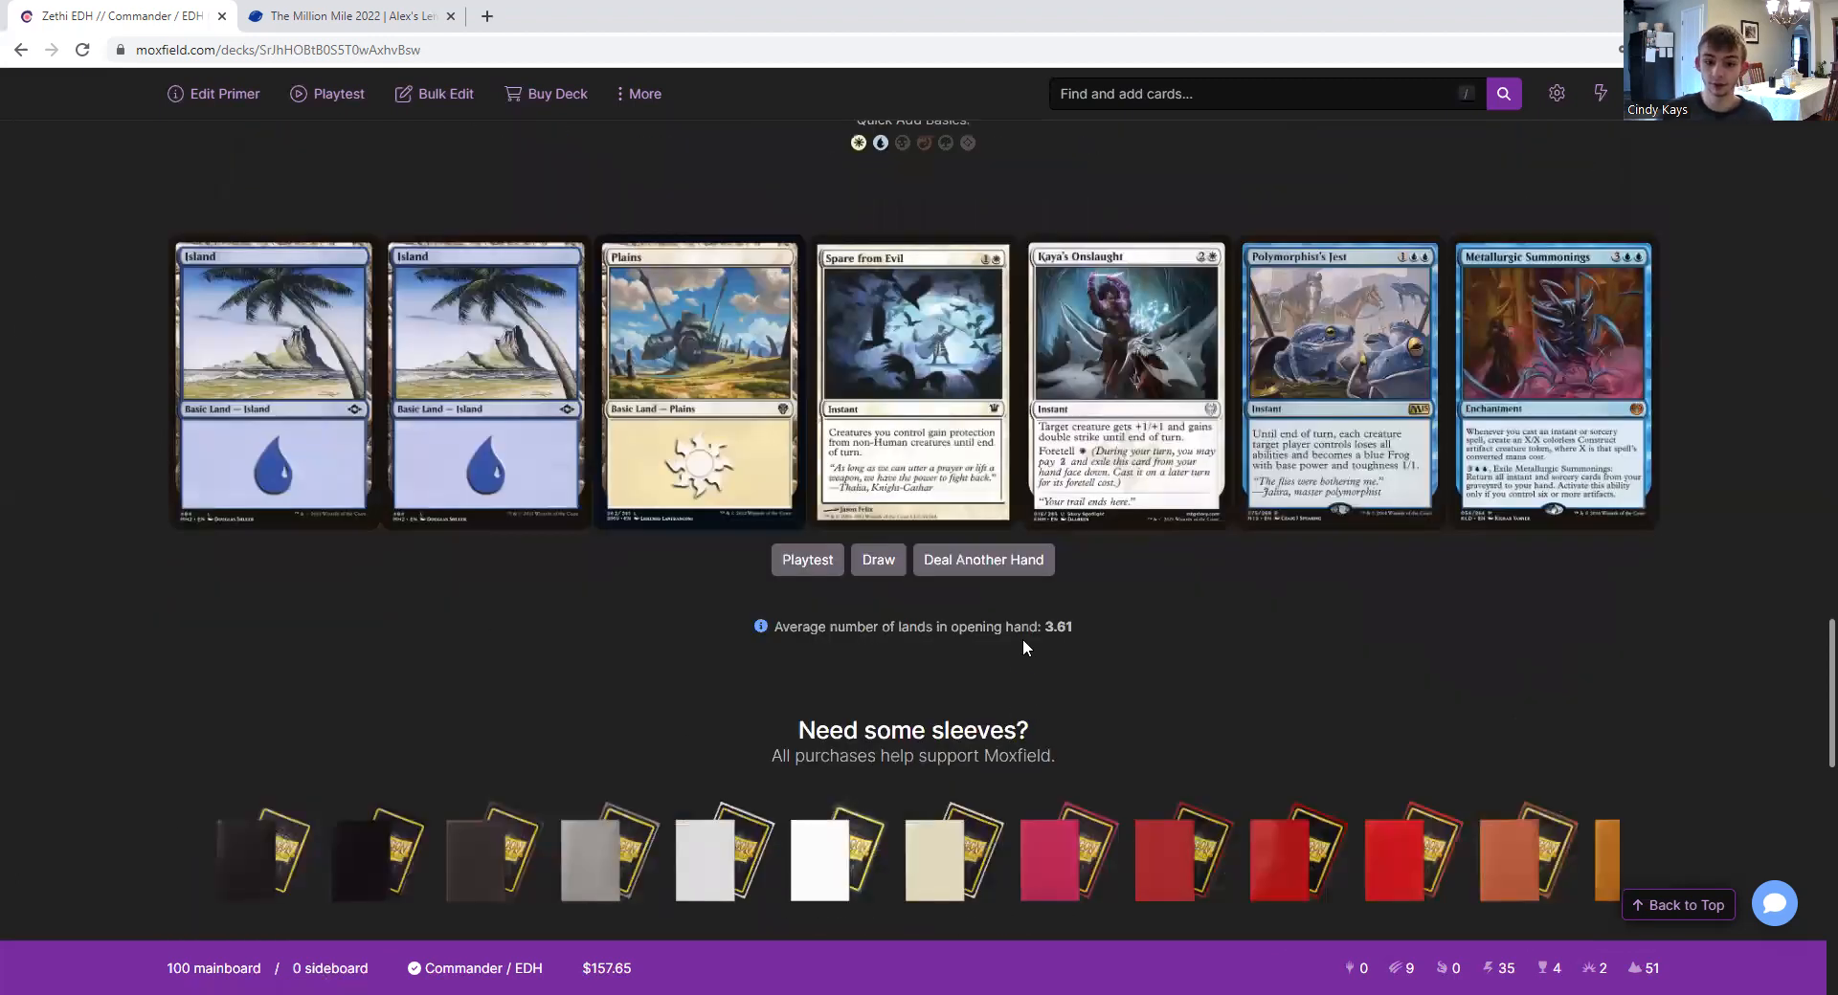
mouse_move(1639, 681)
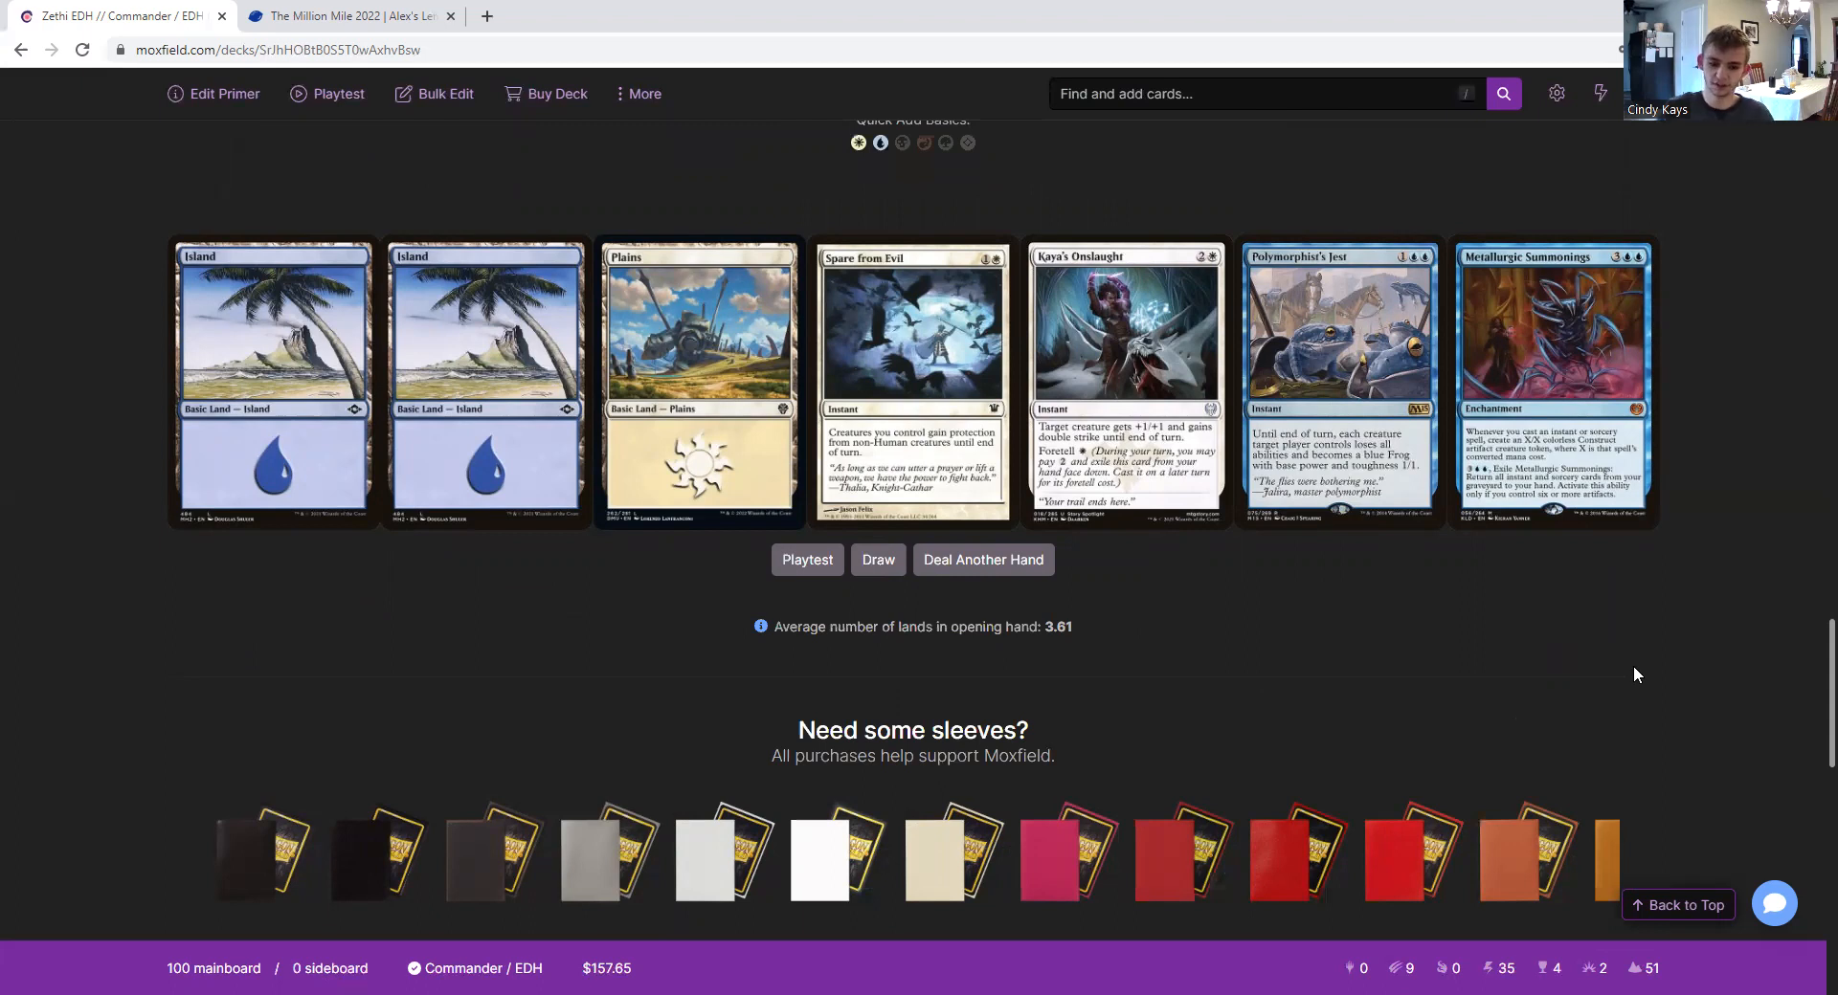
mouse_move(1145, 704)
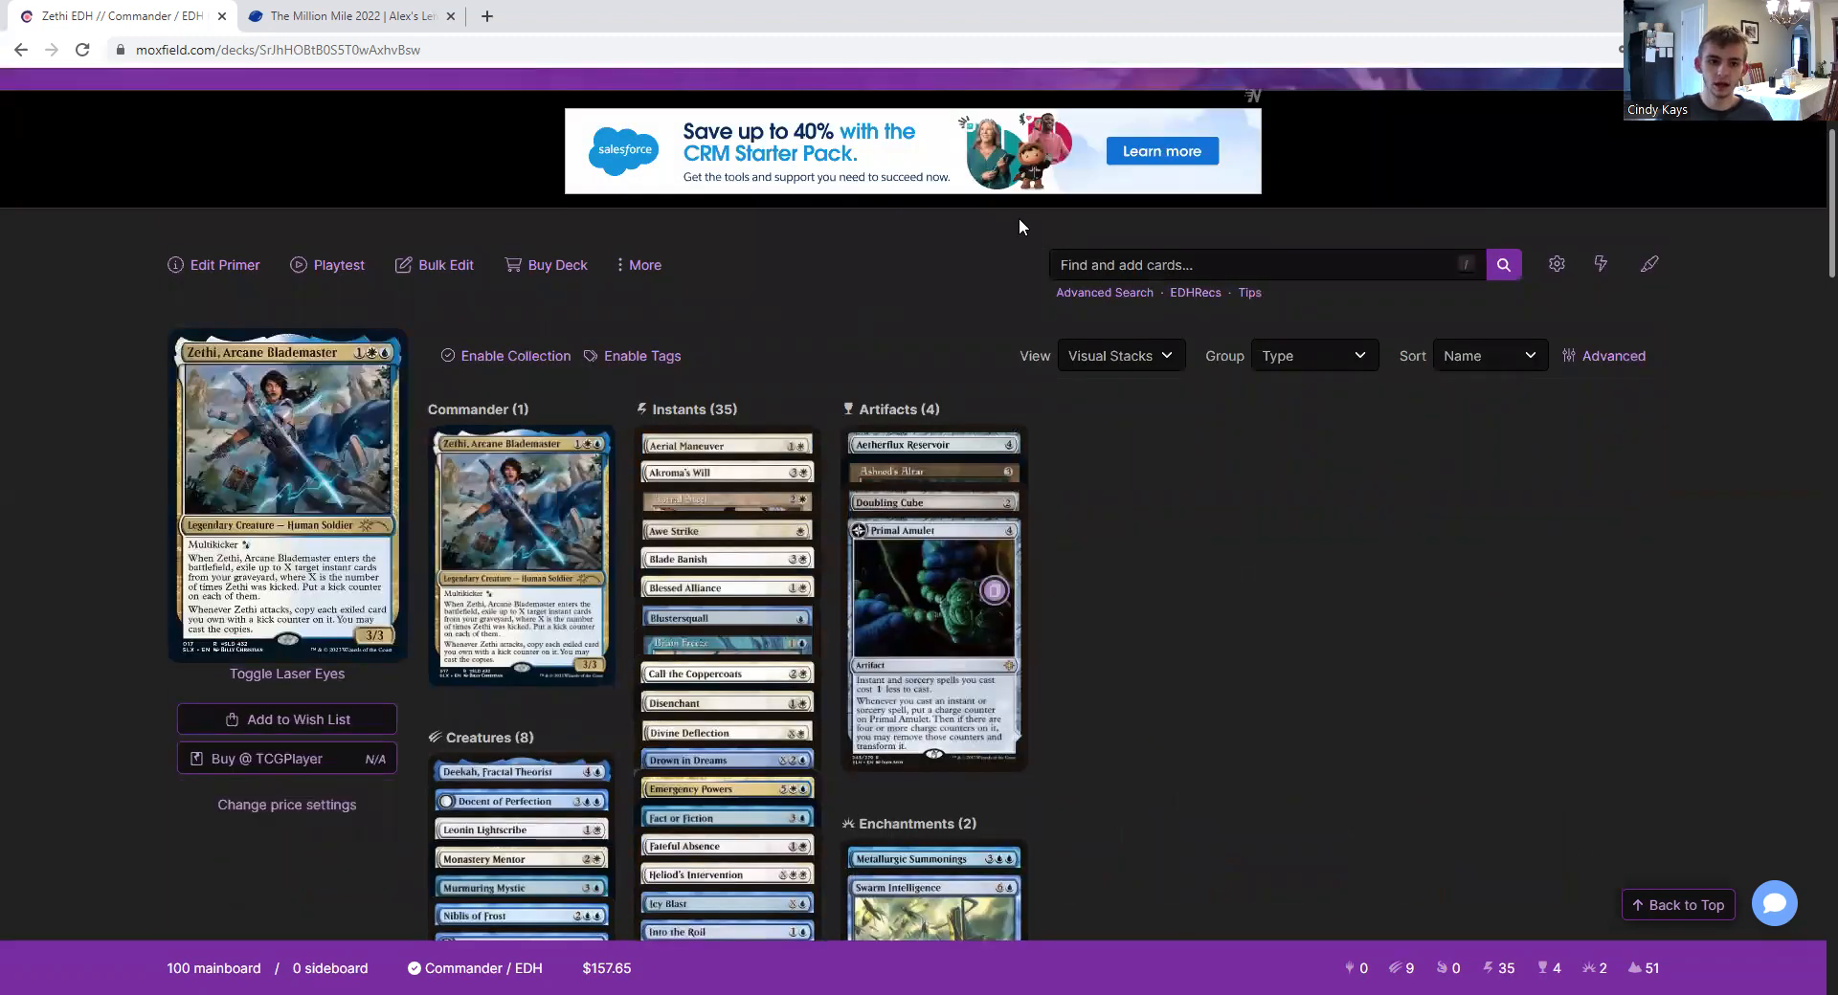
- Switch to The Million Mile 2022 campaign page on alexslemonade.org
click(347, 15)
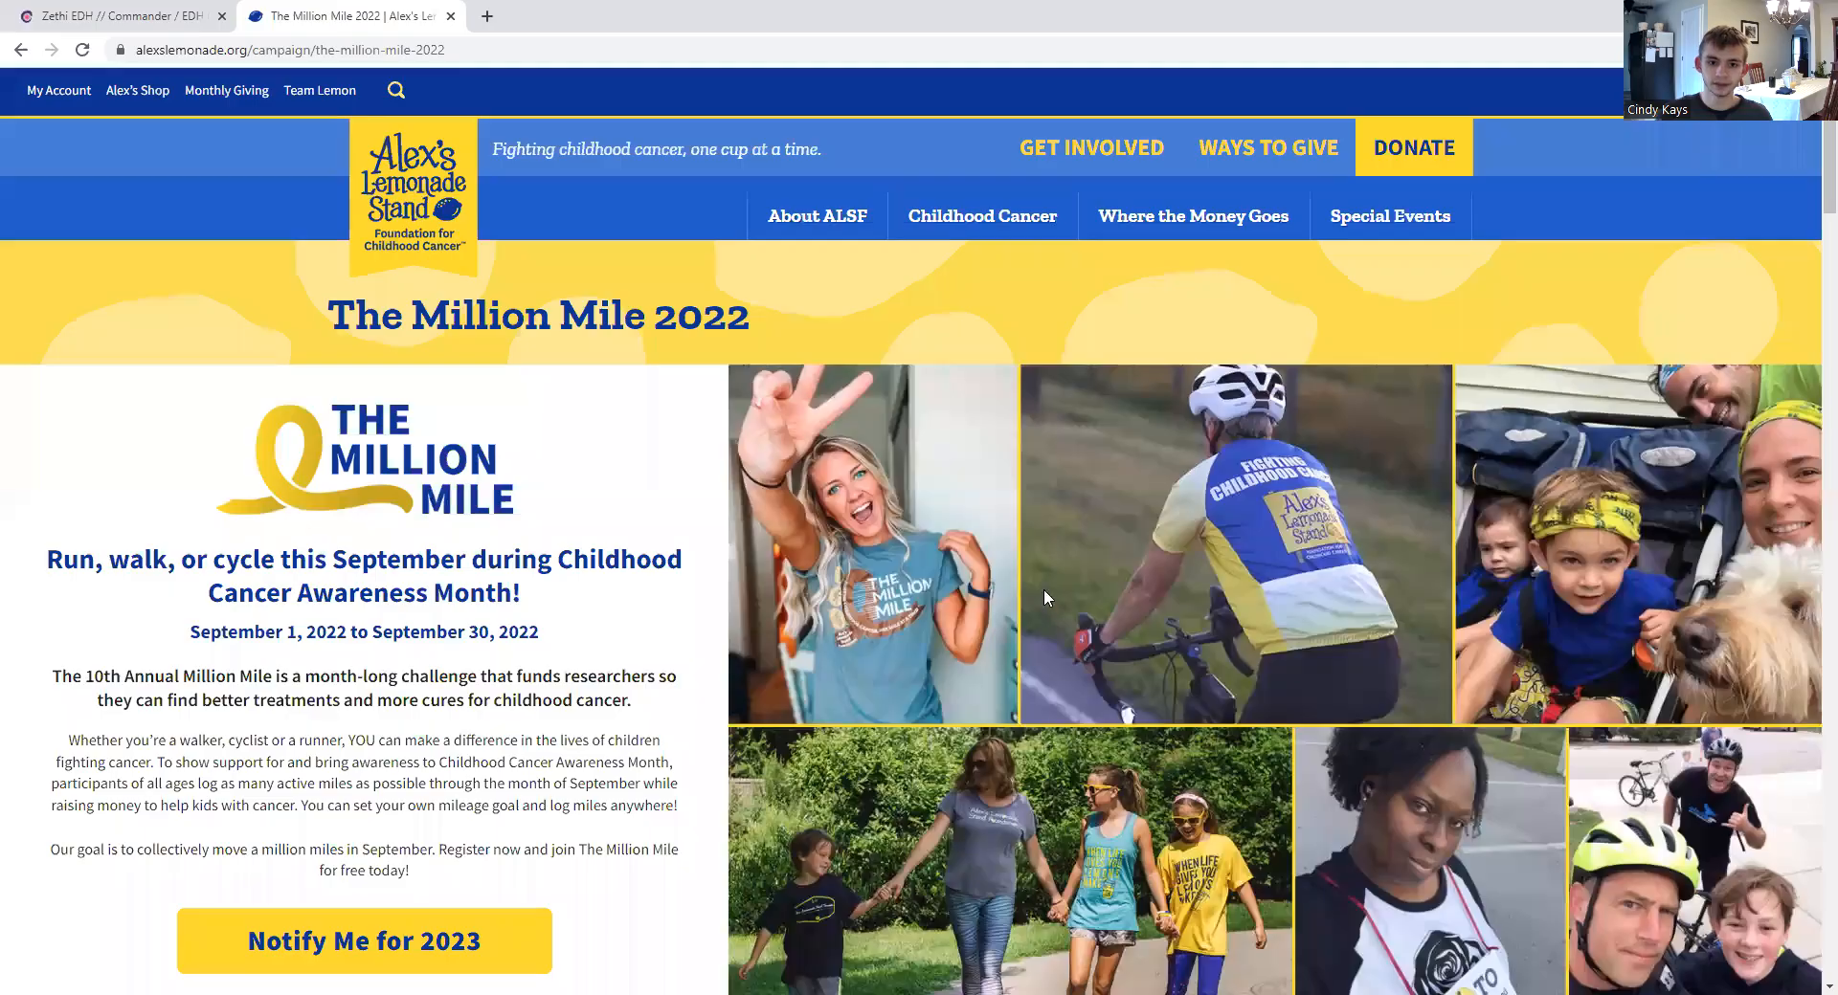
mouse_move(1116, 524)
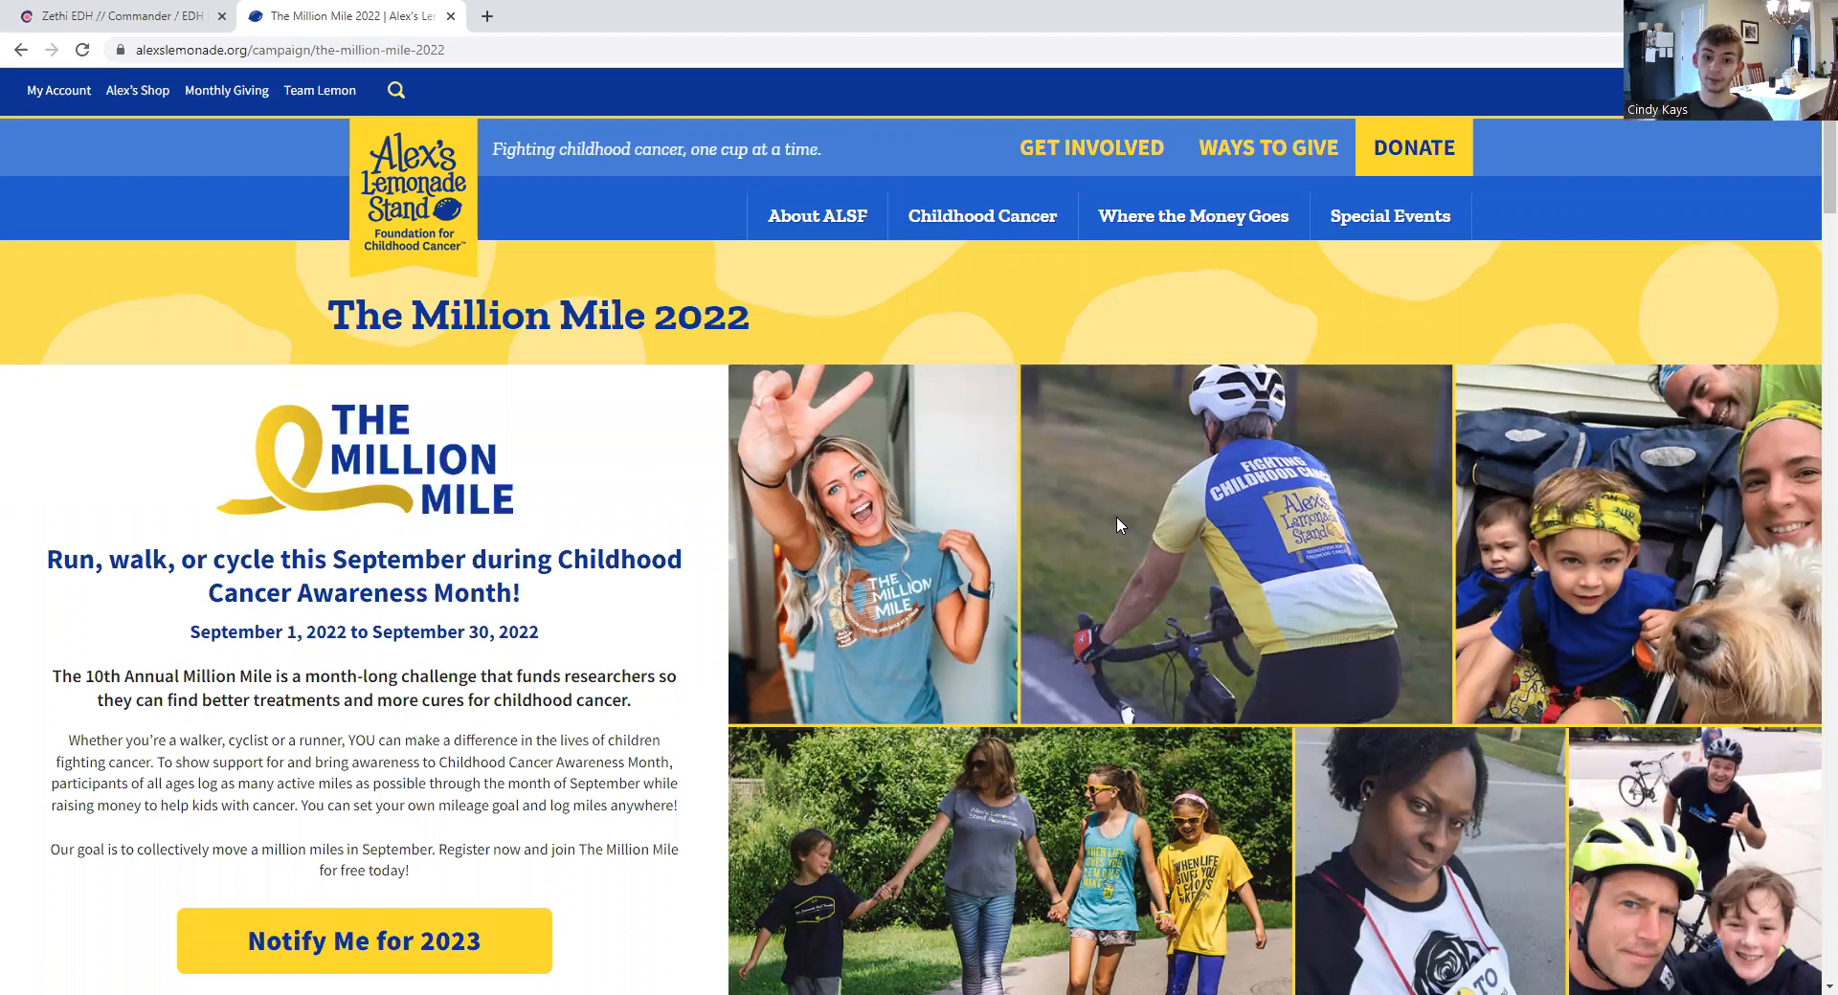
mouse_move(1095, 364)
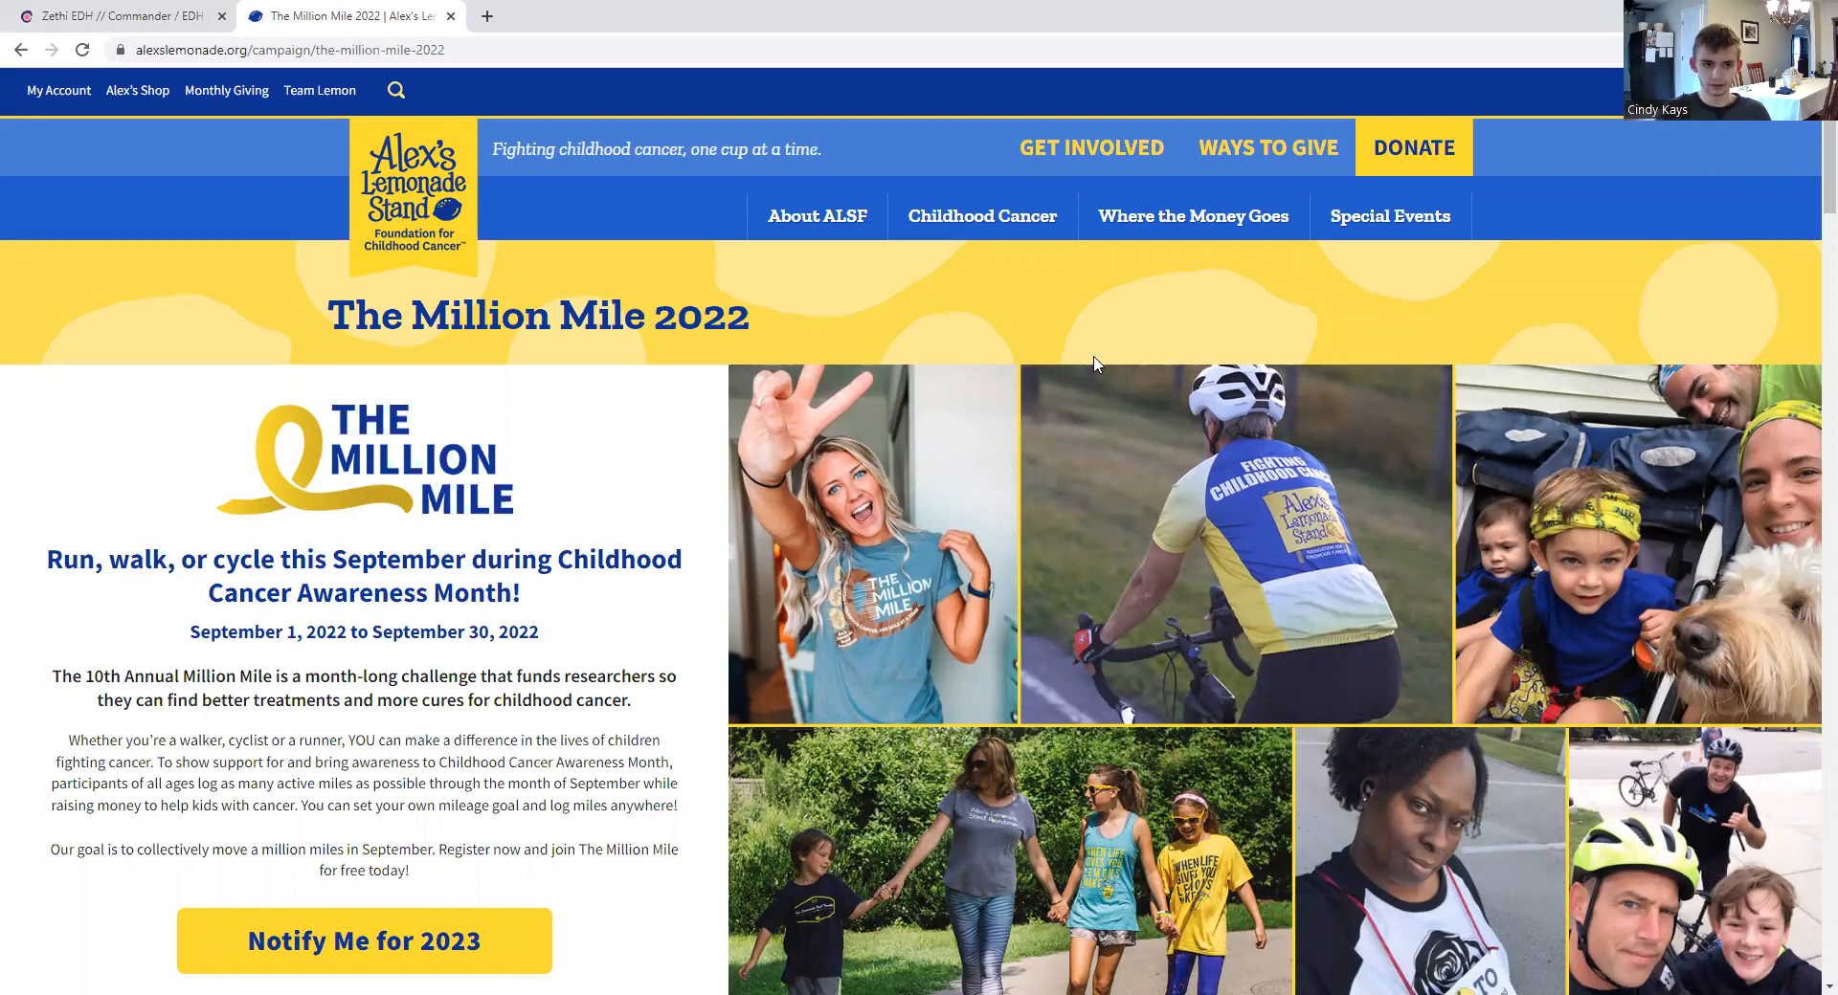
mouse_move(536, 291)
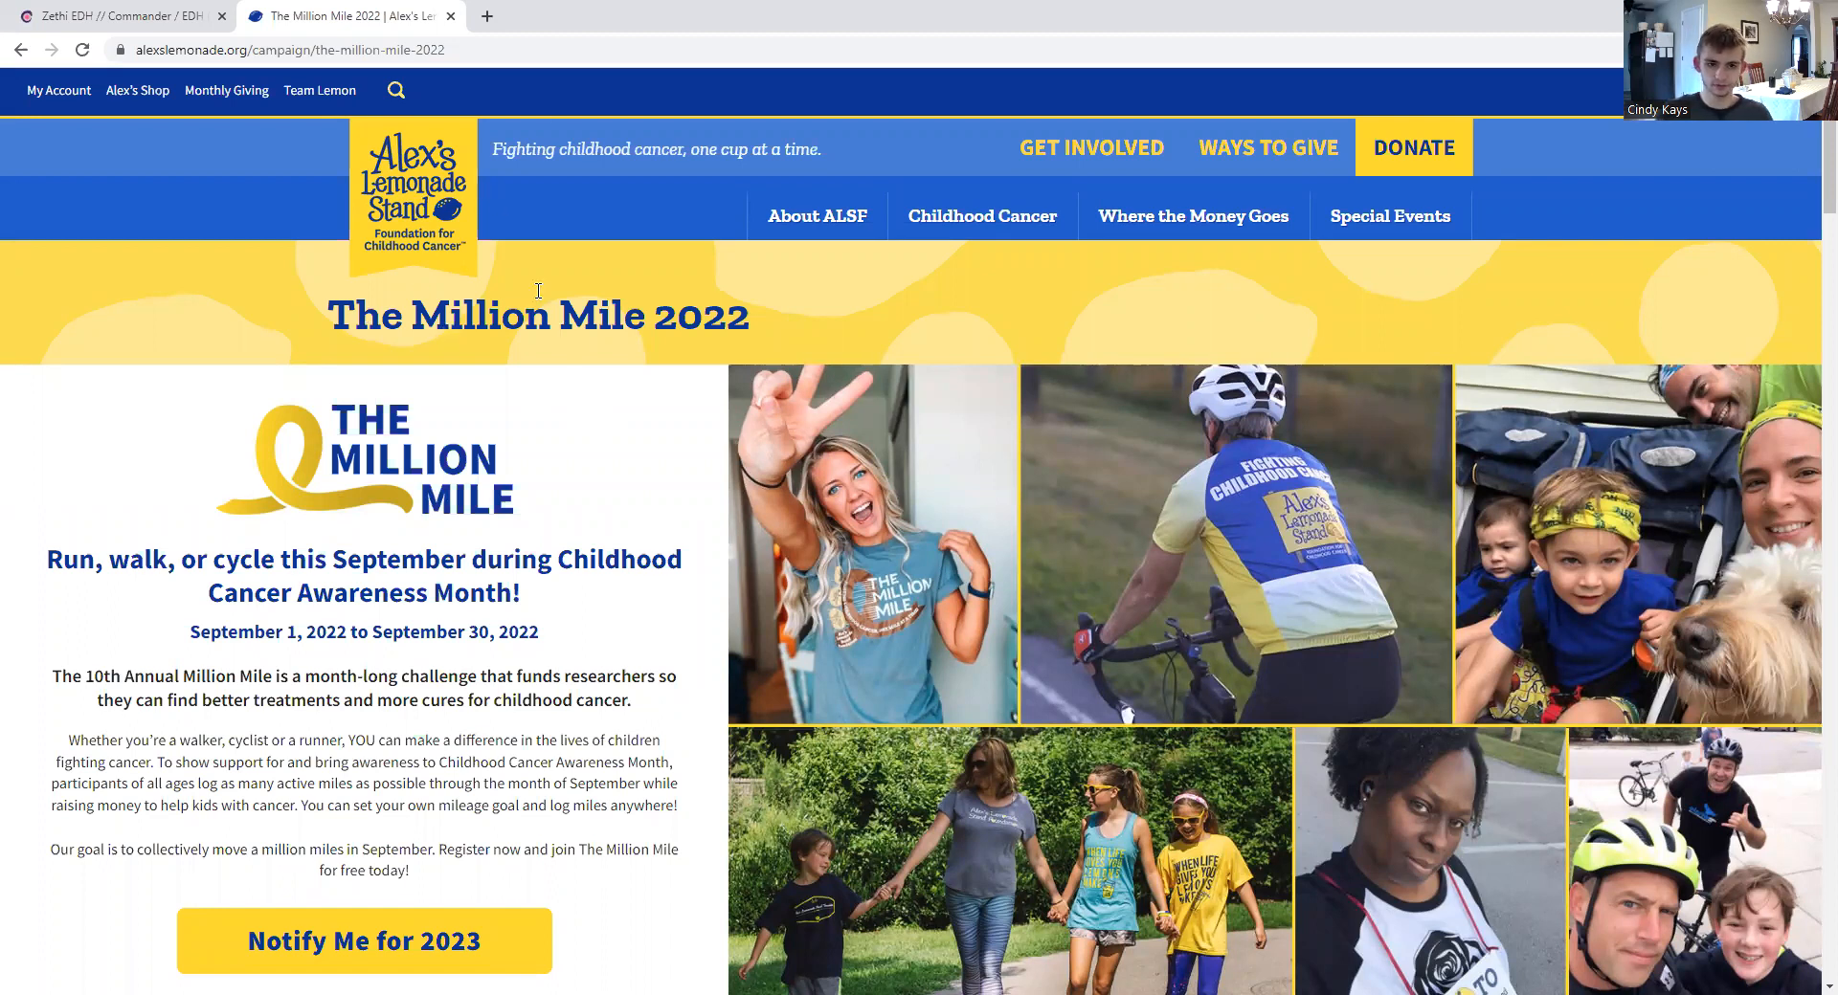
mouse_move(490, 253)
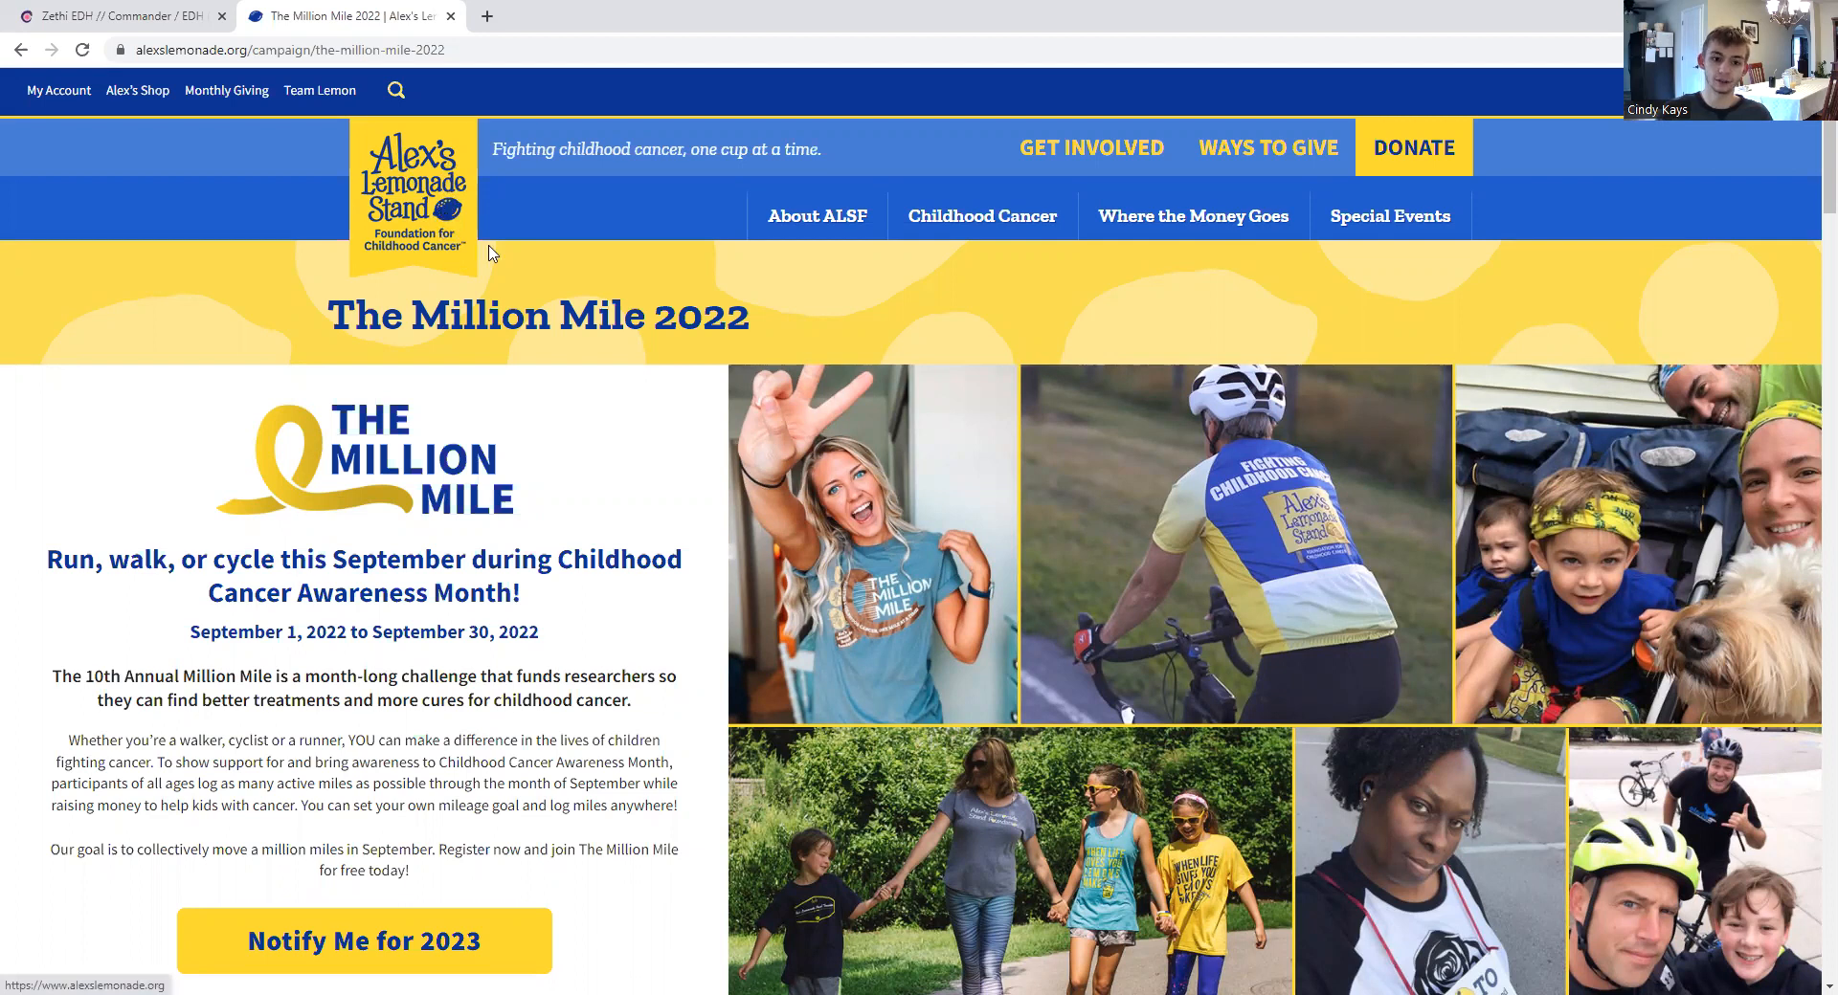
mouse_move(1020, 379)
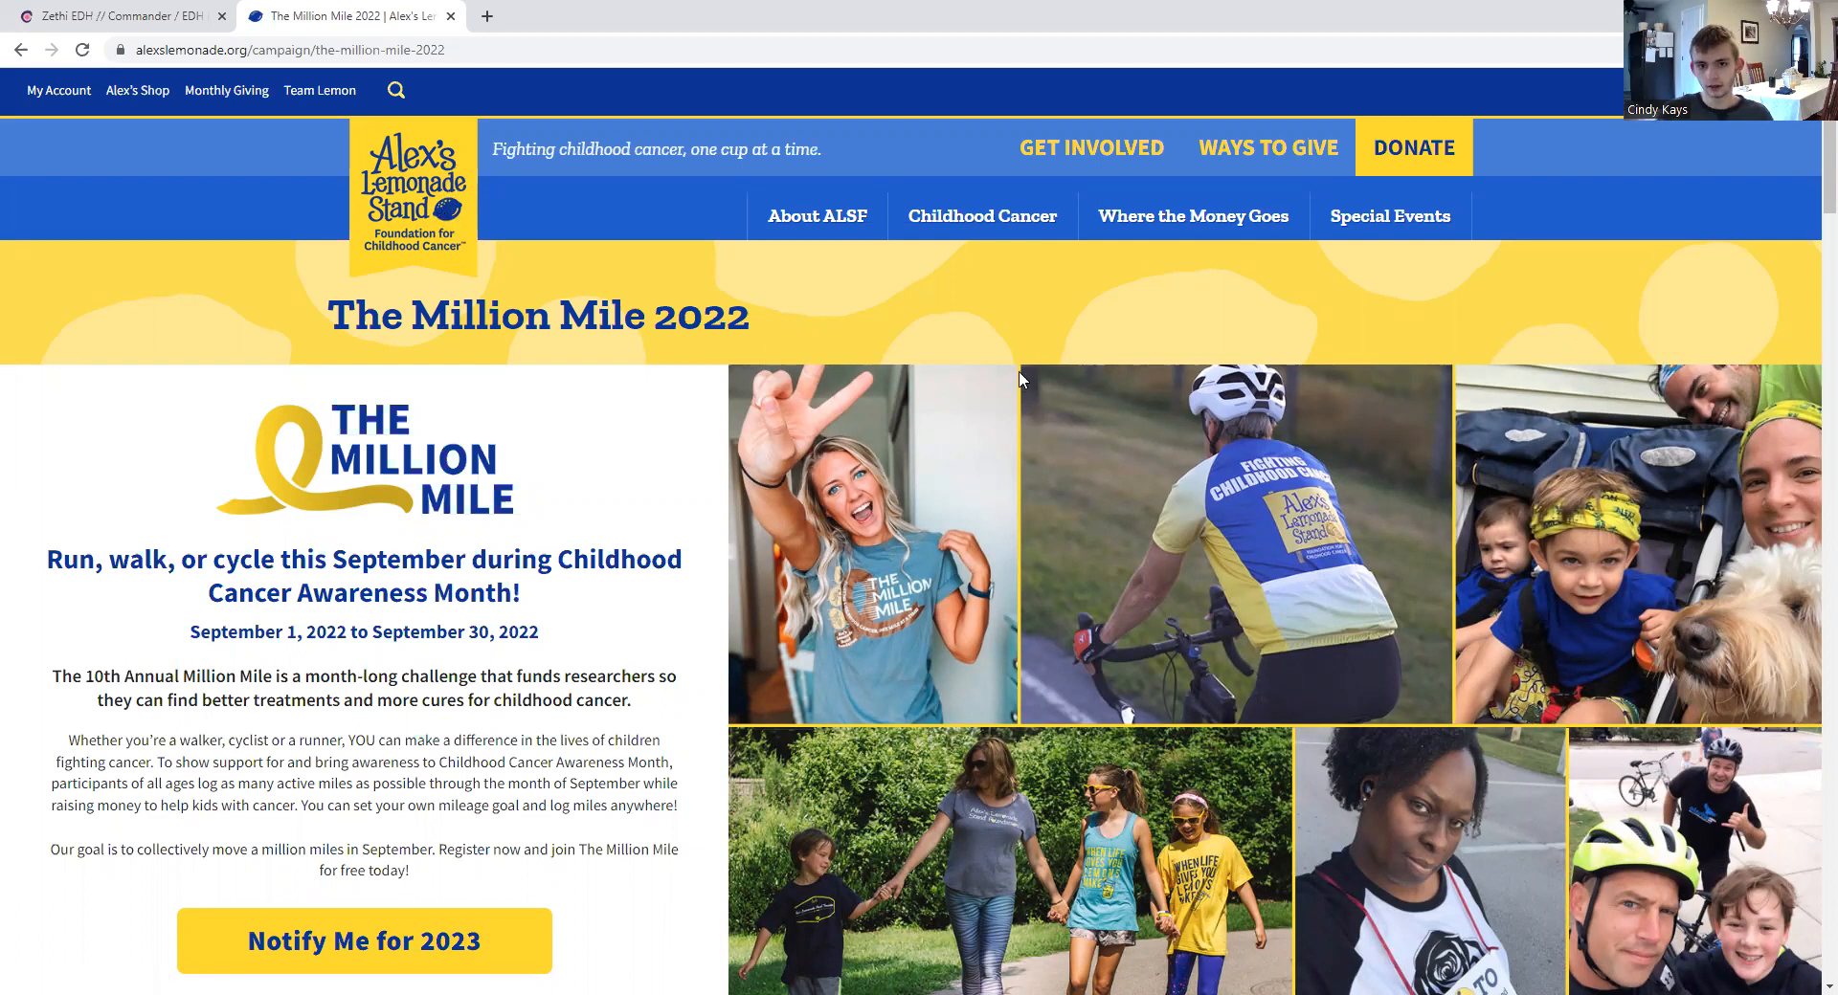
mouse_move(1308, 293)
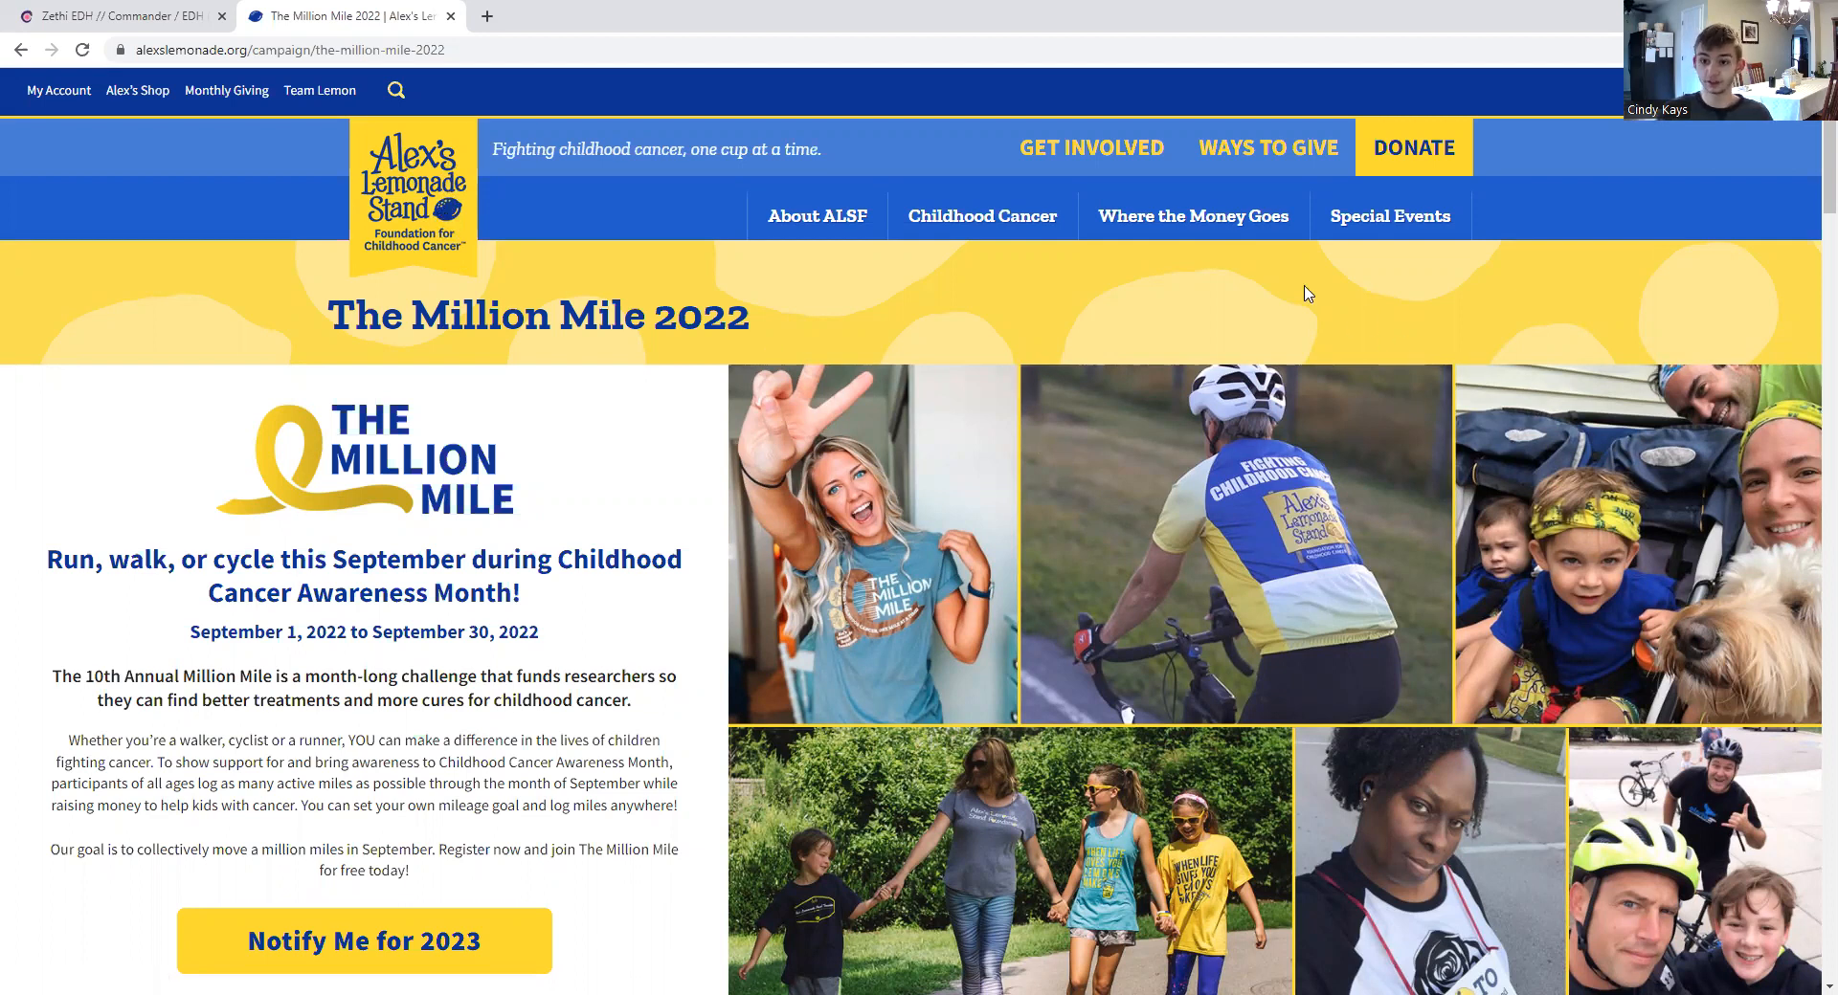